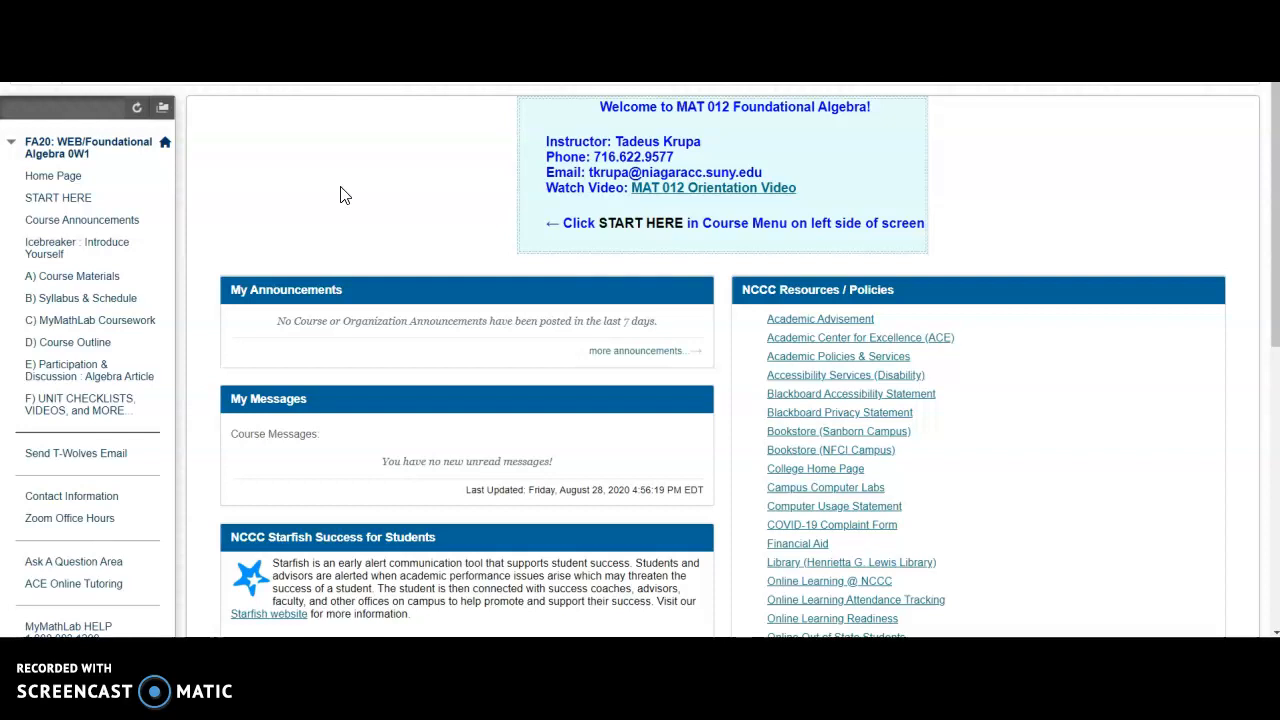
mouse_move(728, 122)
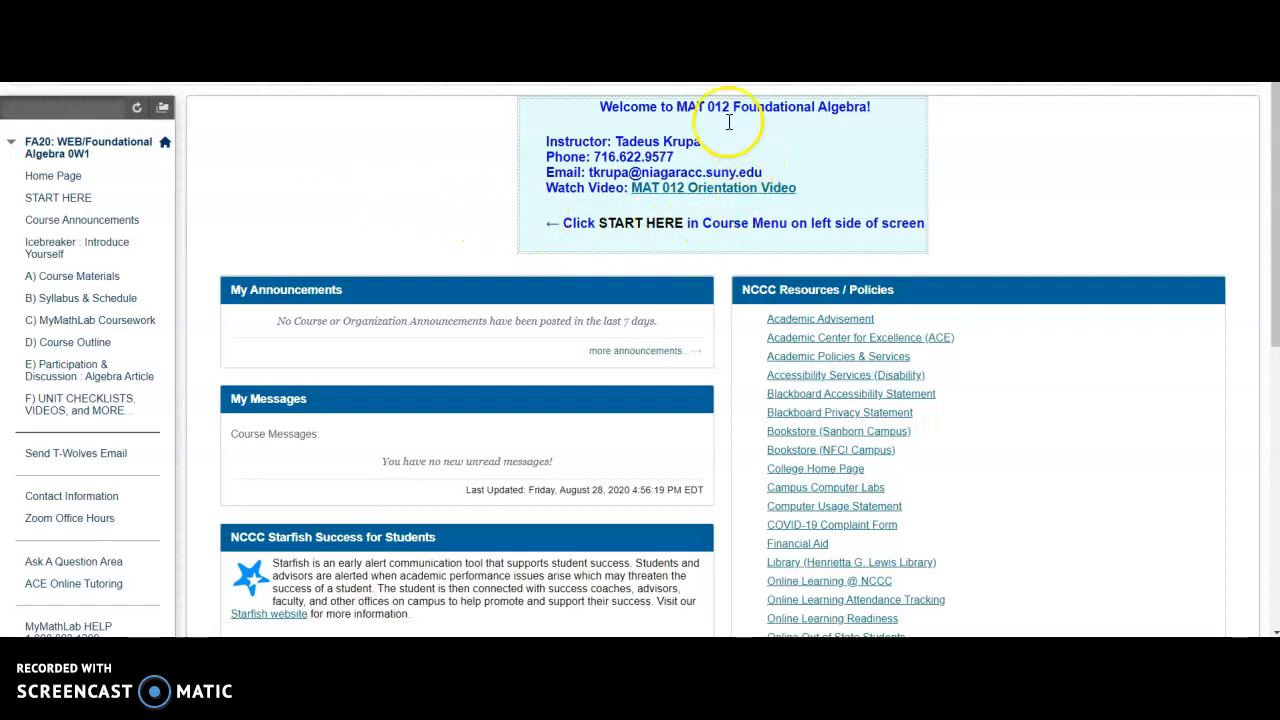
mouse_move(742, 202)
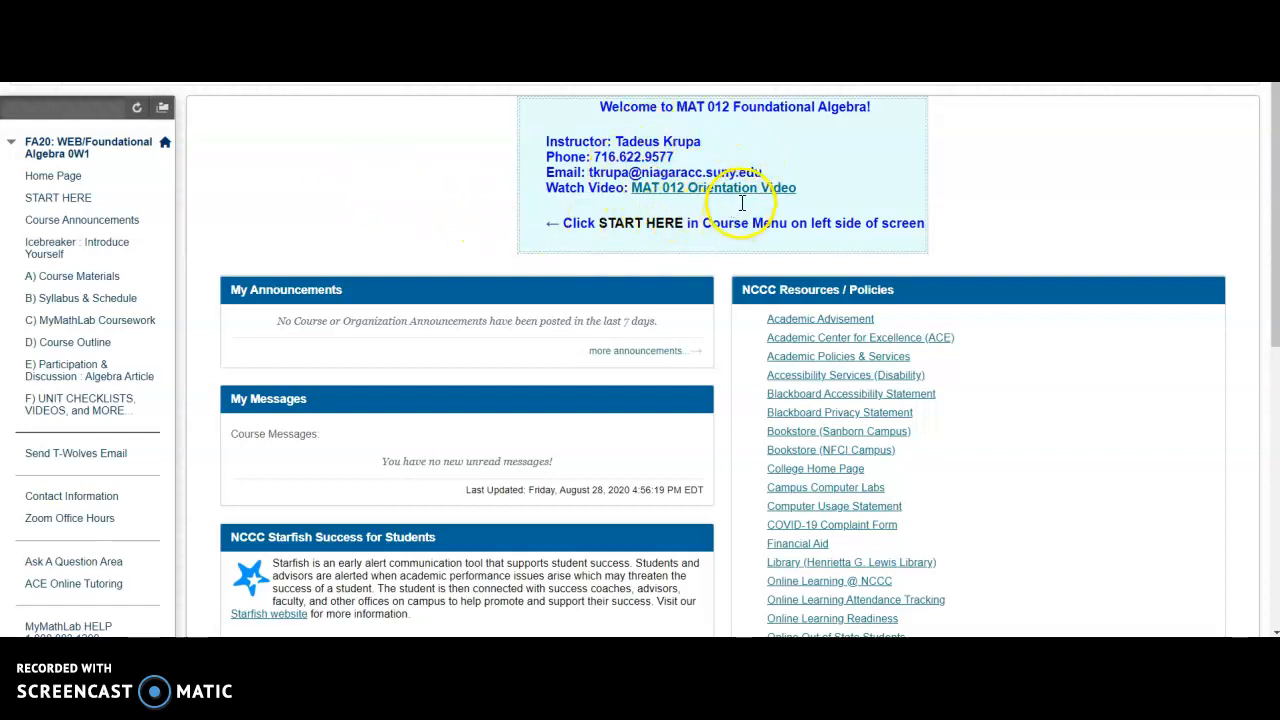
mouse_move(740, 188)
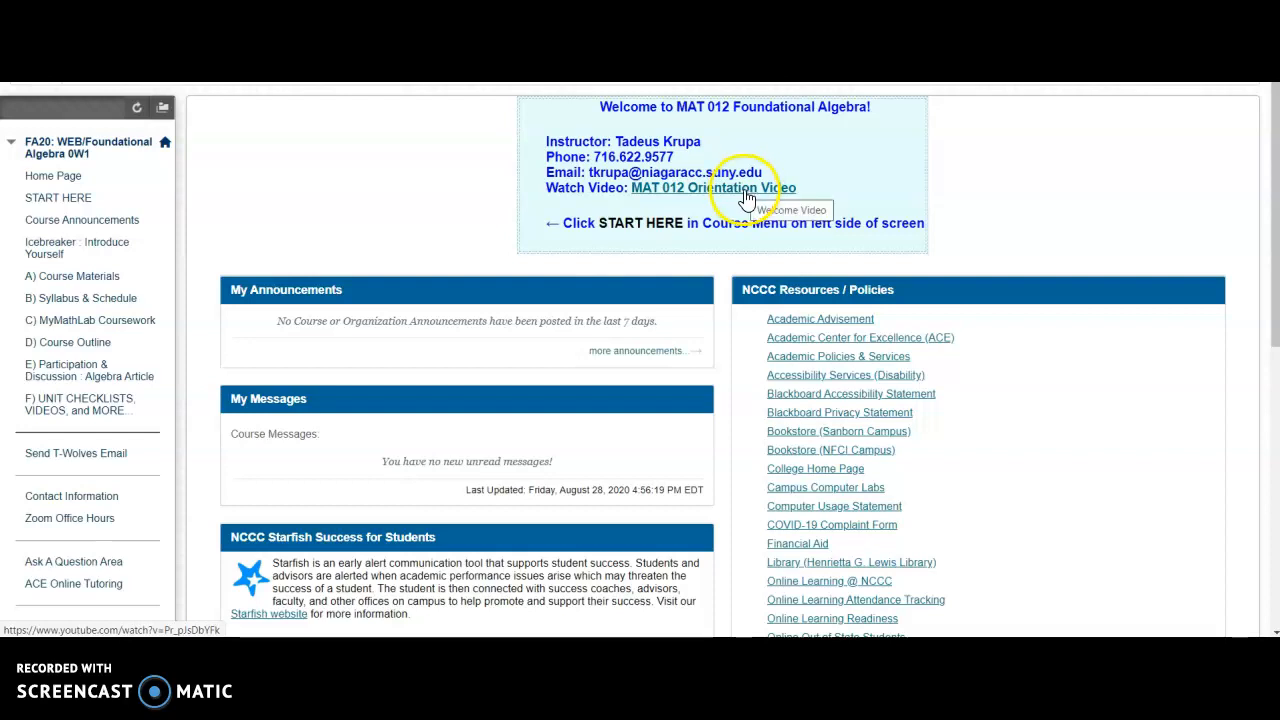
mouse_move(649, 227)
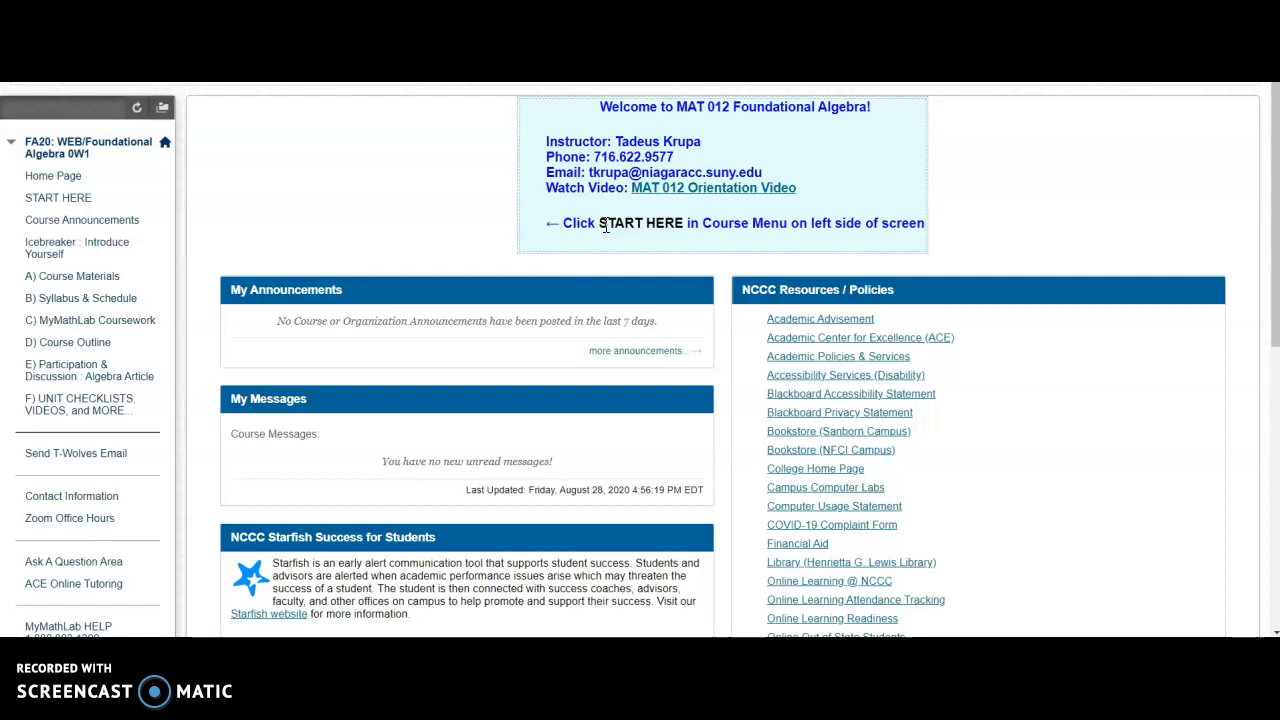
mouse_move(278, 373)
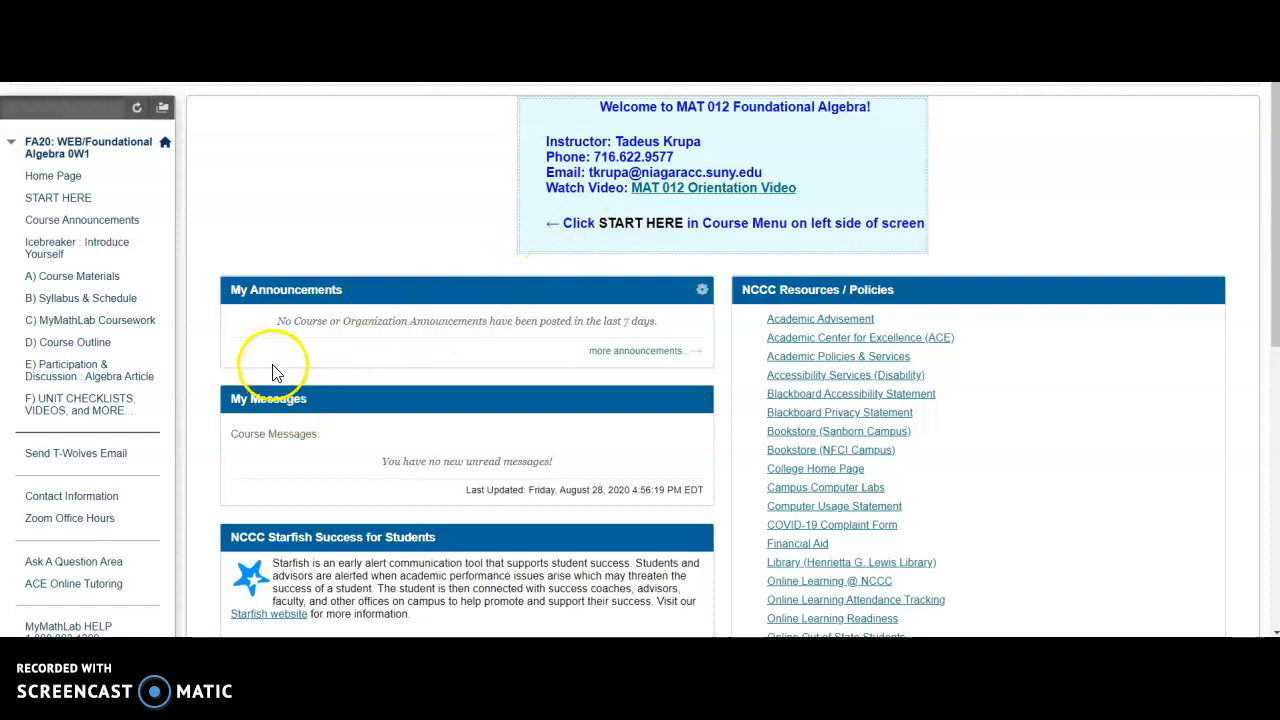
mouse_move(390, 305)
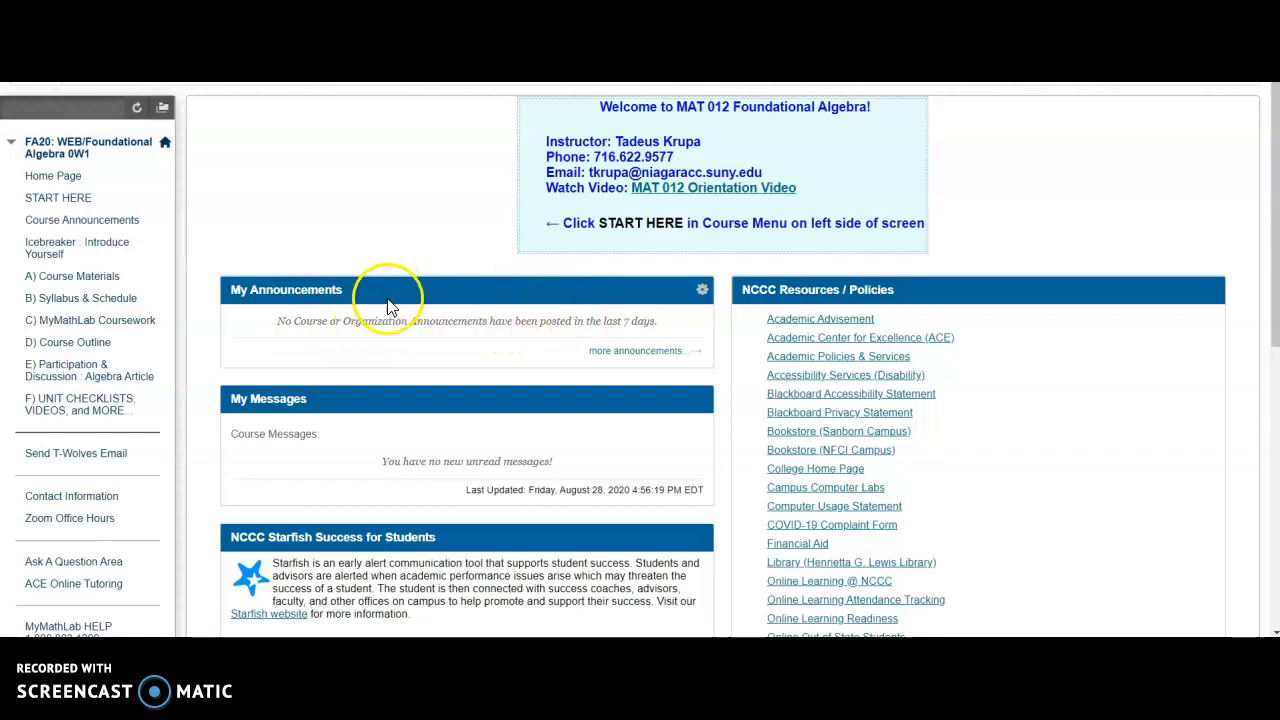
mouse_move(510, 318)
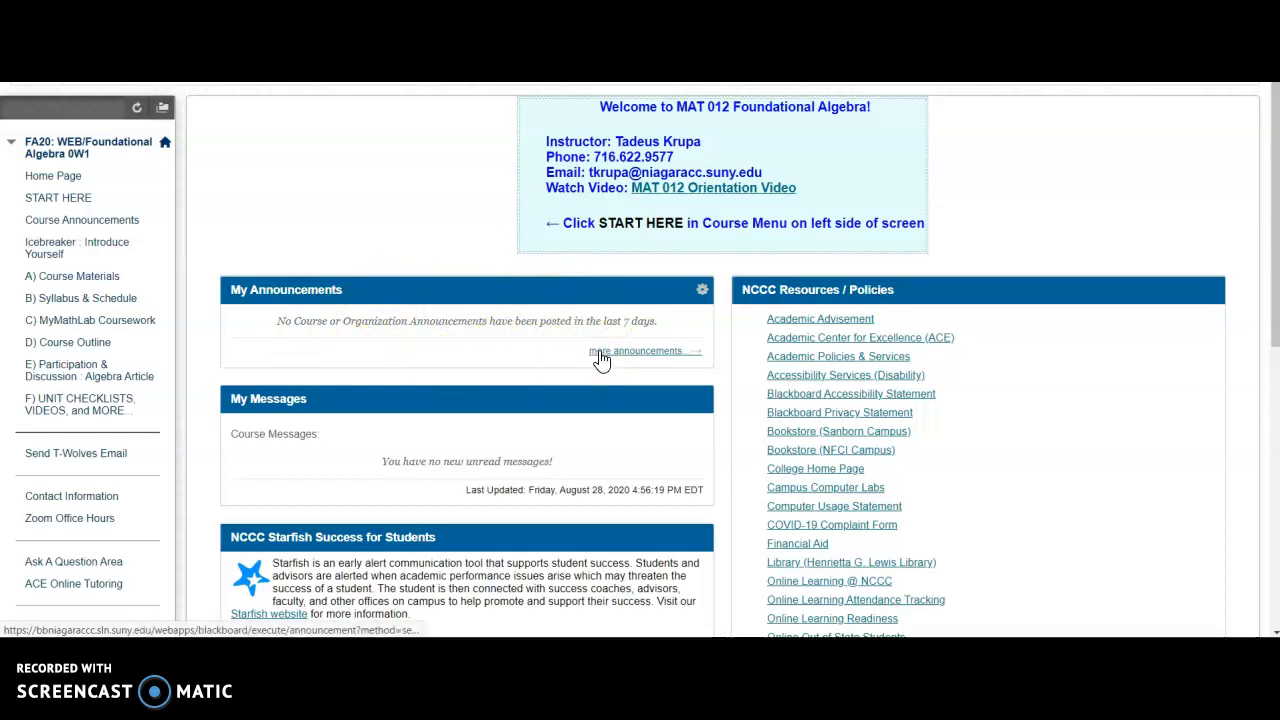
Step: Show the full Announcements page with the MAT 012 post about assignments due 9/5/20
click(637, 350)
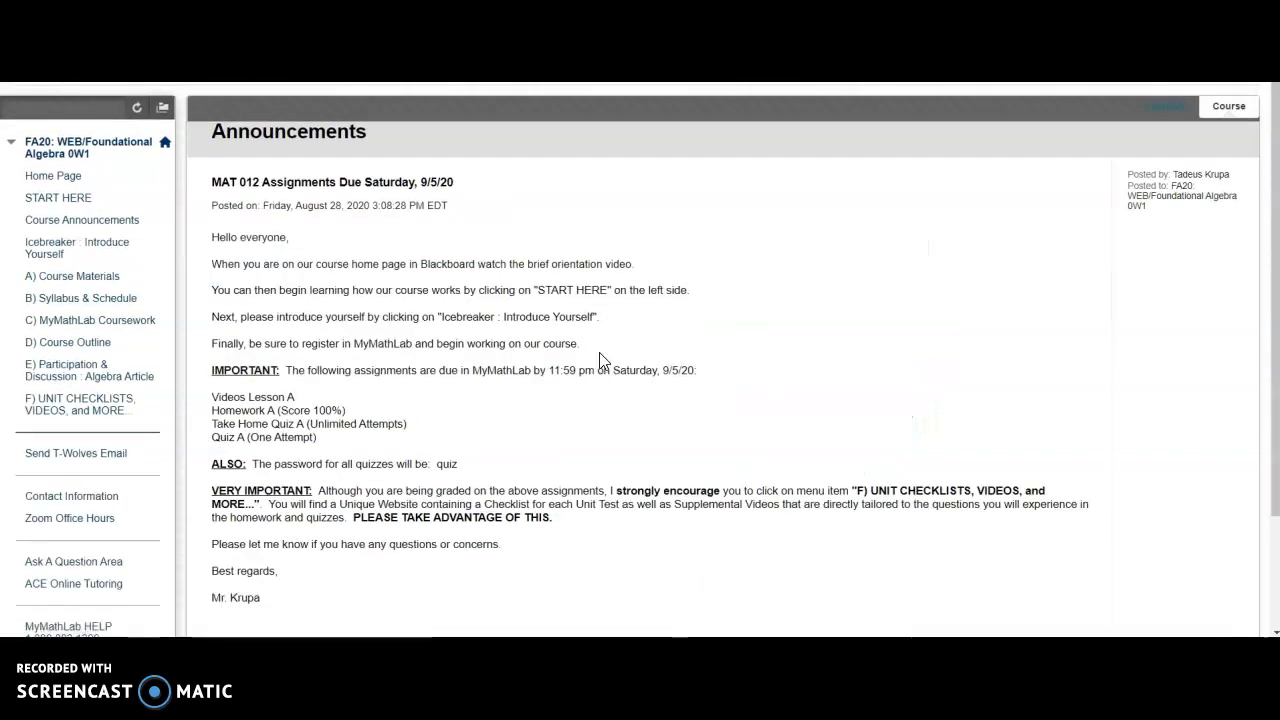
mouse_move(498, 362)
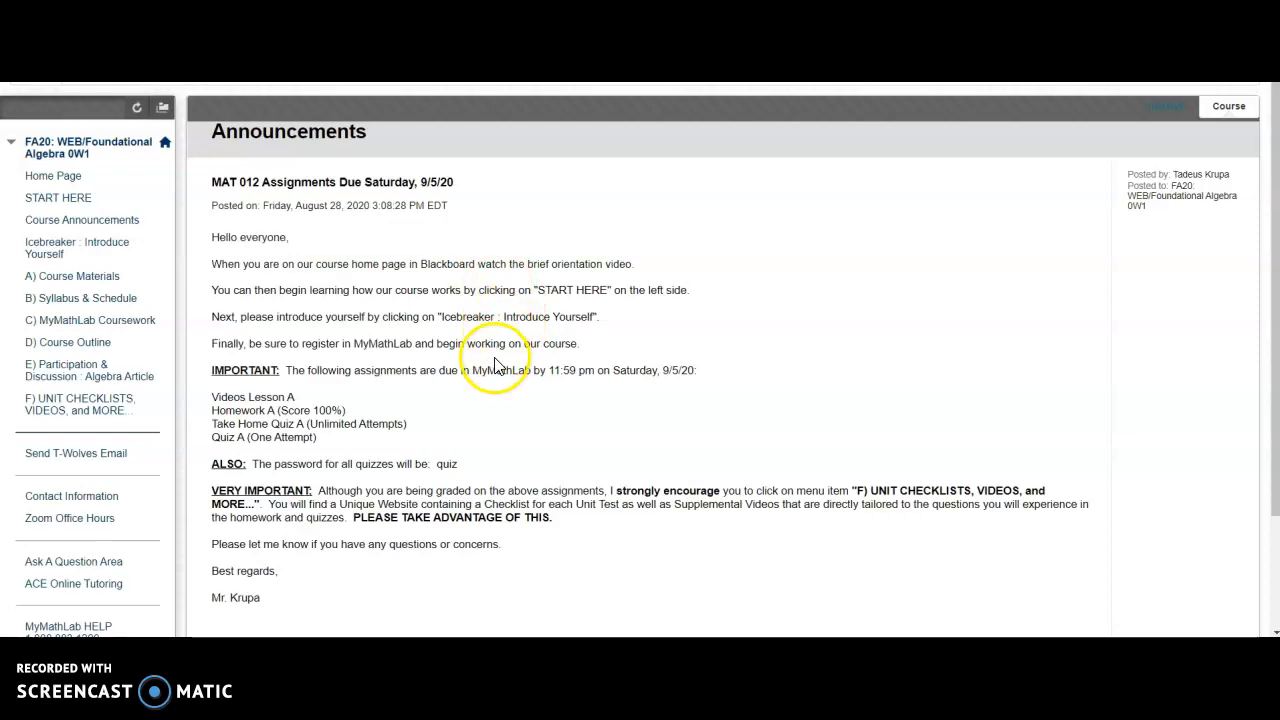
mouse_move(550, 418)
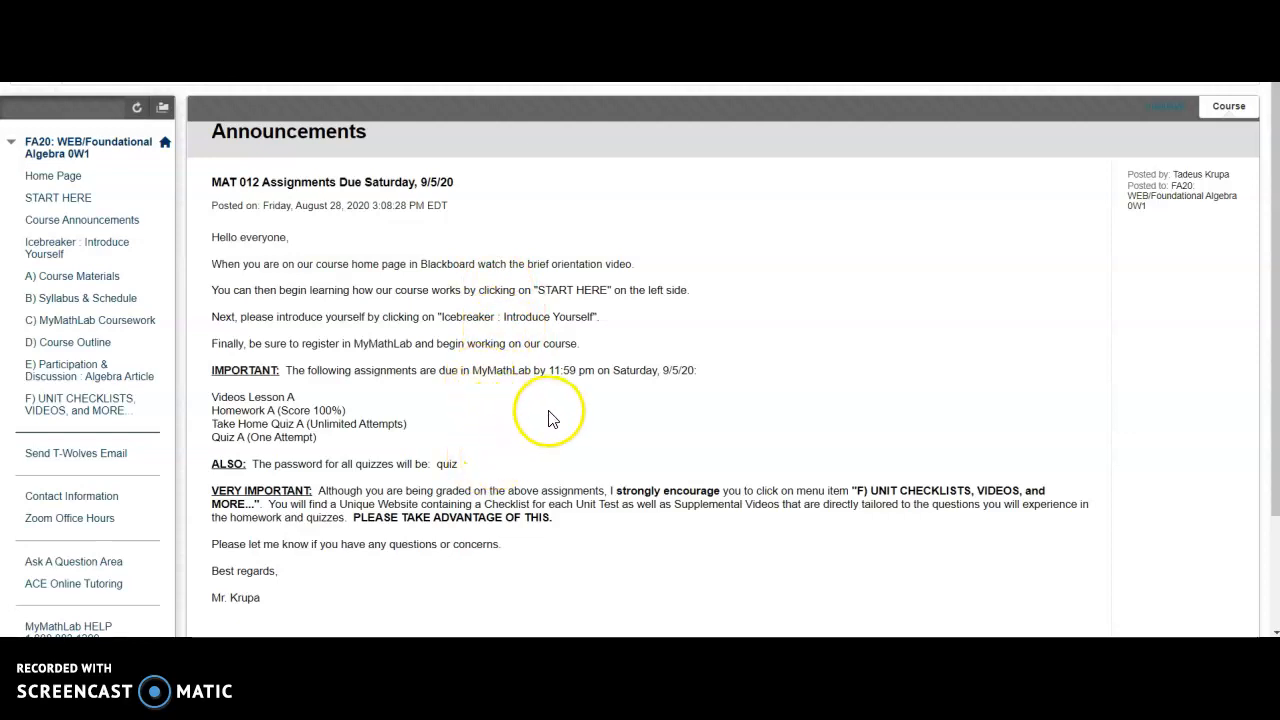
mouse_move(555, 418)
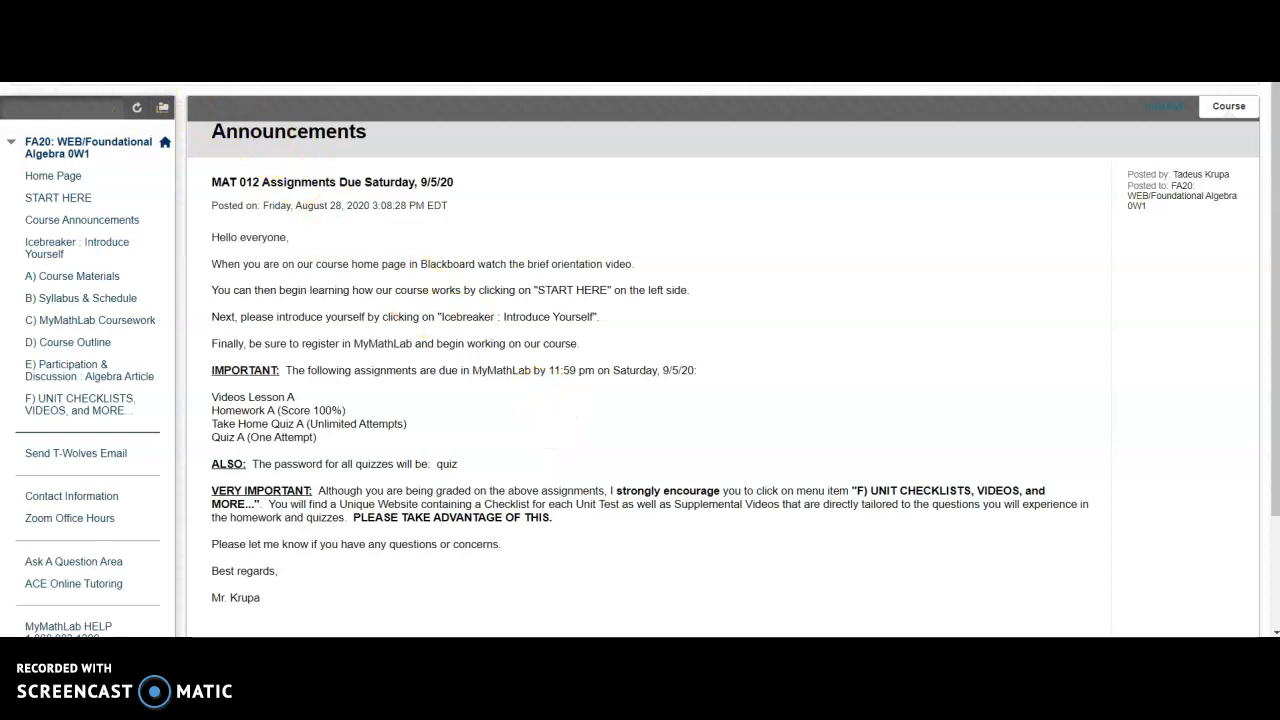
Step: Return to the MAT 012 Home Page and review the NCCC Resources / Policies links
click(53, 176)
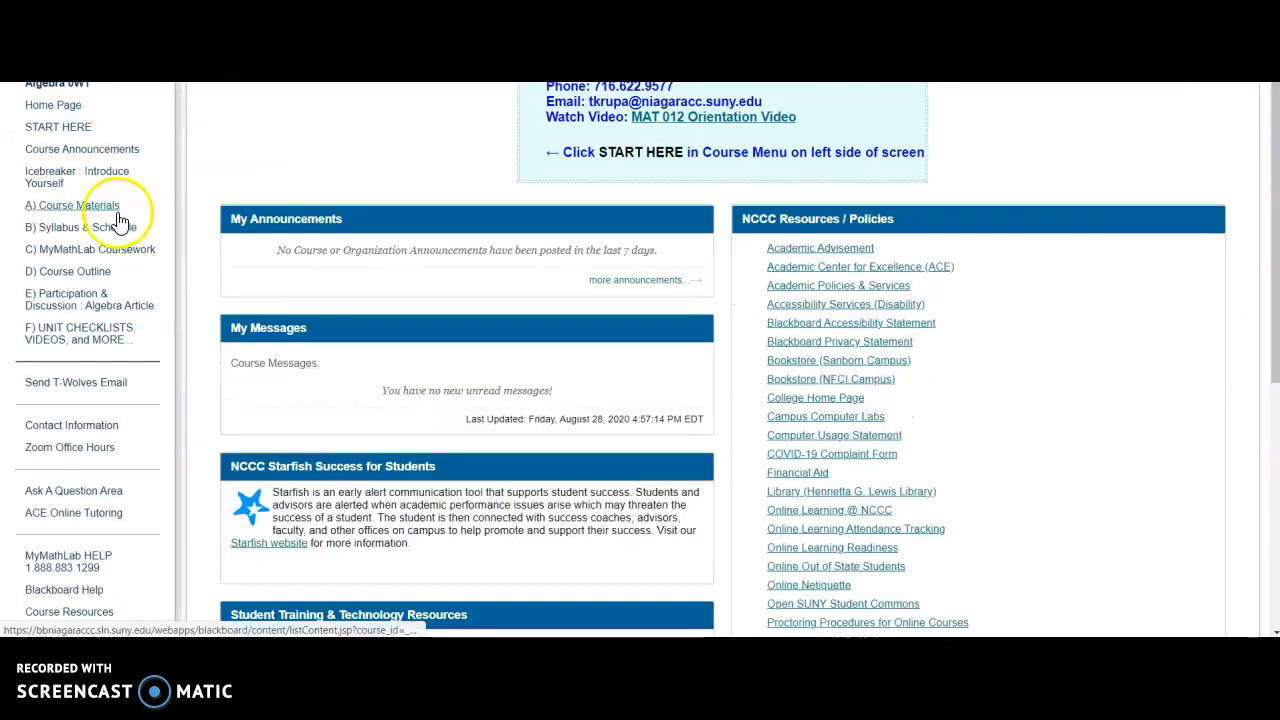
scroll(up, 3)
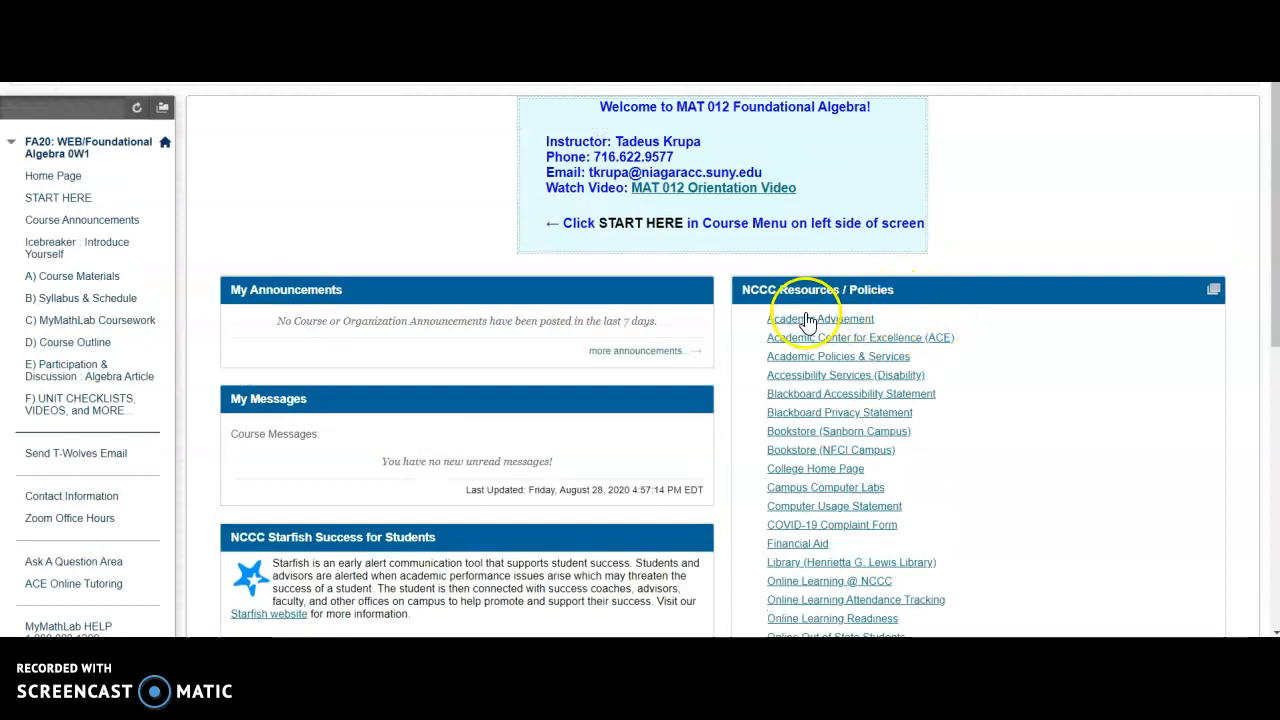
mouse_move(940, 334)
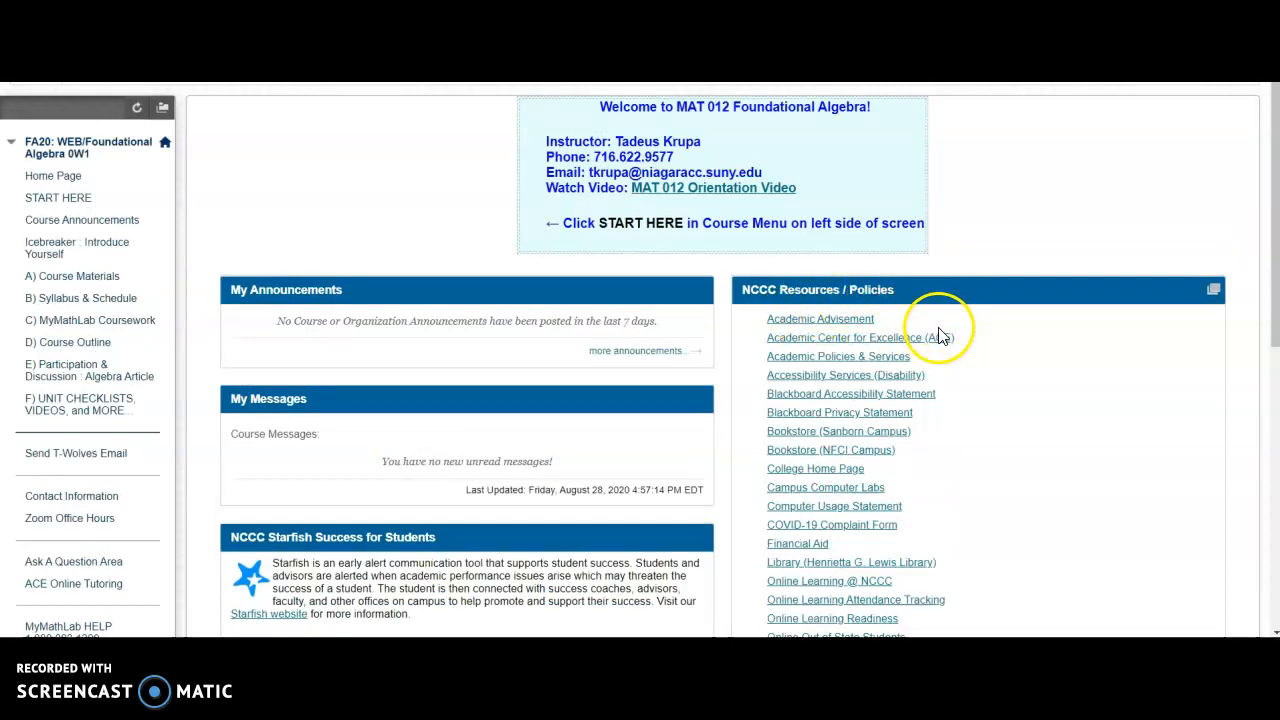
scroll(down, 3)
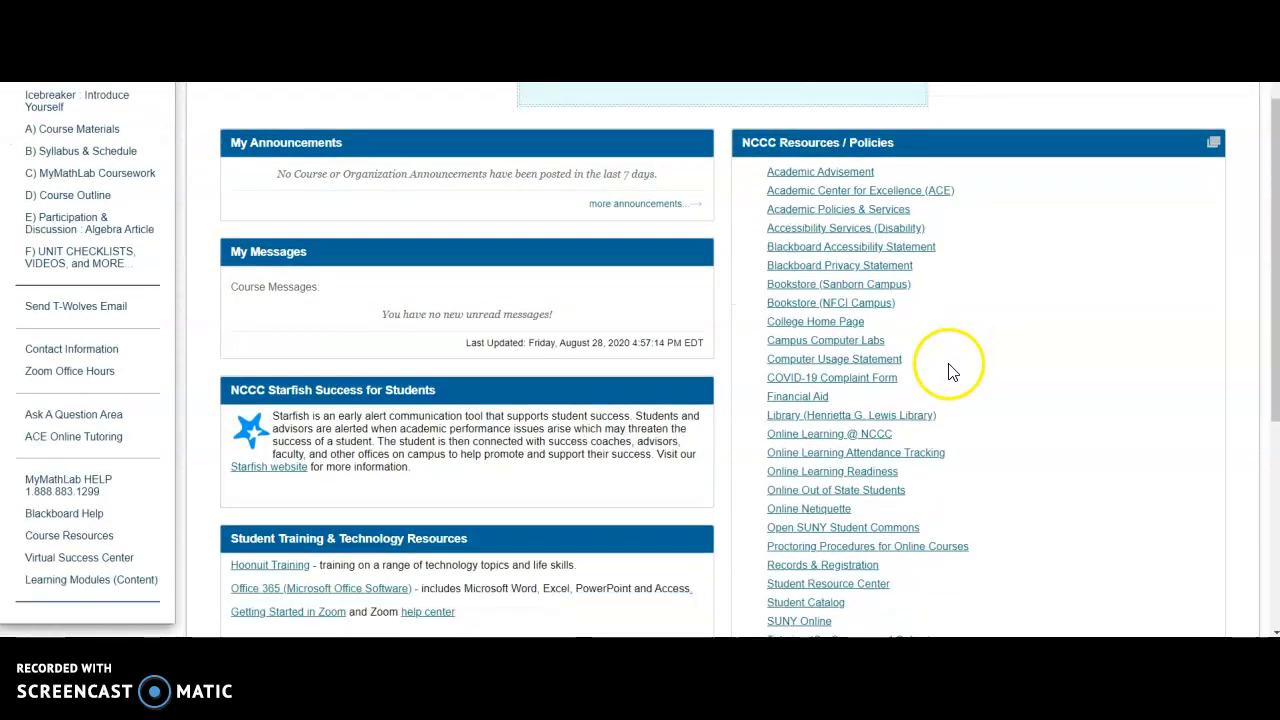
scroll(down, 3)
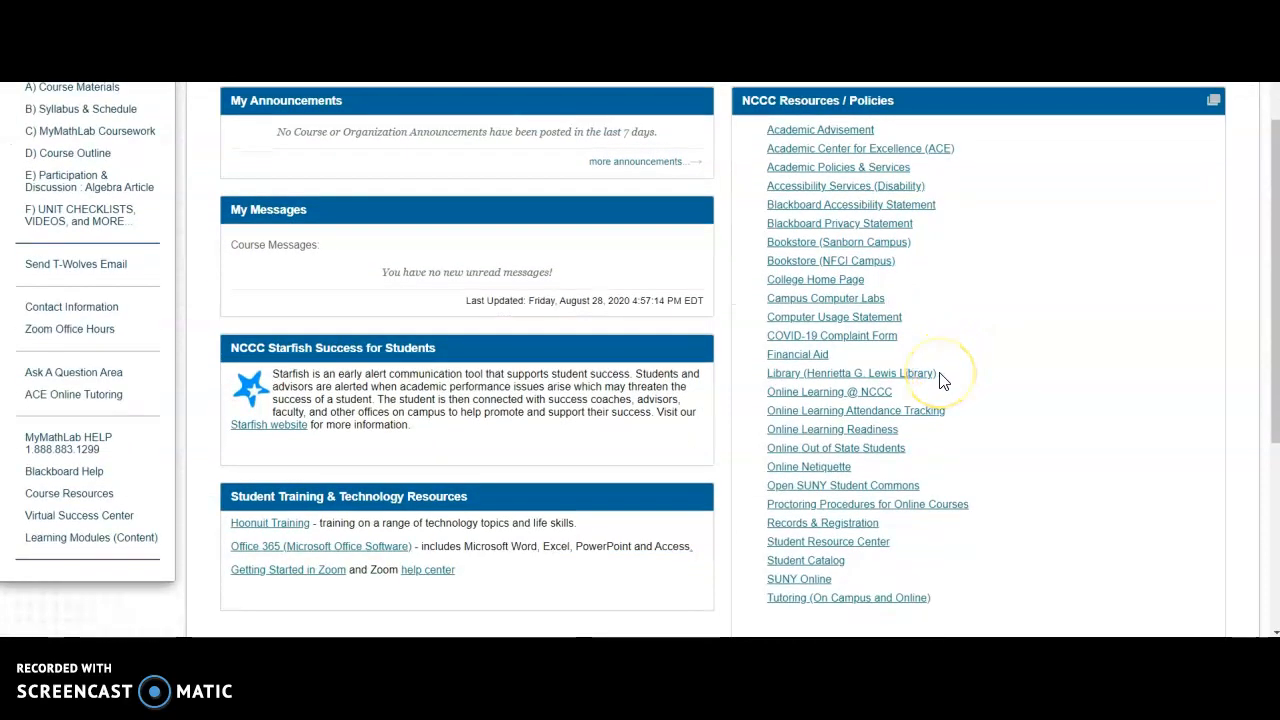
scroll(up, 3)
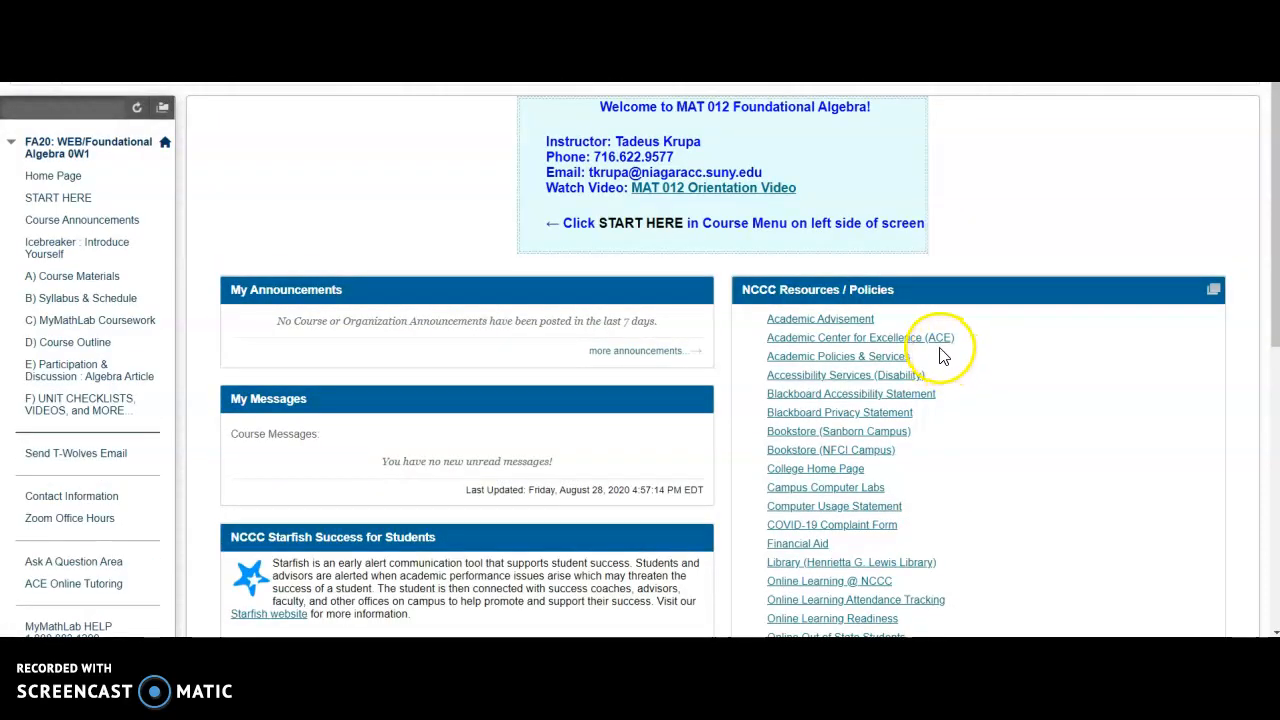
mouse_move(965, 450)
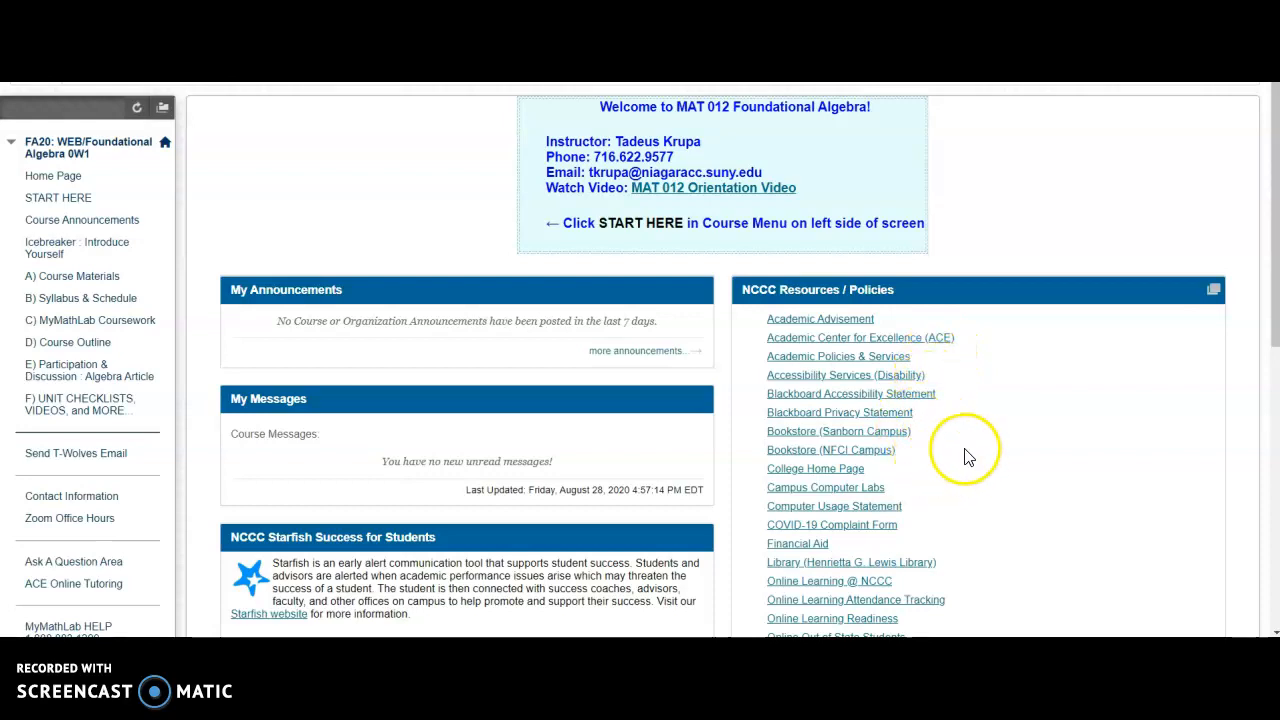
mouse_move(660, 175)
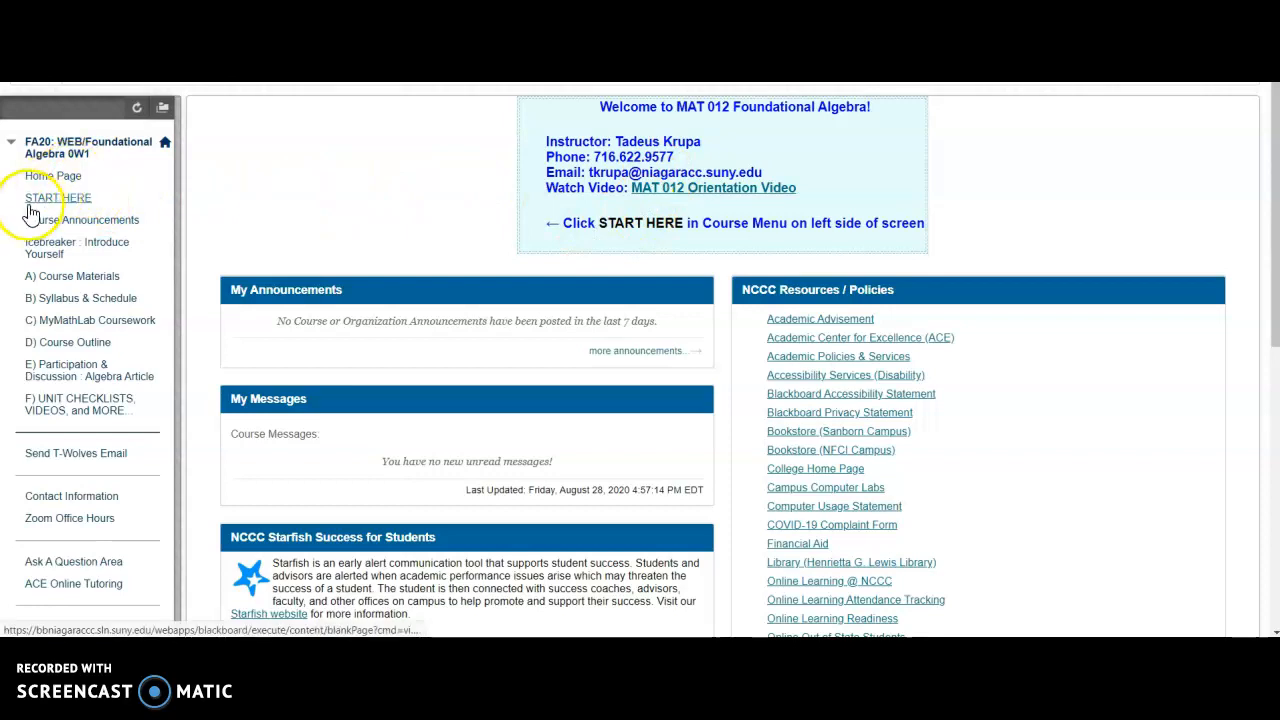
Step: View the START HERE welcome page, then head to the Icebreaker : Introduce Yourself item
click(58, 197)
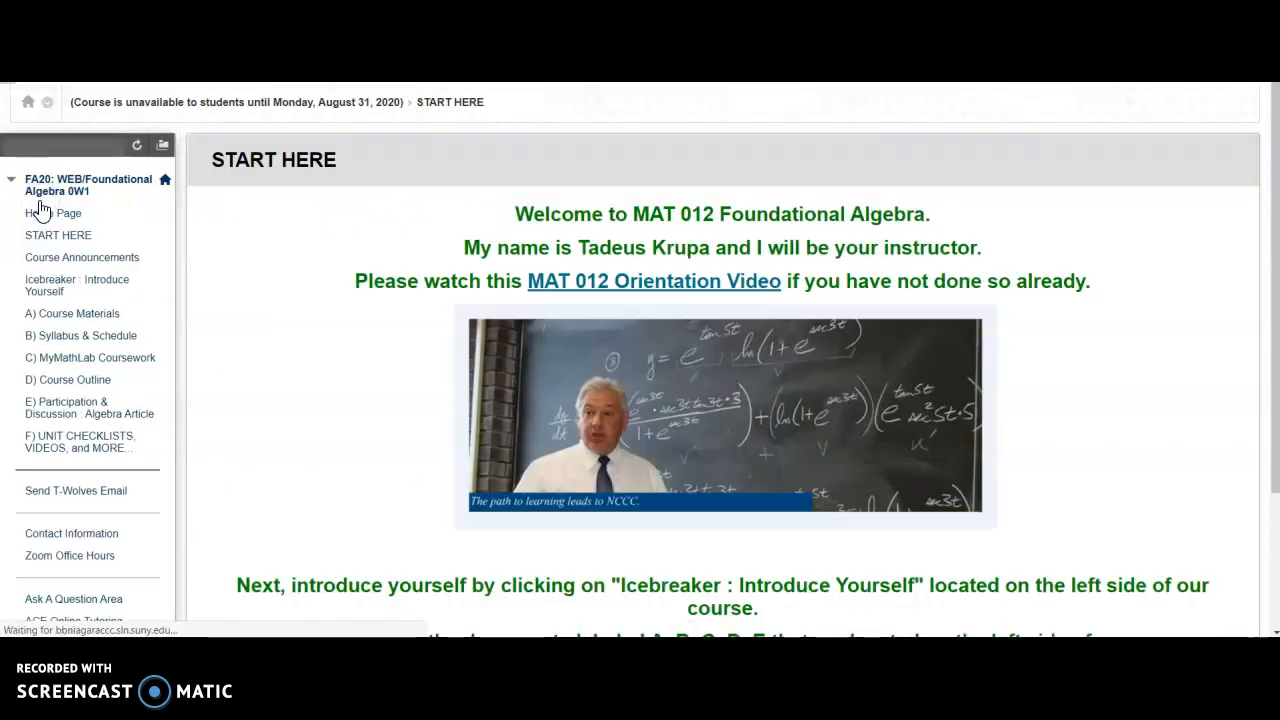
scroll(up, 3)
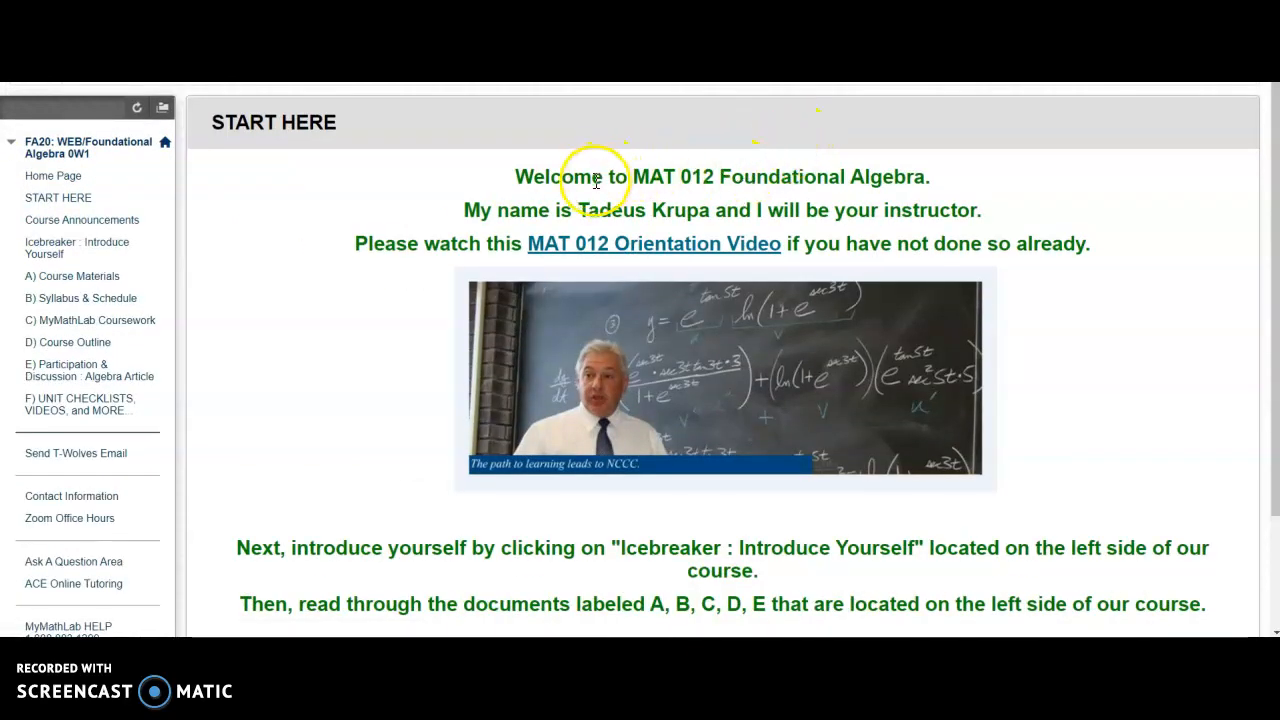
mouse_move(628, 299)
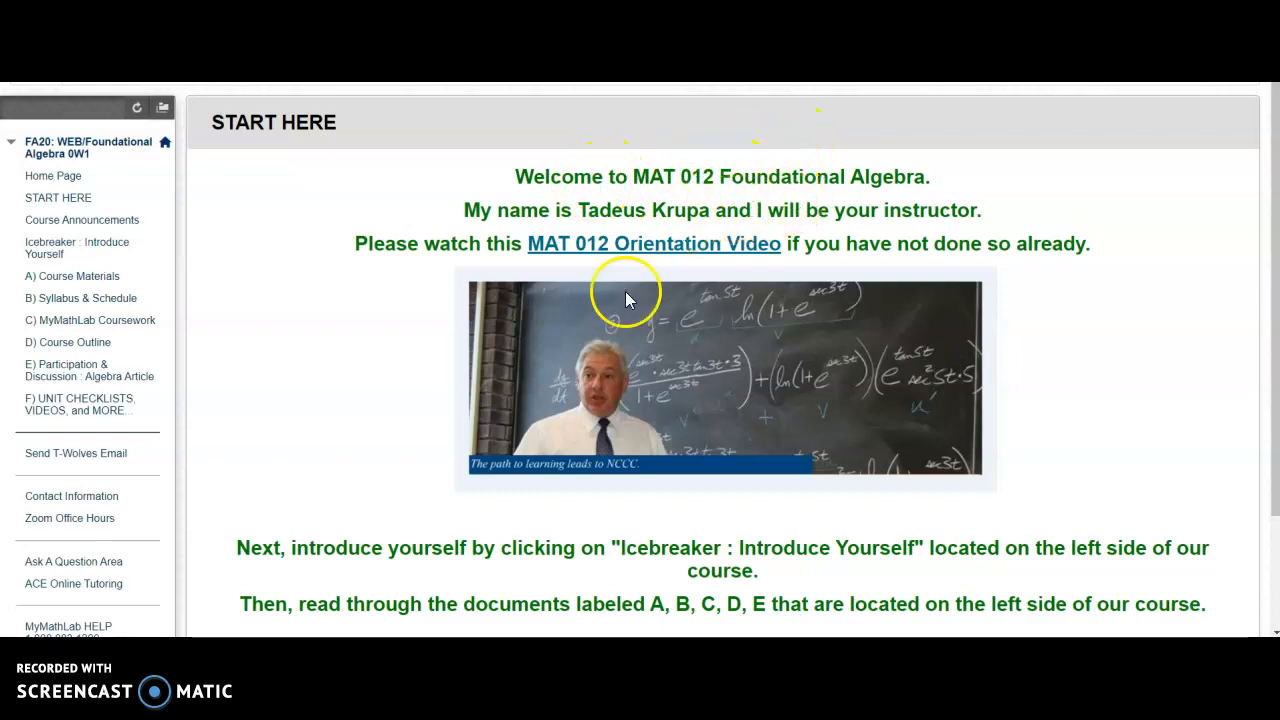
mouse_move(655, 250)
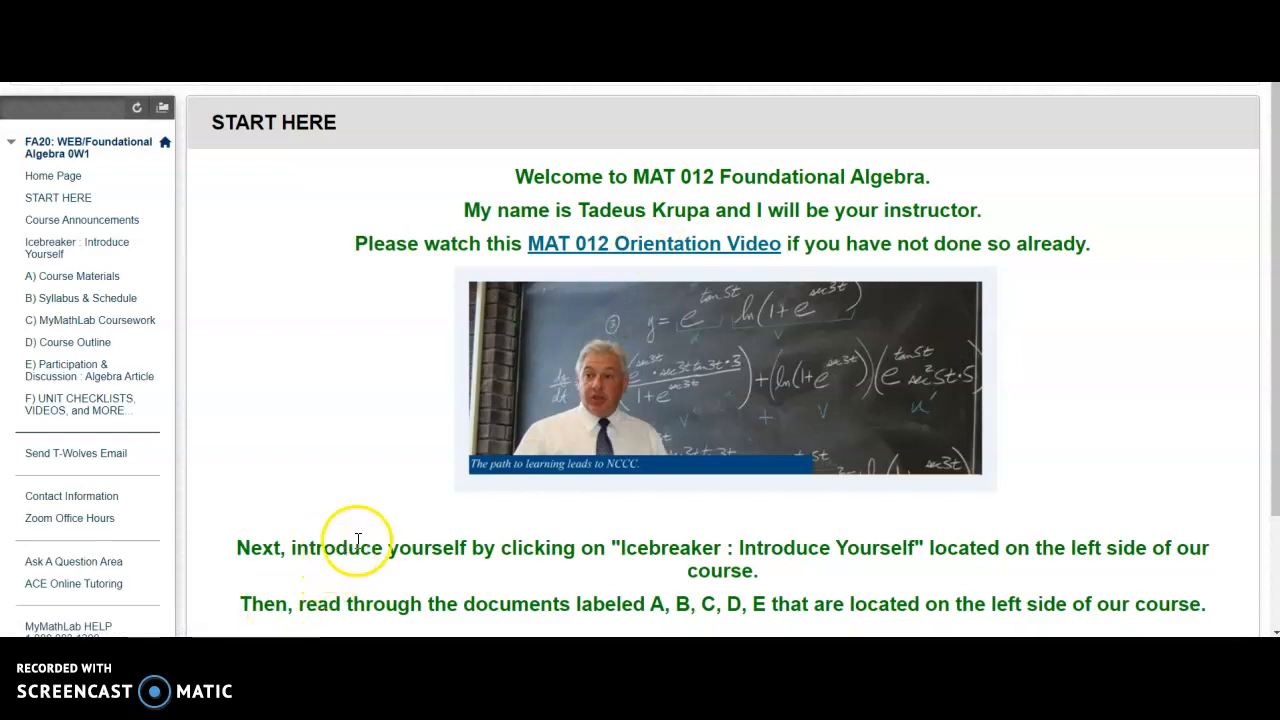
mouse_move(790, 555)
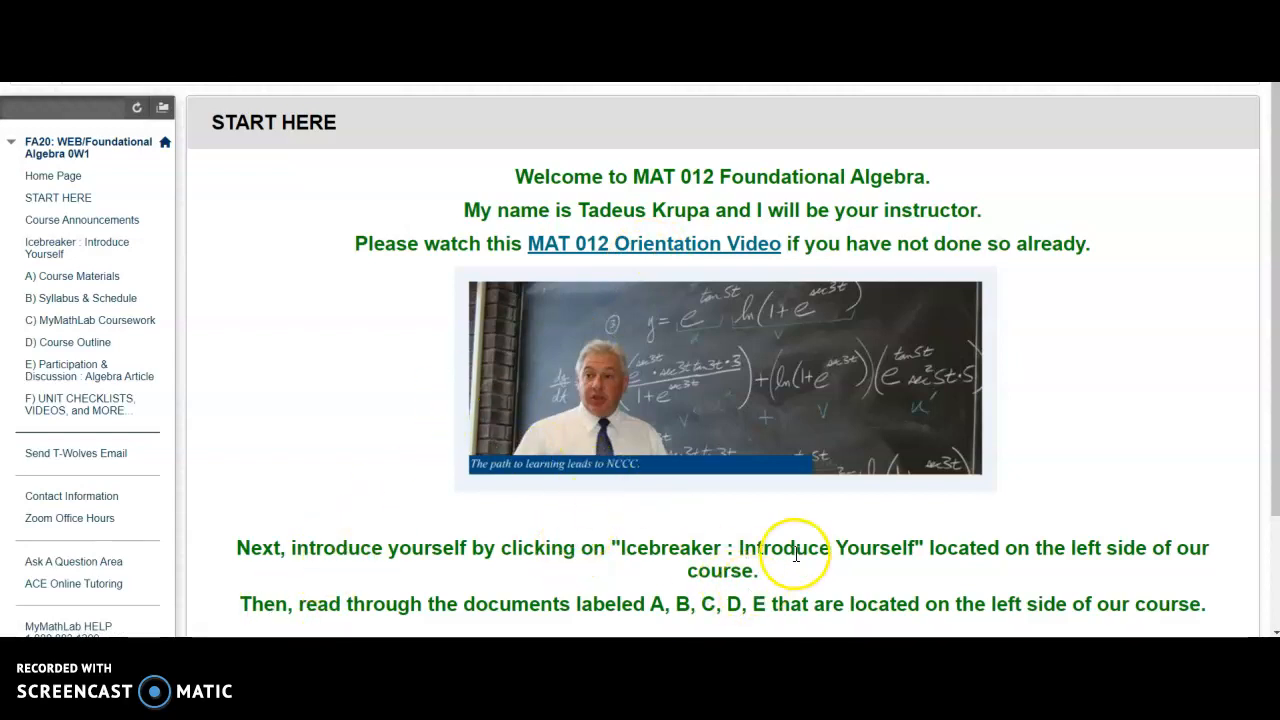
mouse_move(958, 585)
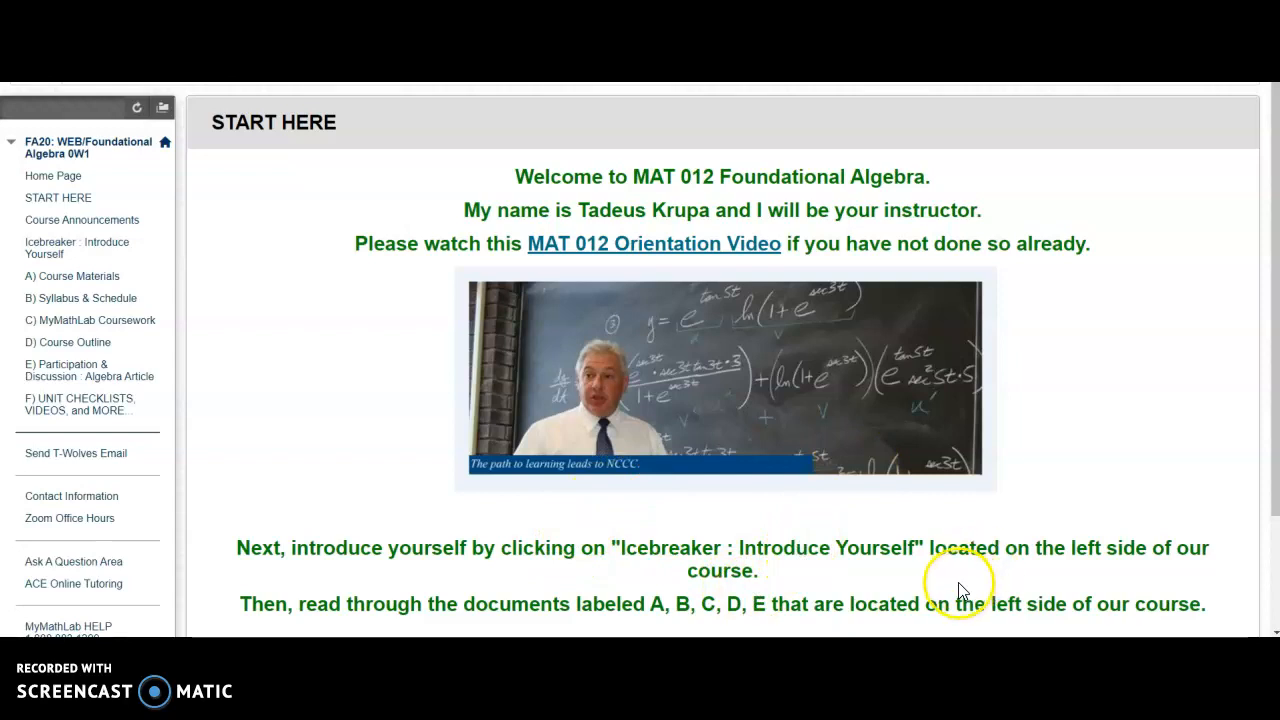
mouse_move(1020, 575)
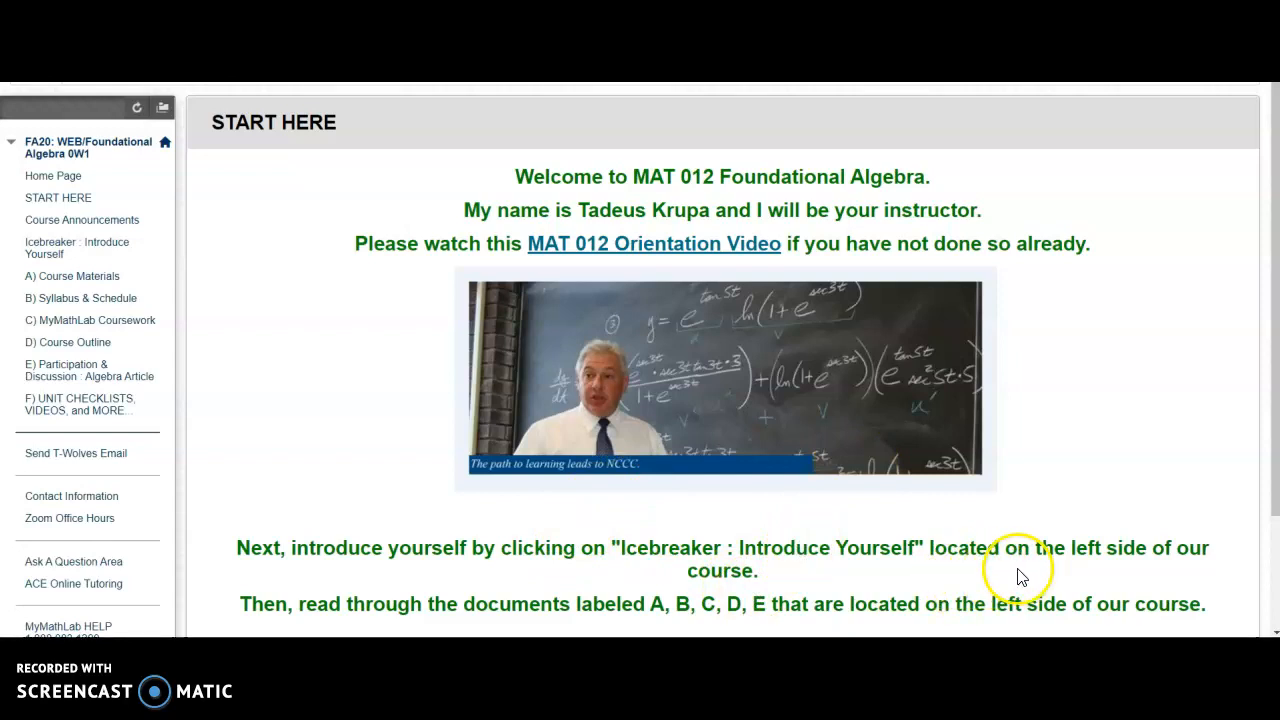
mouse_move(1007, 580)
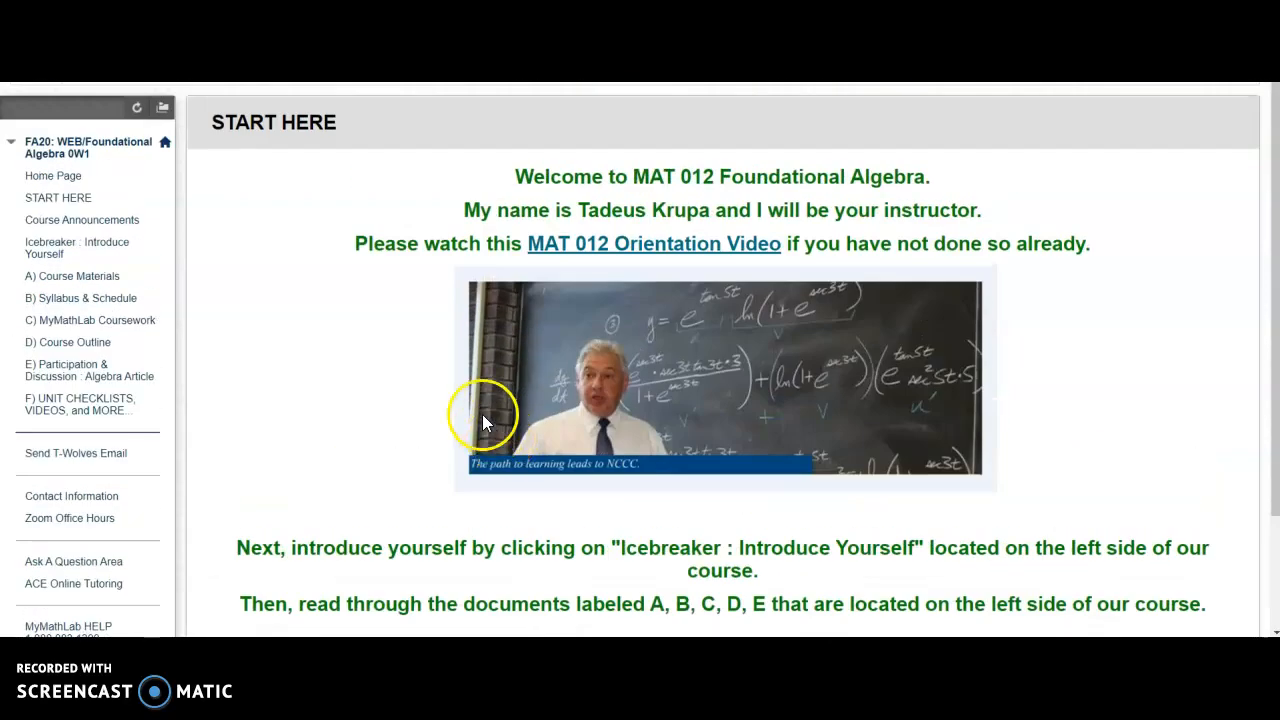
click(76, 247)
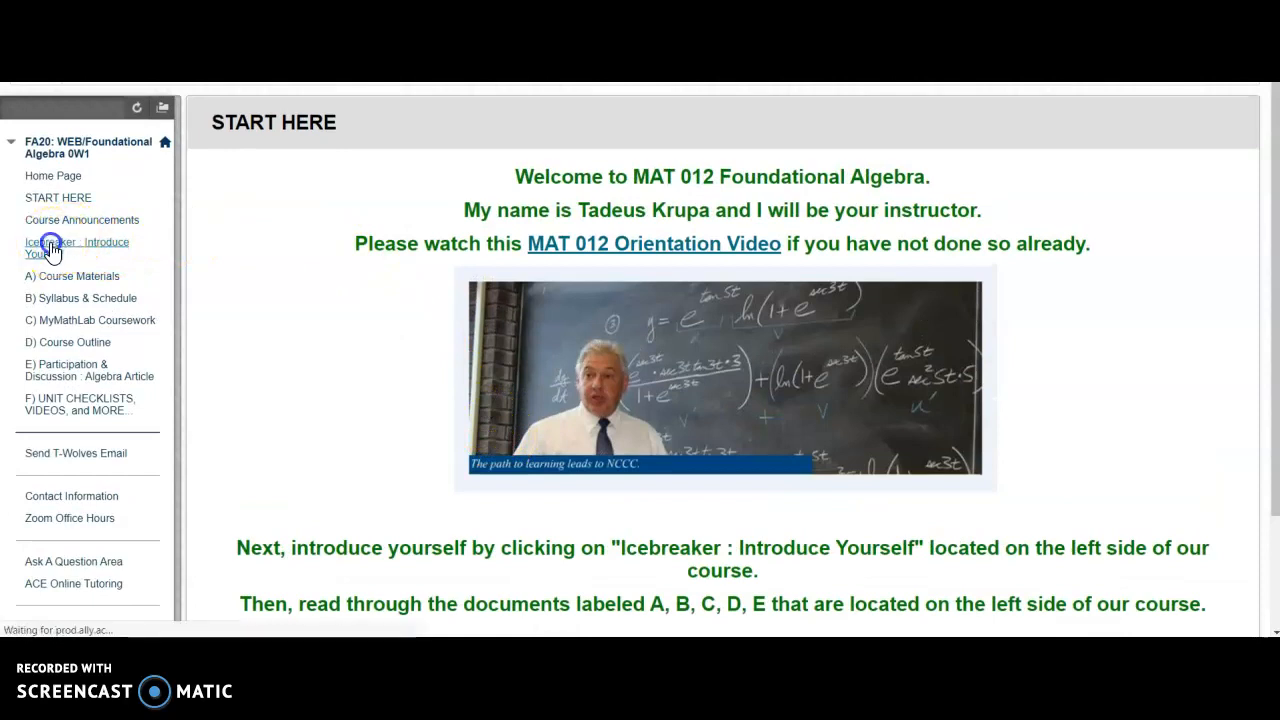
Step: Open the Icebreaker : Introduce Yourself page and its discussion forum link
click(76, 247)
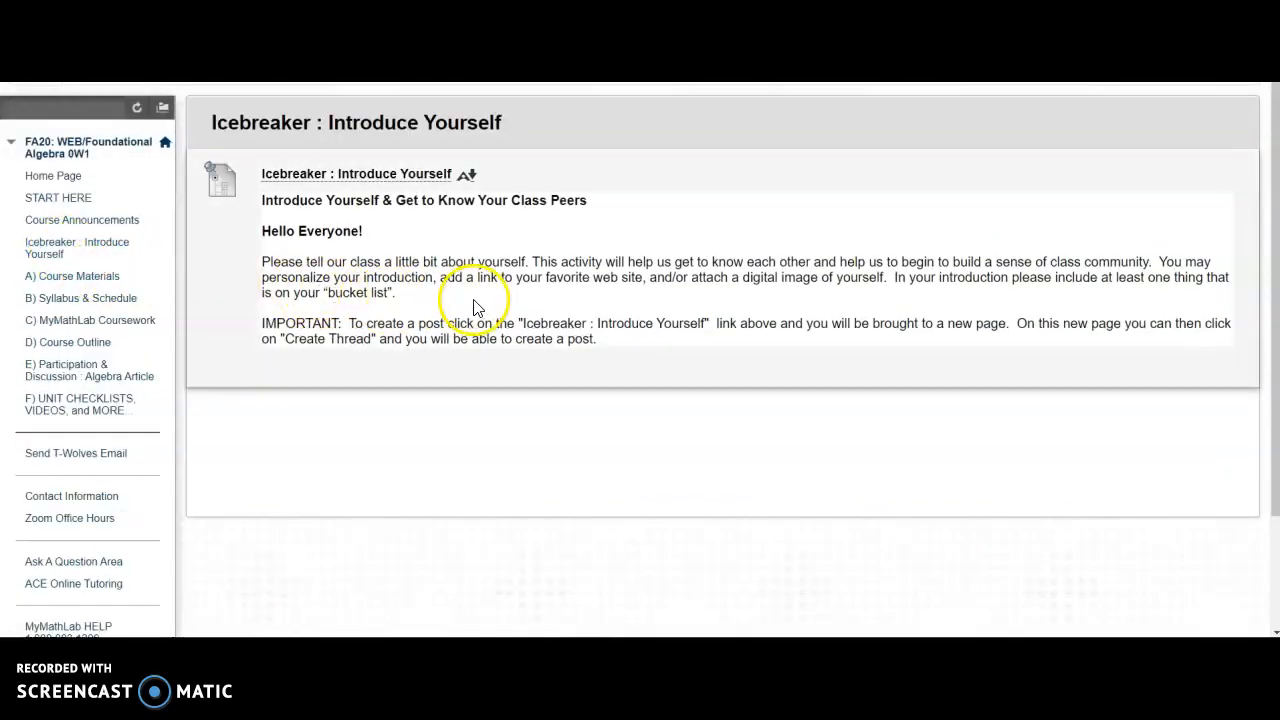
mouse_move(485, 318)
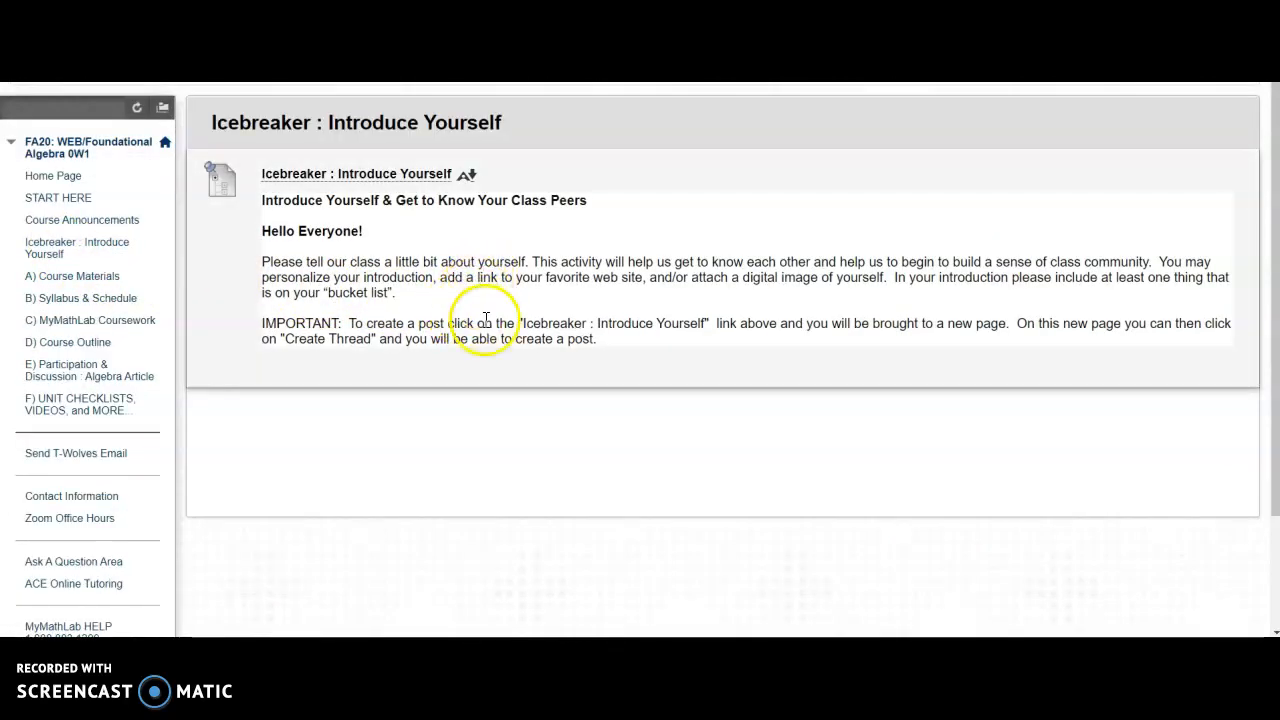
mouse_move(405, 180)
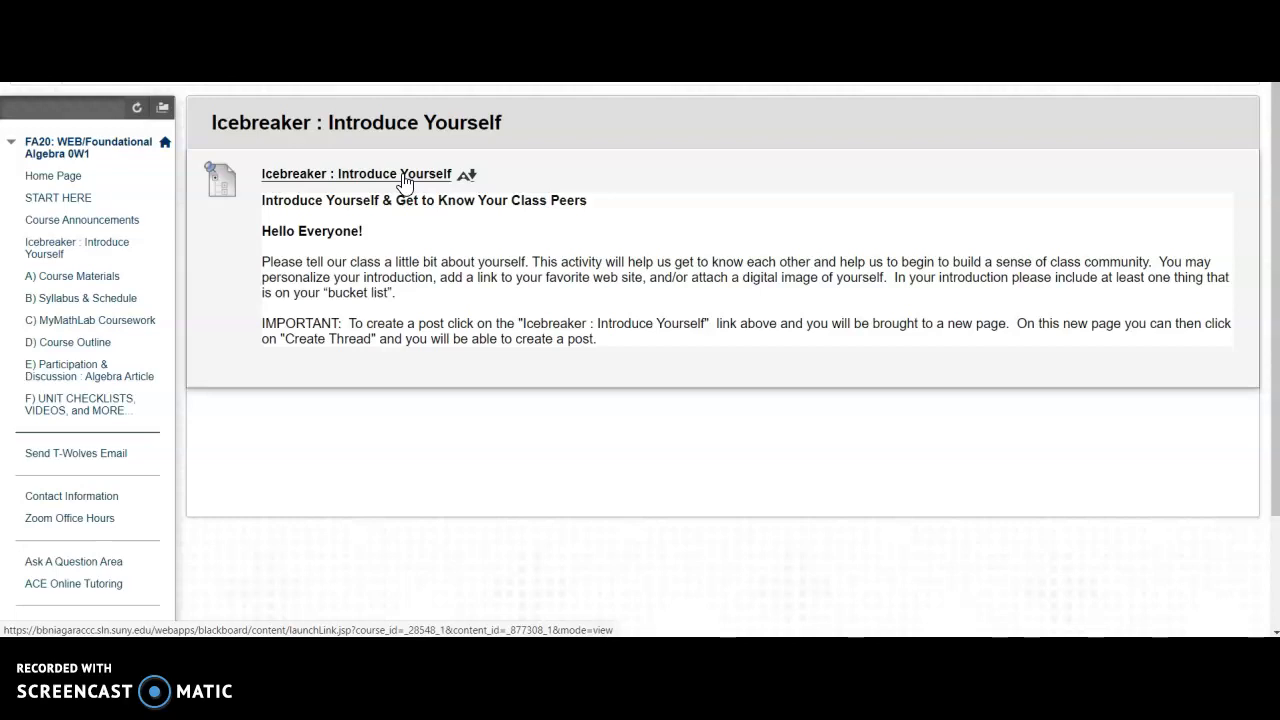
click(355, 174)
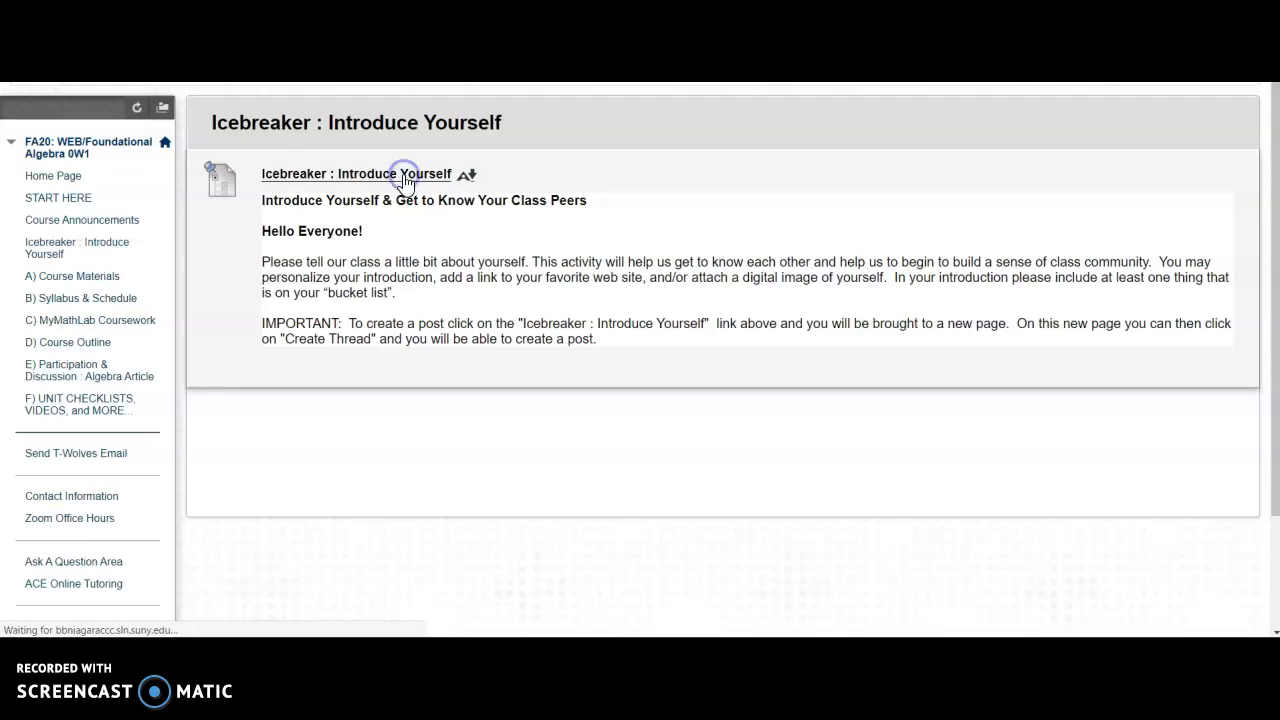
Step: Review the Icebreaker forum thread list, then go to A) Course Materials
click(355, 173)
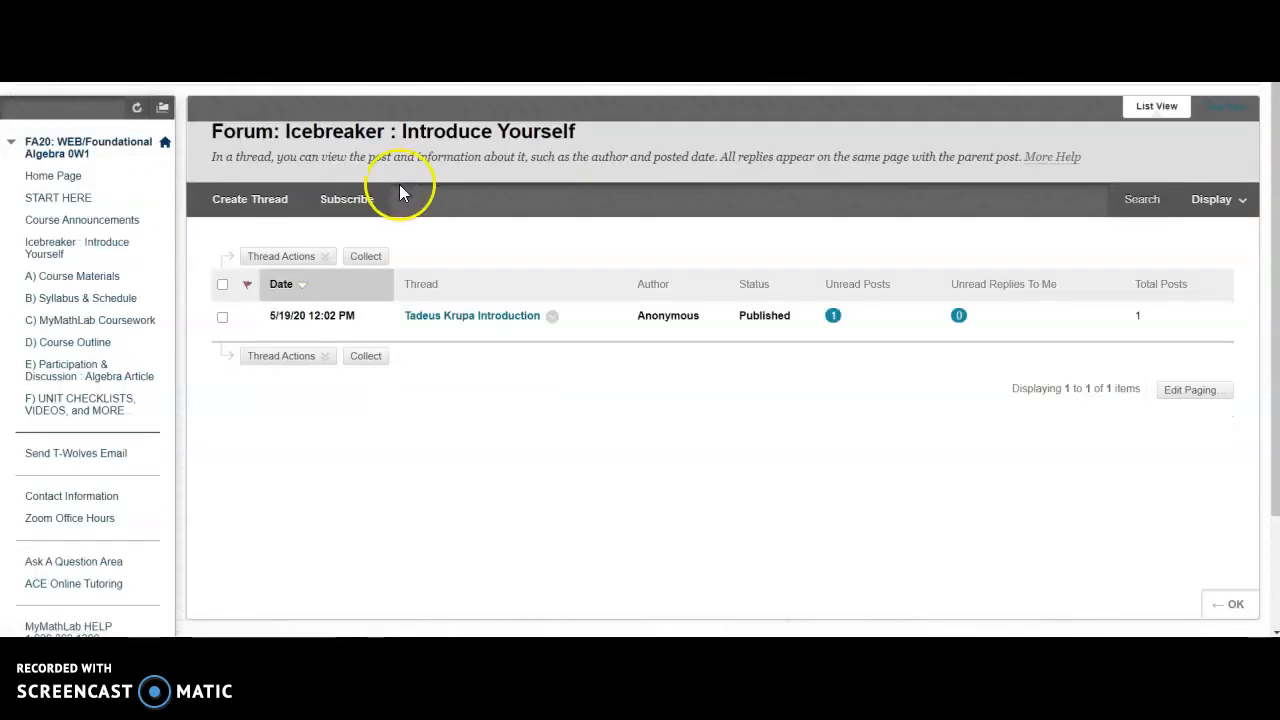
mouse_move(472, 328)
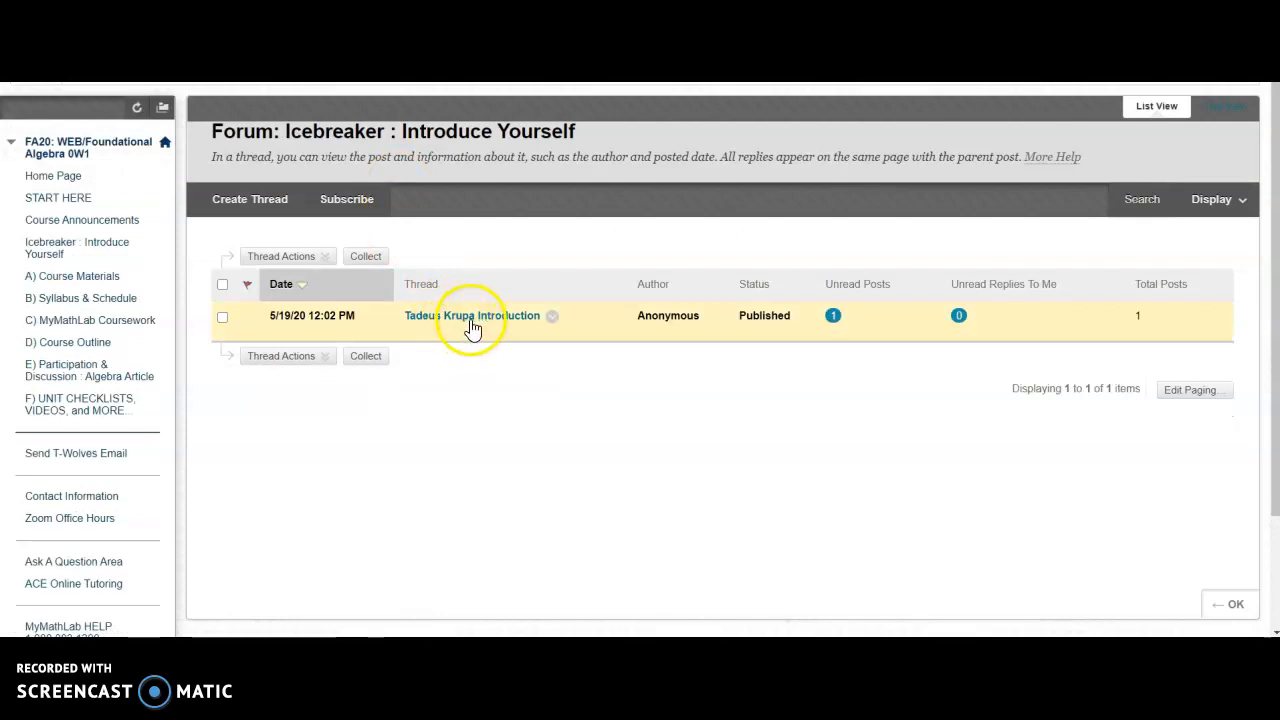
mouse_move(472, 315)
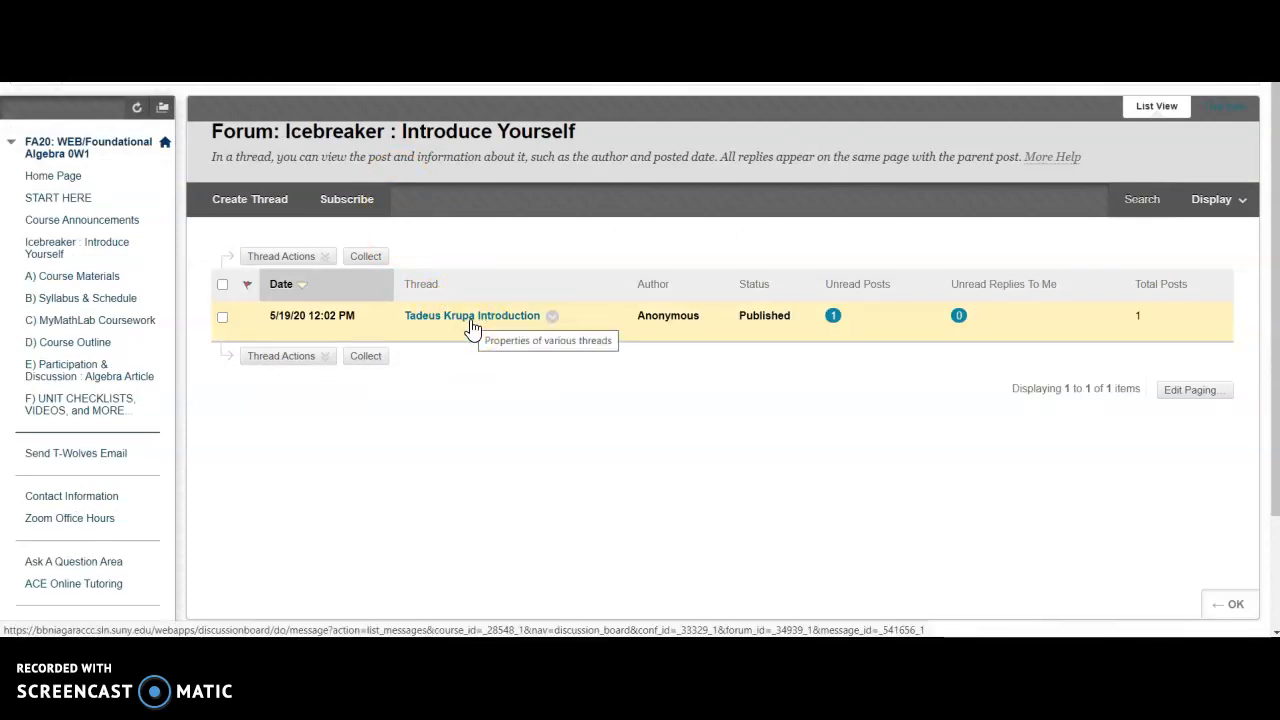
mouse_move(138, 247)
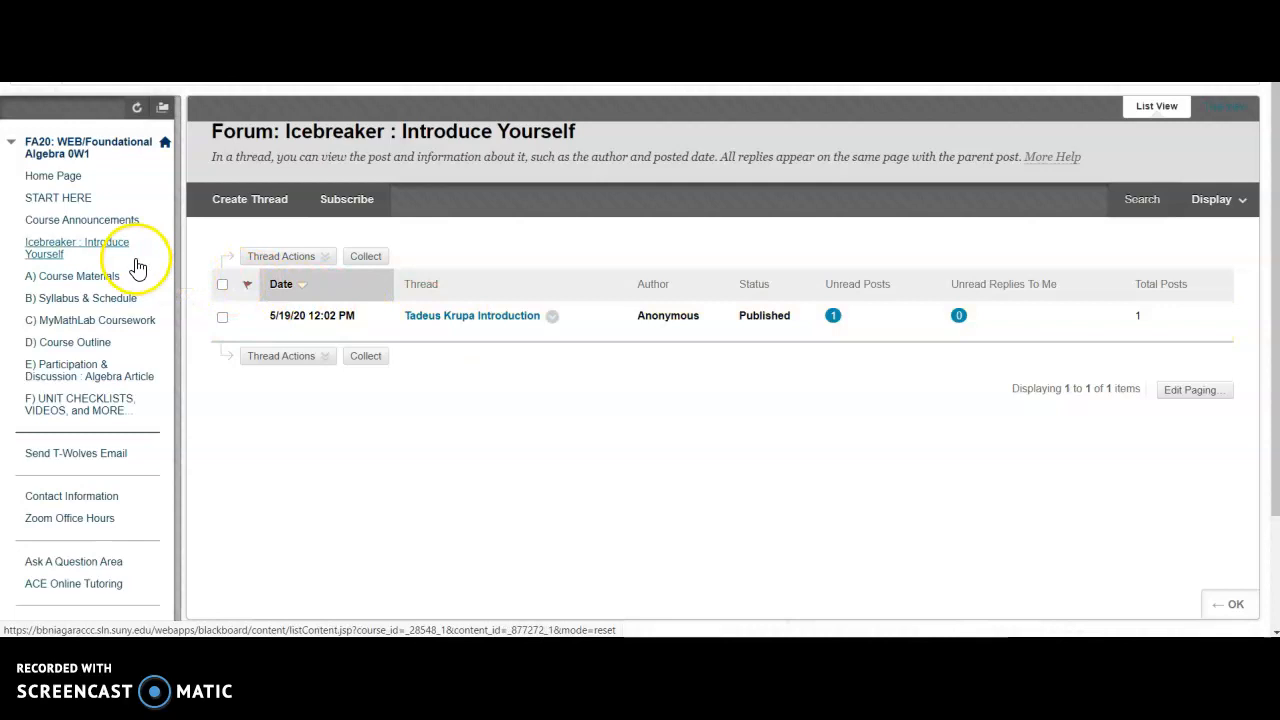
mouse_move(88, 282)
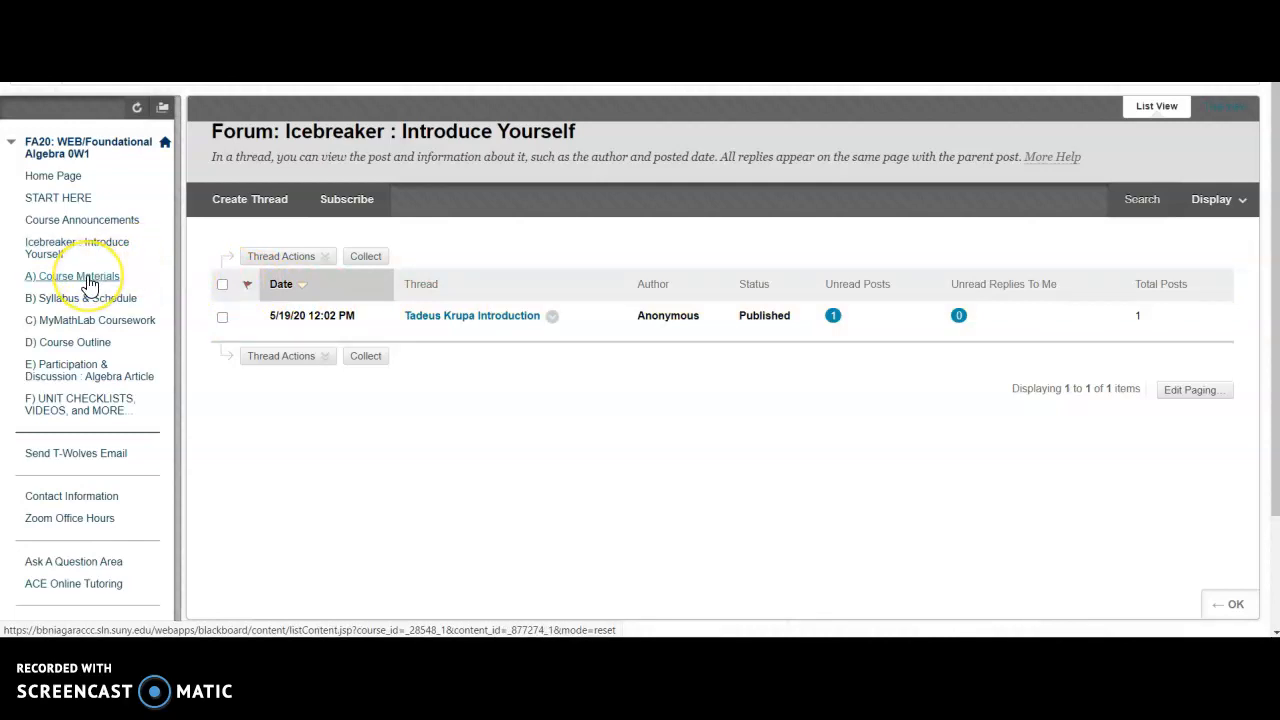
mouse_move(72, 276)
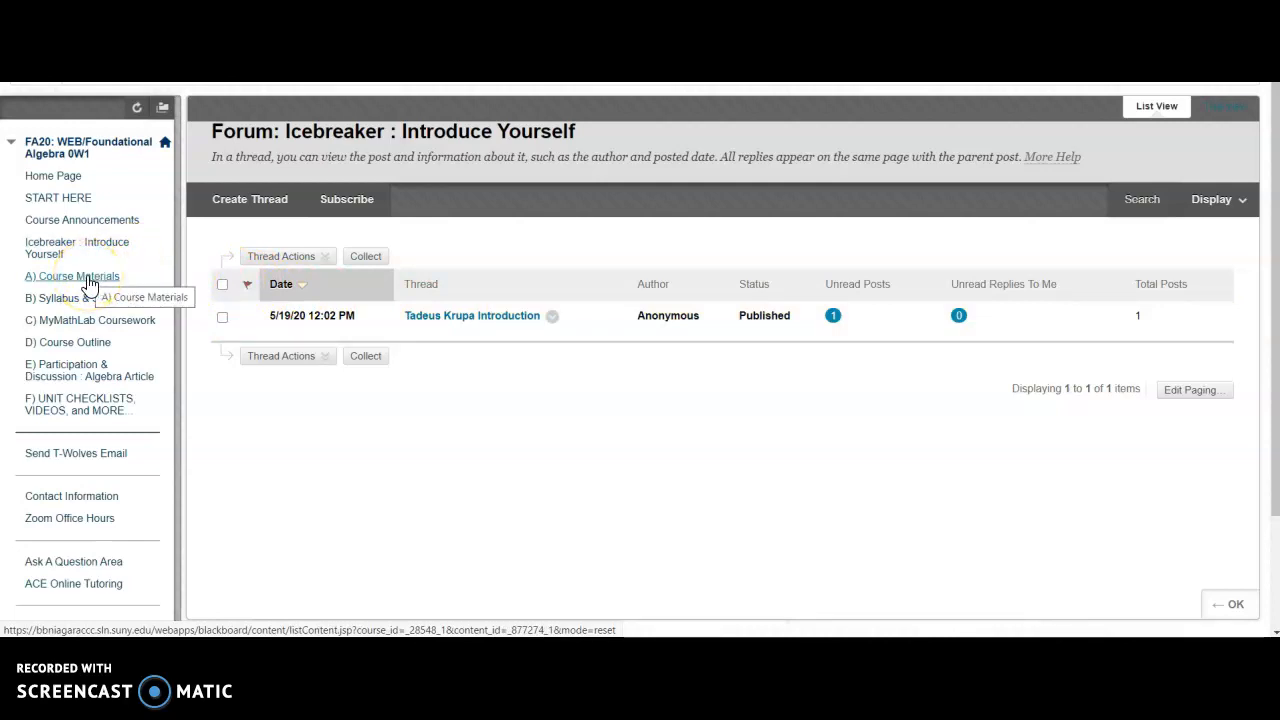
click(71, 276)
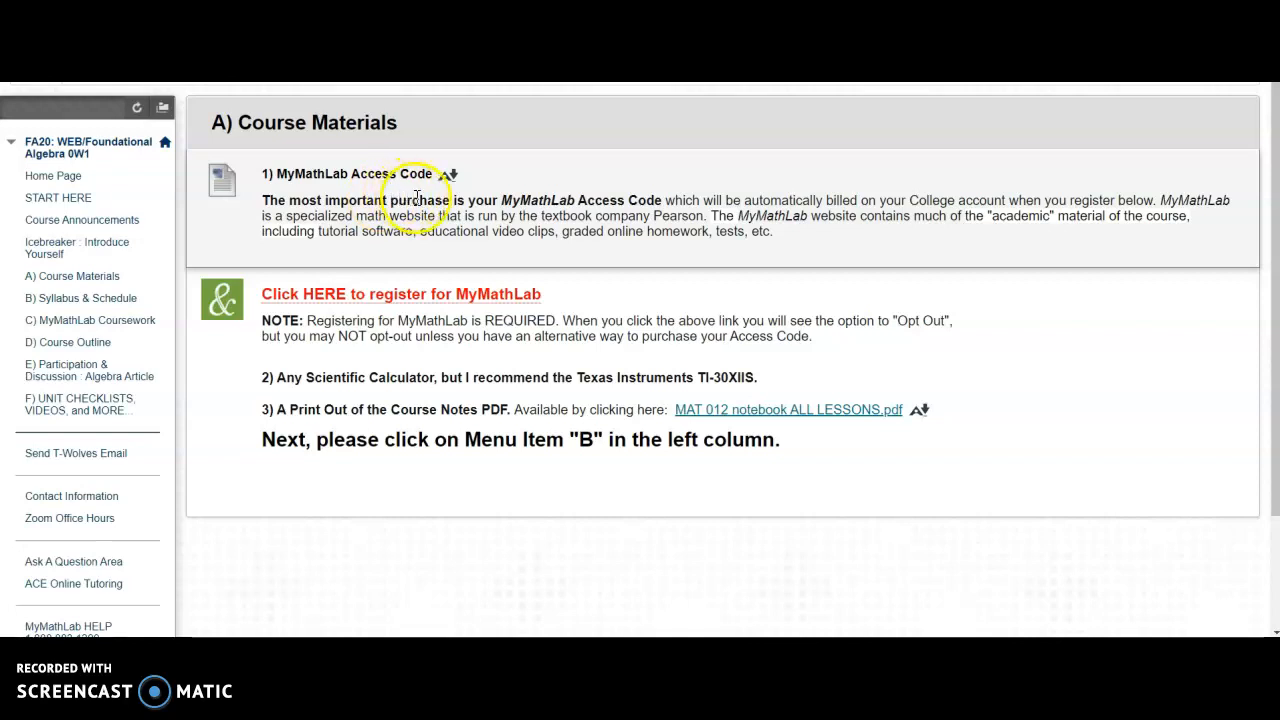
mouse_move(430, 220)
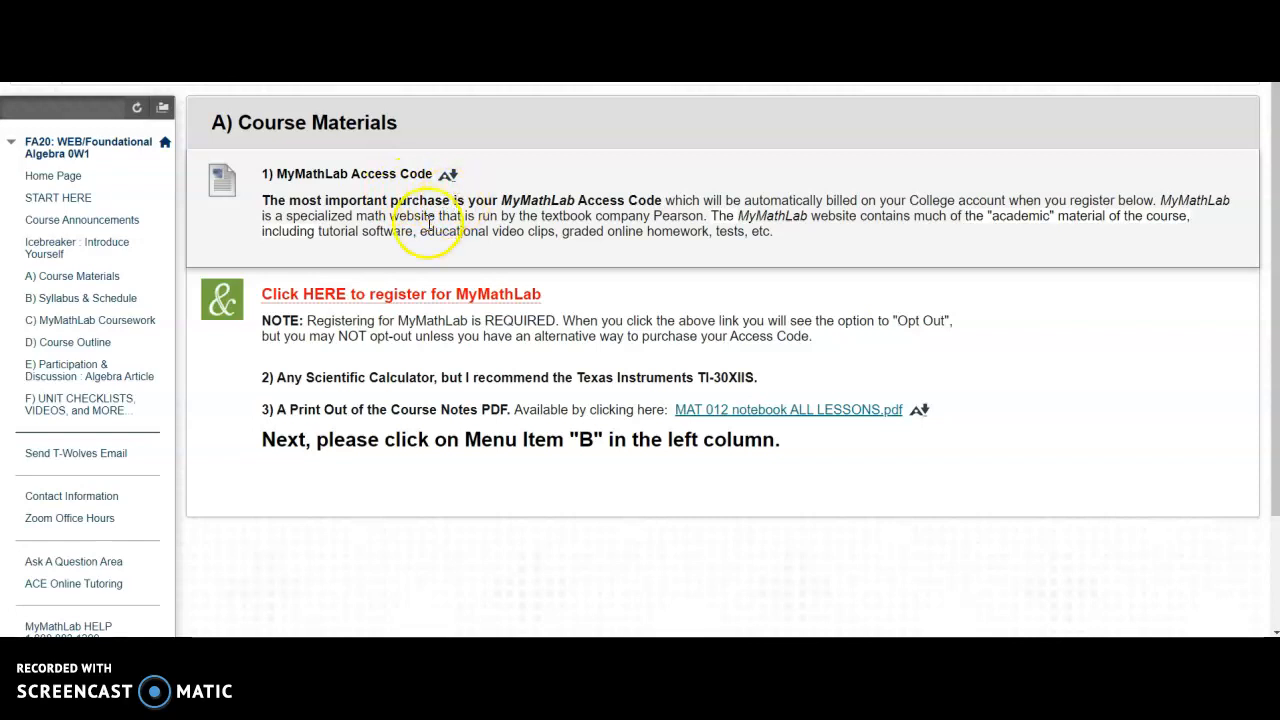
mouse_move(394, 294)
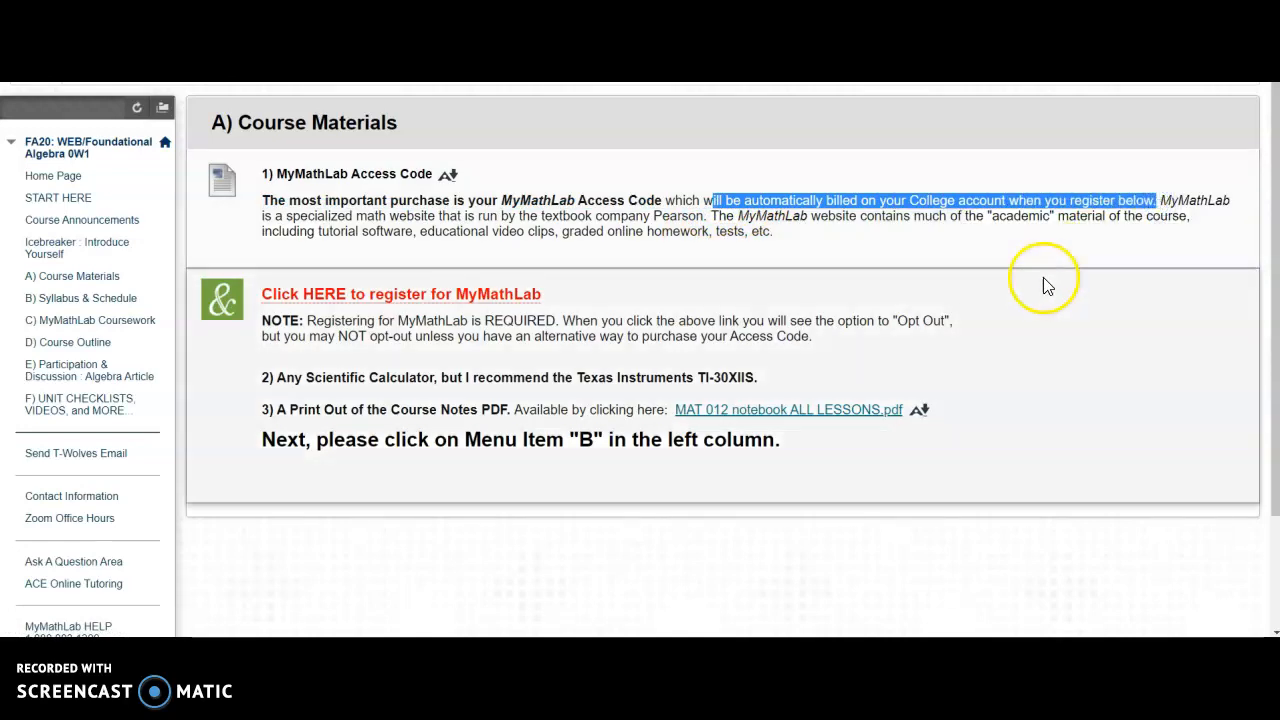
mouse_move(1018, 303)
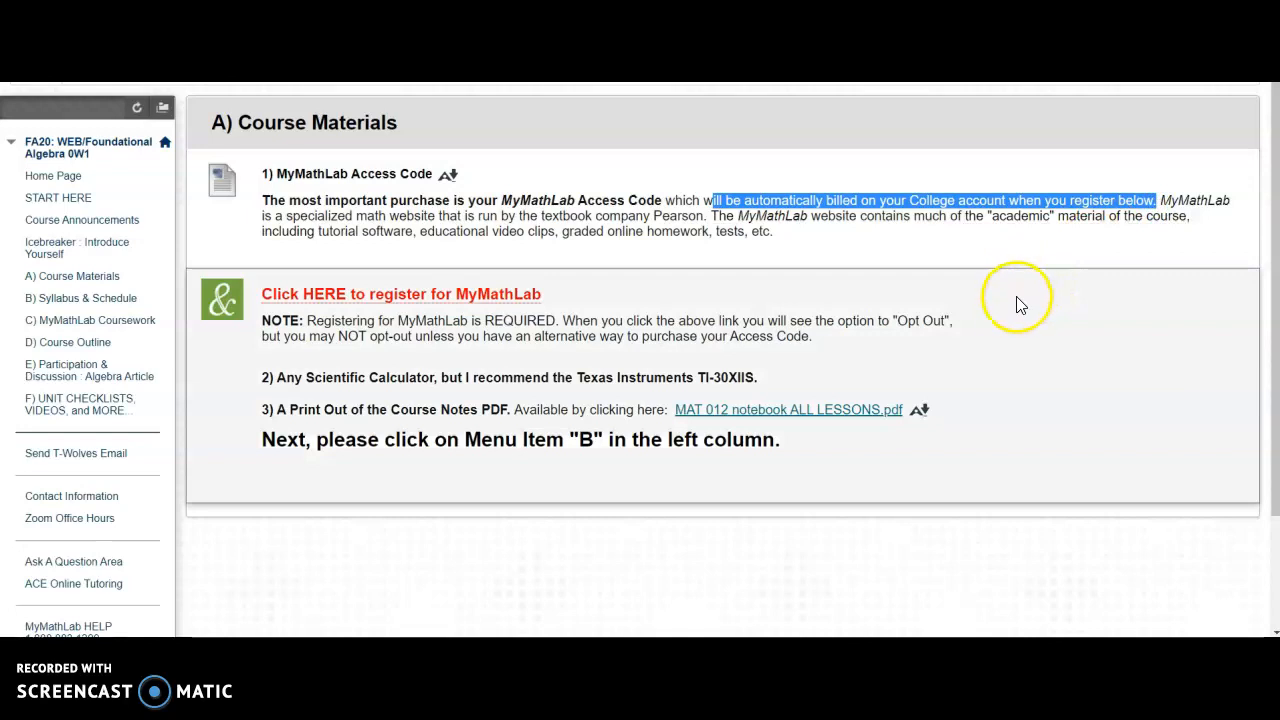
mouse_move(920, 377)
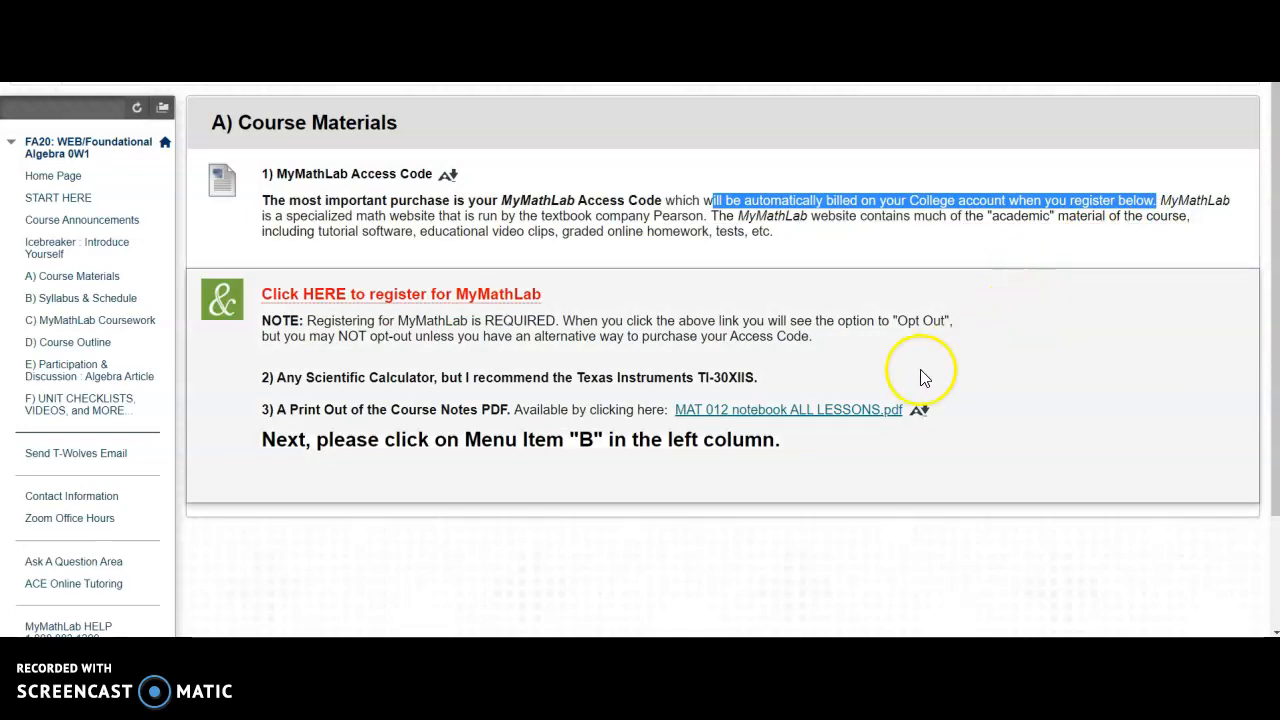
mouse_move(957, 323)
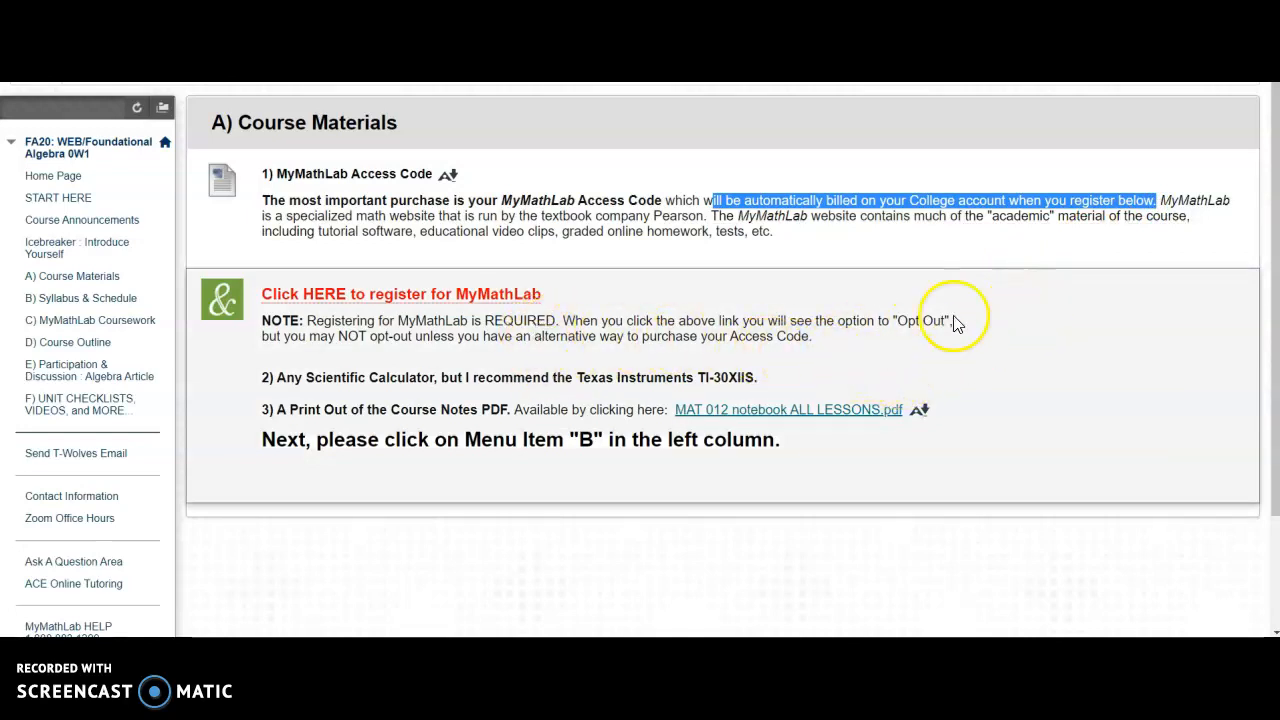
mouse_move(1079, 297)
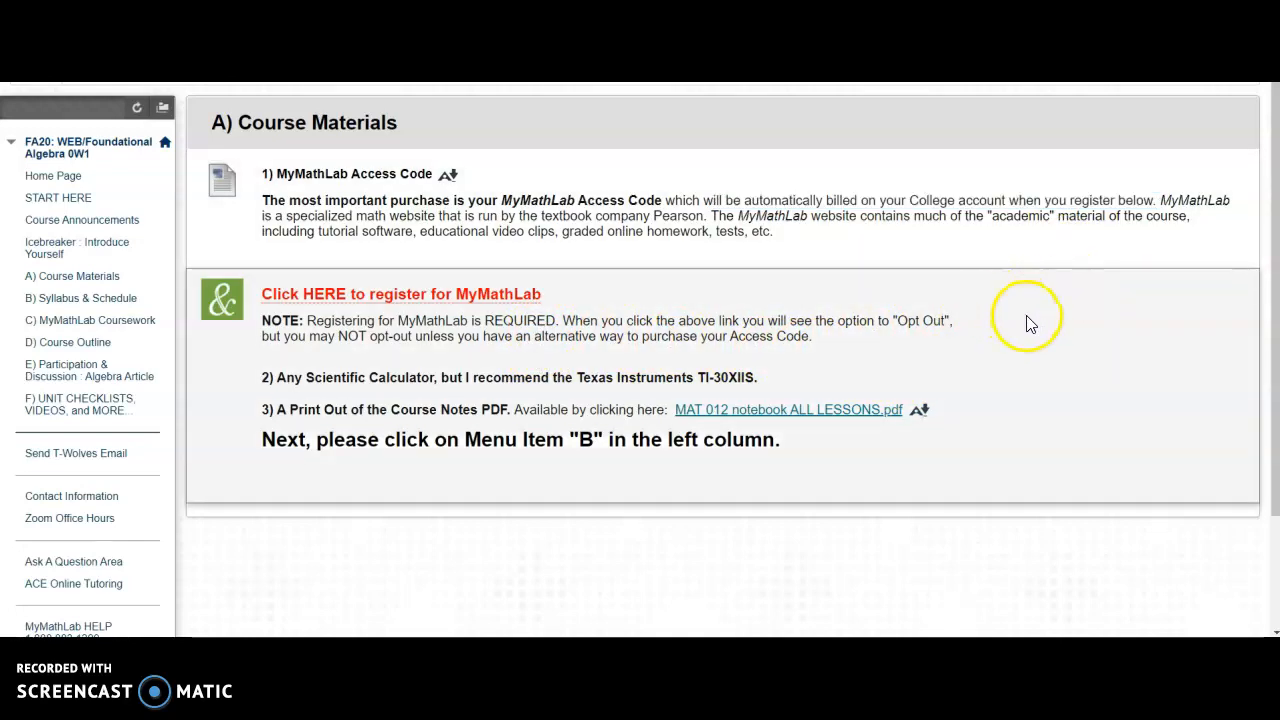
mouse_move(1040, 362)
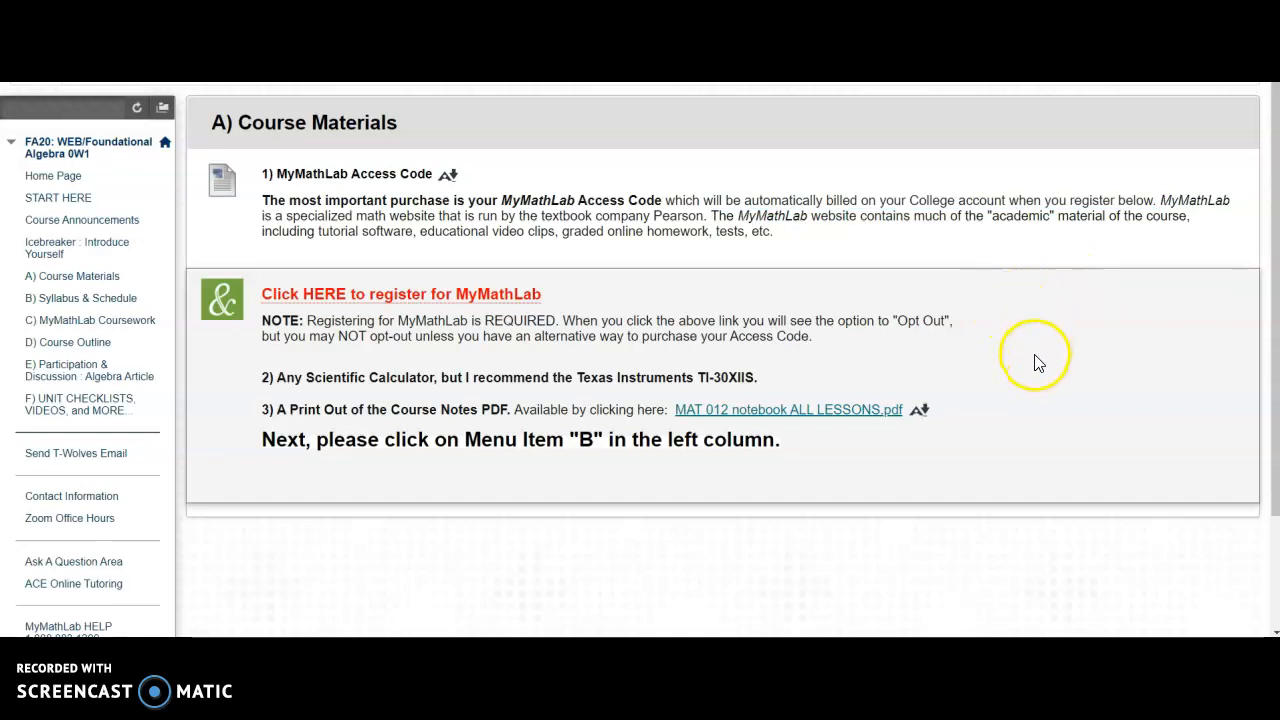
mouse_move(1038, 367)
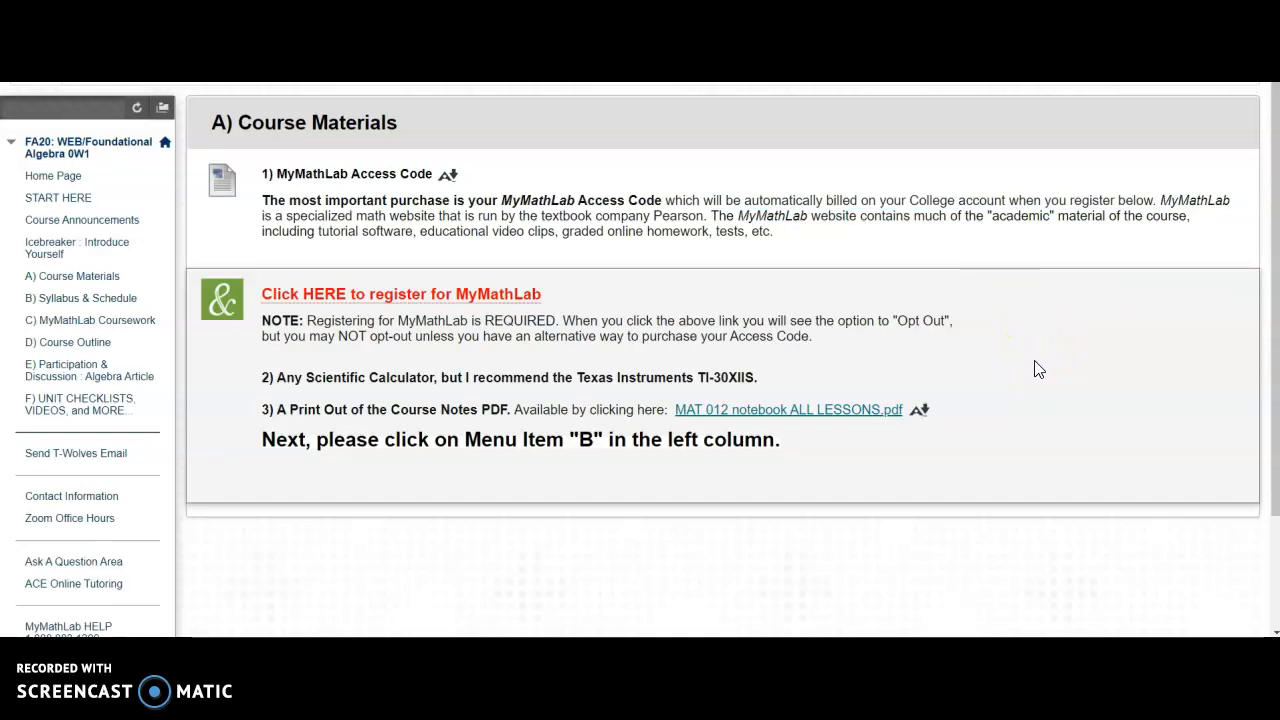
mouse_move(1026, 366)
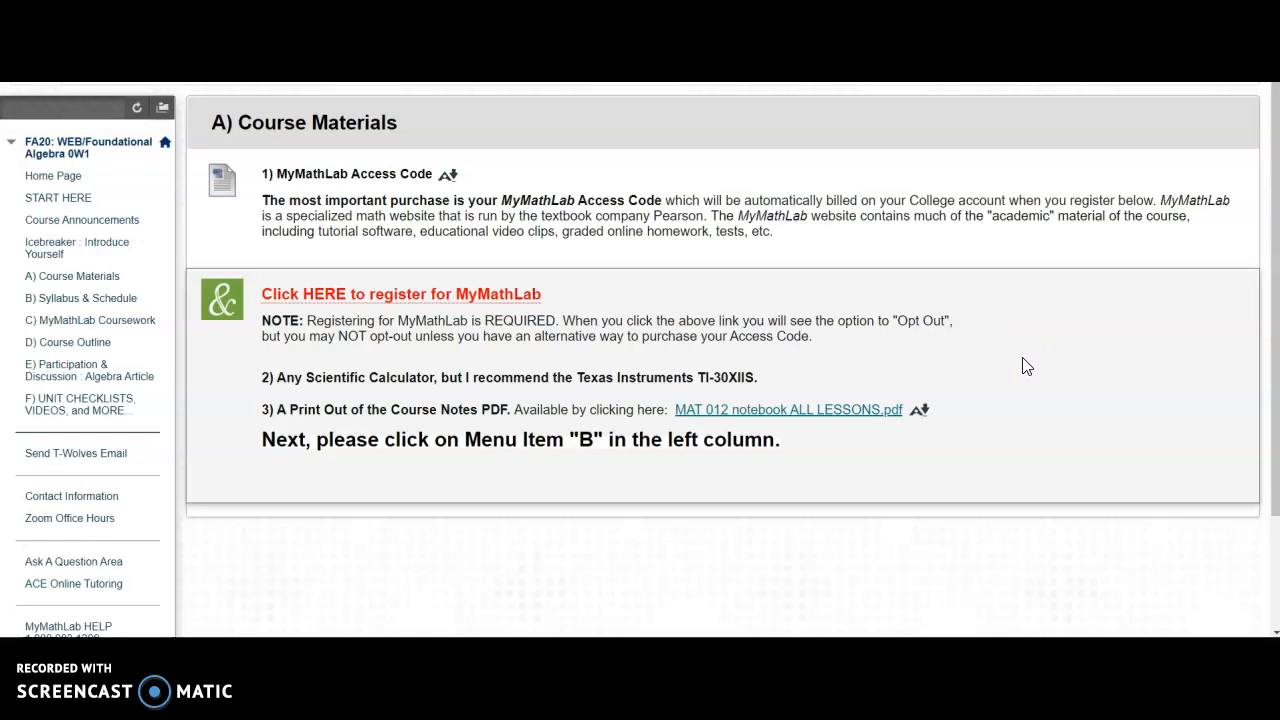
mouse_move(1041, 349)
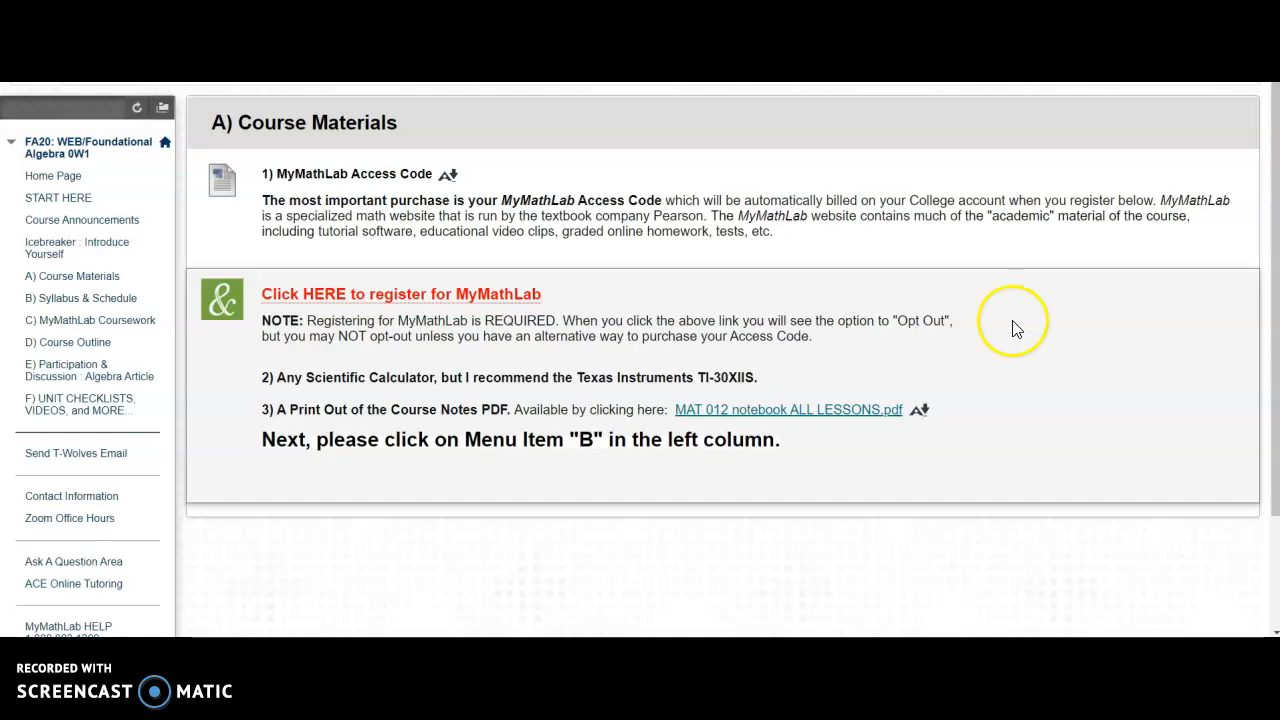
mouse_move(370, 376)
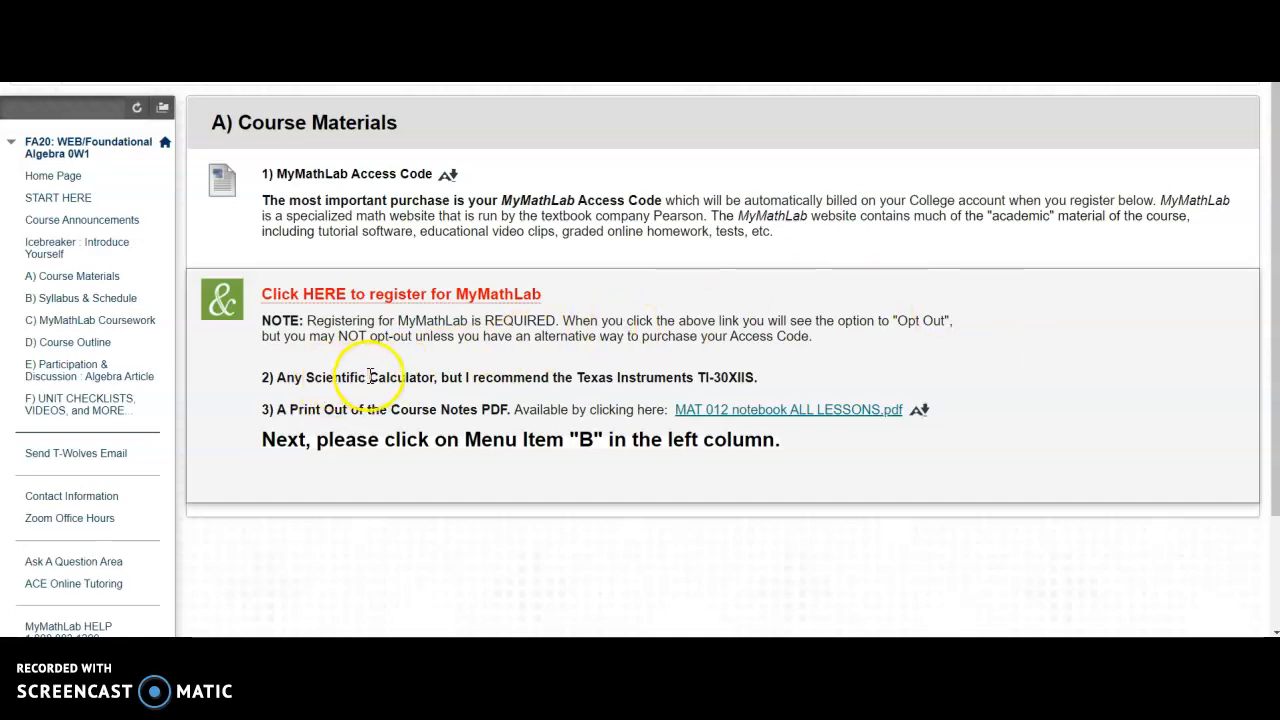
mouse_move(508, 398)
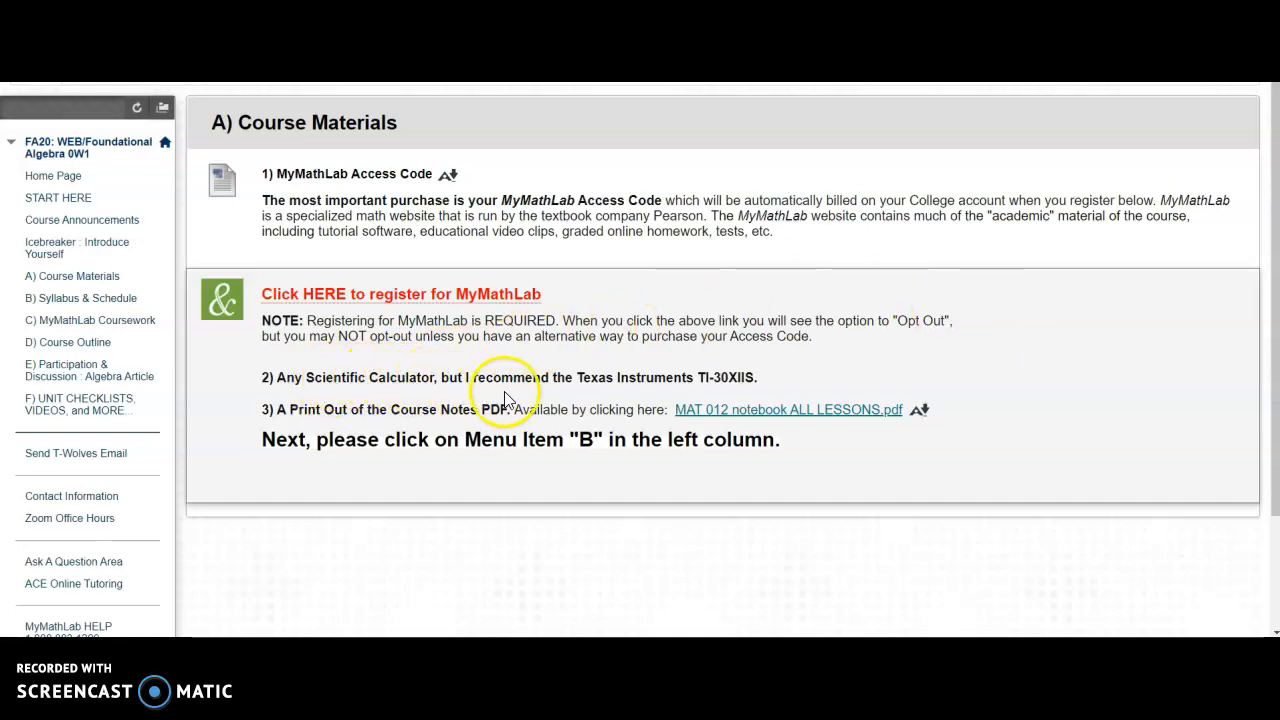
mouse_move(717, 377)
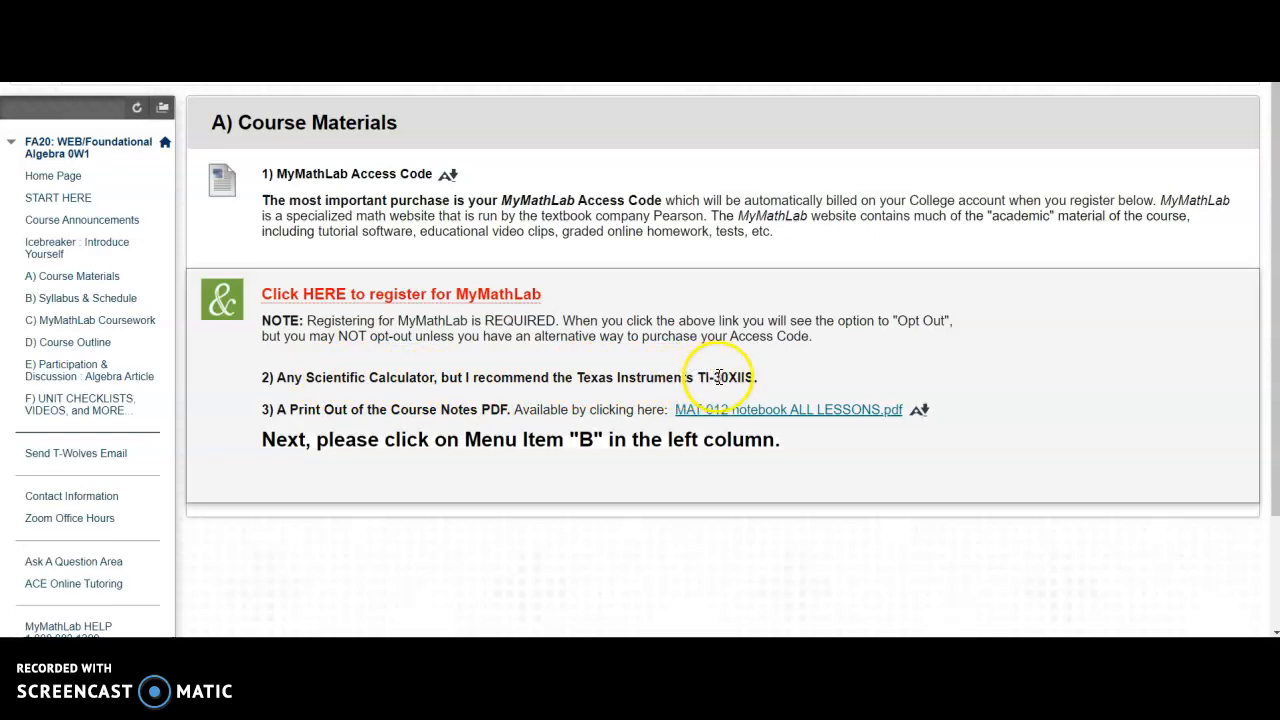
mouse_move(672, 384)
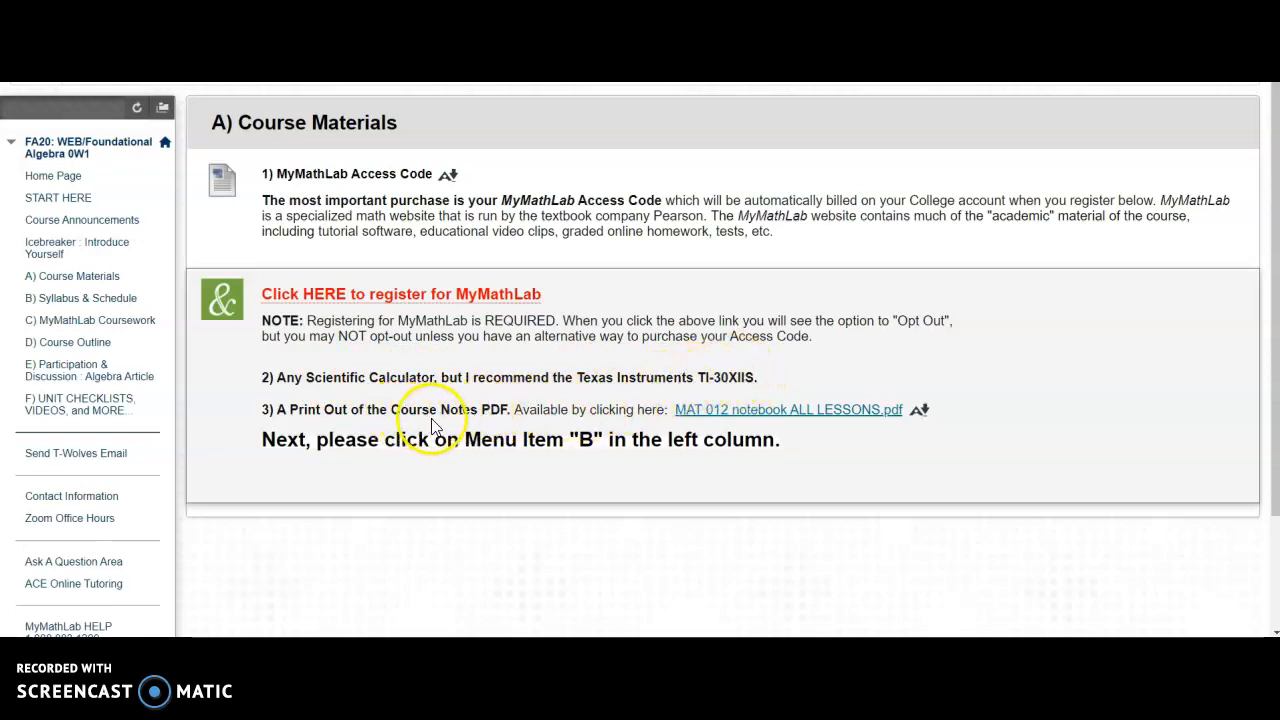
mouse_move(760, 410)
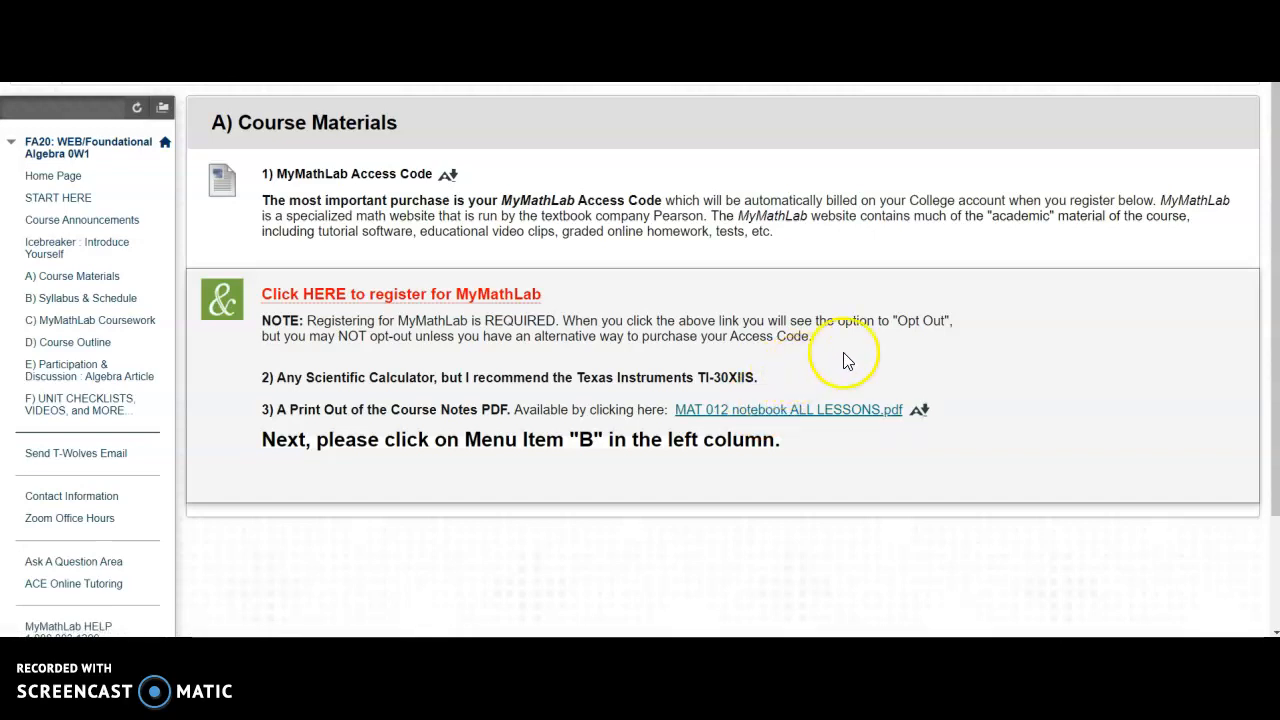
mouse_move(1010, 331)
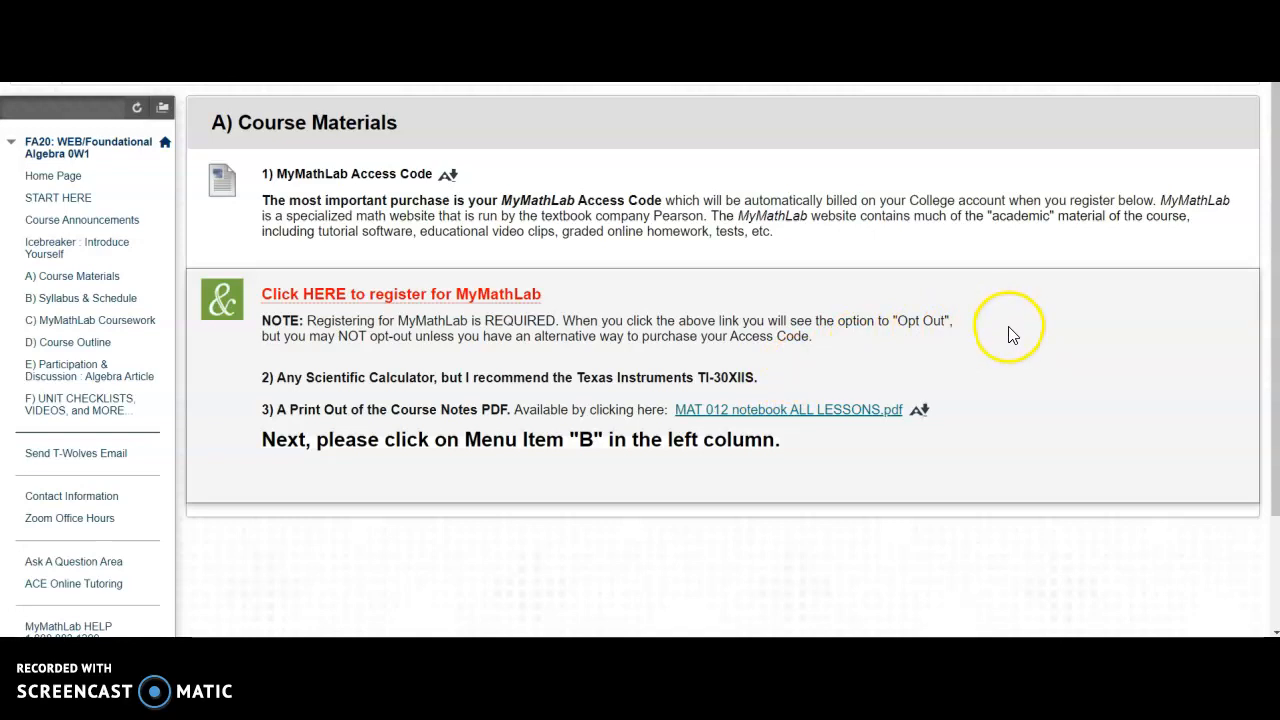
mouse_move(830, 428)
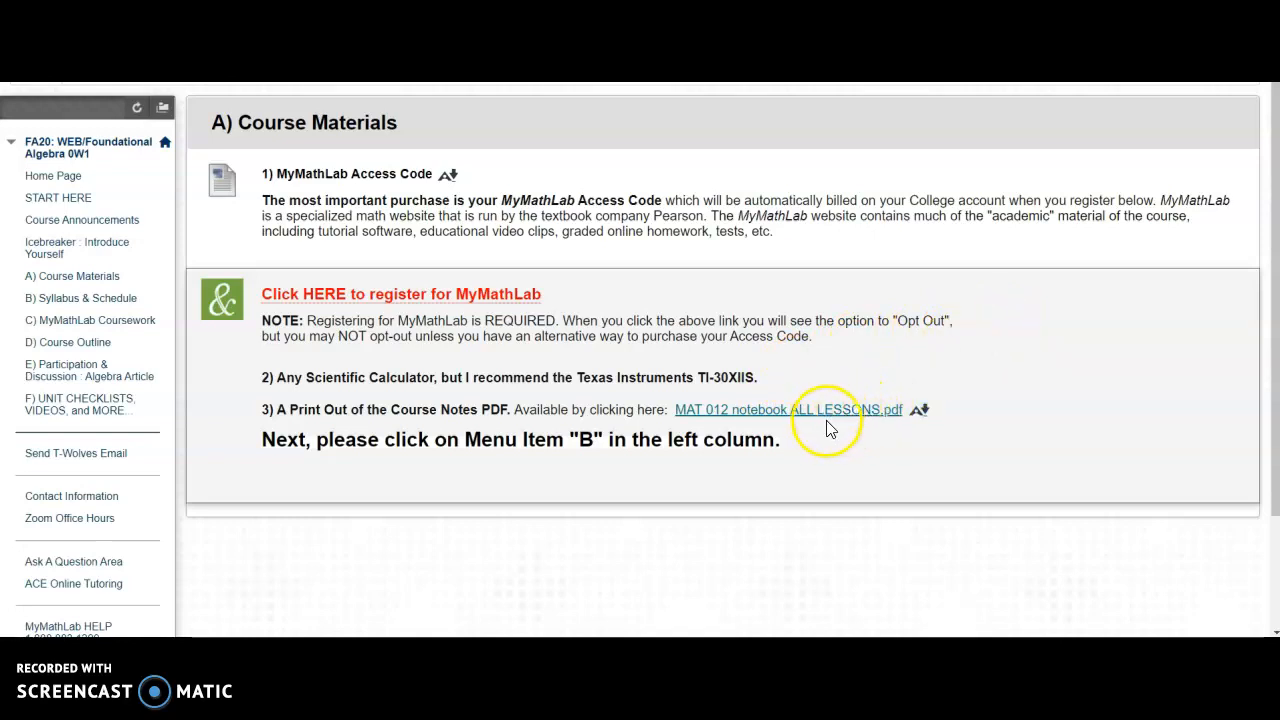
mouse_move(830, 410)
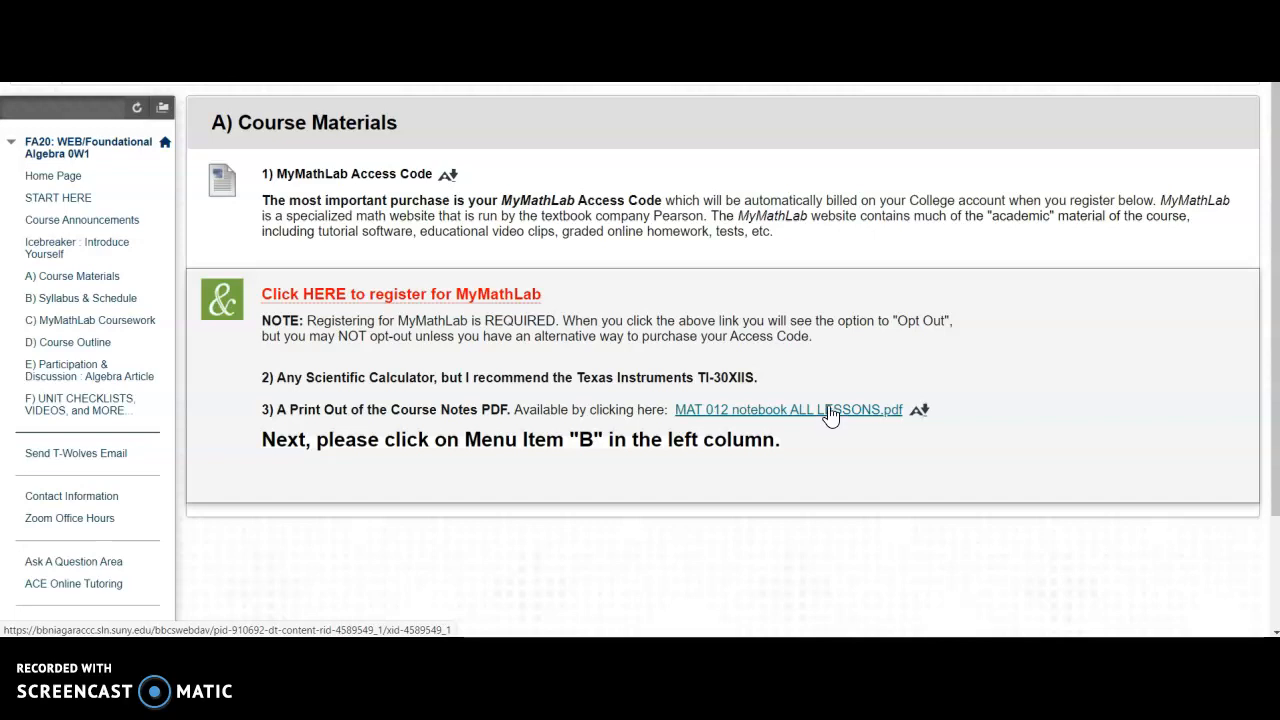
mouse_move(753, 400)
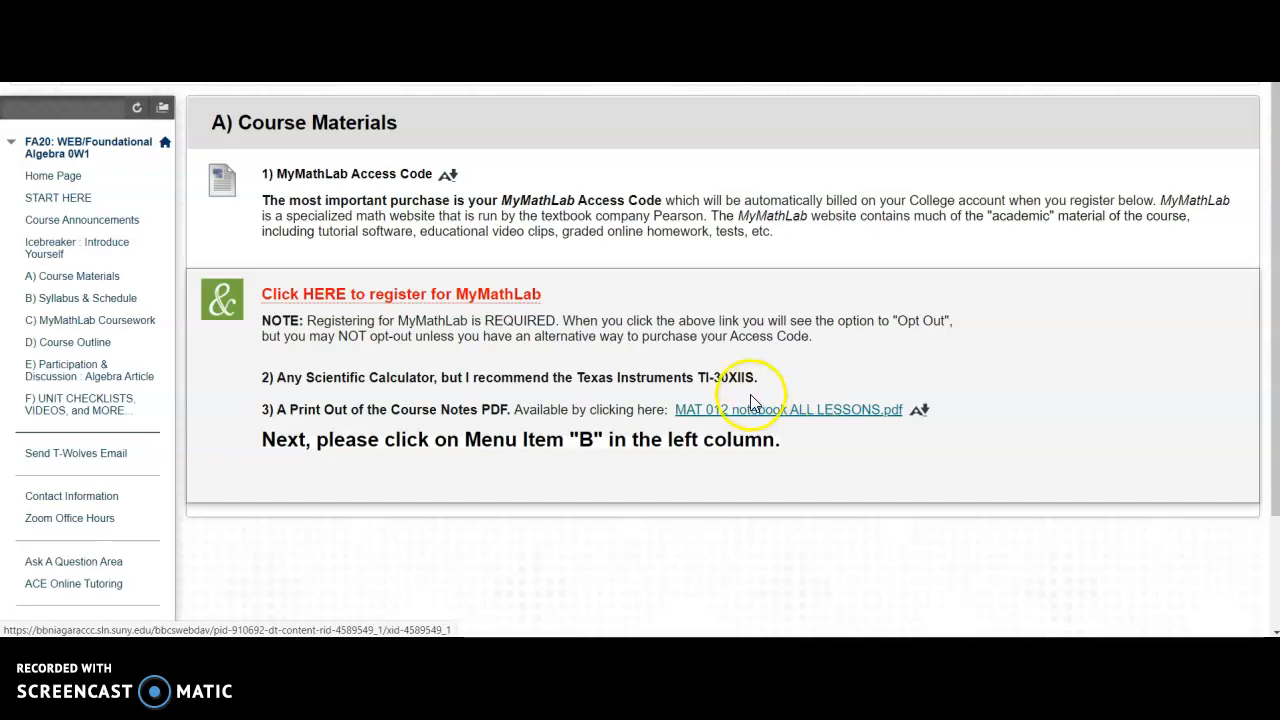
mouse_move(387, 334)
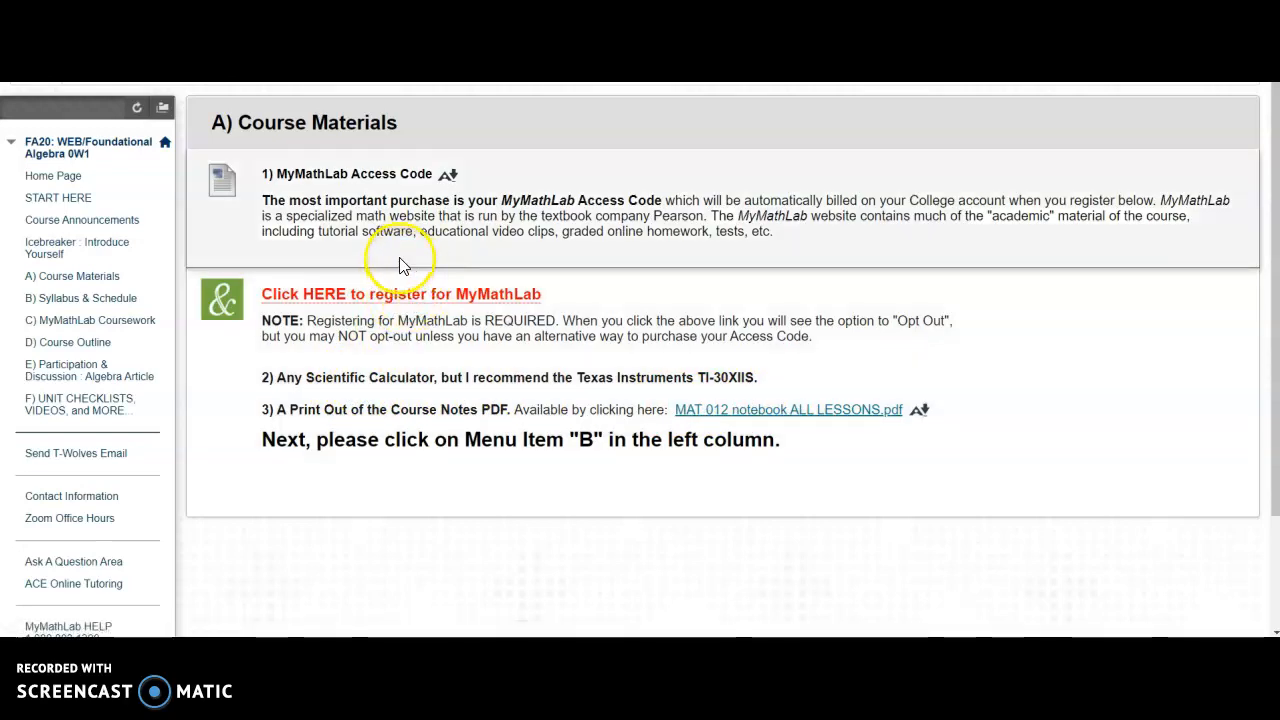
mouse_move(318, 266)
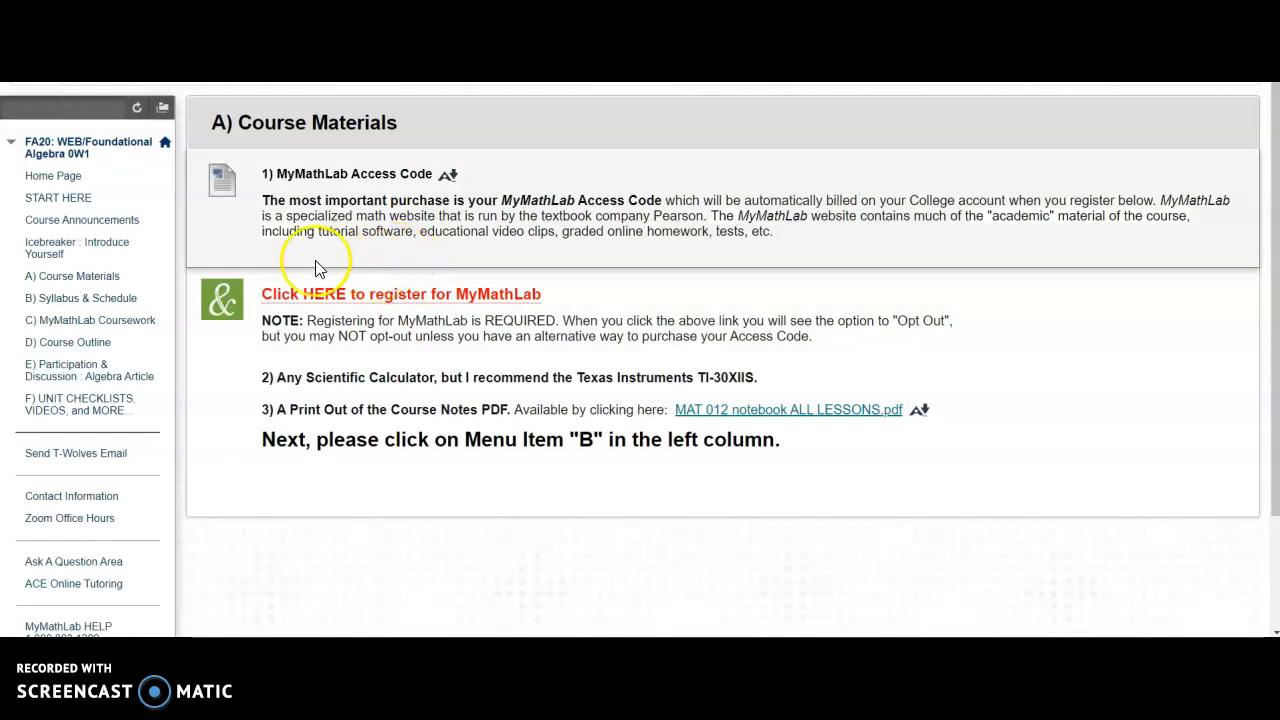
mouse_move(80, 298)
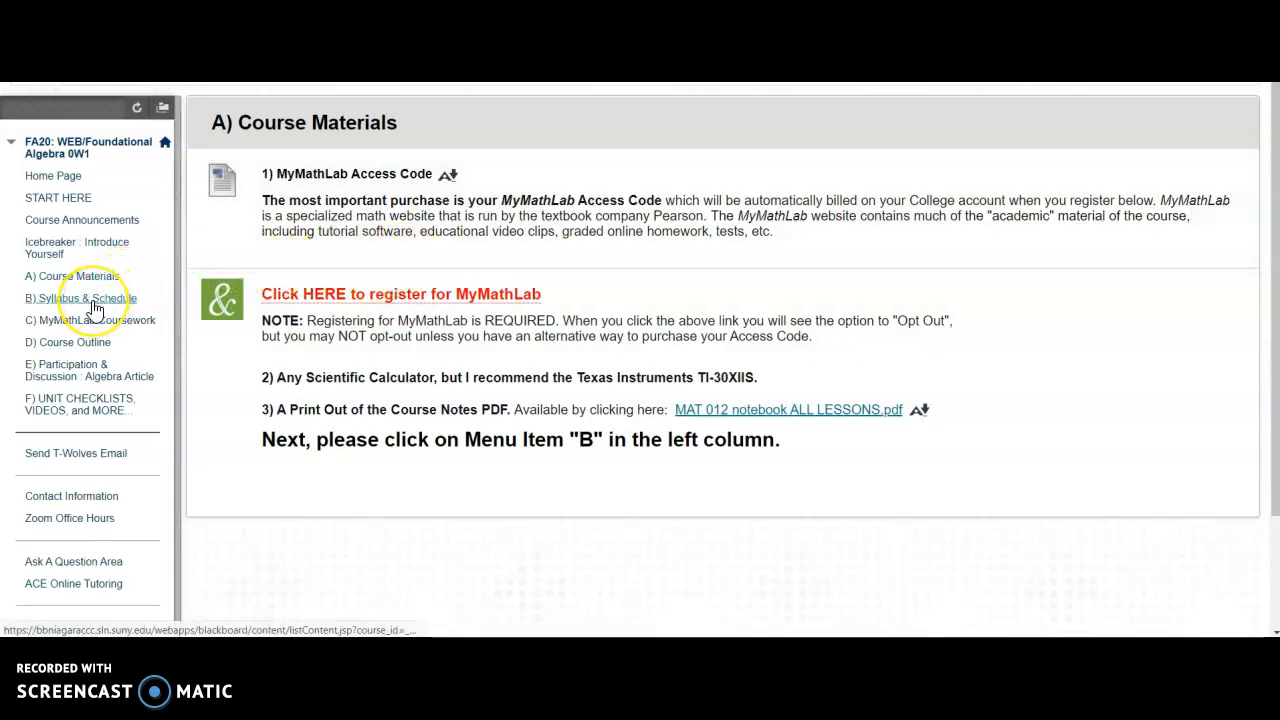
mouse_move(89, 298)
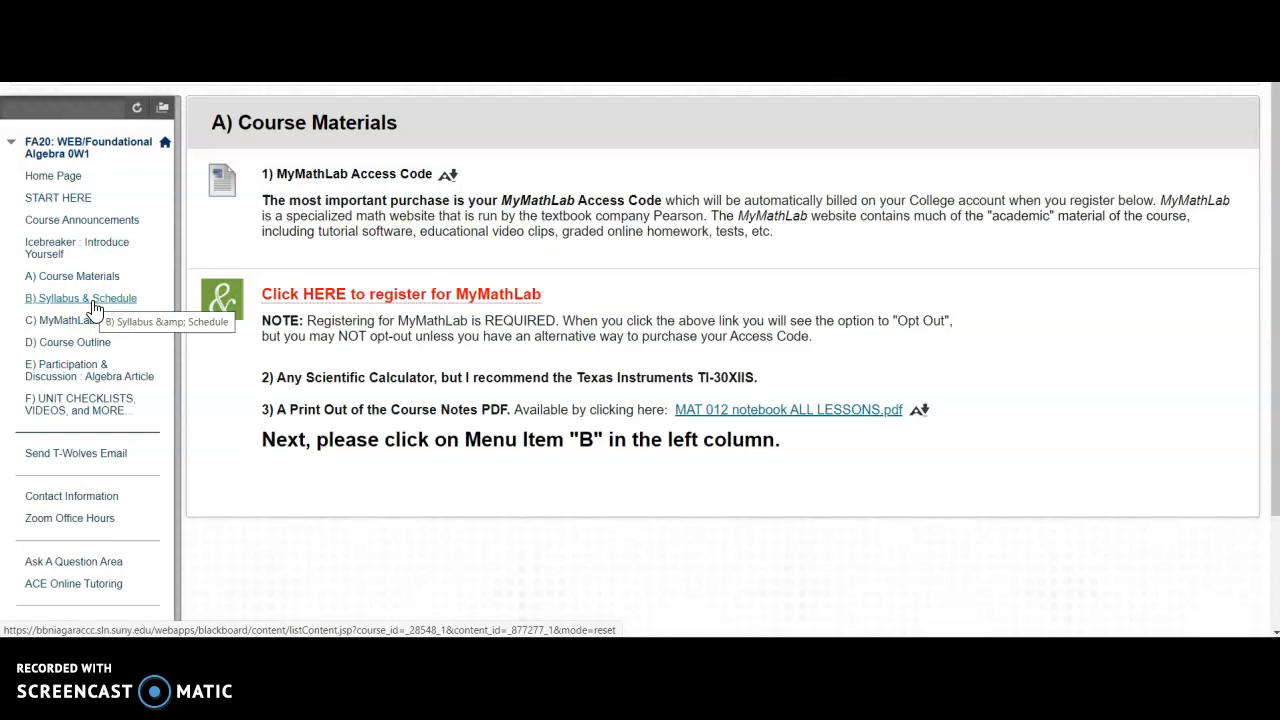
Step: Open B1) MAT 012 Course Syllabus from Syllabus & Schedule and read through to page 4
click(80, 297)
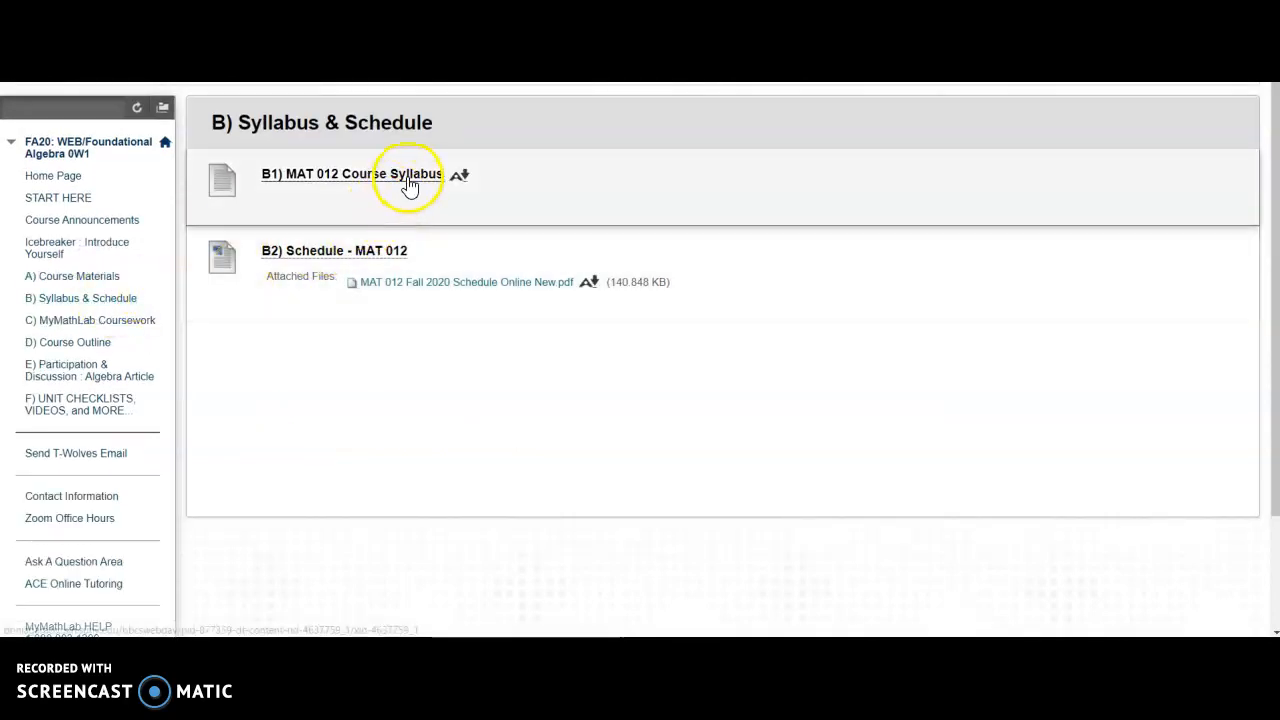
click(350, 174)
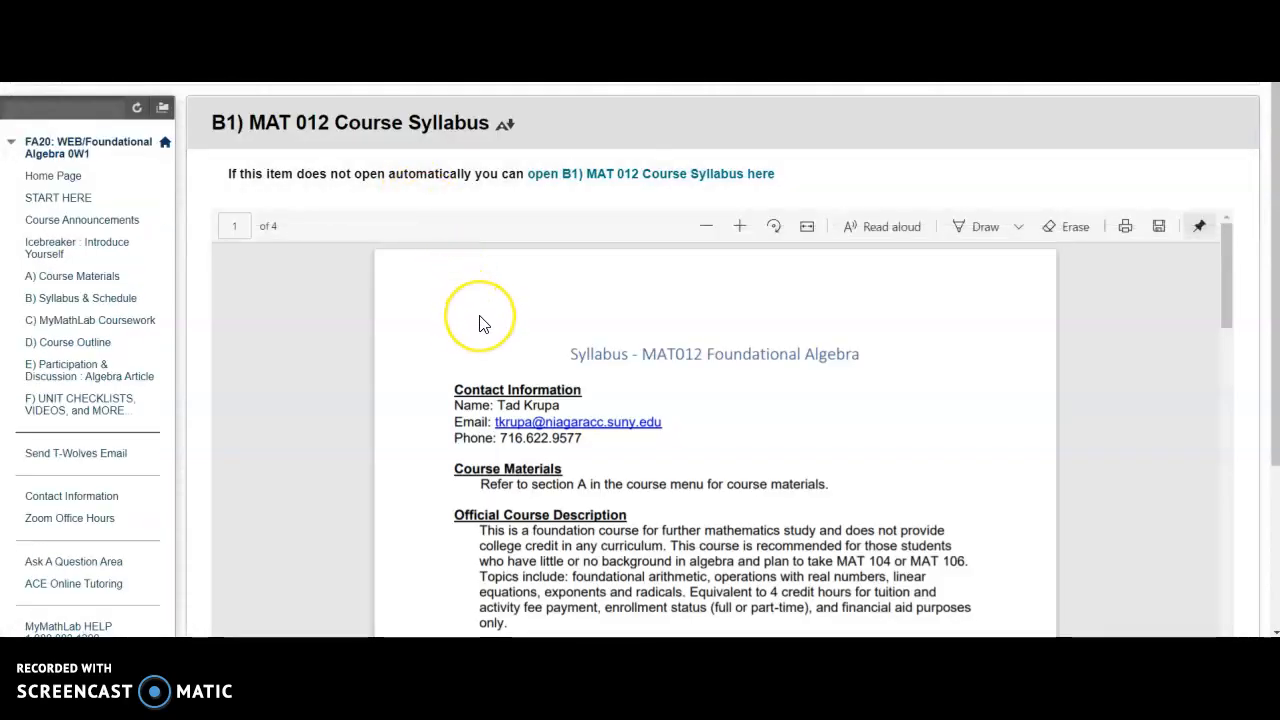
scroll(down, 3)
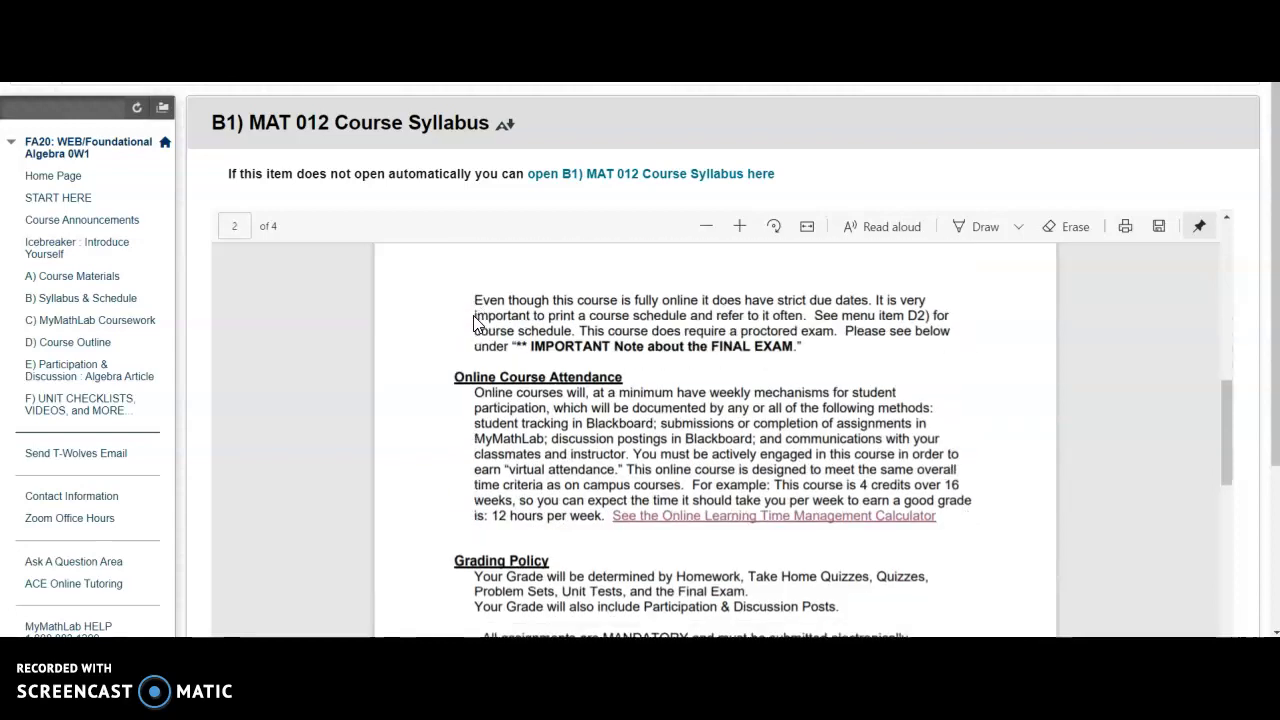
scroll(down, 3)
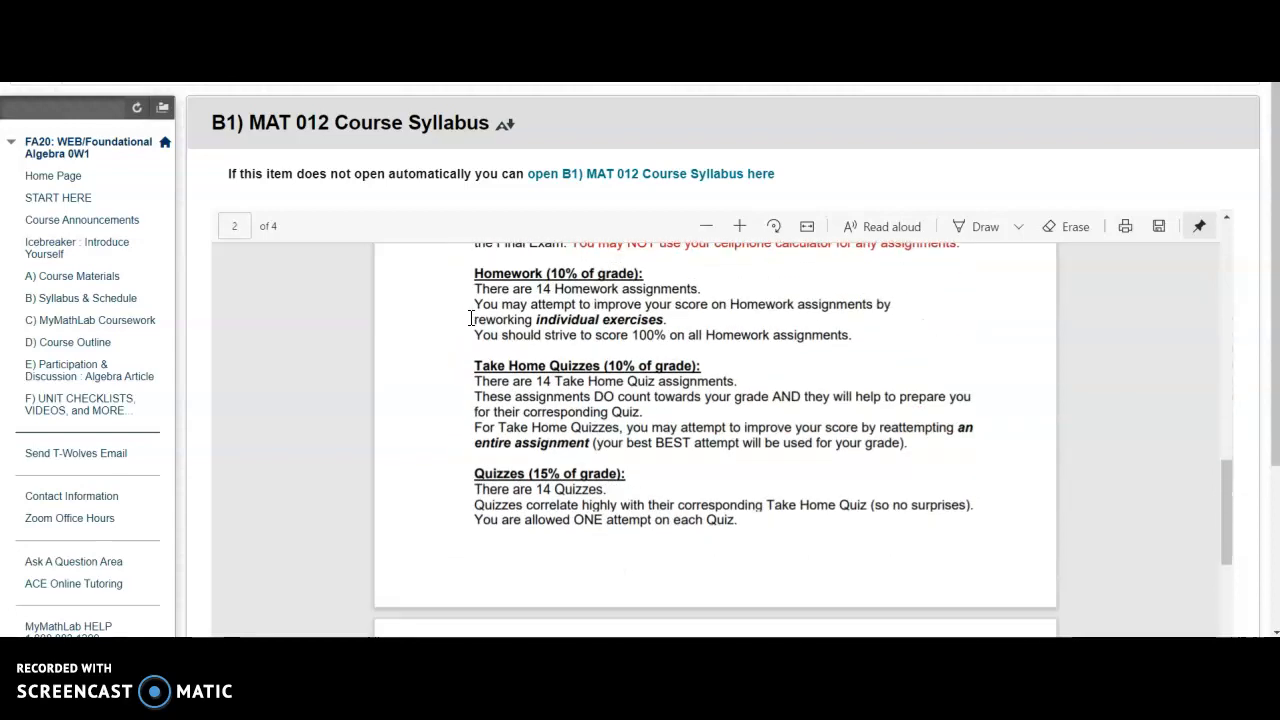
scroll(down, 3)
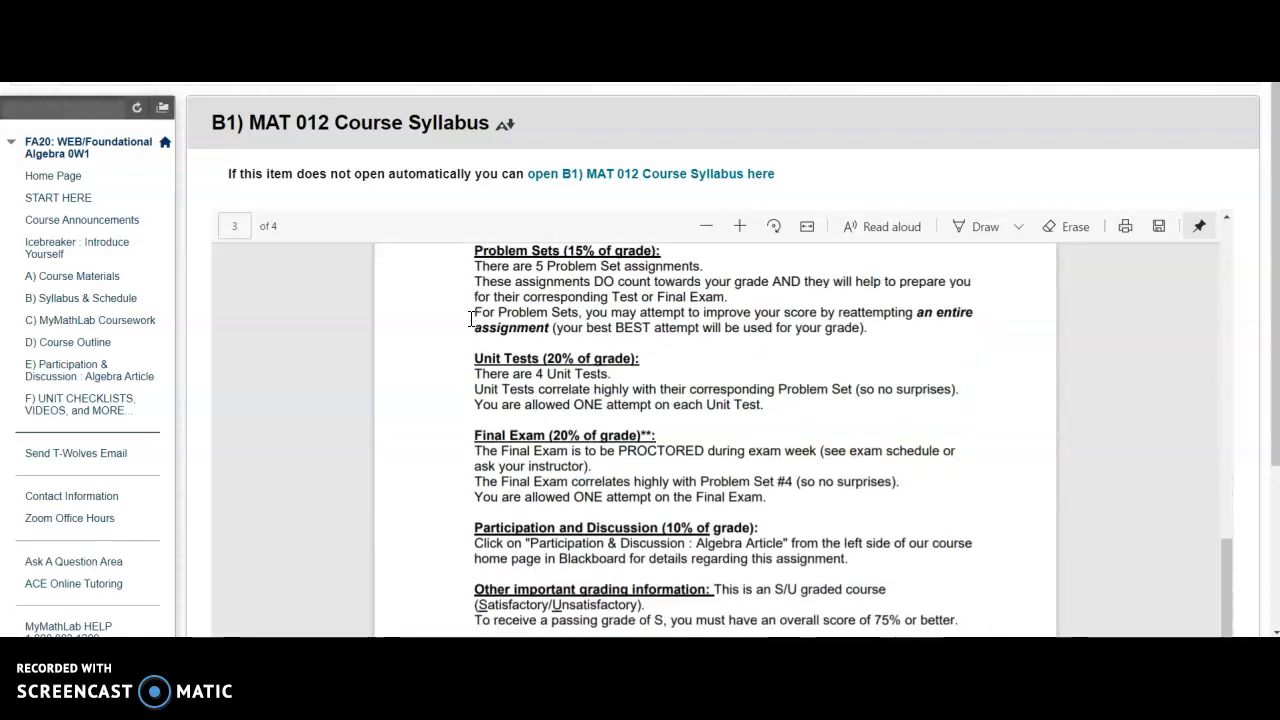
scroll(down, 3)
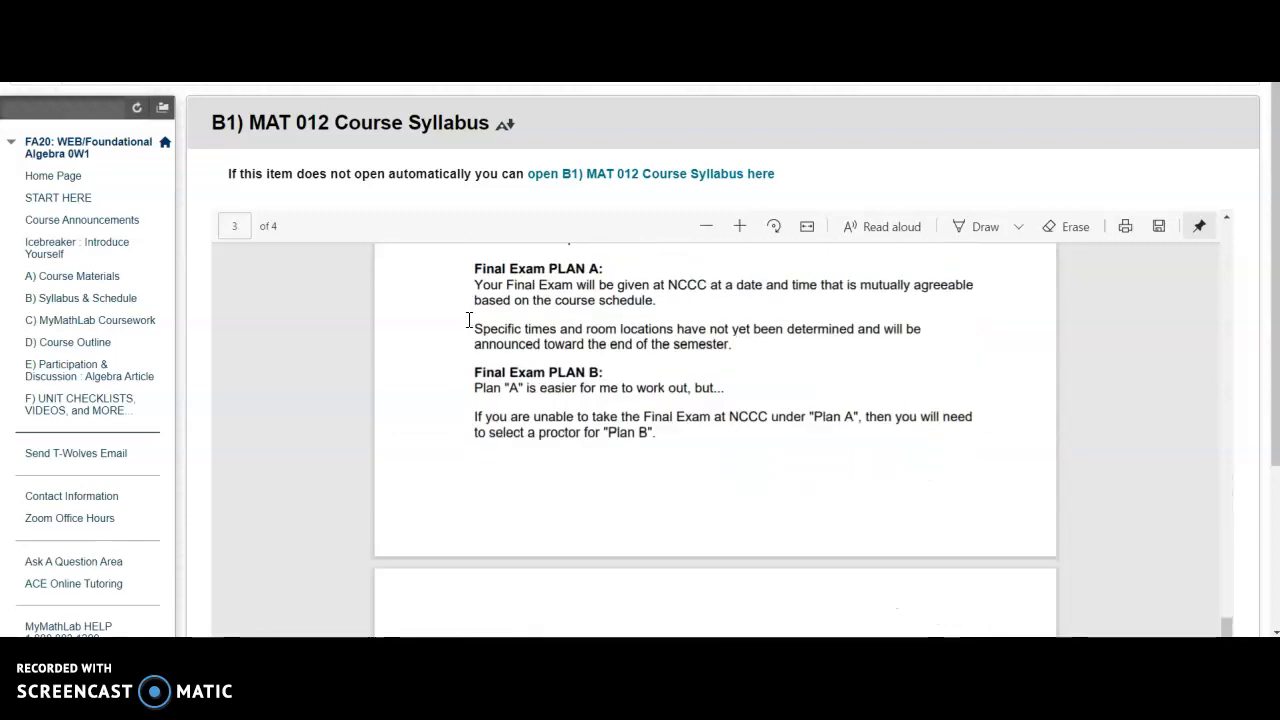
scroll(down, 3)
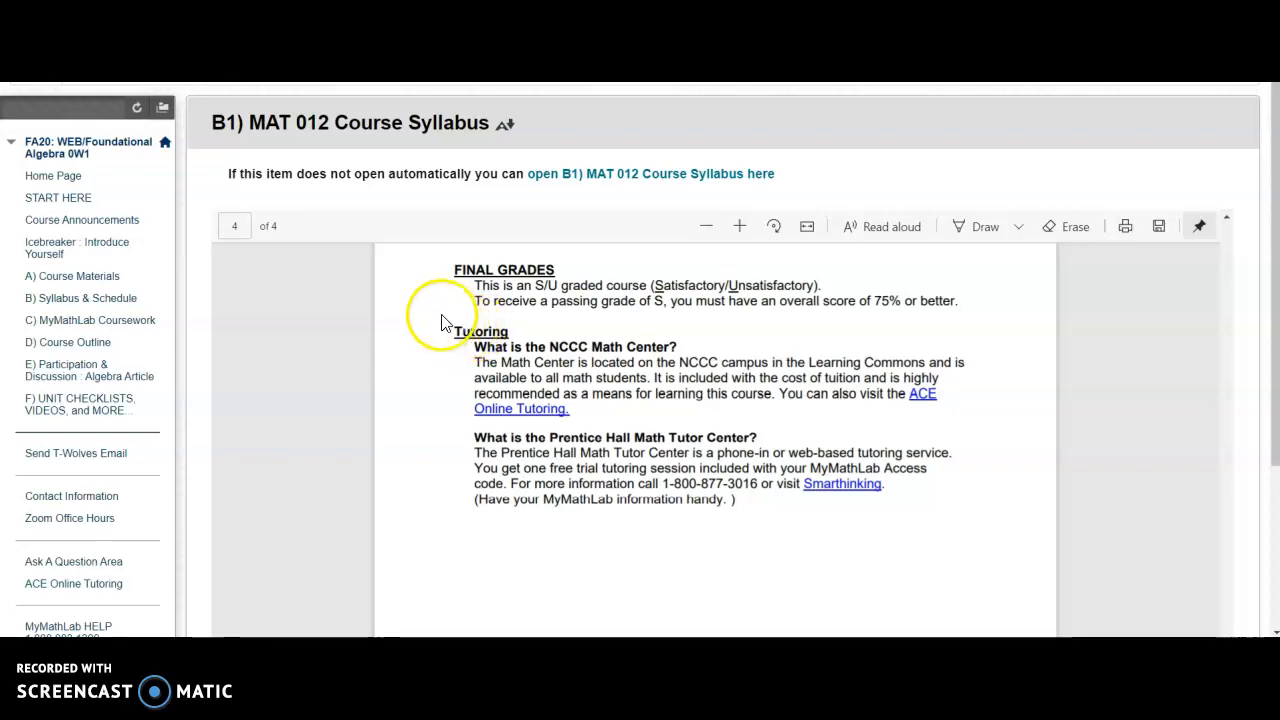
mouse_move(340, 180)
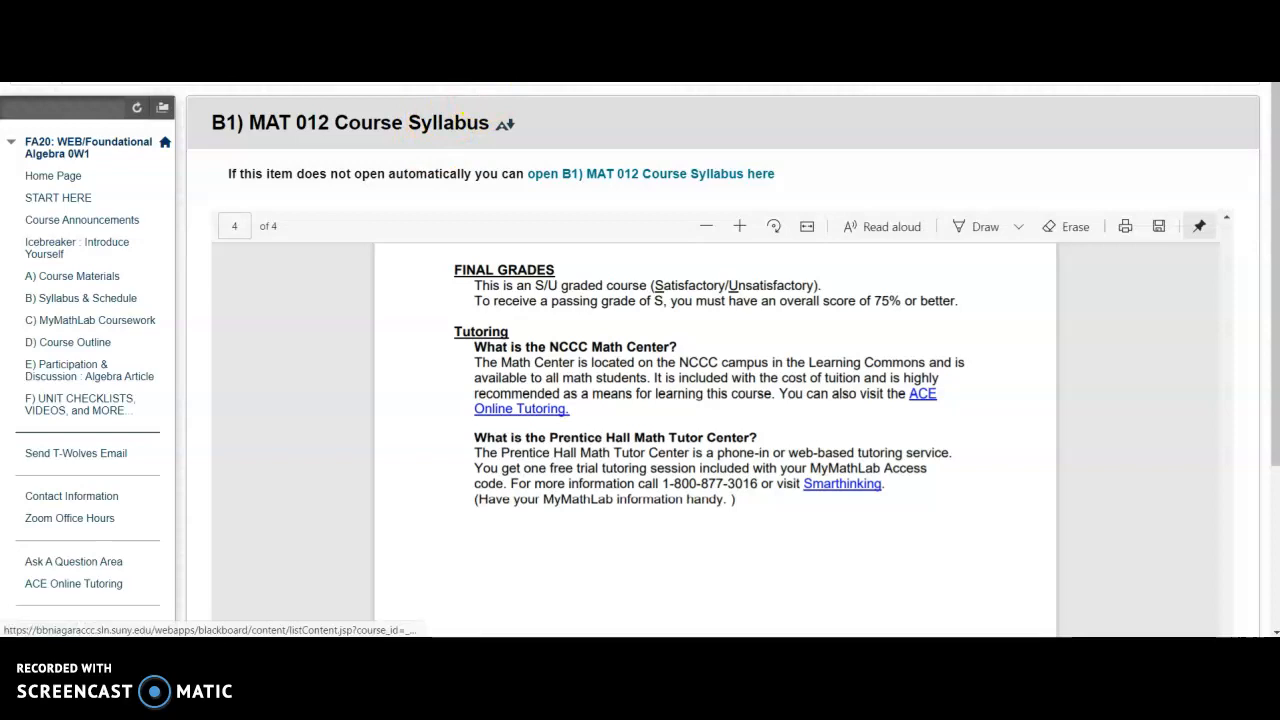
Step: View B2) Schedule - MAT 012 due dates, then move to C) MyMathLab Coursework
click(85, 298)
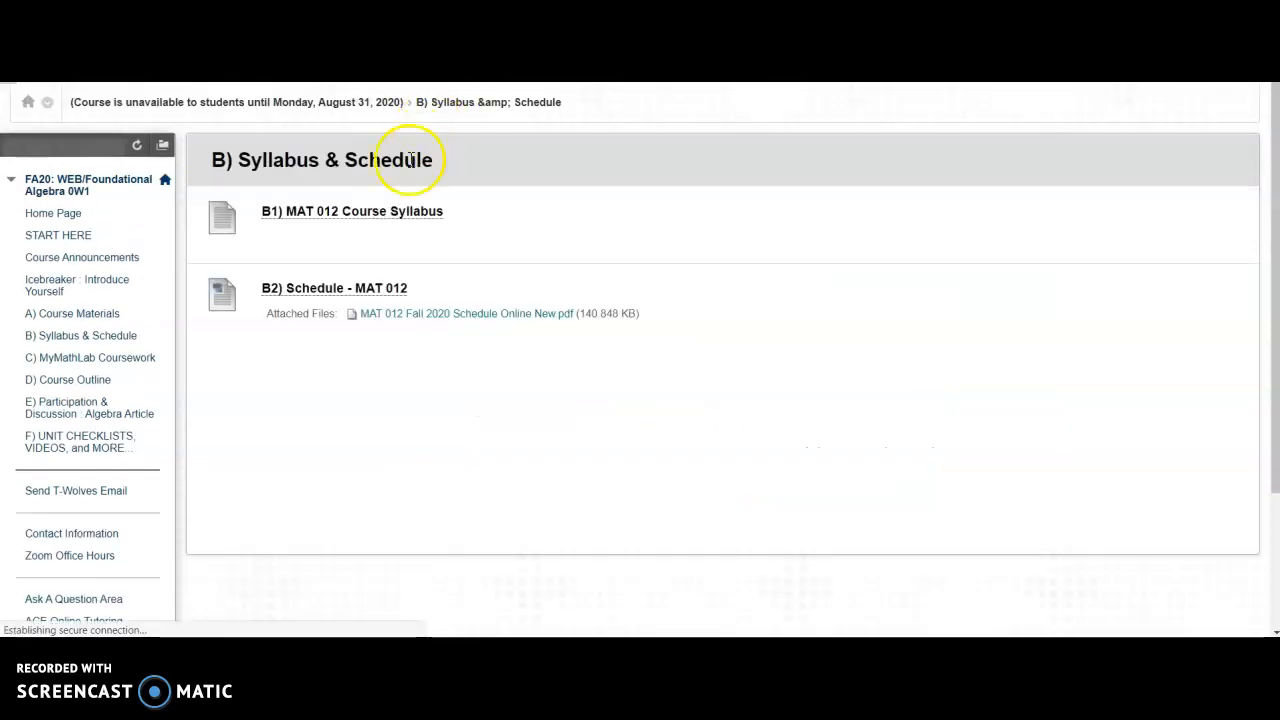
mouse_move(334, 288)
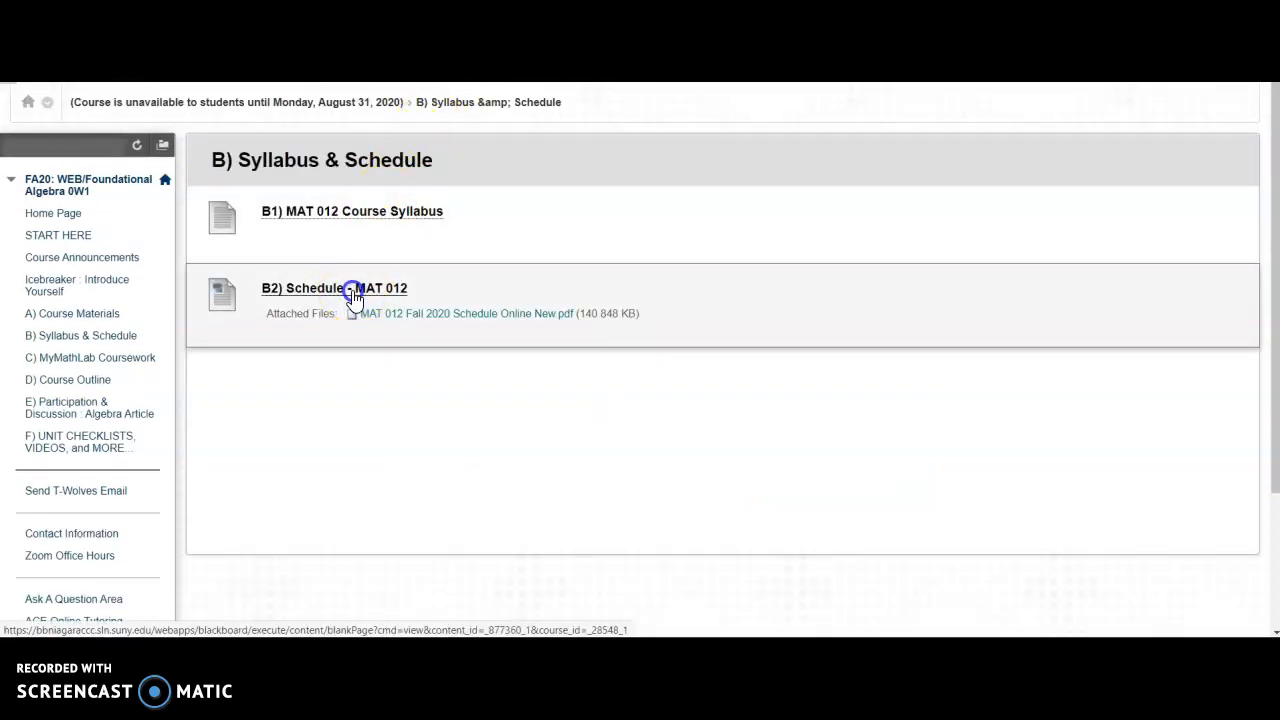
click(334, 288)
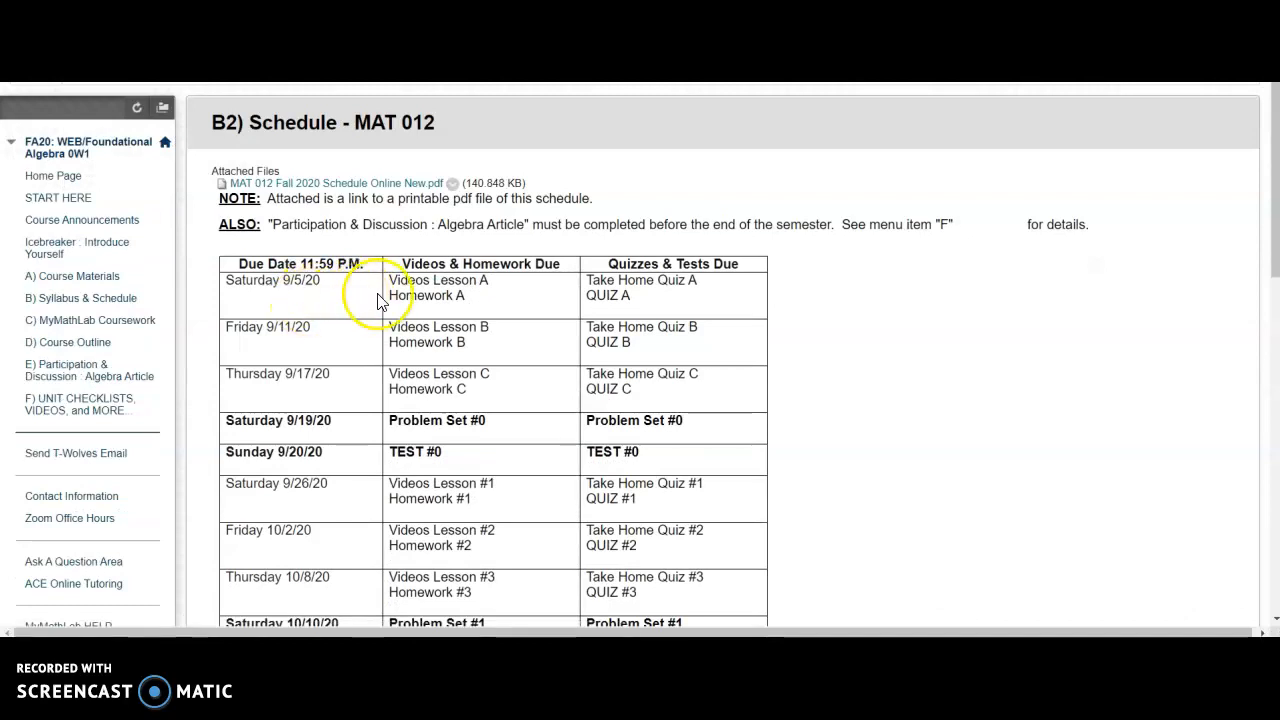
mouse_move(667, 283)
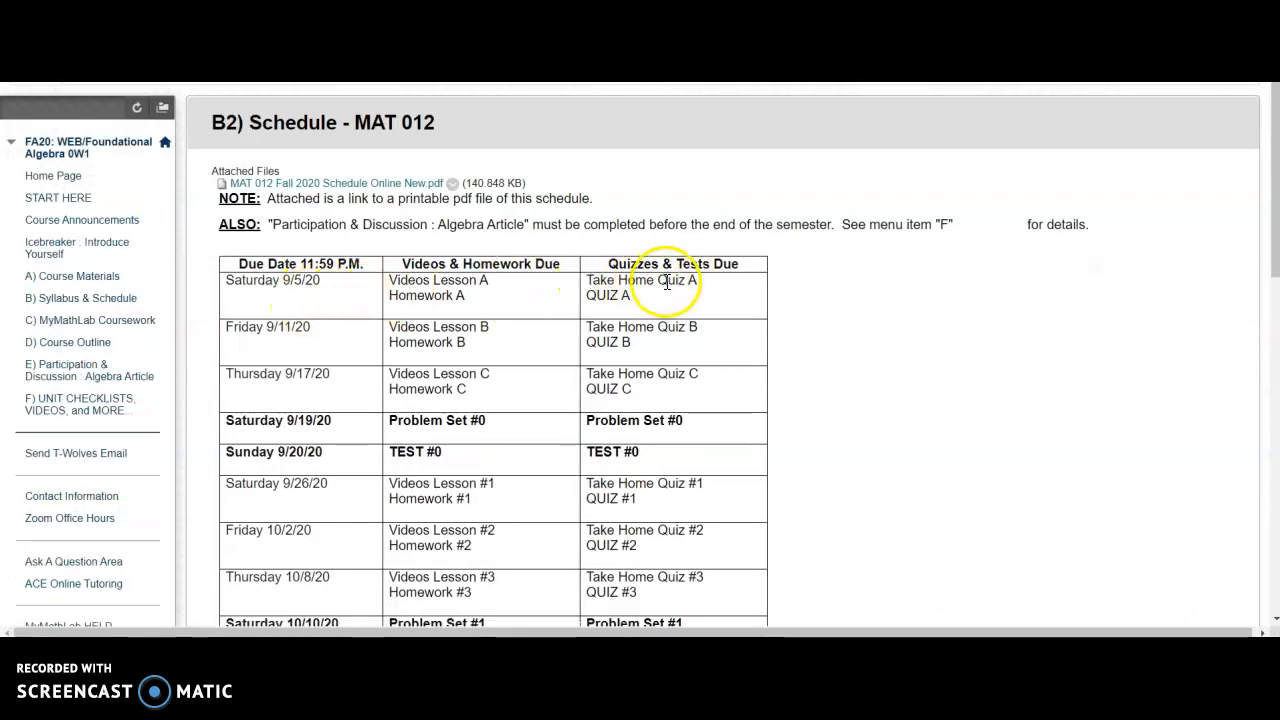
mouse_move(665, 285)
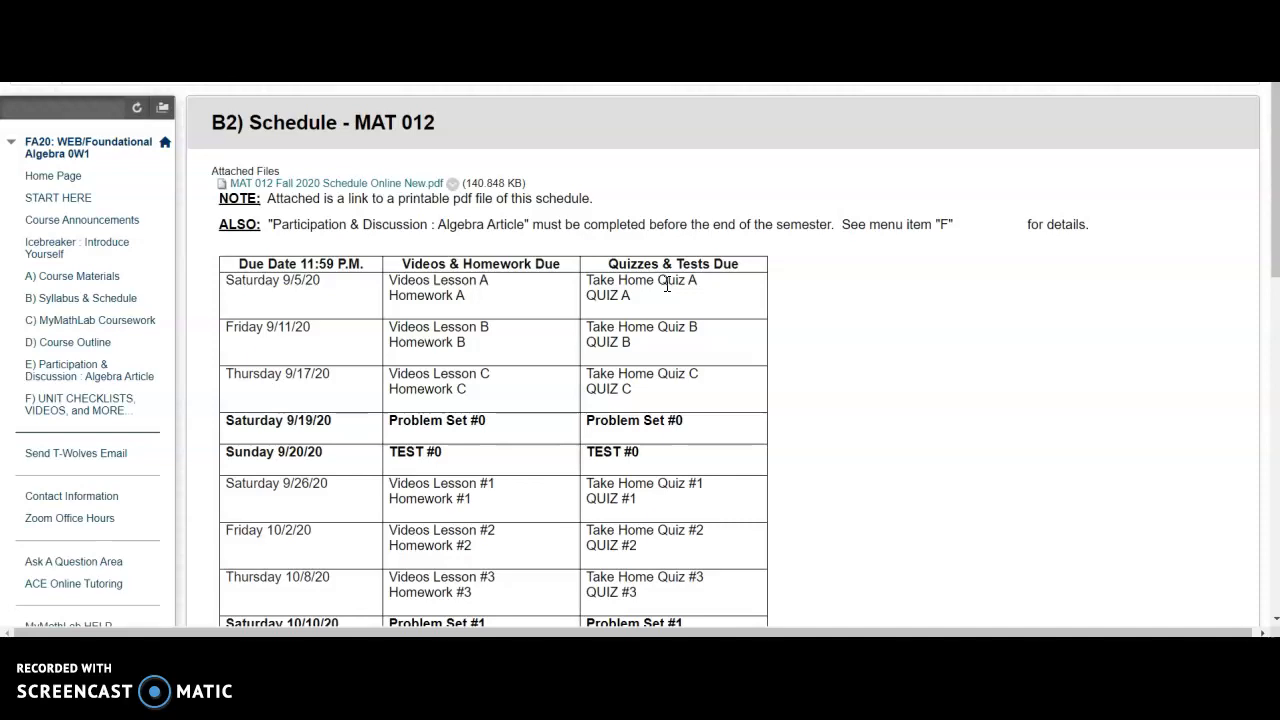
mouse_move(638, 297)
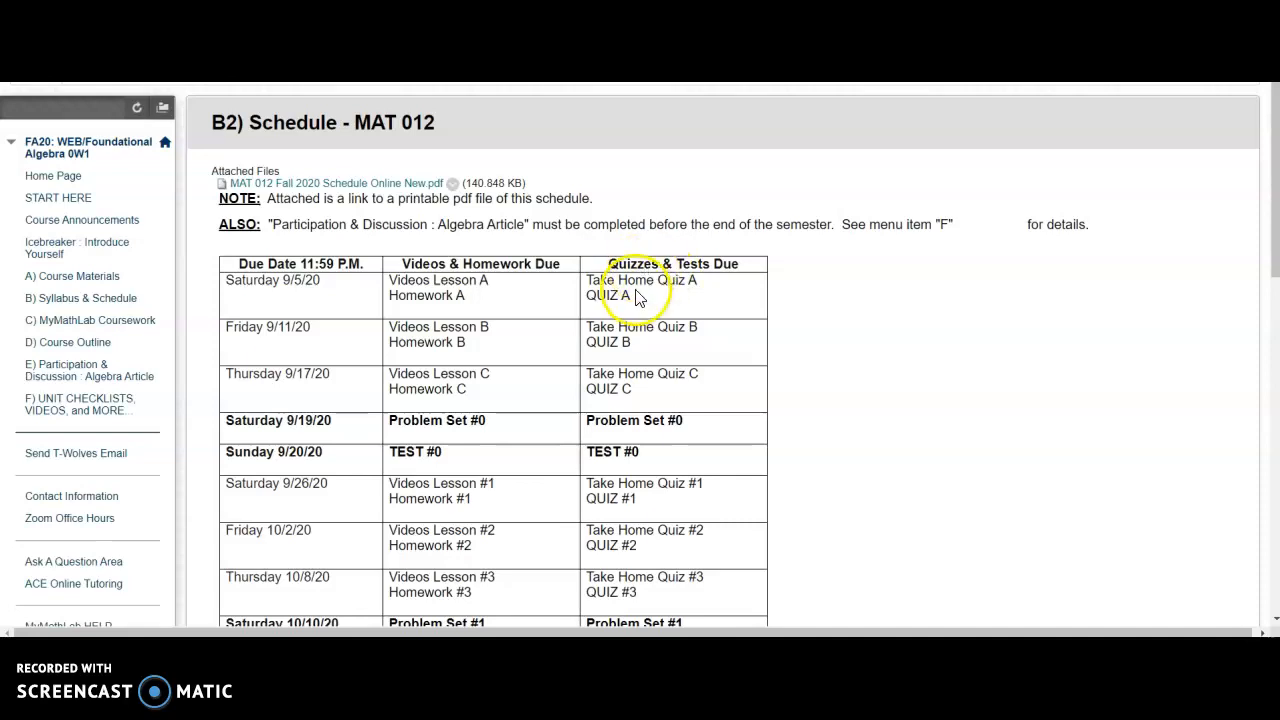
mouse_move(518, 318)
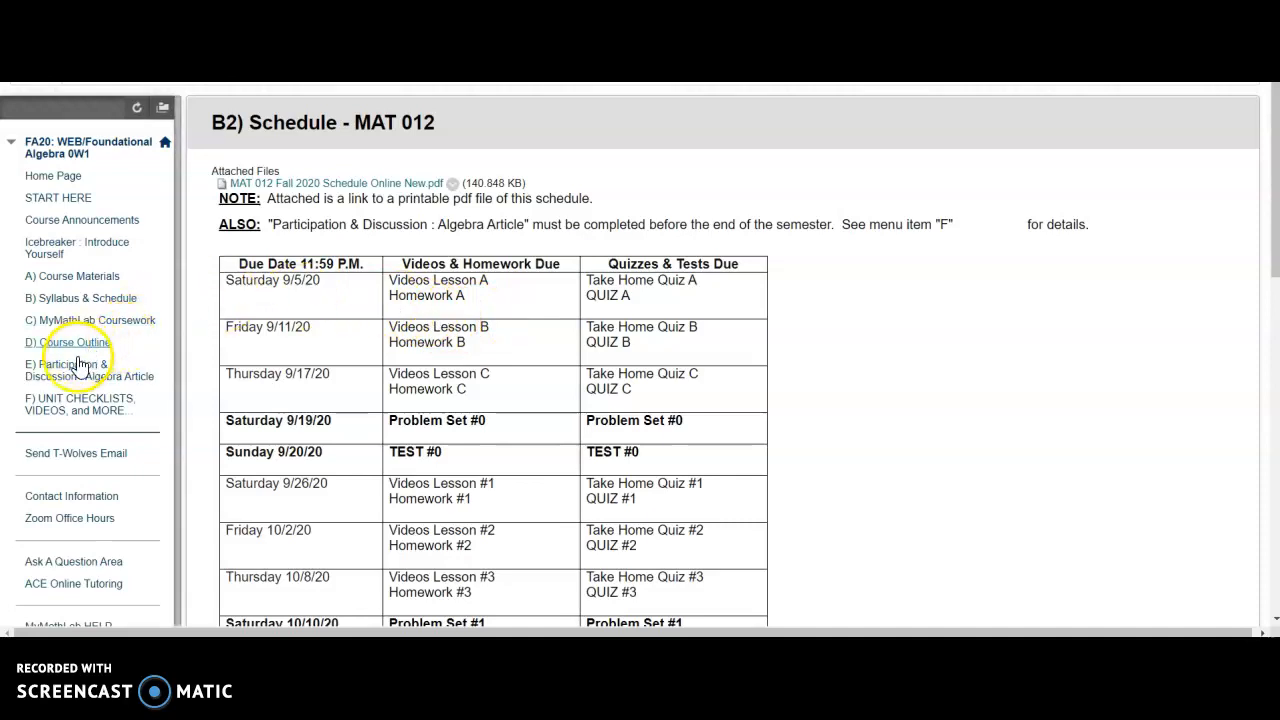
mouse_move(80, 325)
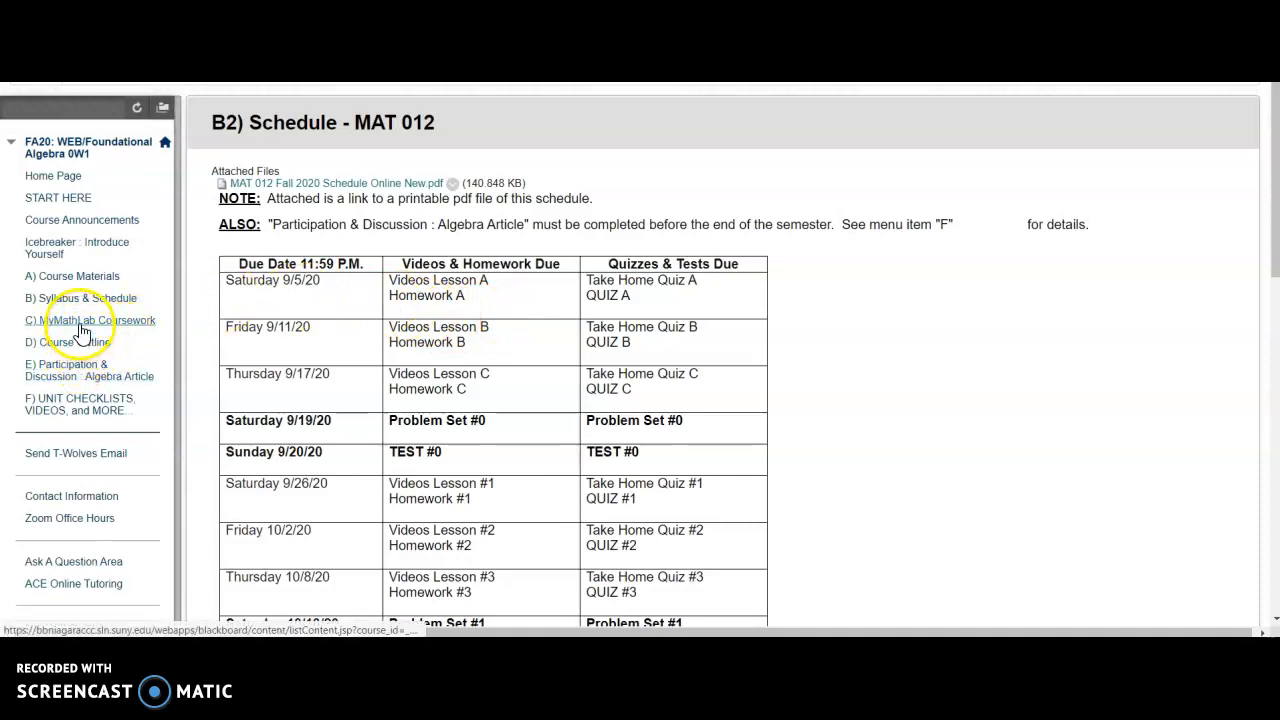
click(90, 320)
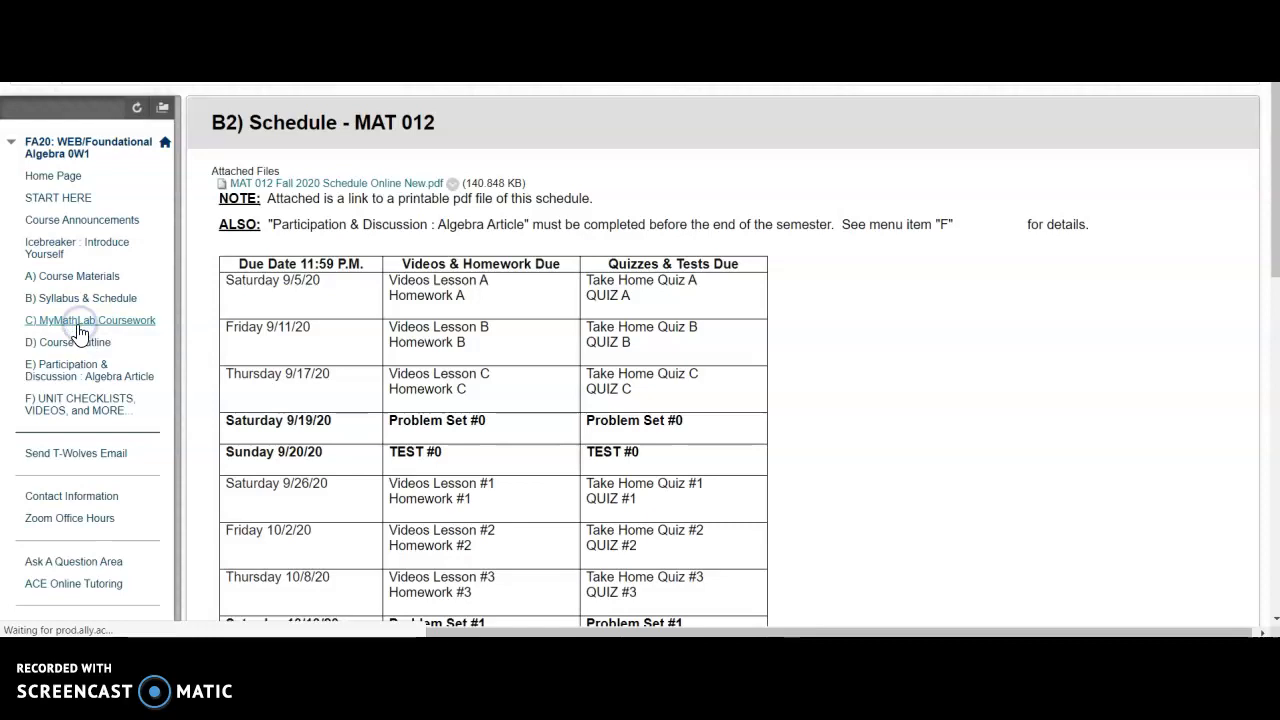
click(89, 320)
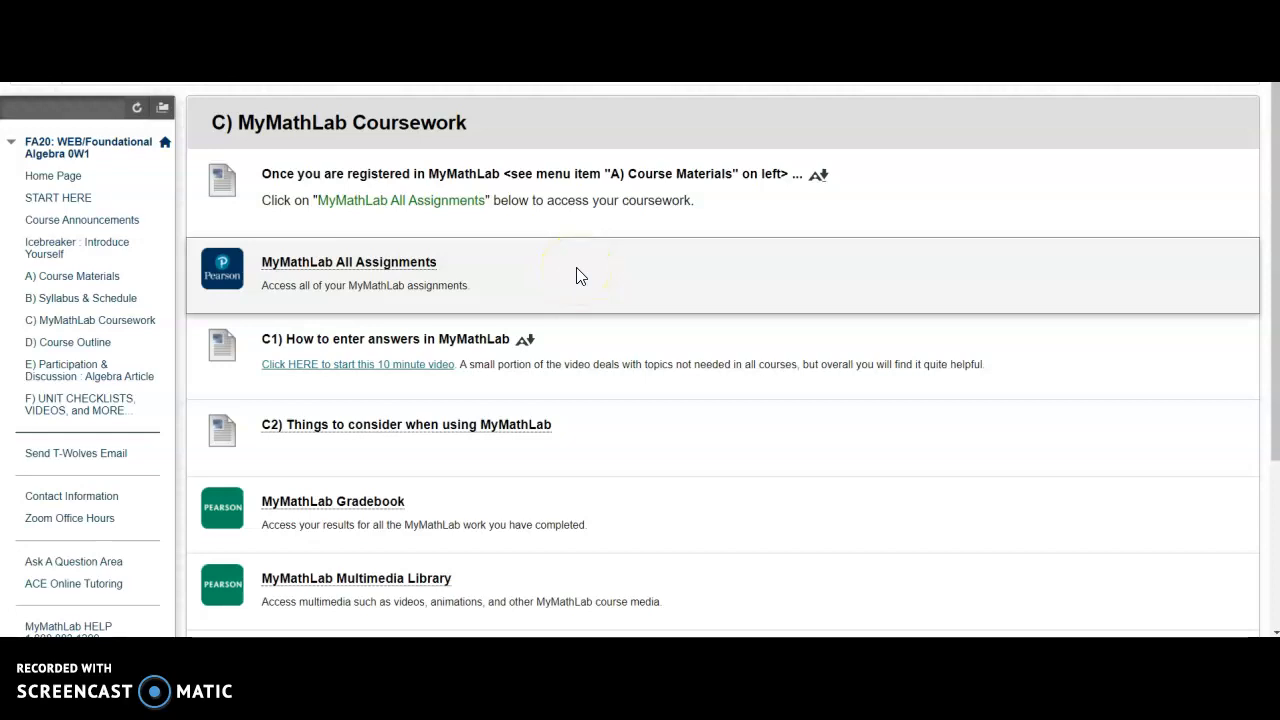
mouse_move(72, 276)
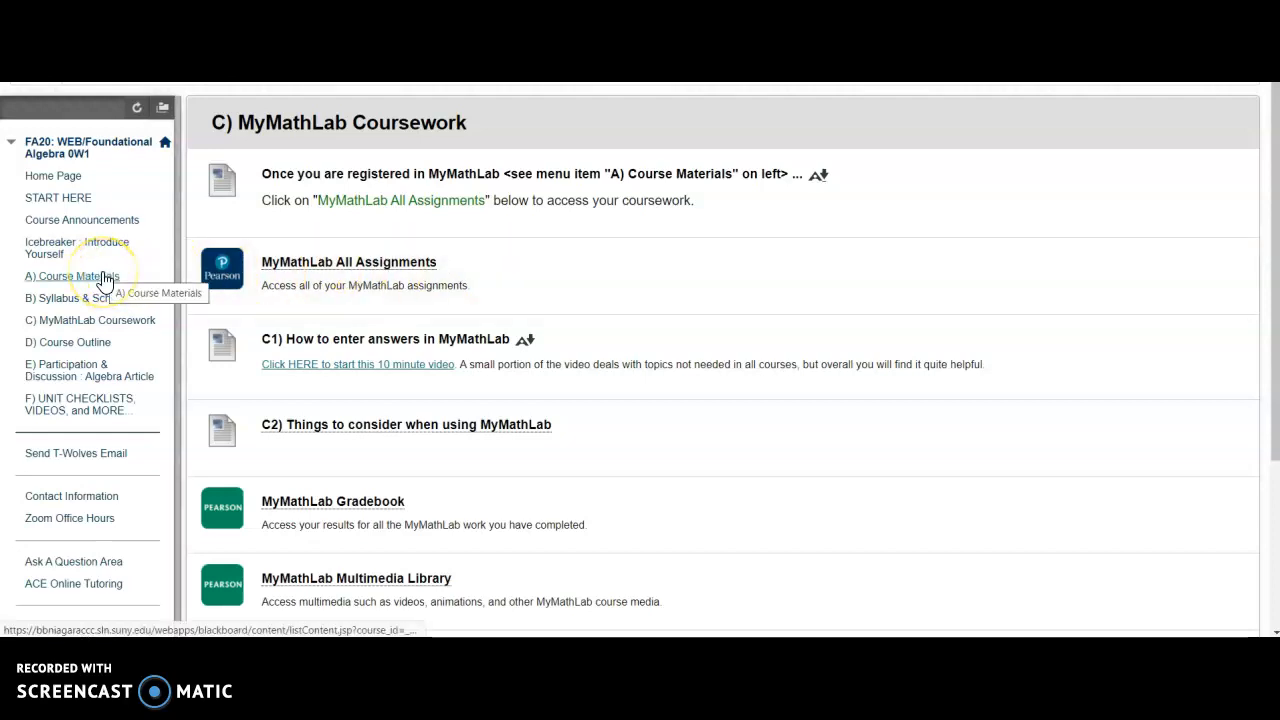
mouse_move(133, 285)
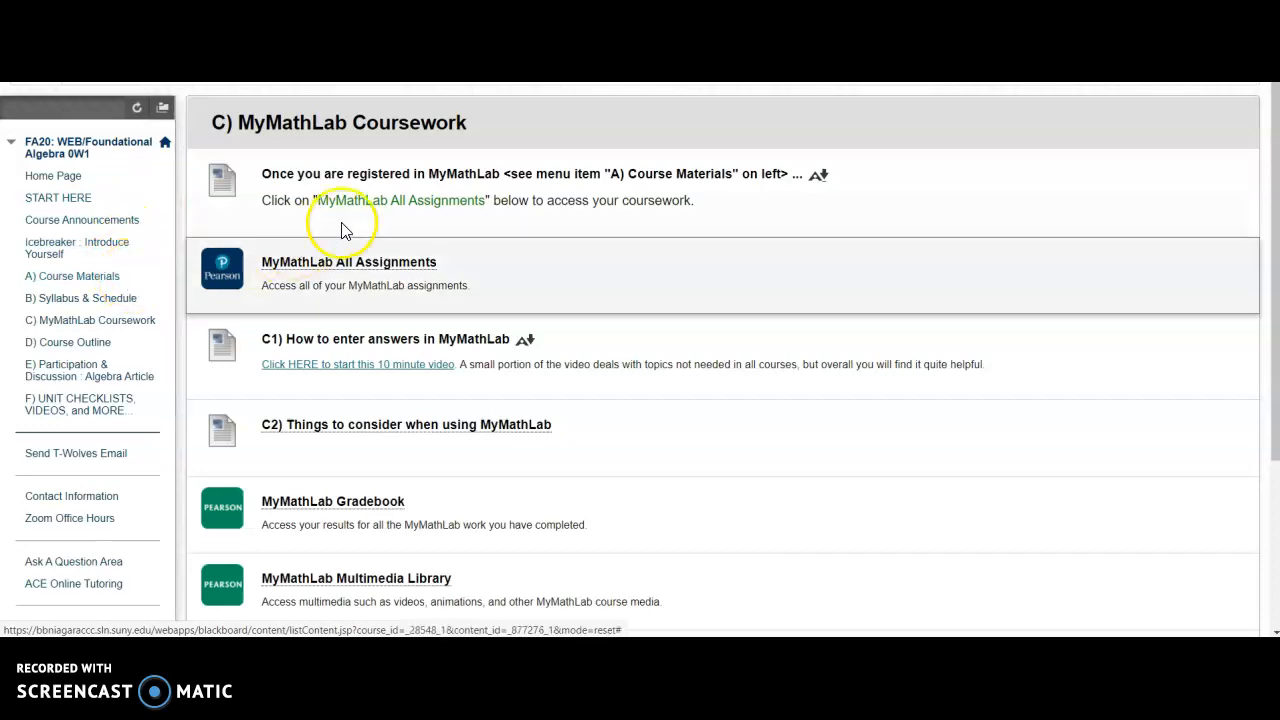
mouse_move(391, 250)
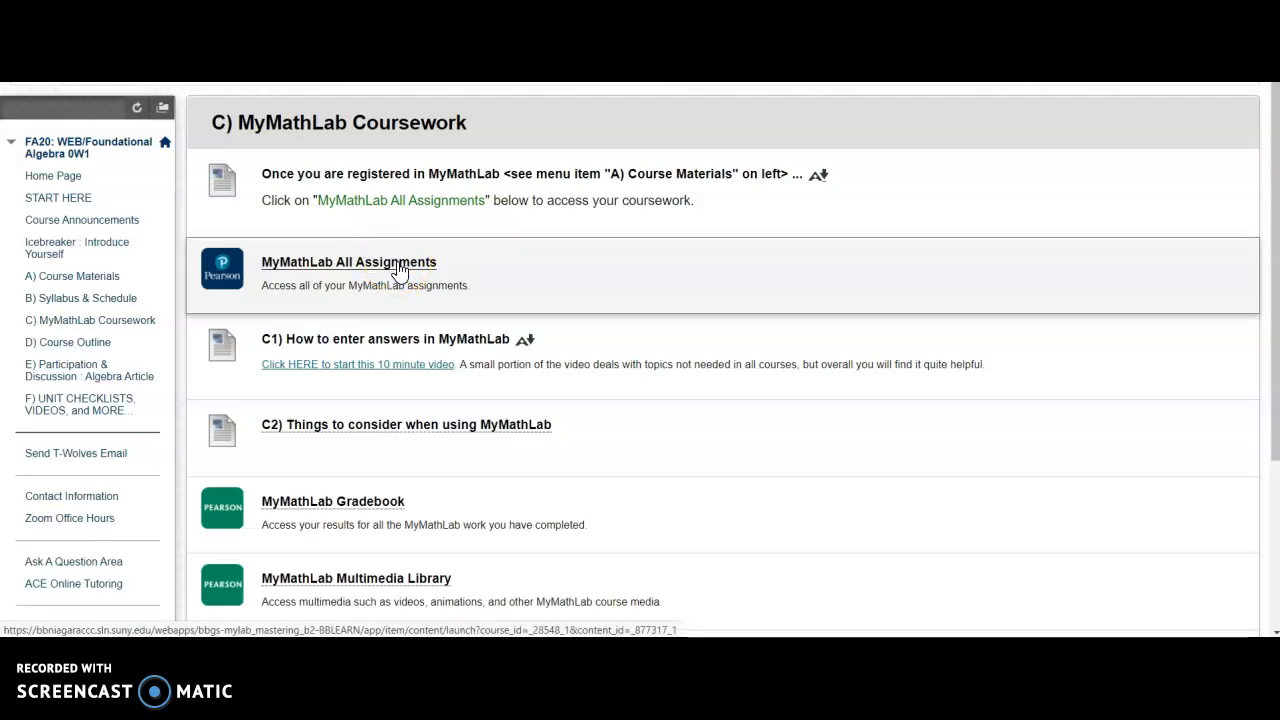
Step: Open the MyMathLab All Assignments list from the Coursework page
click(349, 261)
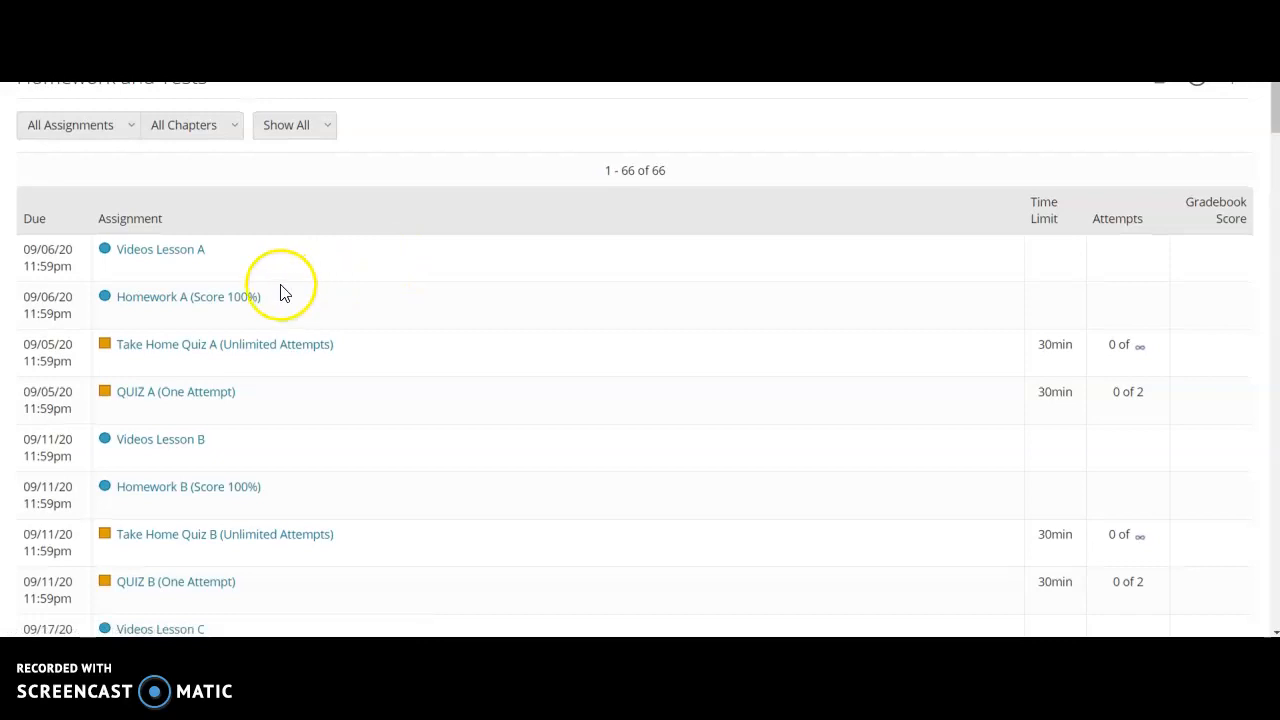
mouse_move(175, 581)
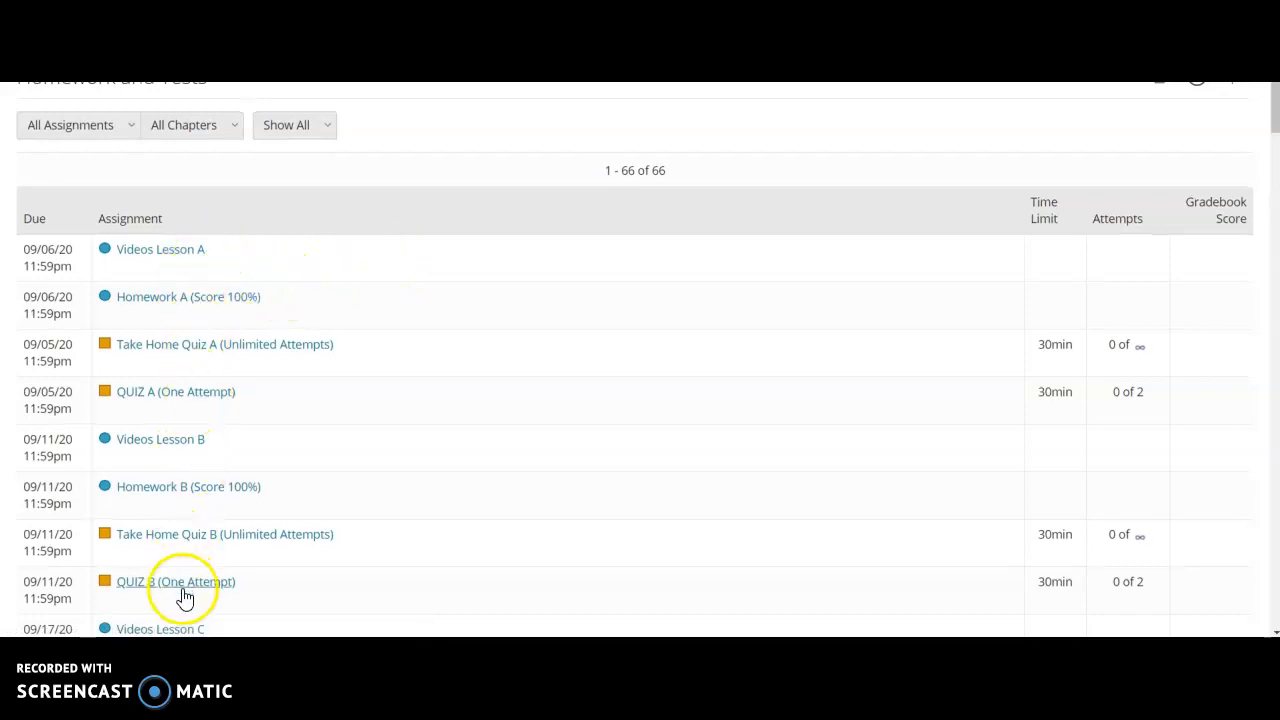
Step: Scroll the Pearson assignment list of 66 items down to the Lesson #5 entries and back
scroll(down, 3)
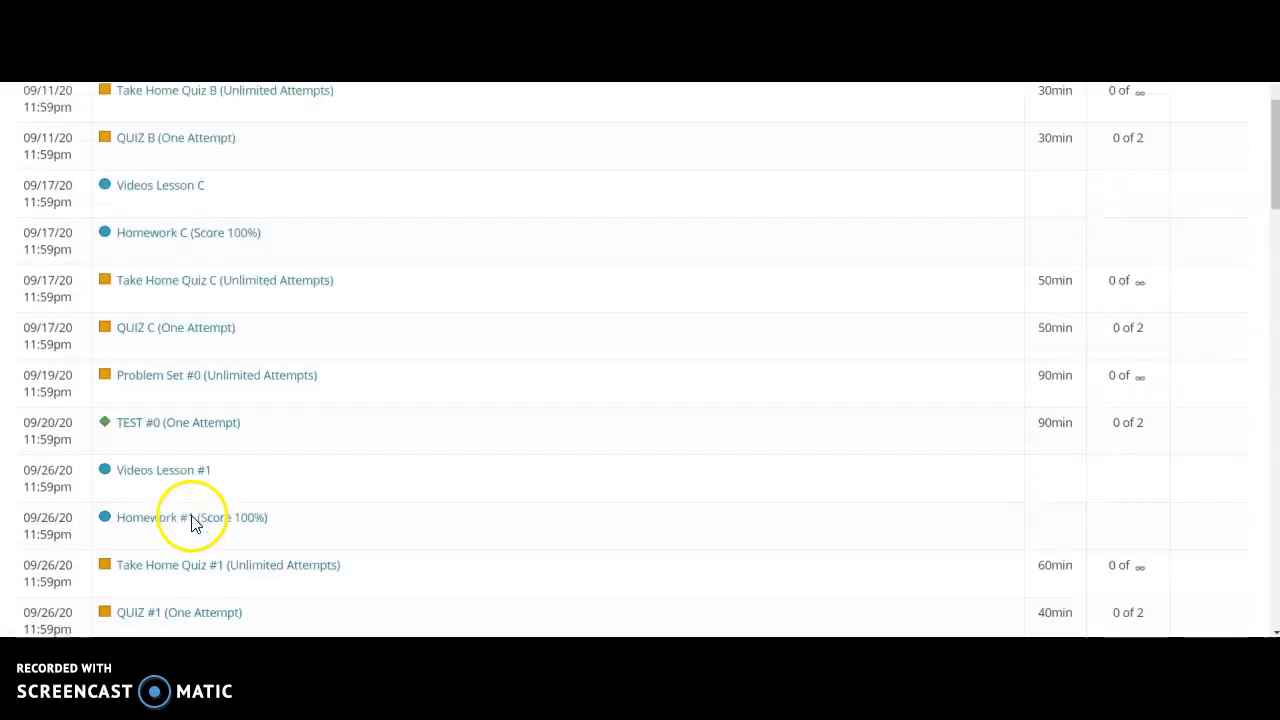
scroll(down, 3)
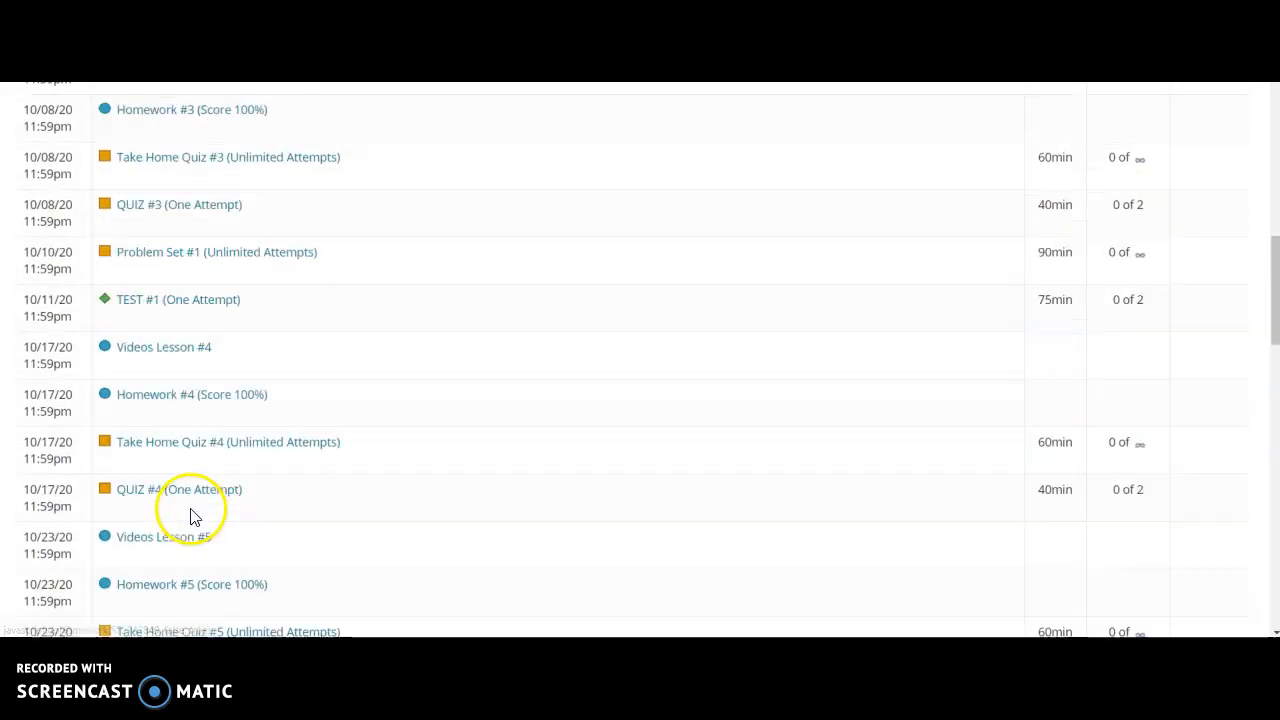
scroll(up, 3)
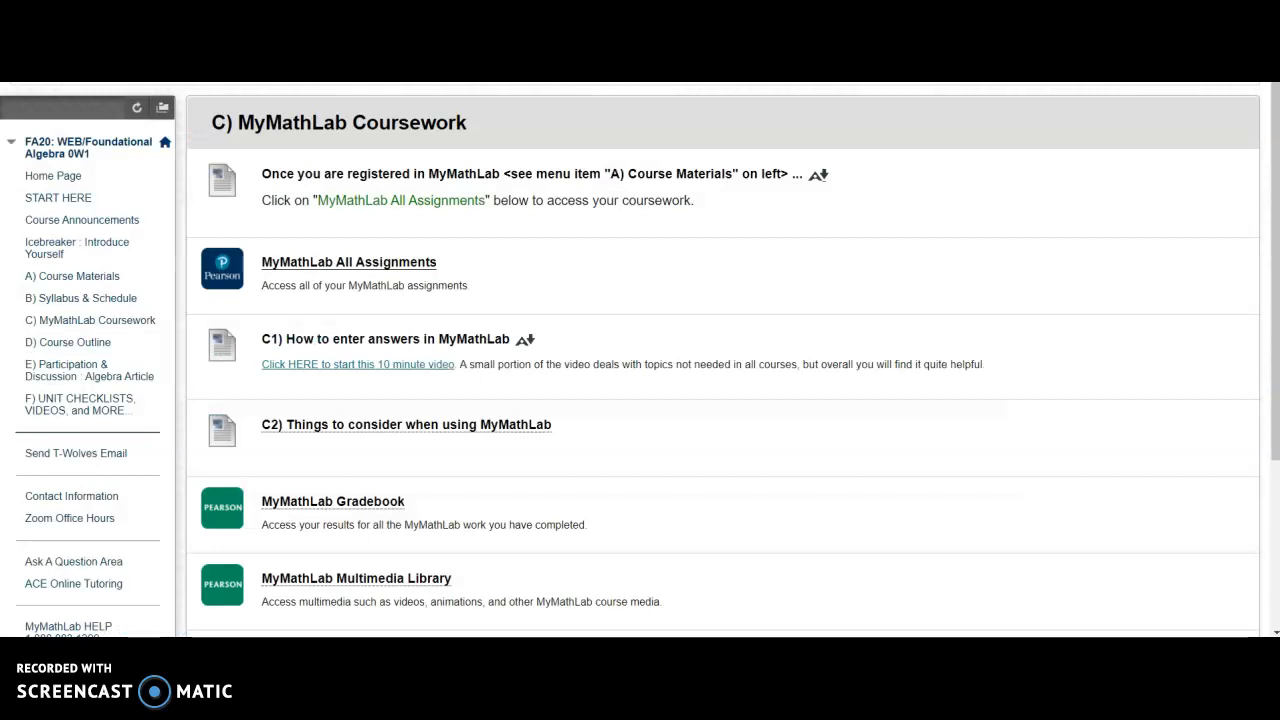
mouse_move(350, 340)
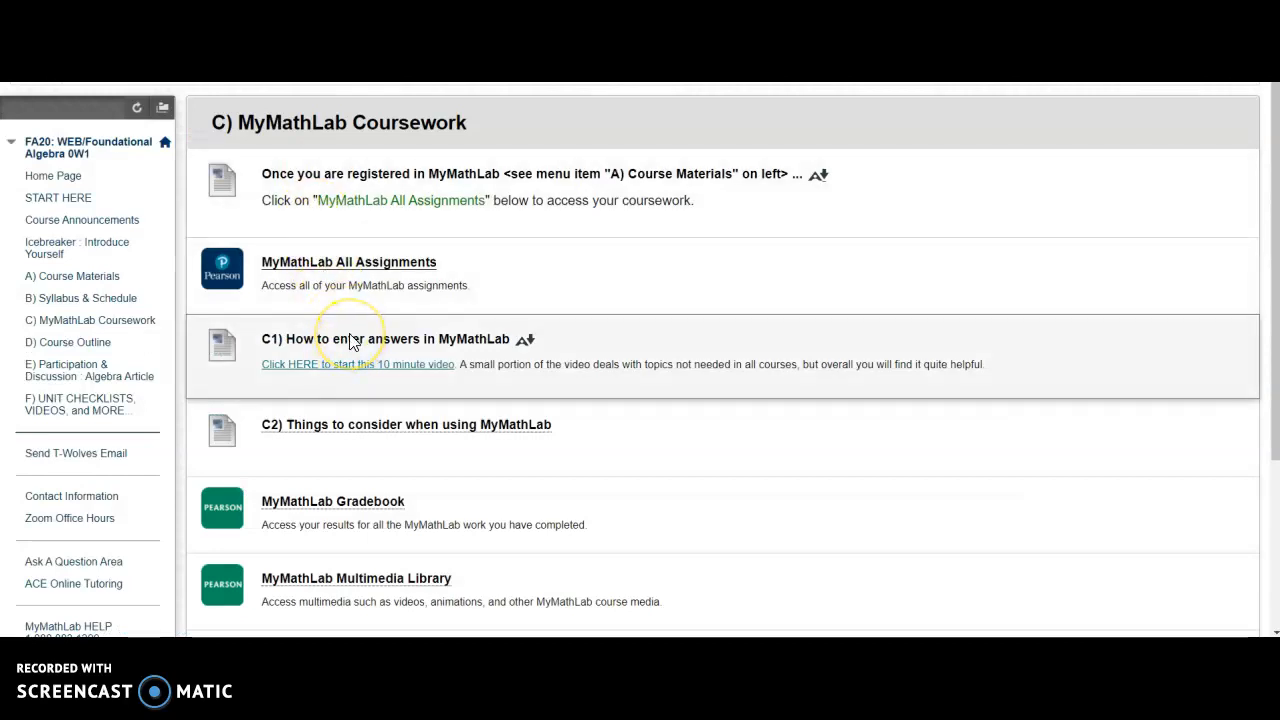
mouse_move(371, 440)
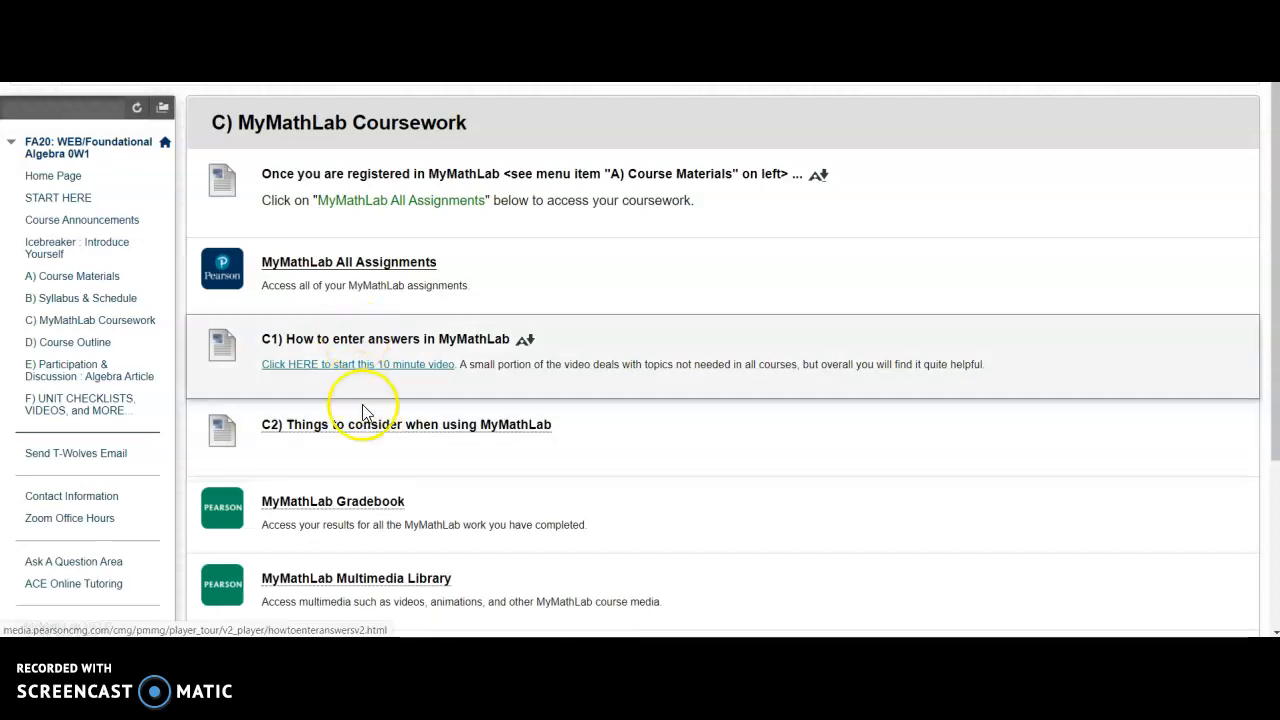
mouse_move(80, 360)
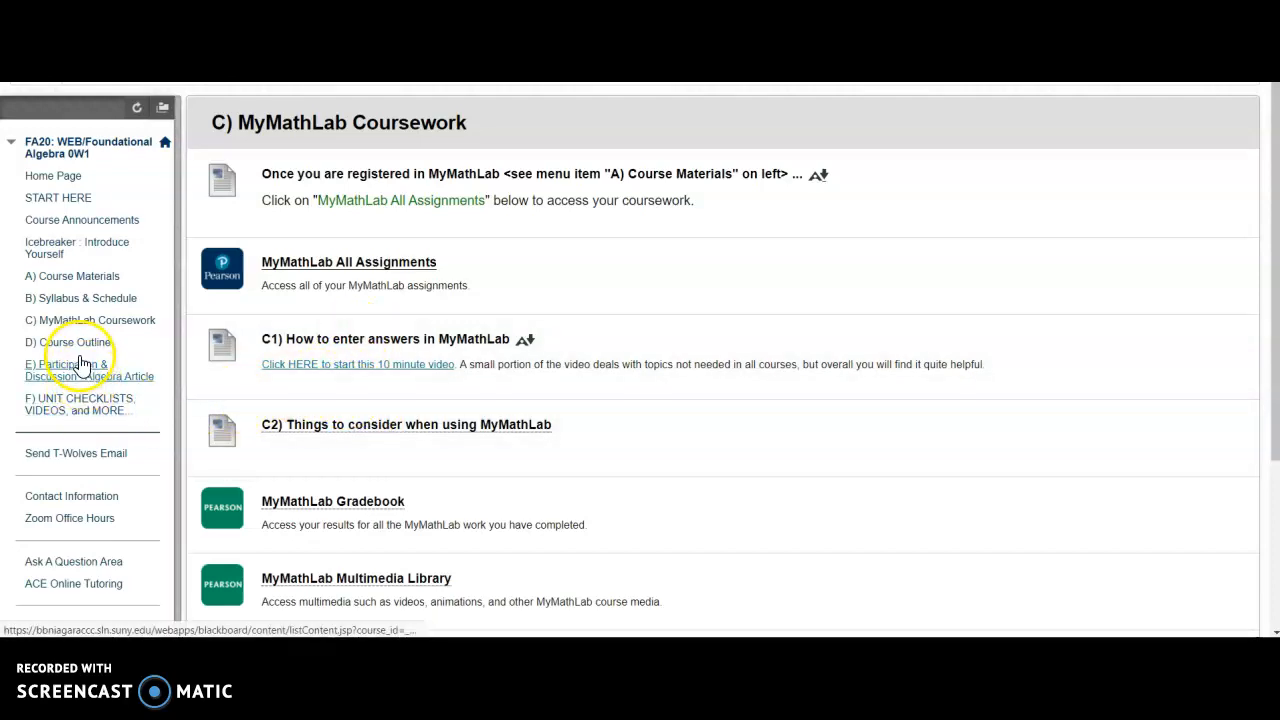
mouse_move(305, 463)
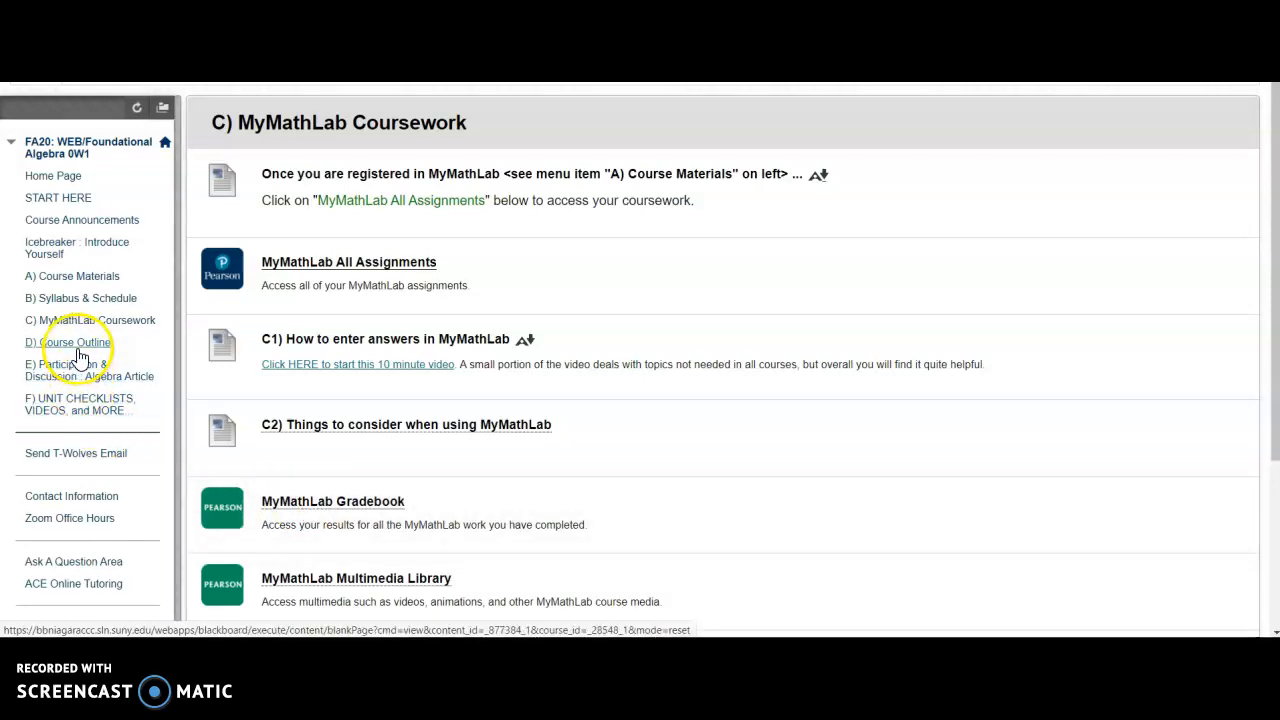
mouse_move(67, 342)
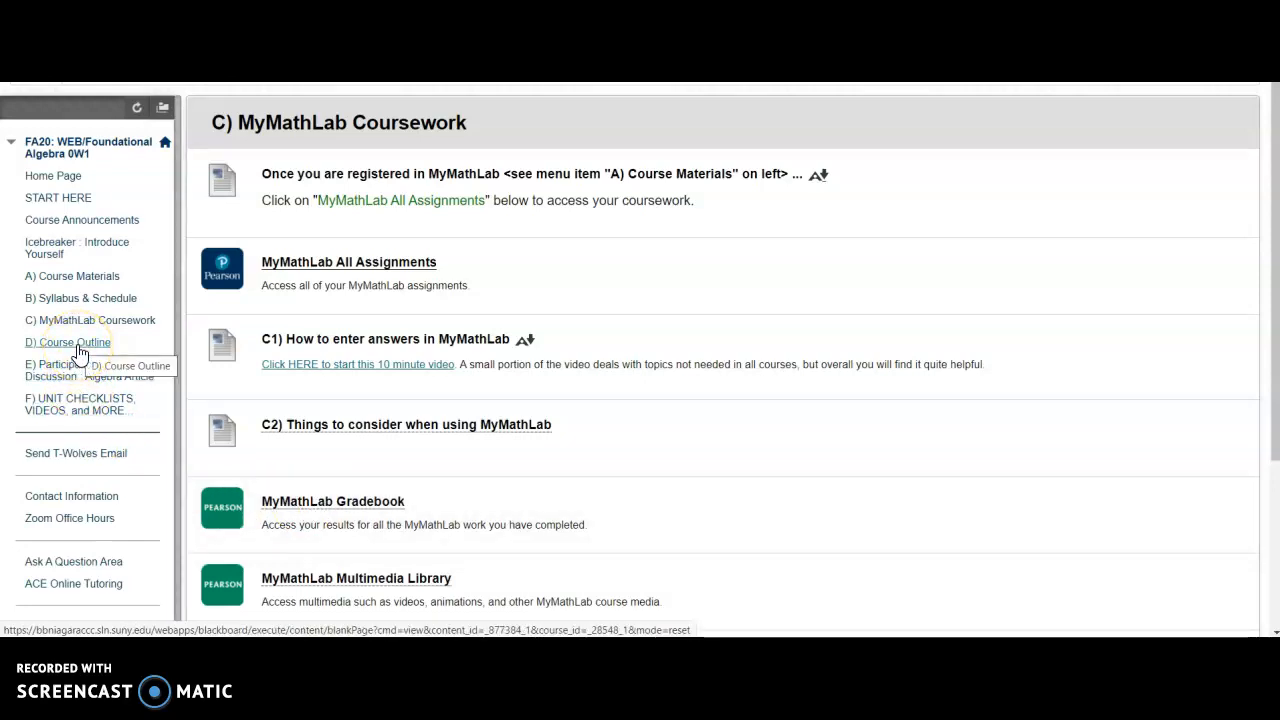
Step: View D) Course Outline, then go to E) Participation & Discussion : Algebra Article
click(67, 342)
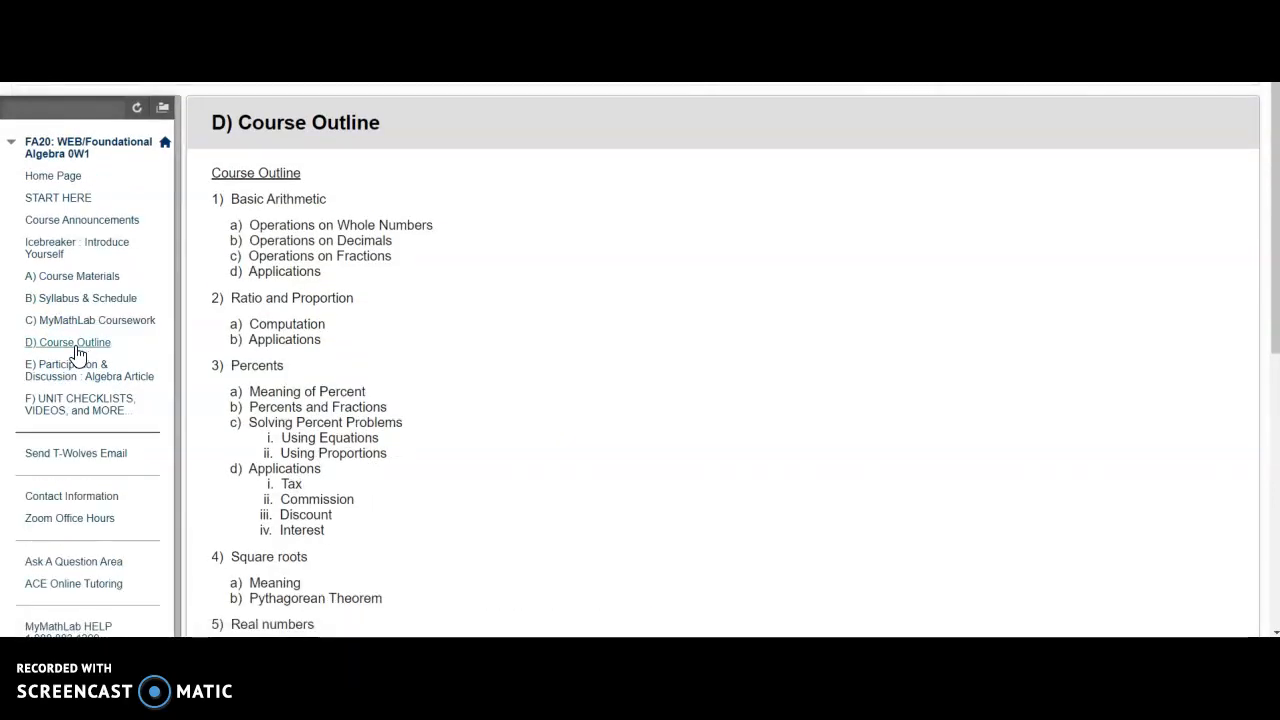
mouse_move(66, 370)
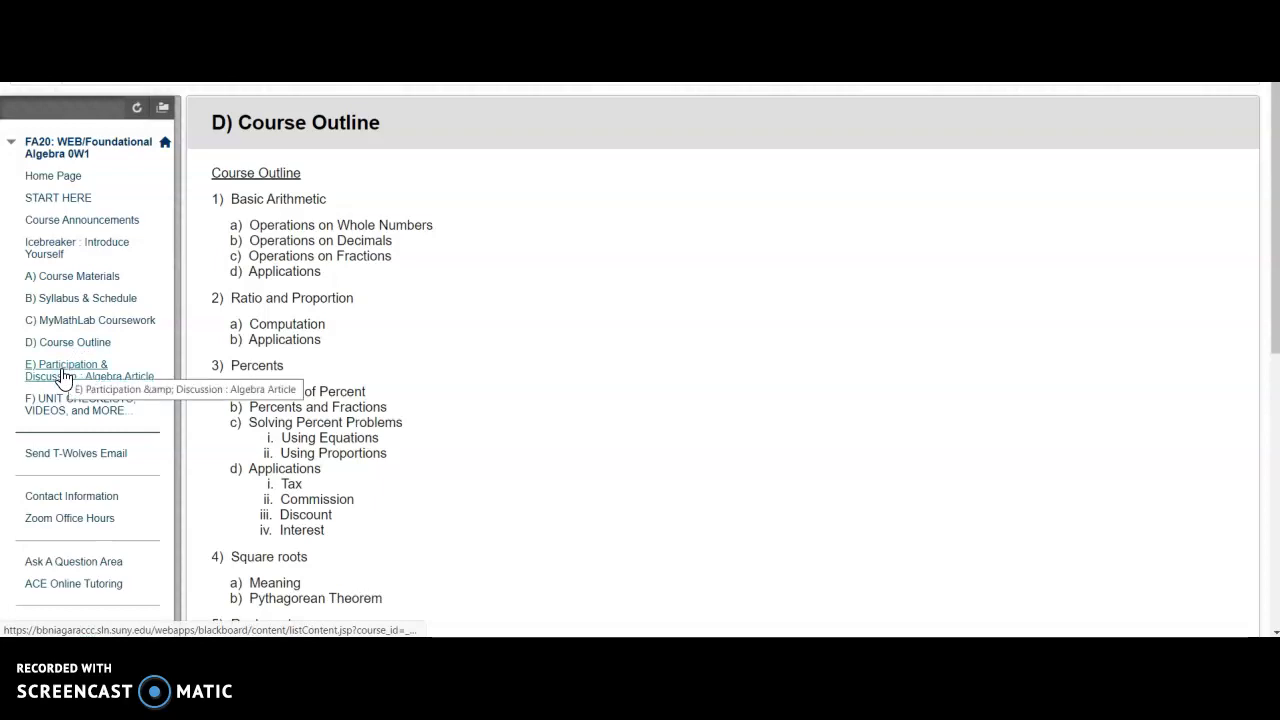
click(89, 369)
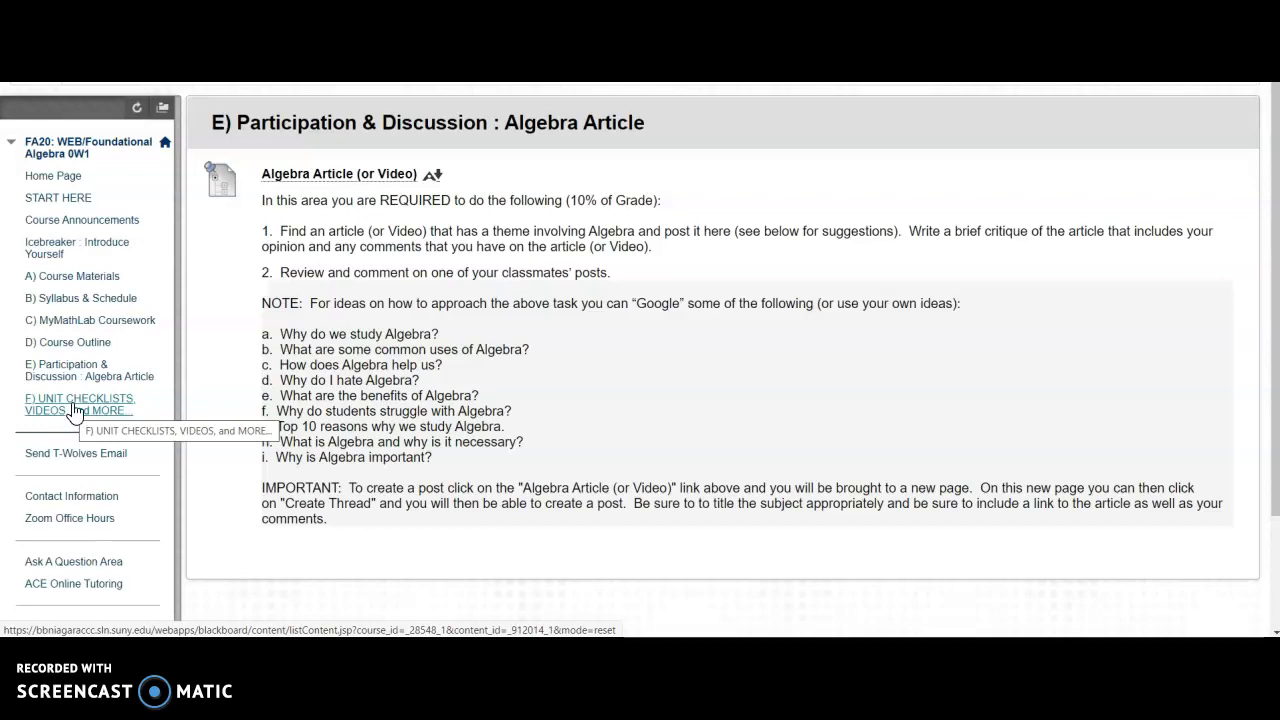
Step: Go to 'F) UNIT CHECKLISTS, VIDEOS, and MORE...' listing Units #0 through #3
click(79, 404)
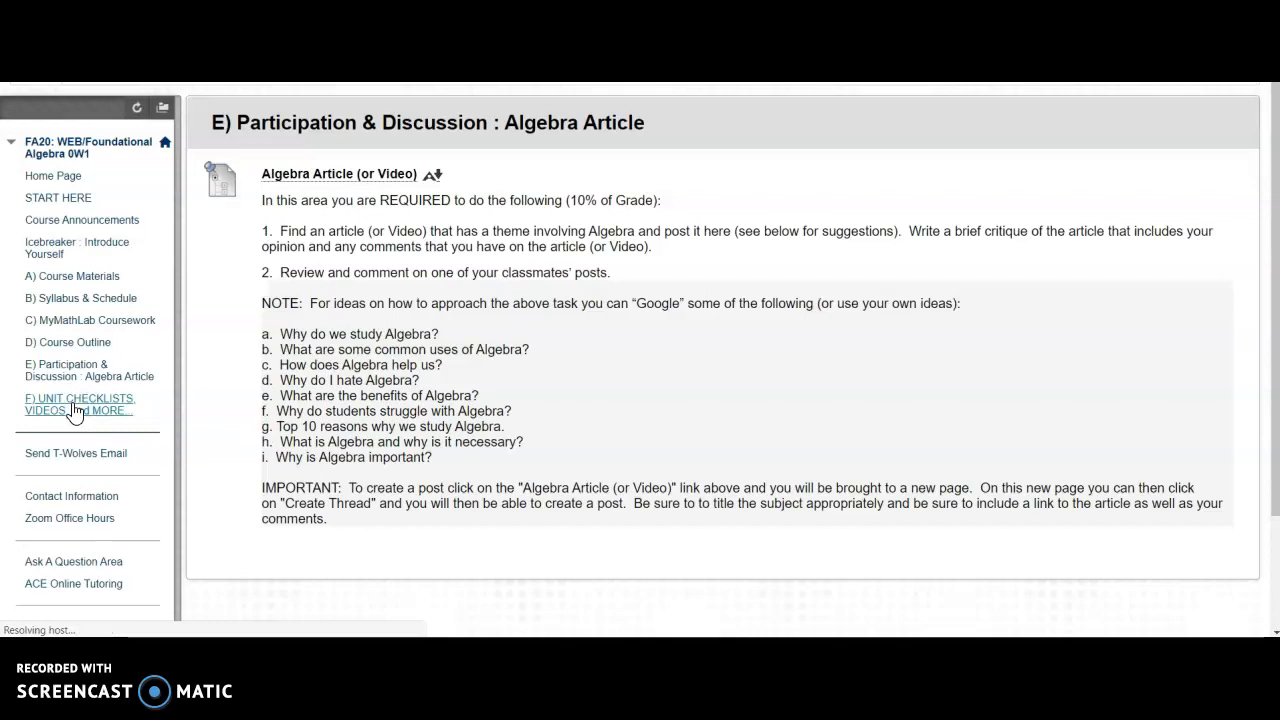
click(79, 404)
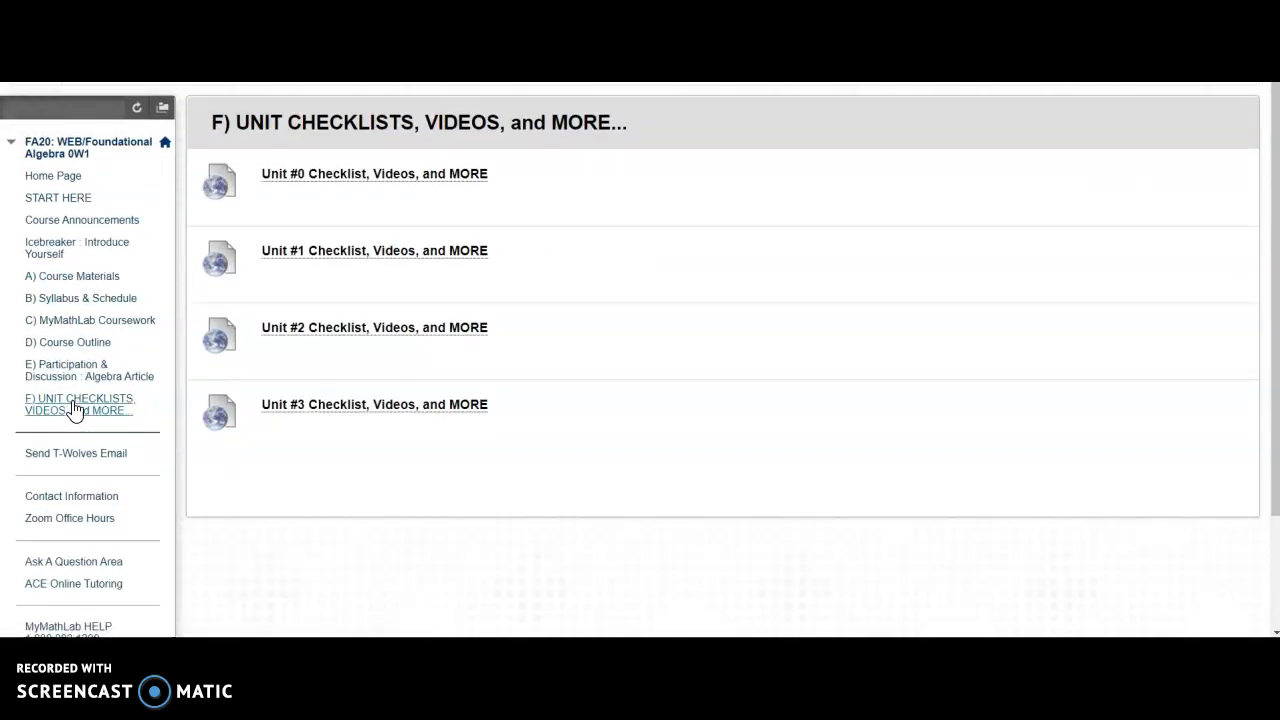
mouse_move(62, 320)
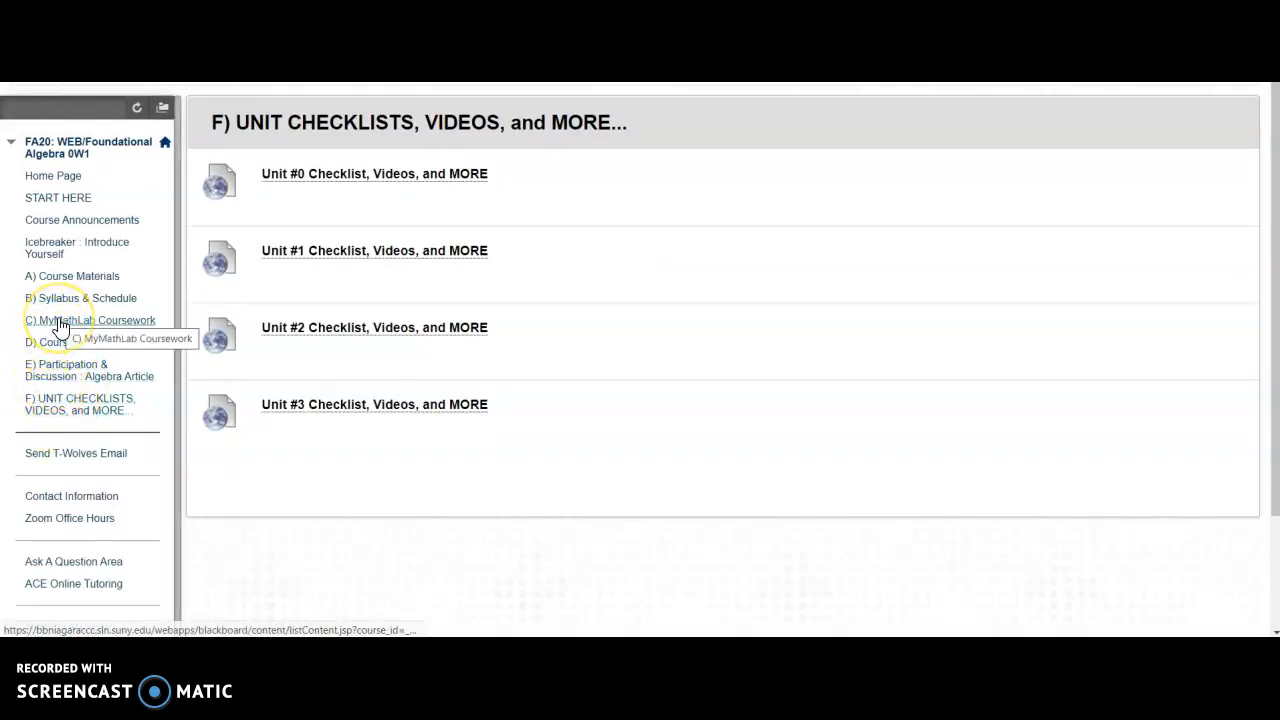
mouse_move(90, 320)
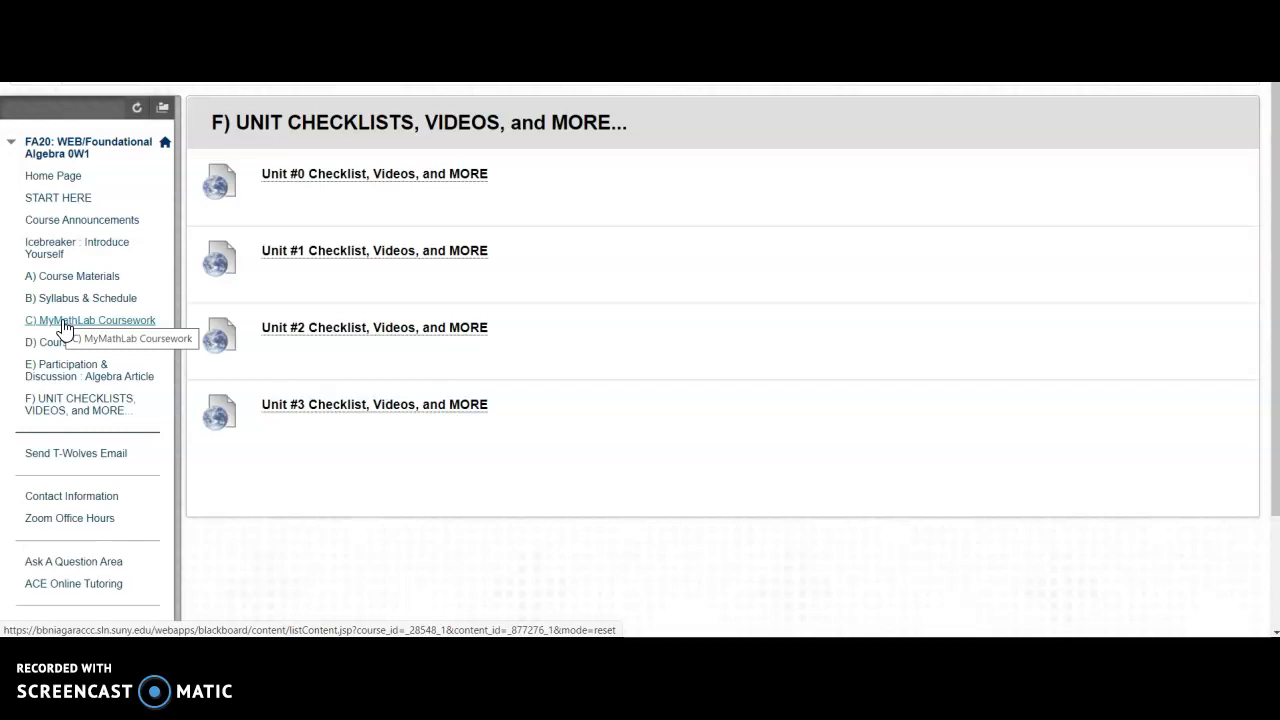
mouse_move(60, 390)
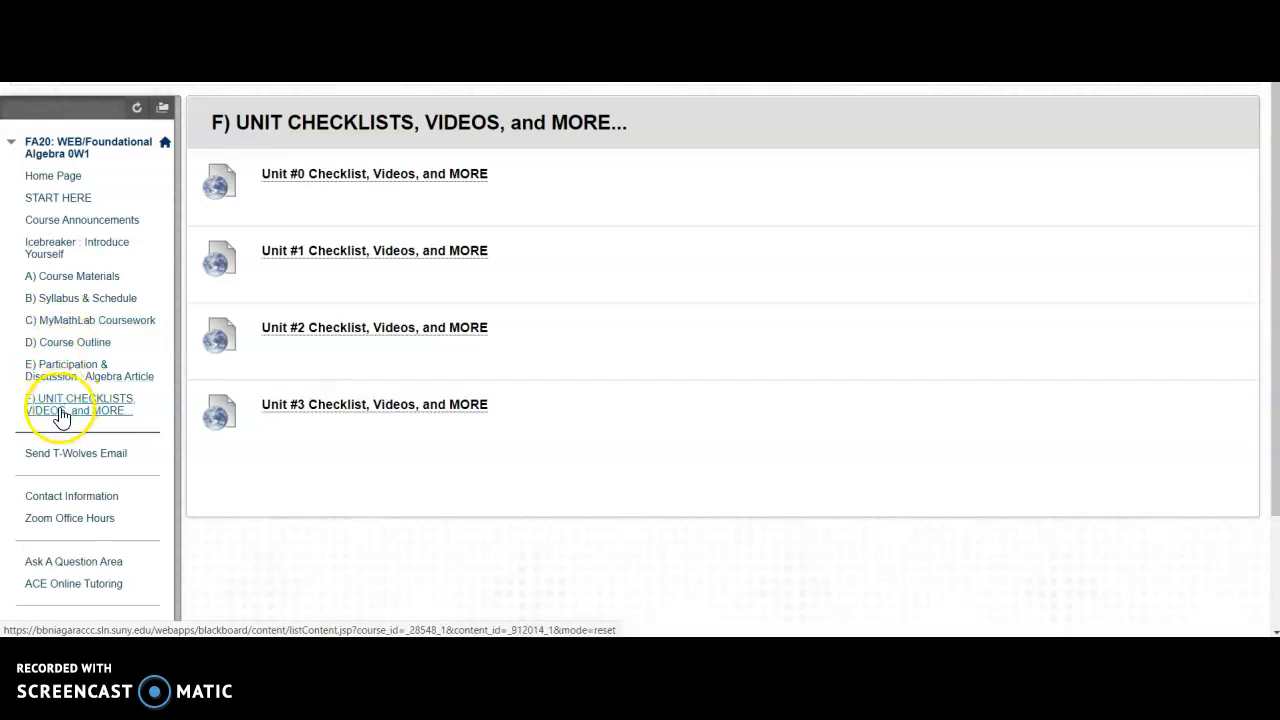
mouse_move(70, 410)
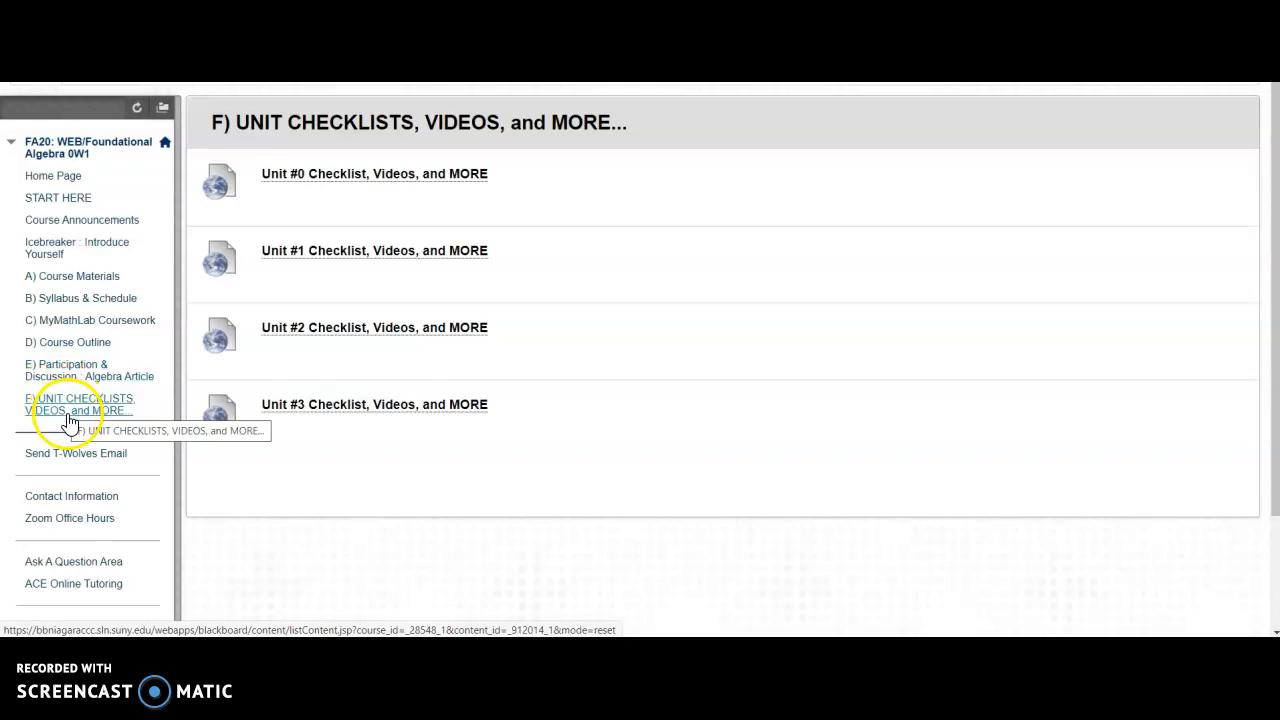
mouse_move(267, 340)
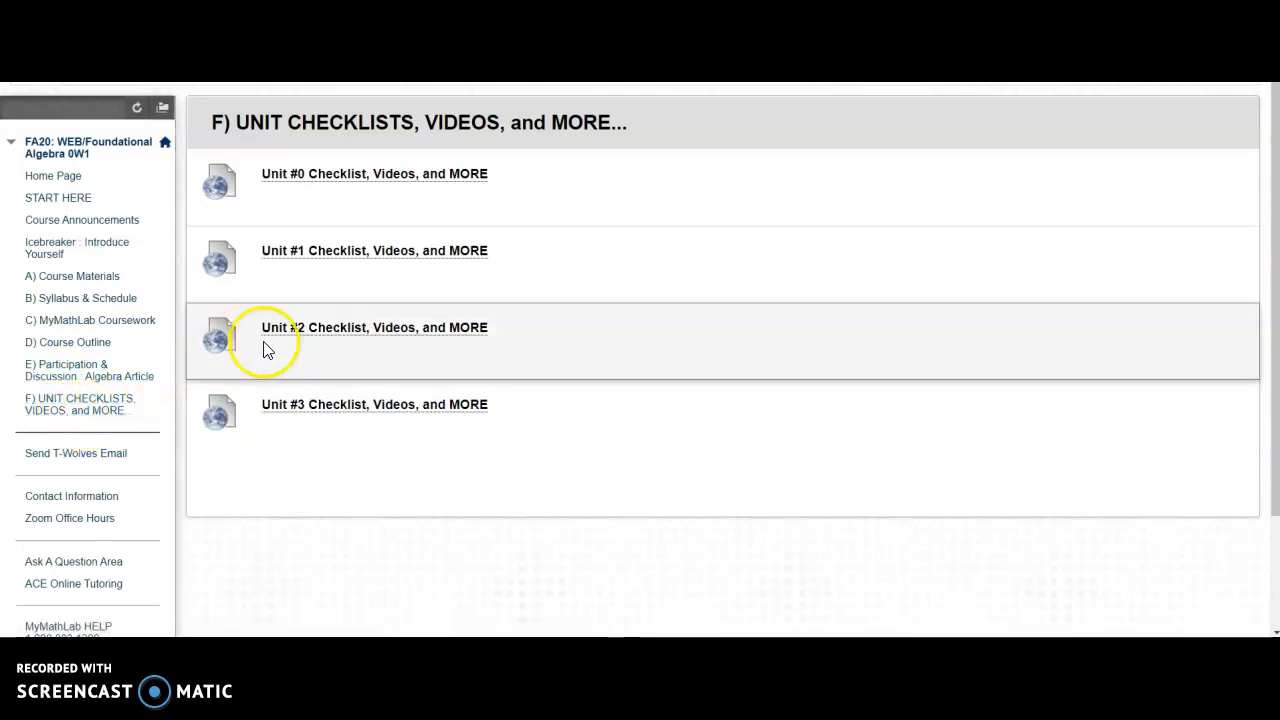
mouse_move(363, 180)
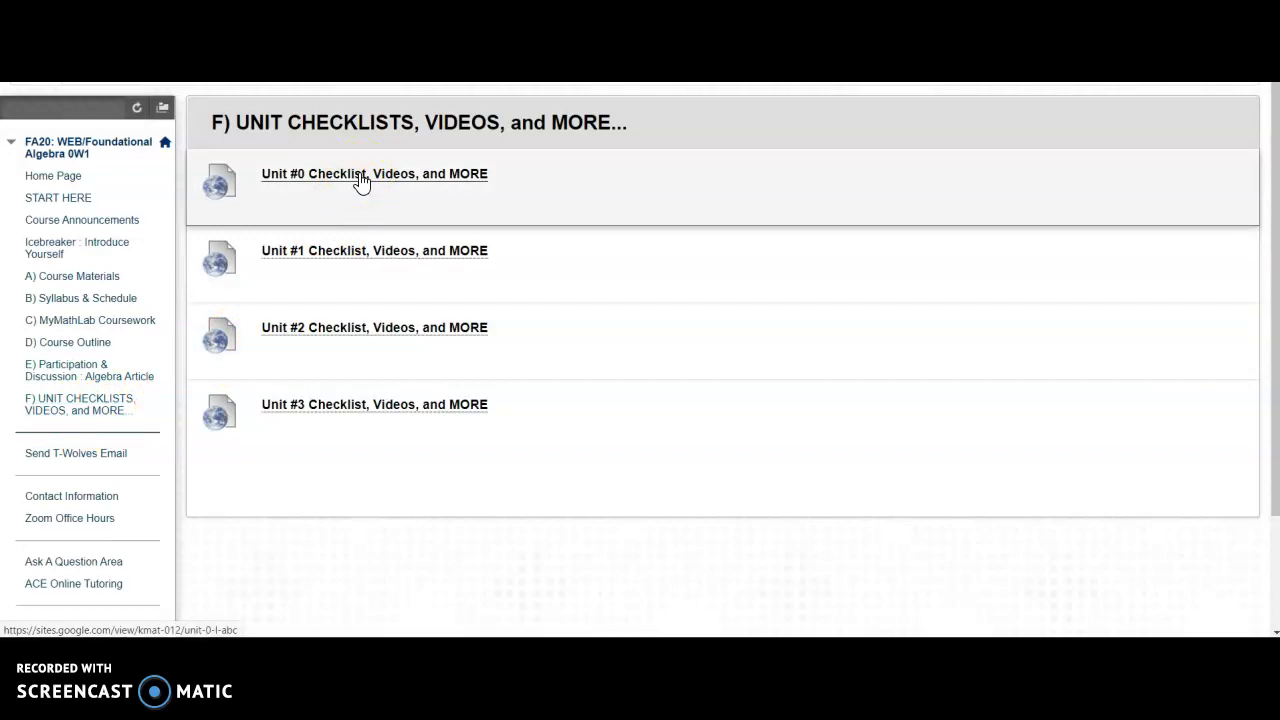
Step: Open the 'Unit #0 Checklist, Videos, and MORE' link from the content list
click(374, 173)
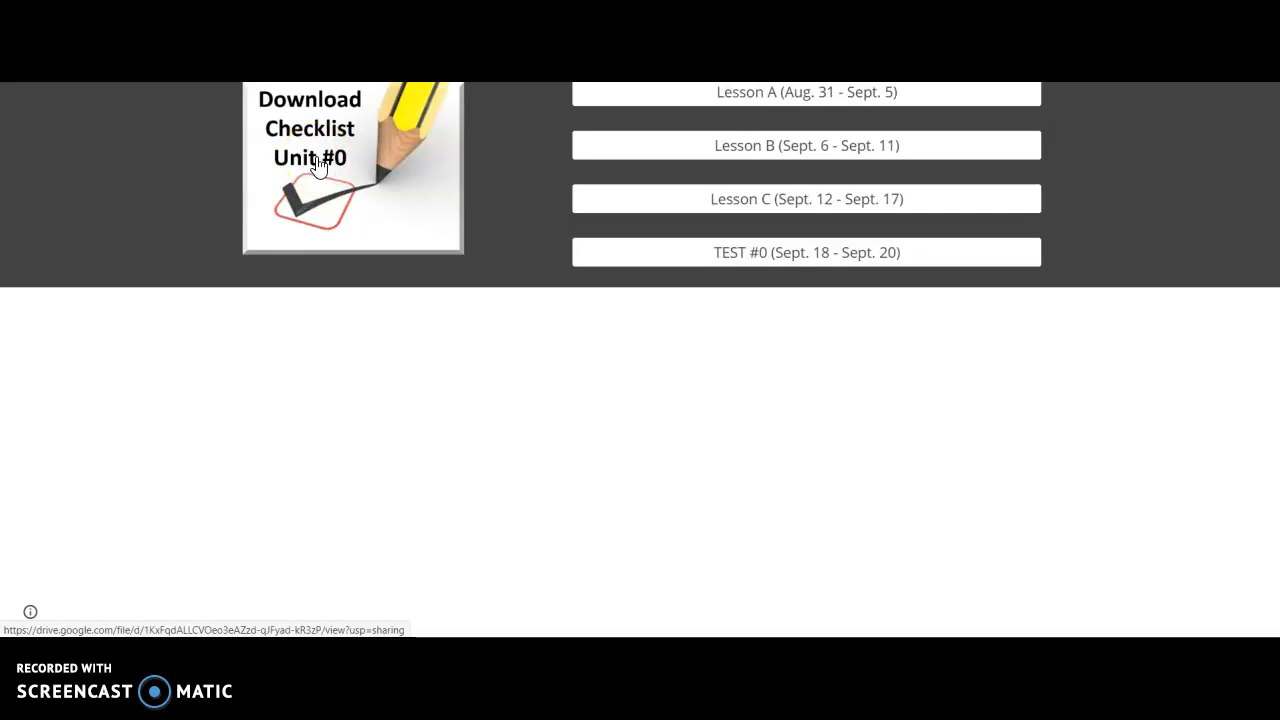
mouse_move(710, 98)
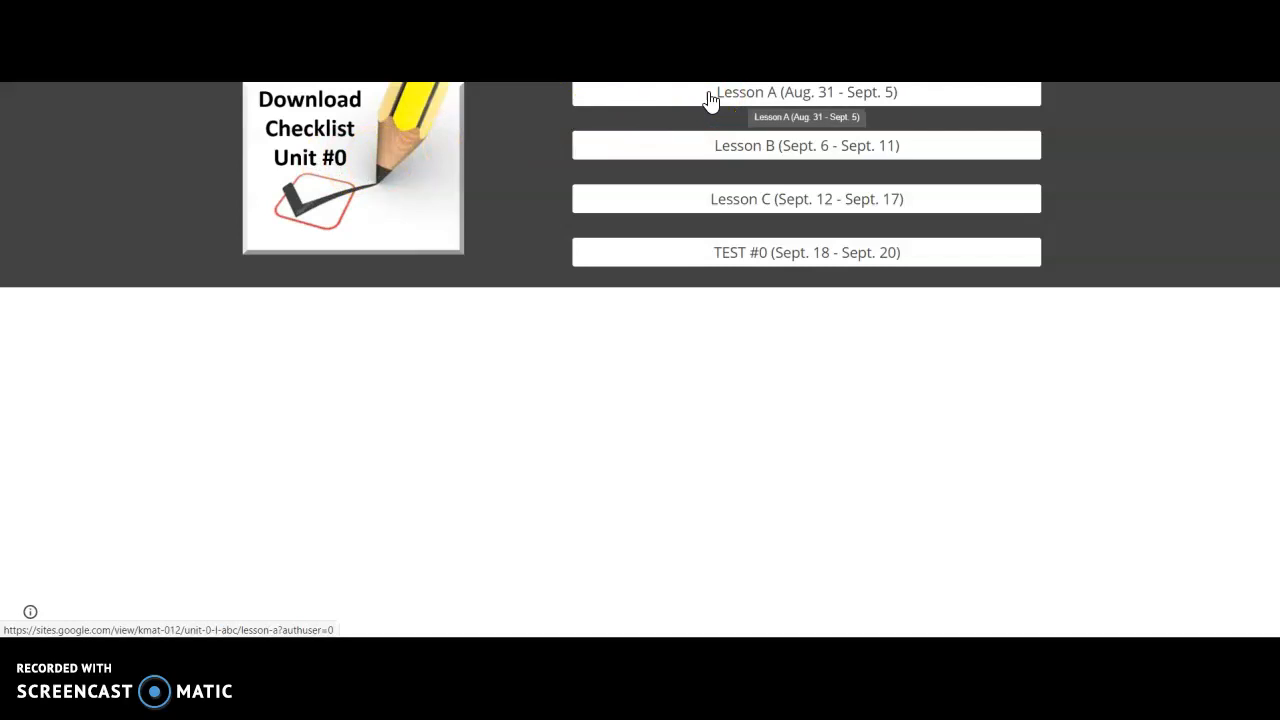
Step: View 'Lesson A (Aug. 31 - Sept. 5)' on the Unit #0 Google Sites page
click(806, 92)
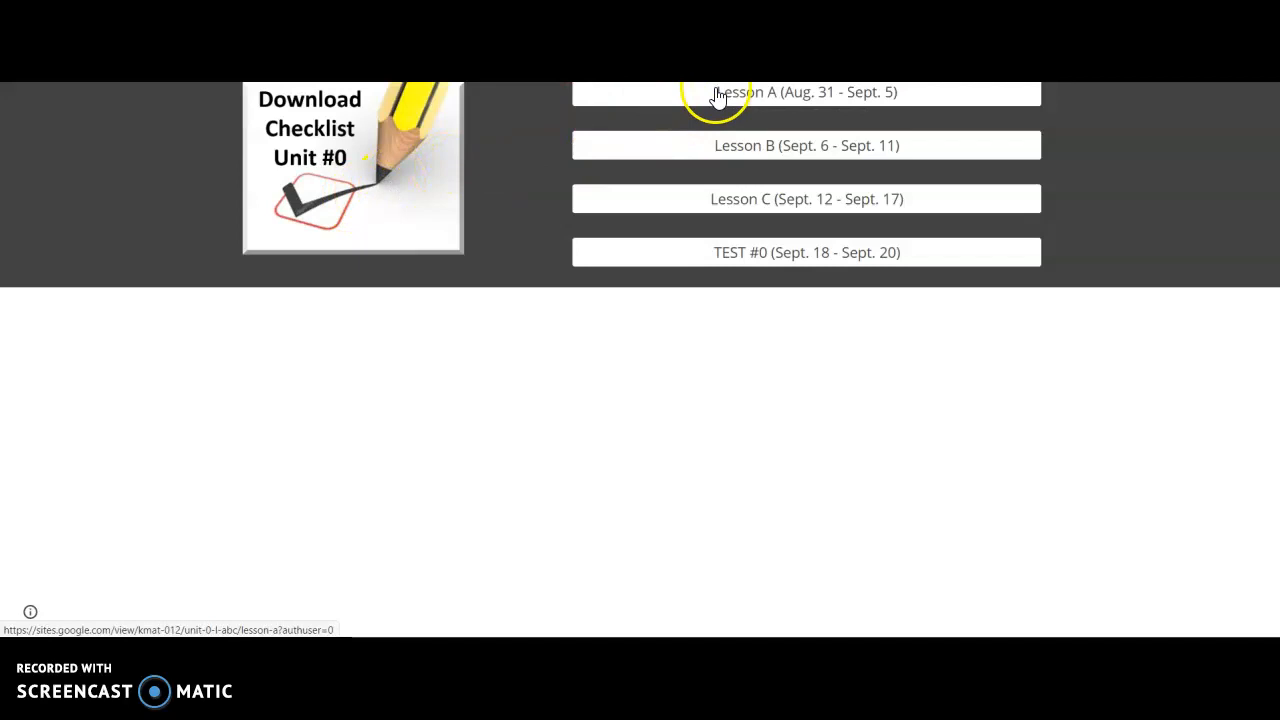
click(806, 91)
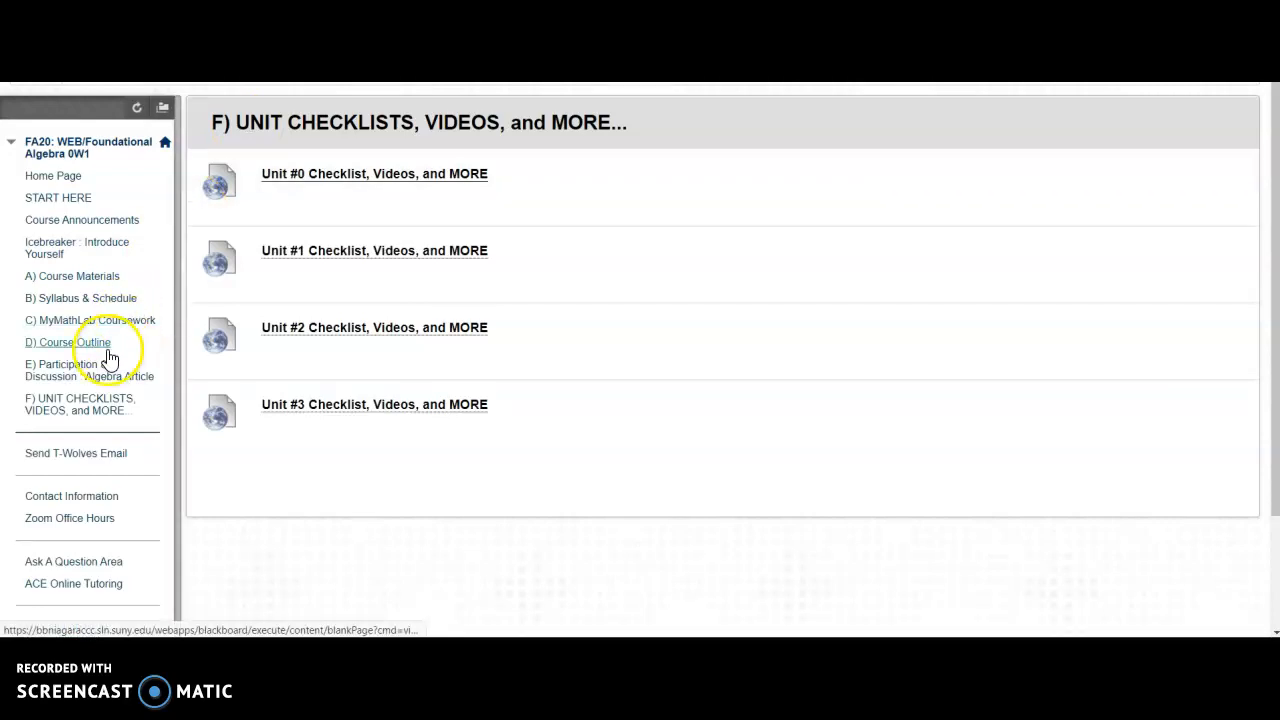
mouse_move(89, 390)
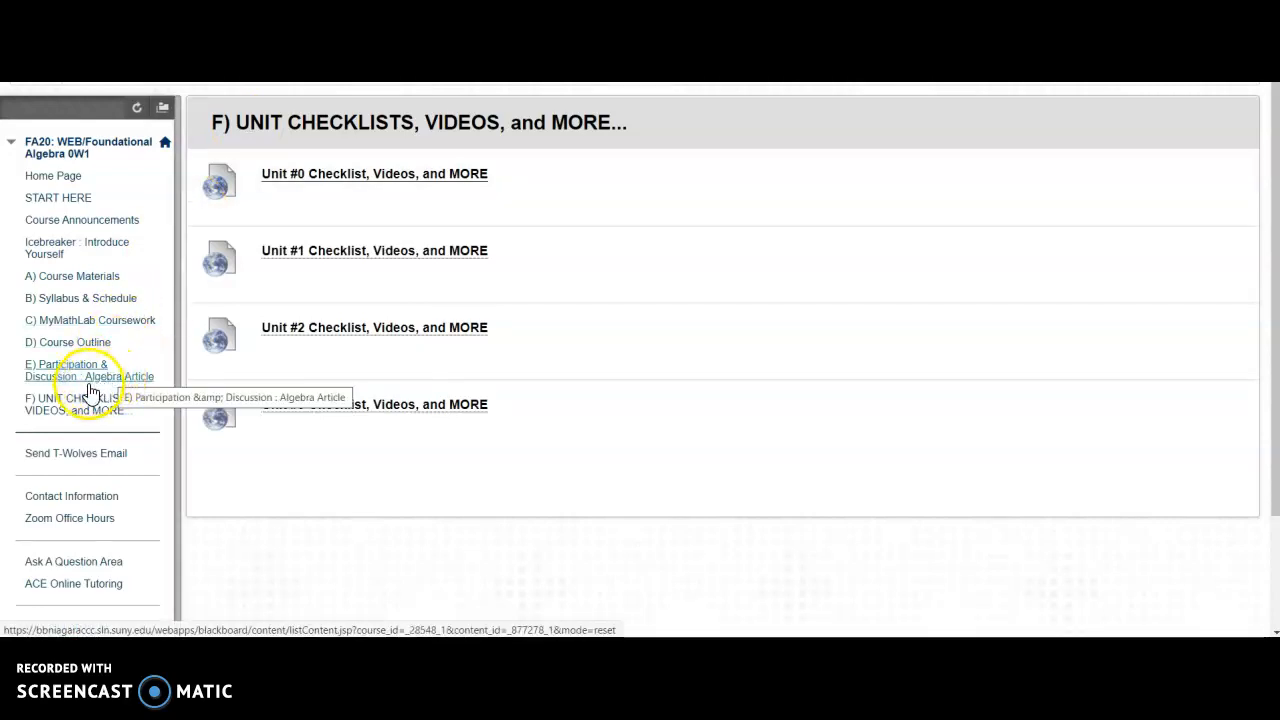
Step: Reload the unit checklists section, then go to Zoom Office Hours from the course menu
click(80, 404)
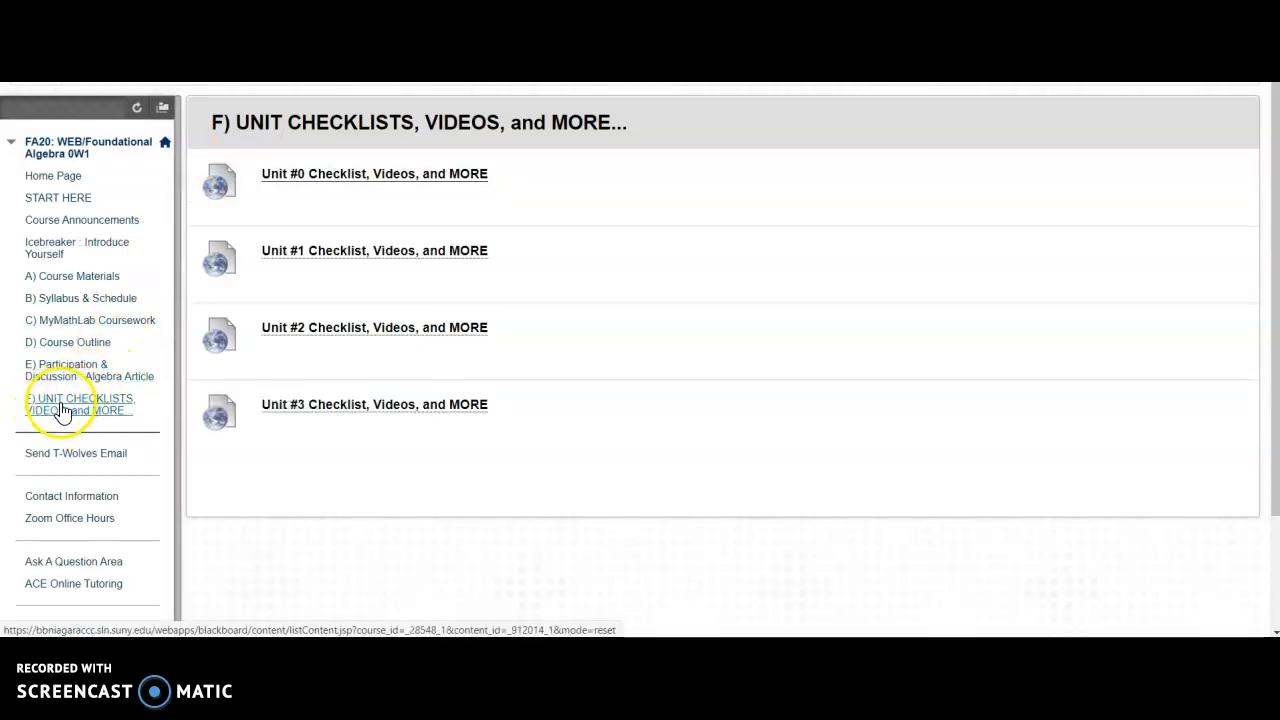
mouse_move(80, 404)
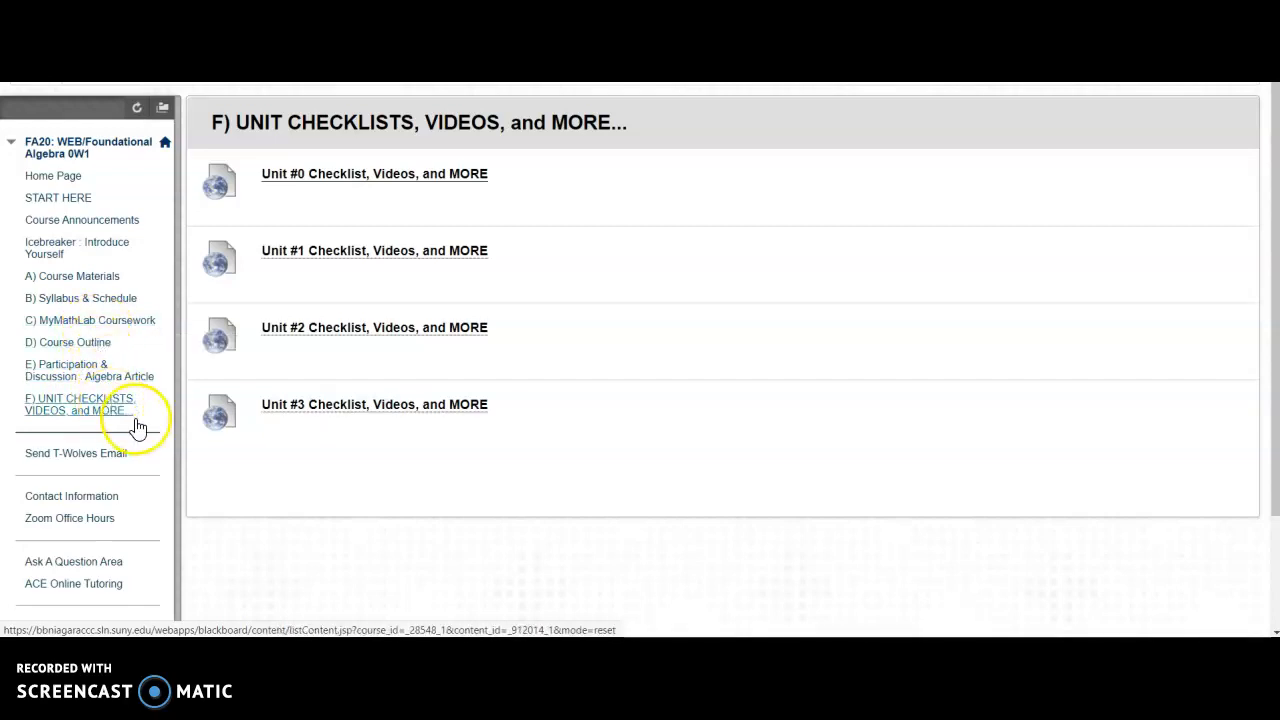
scroll(down, 3)
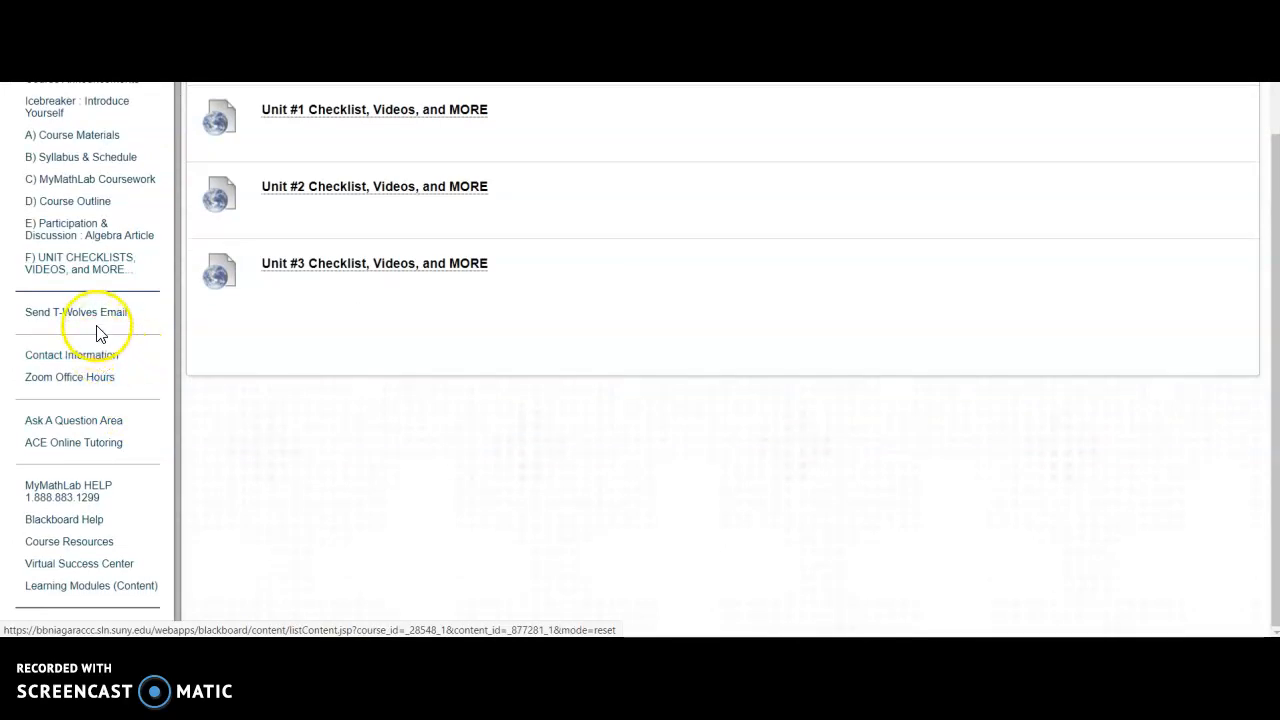
mouse_move(71, 355)
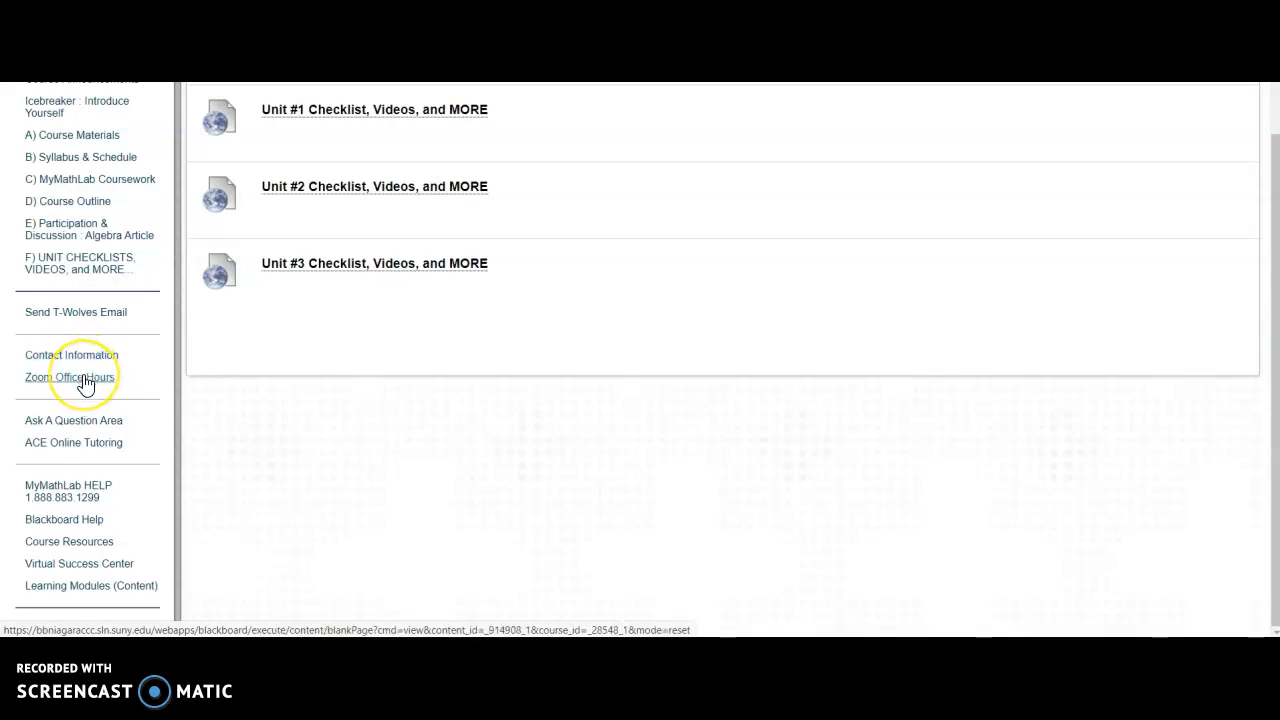
click(68, 377)
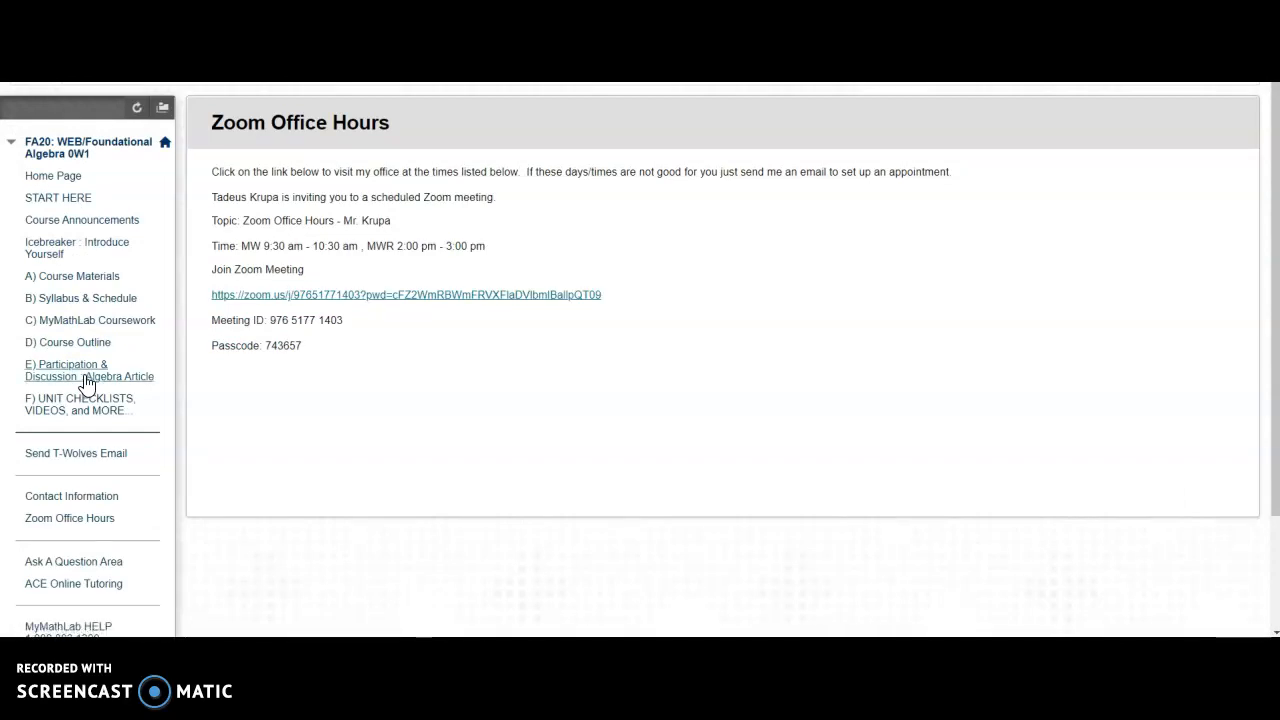
mouse_move(336, 300)
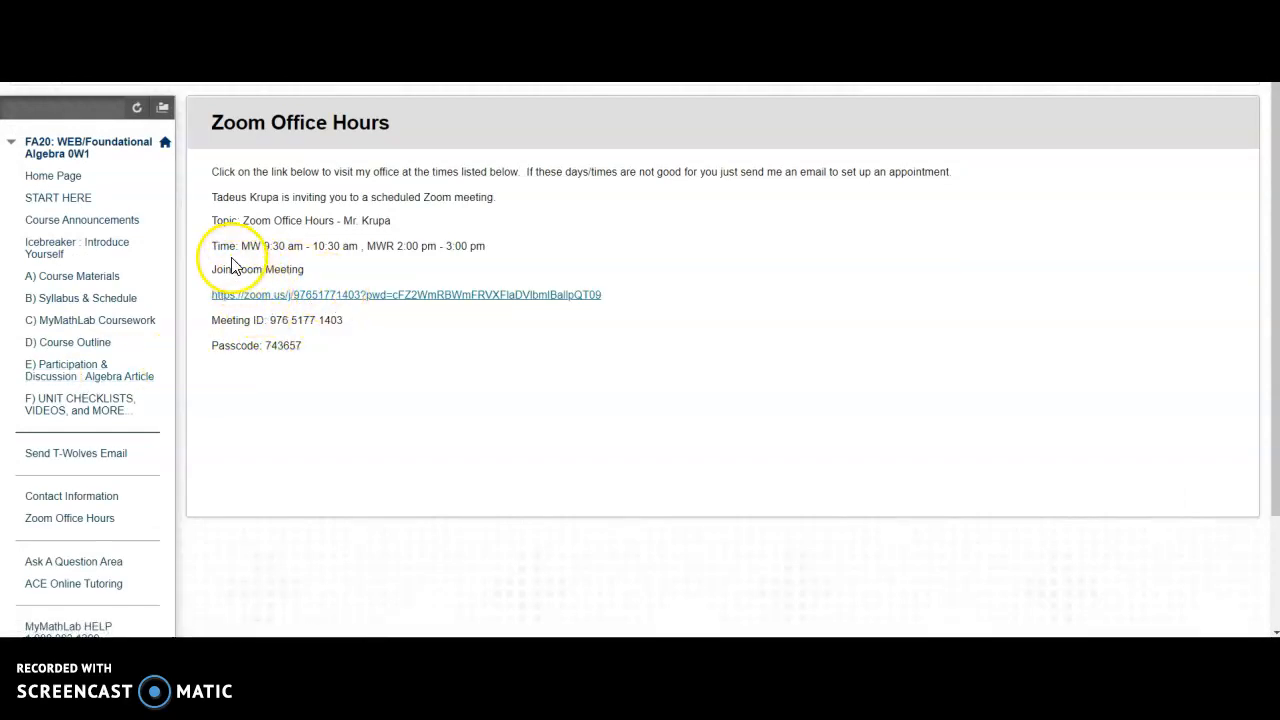
mouse_move(467, 248)
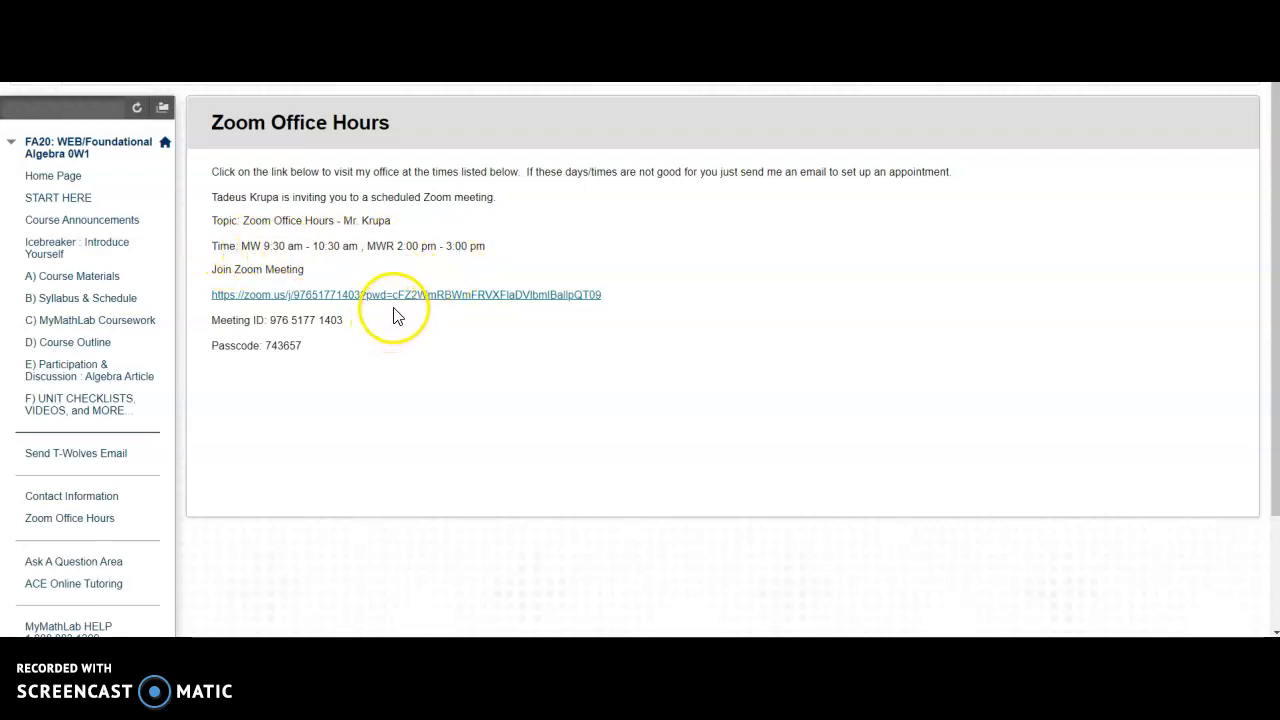
mouse_move(405, 300)
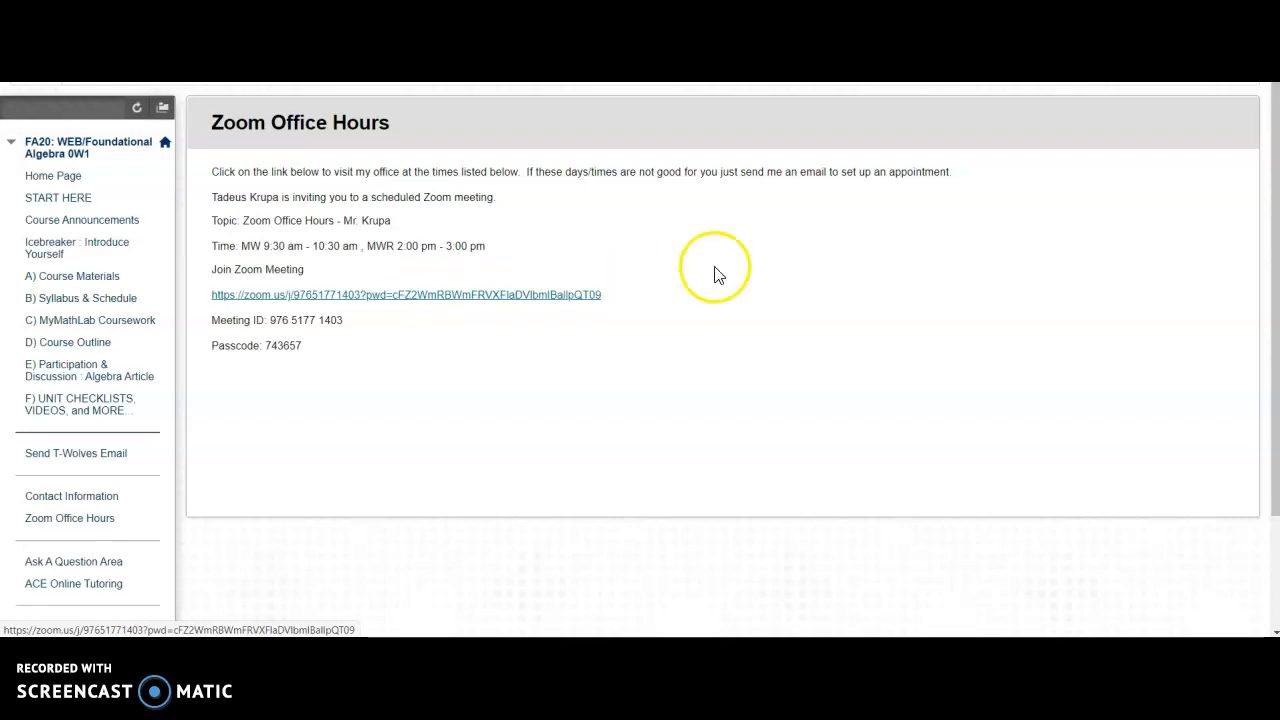
mouse_move(540, 190)
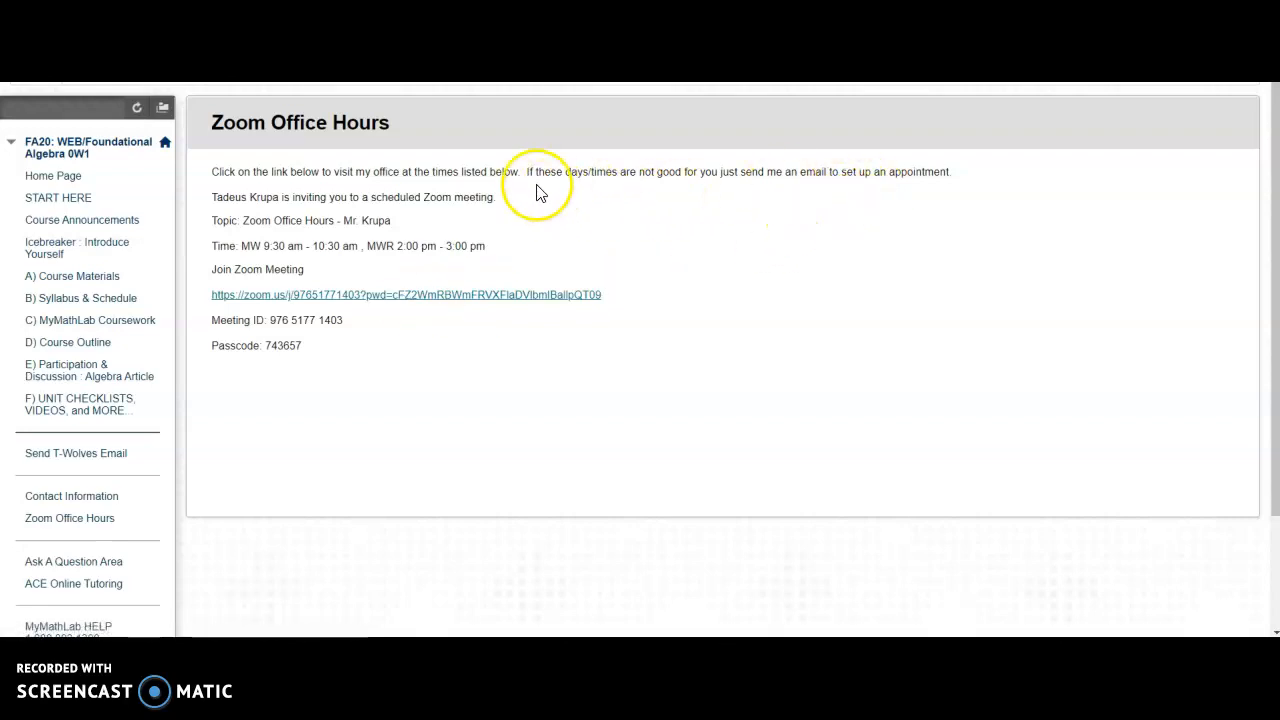
mouse_move(877, 188)
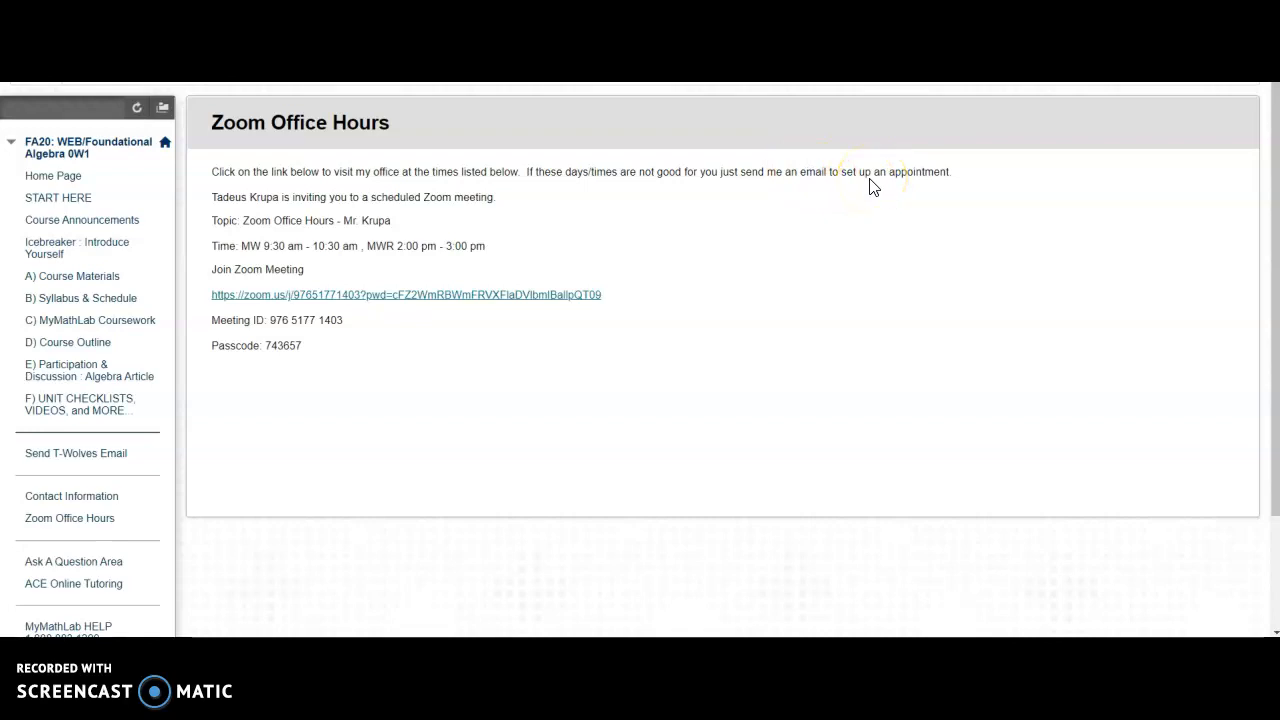
click(862, 192)
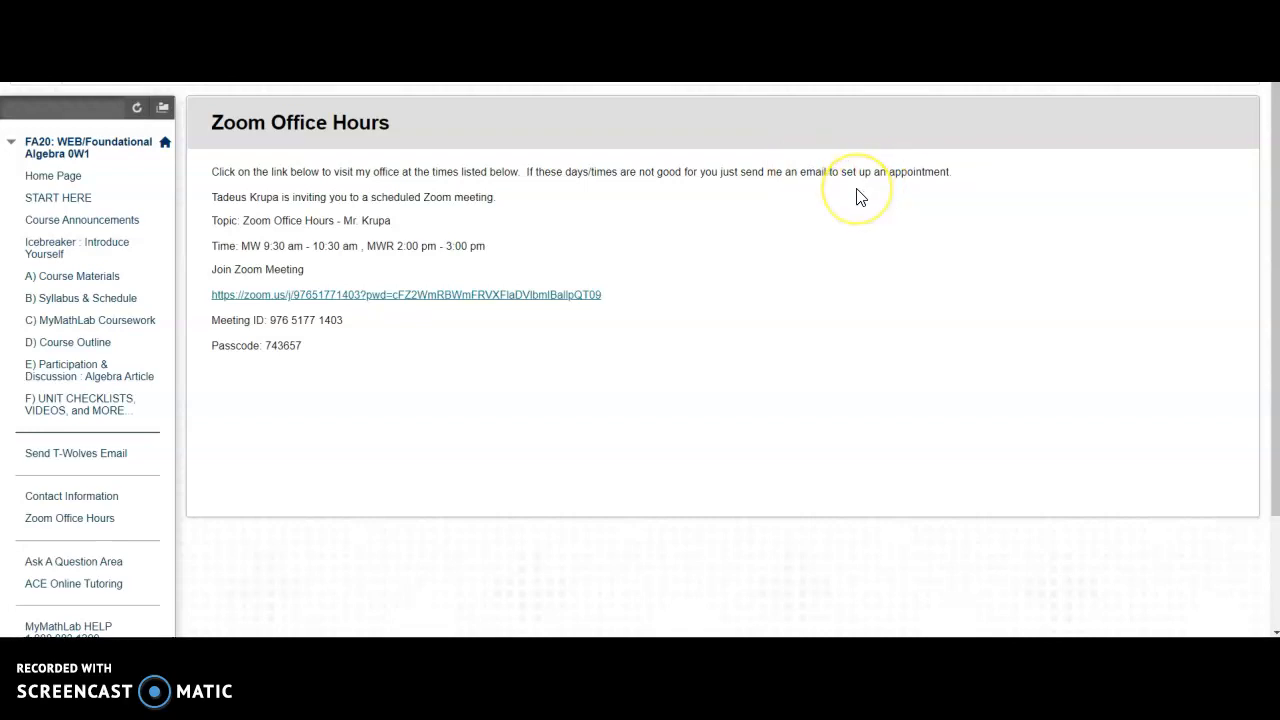
mouse_move(757, 247)
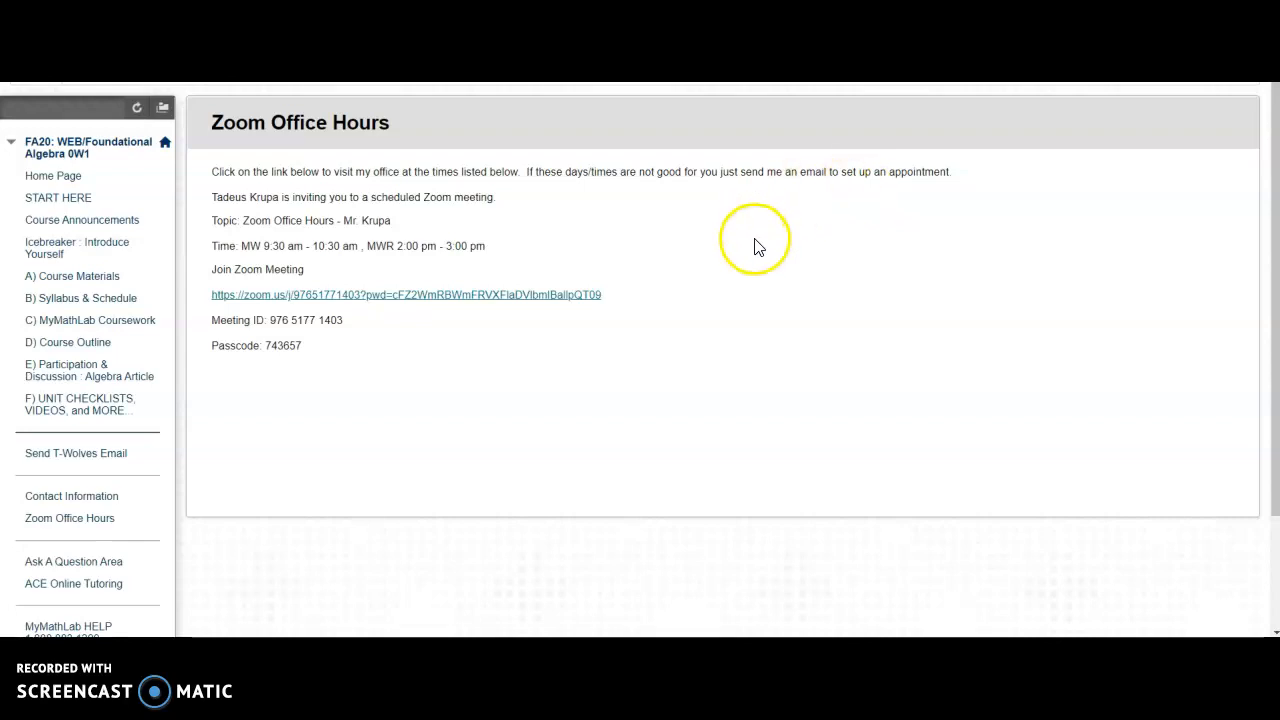
mouse_move(684, 309)
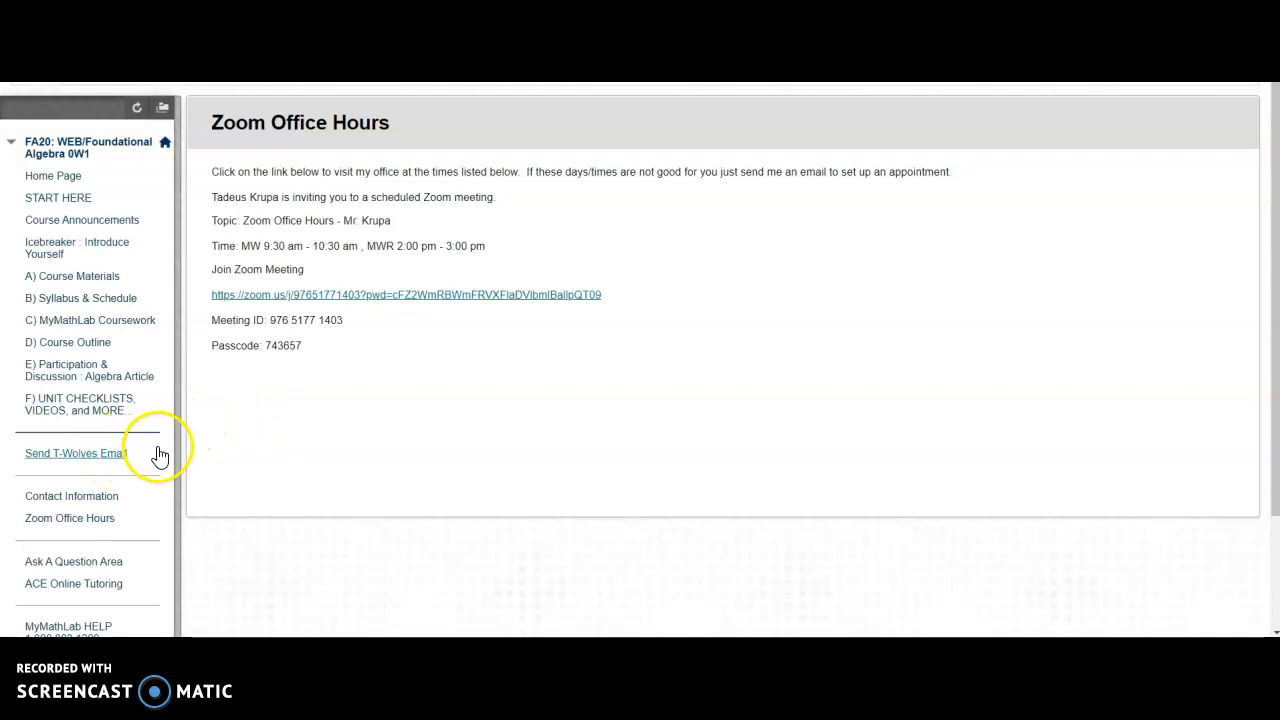
scroll(down, 3)
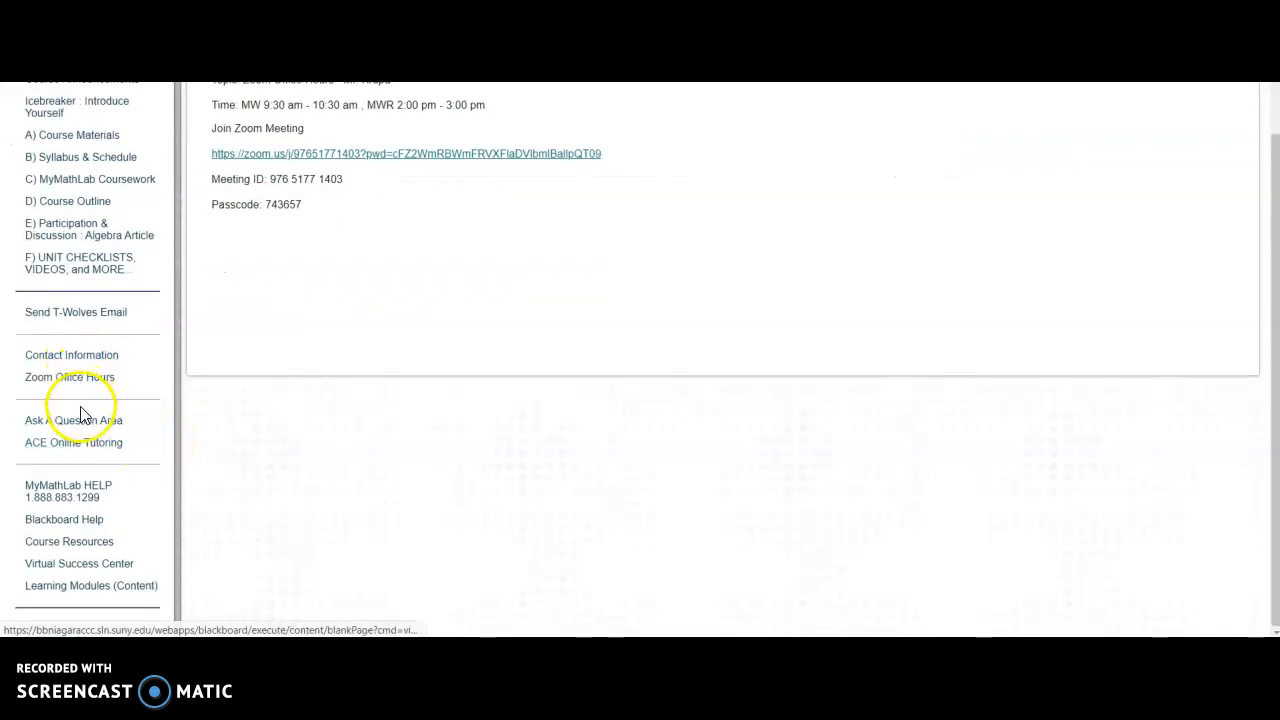
click(73, 420)
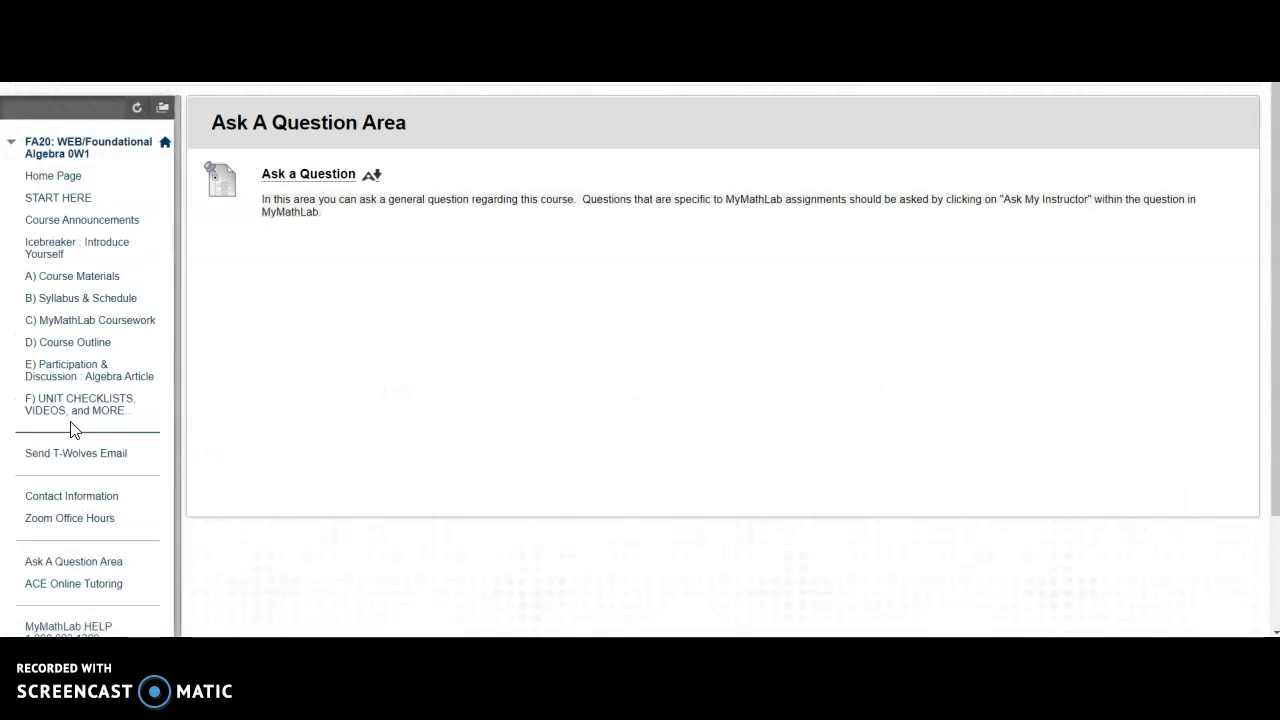
mouse_move(78, 404)
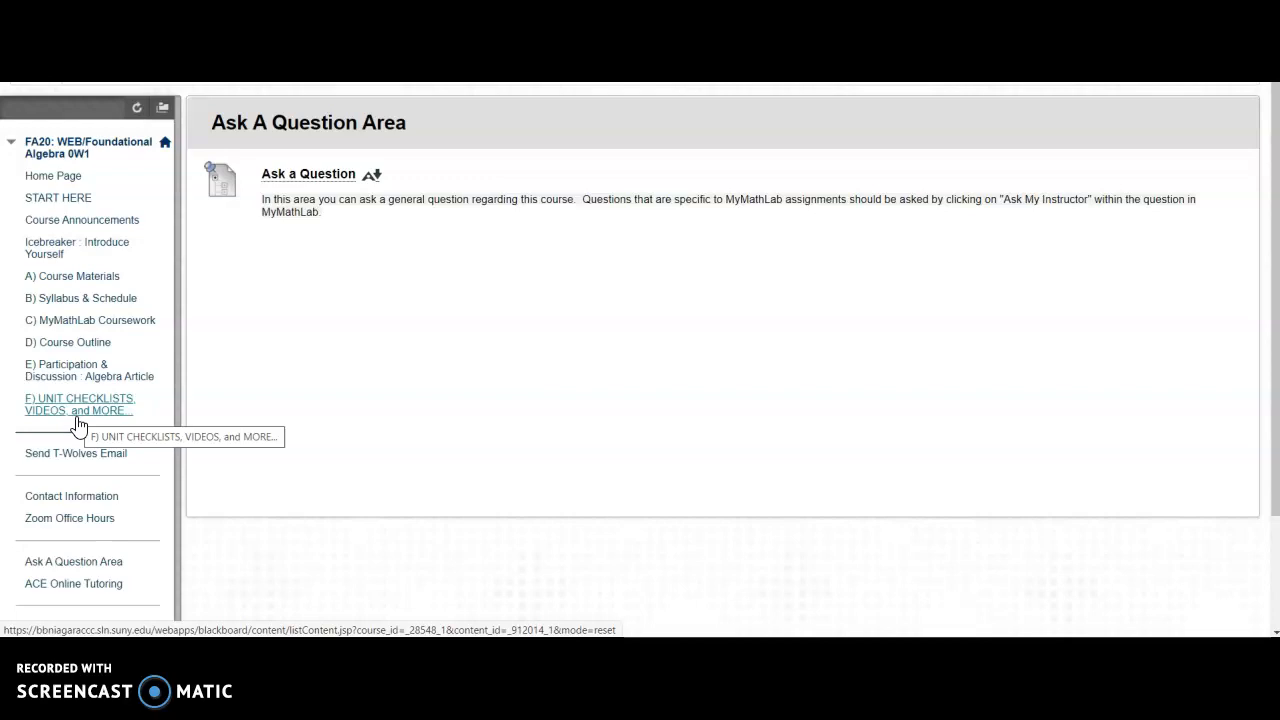
mouse_move(385, 360)
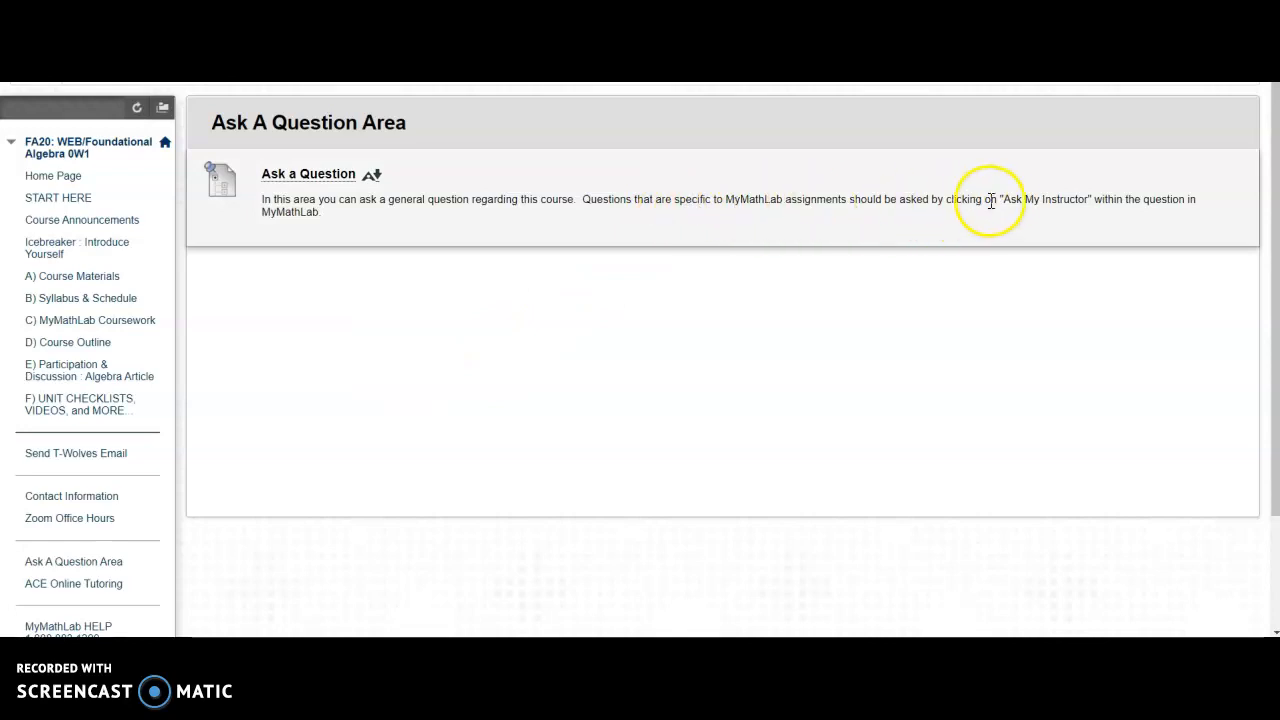
mouse_move(1075, 203)
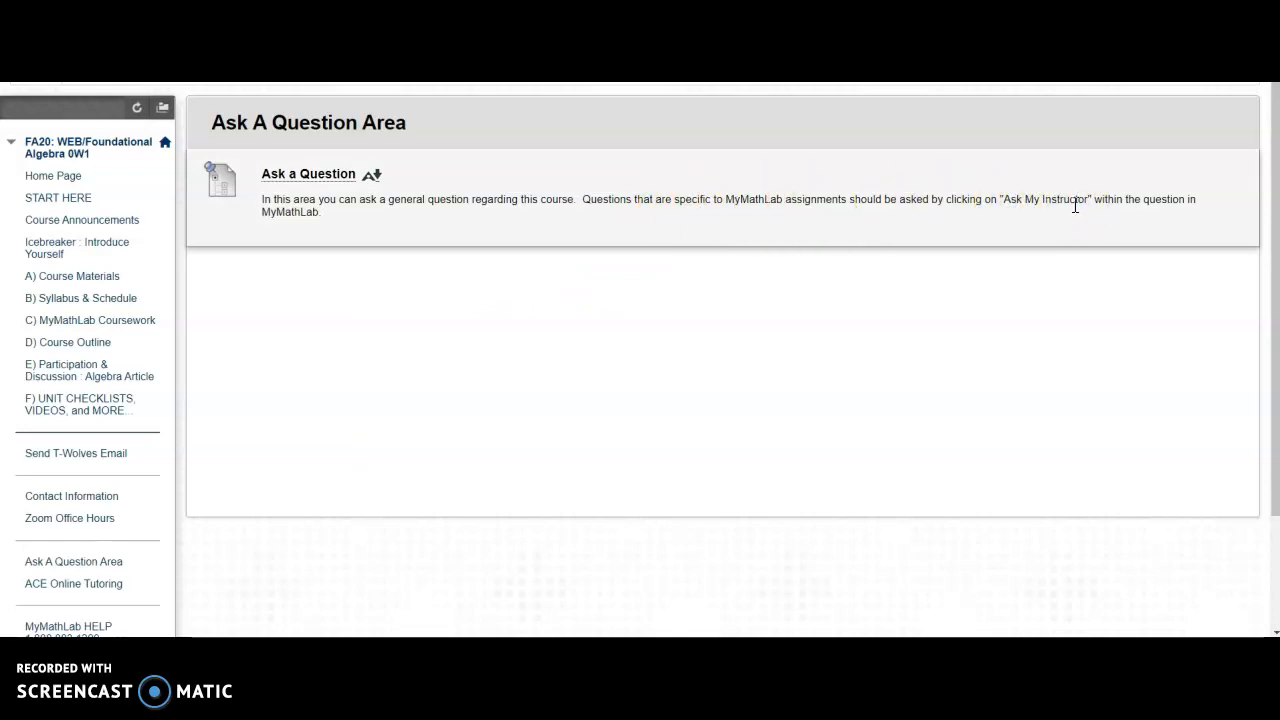
mouse_move(1068, 218)
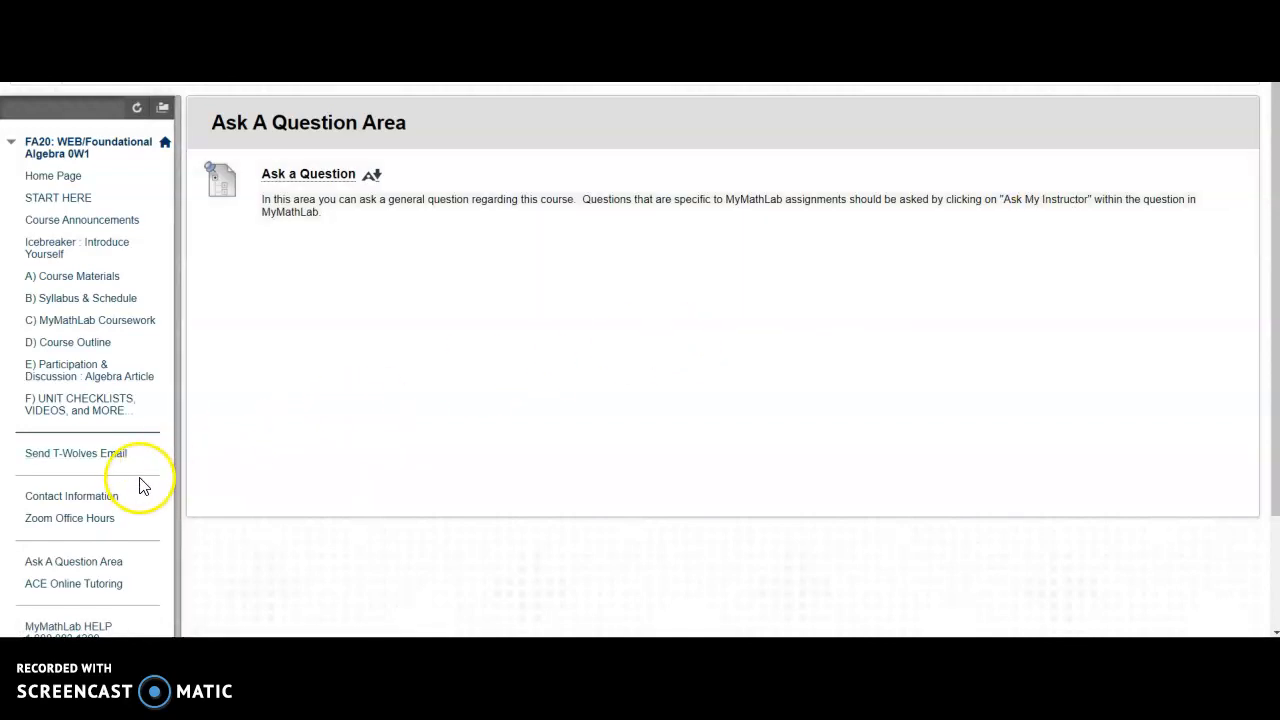
mouse_move(139, 553)
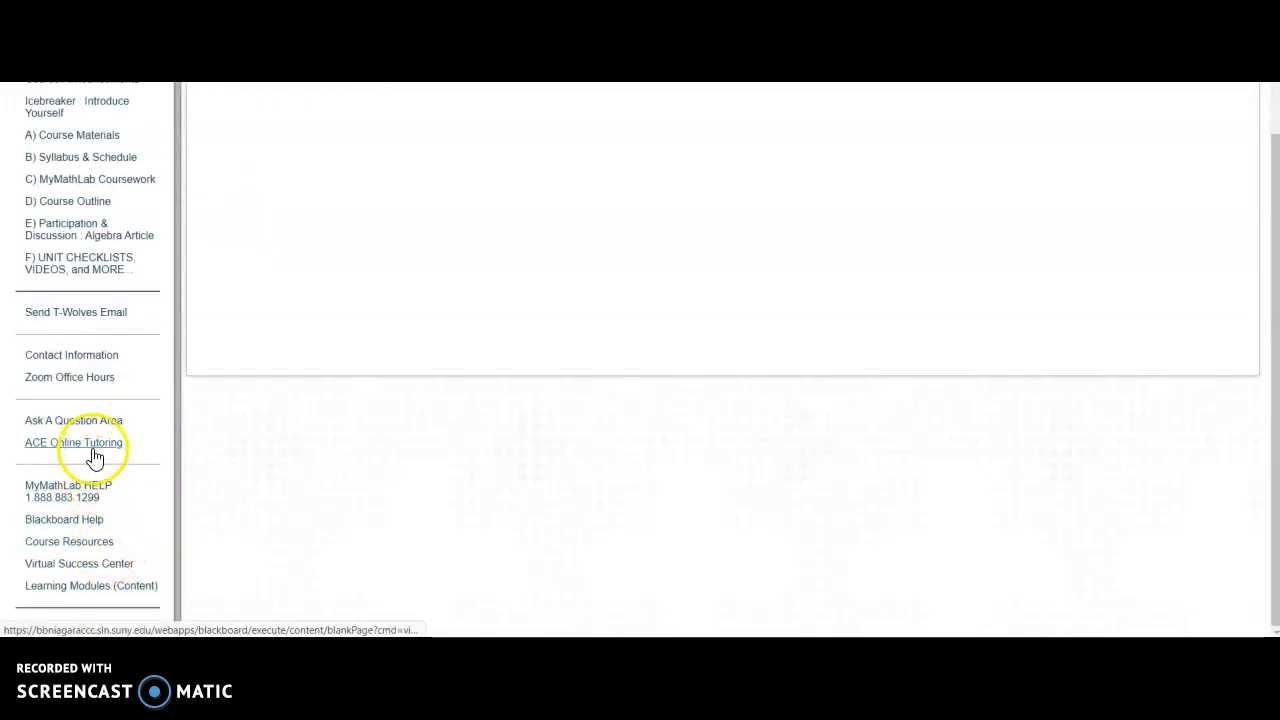
mouse_move(73, 442)
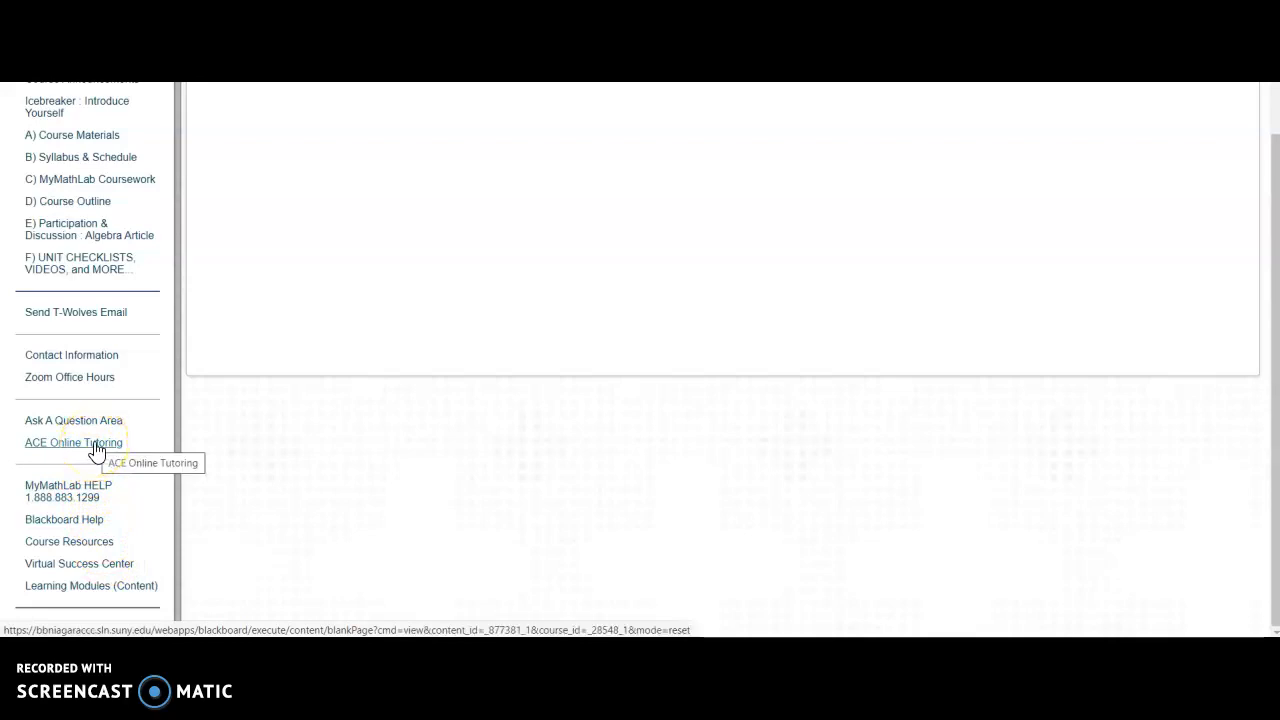
Step: Go to ACE Online Tutoring in the course menu and look over the remaining menu items
click(73, 442)
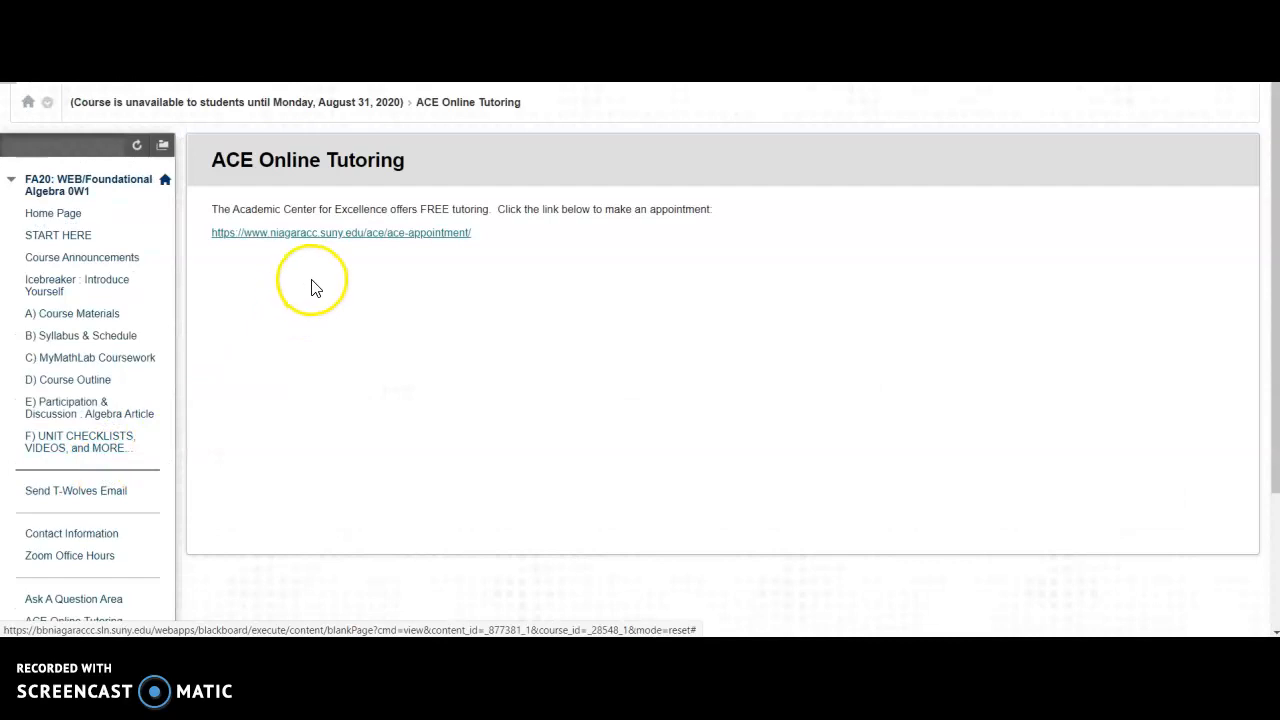
scroll(up, 3)
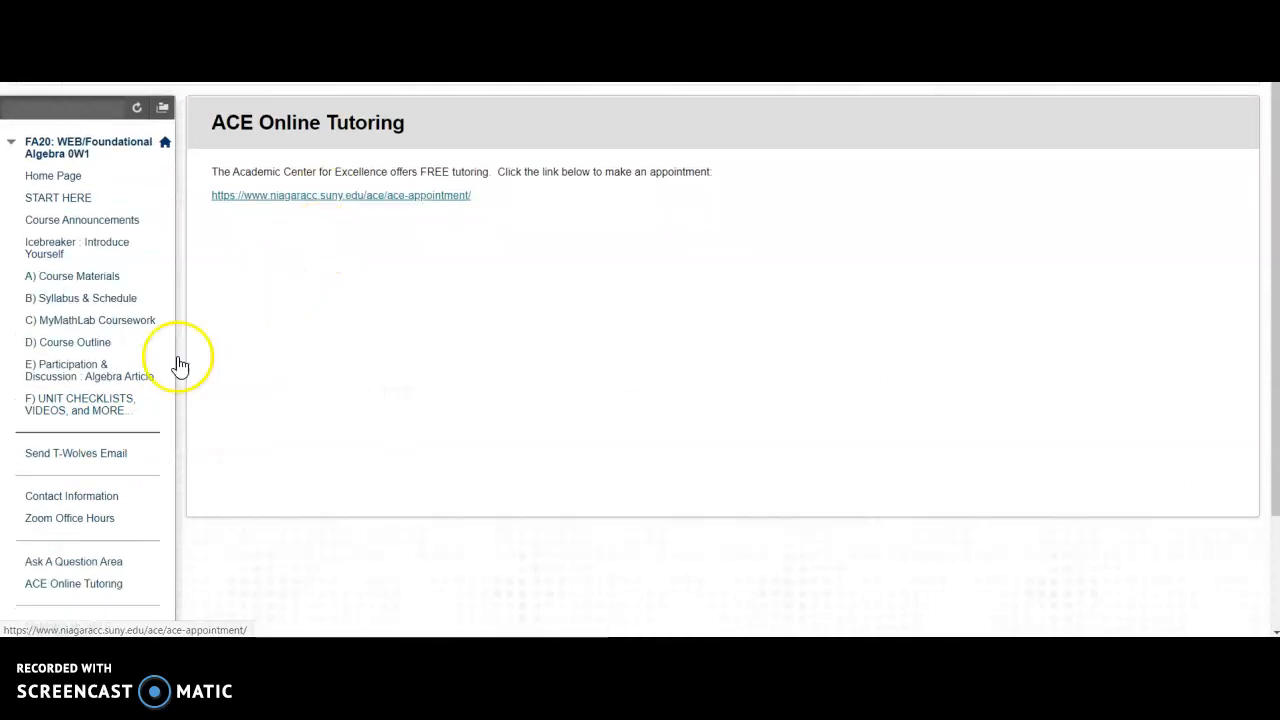
scroll(down, 3)
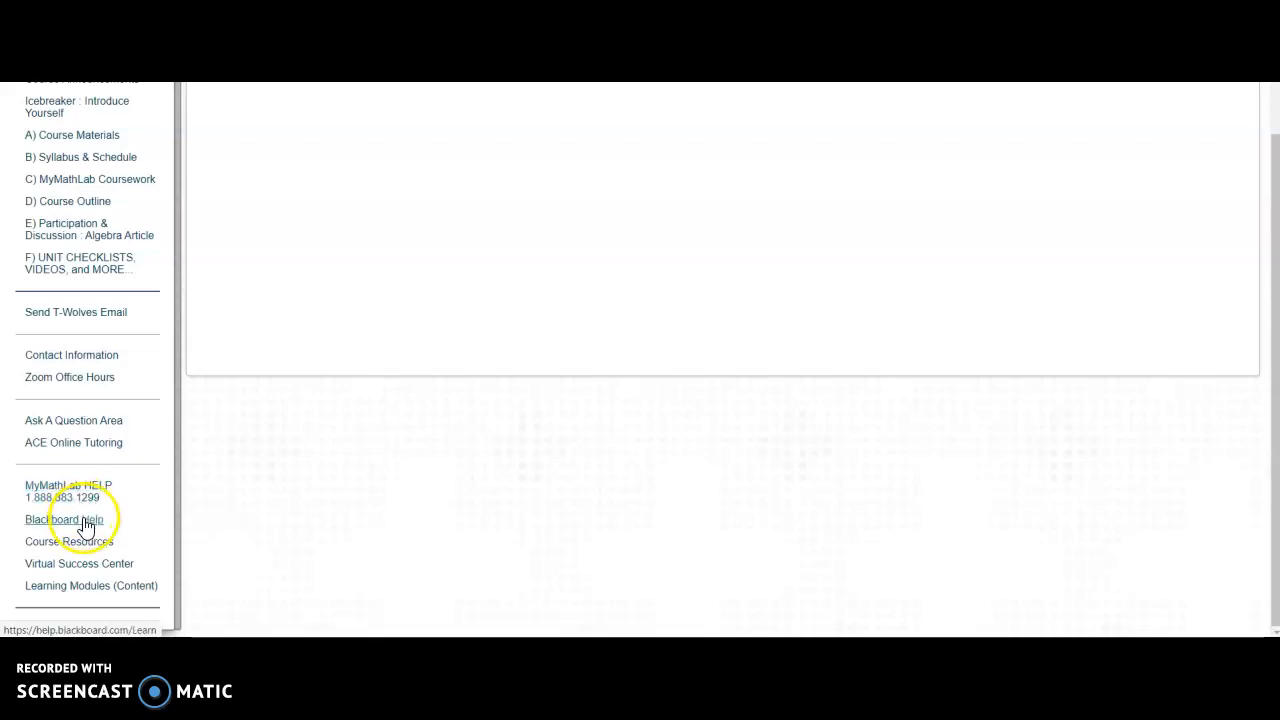
mouse_move(64, 519)
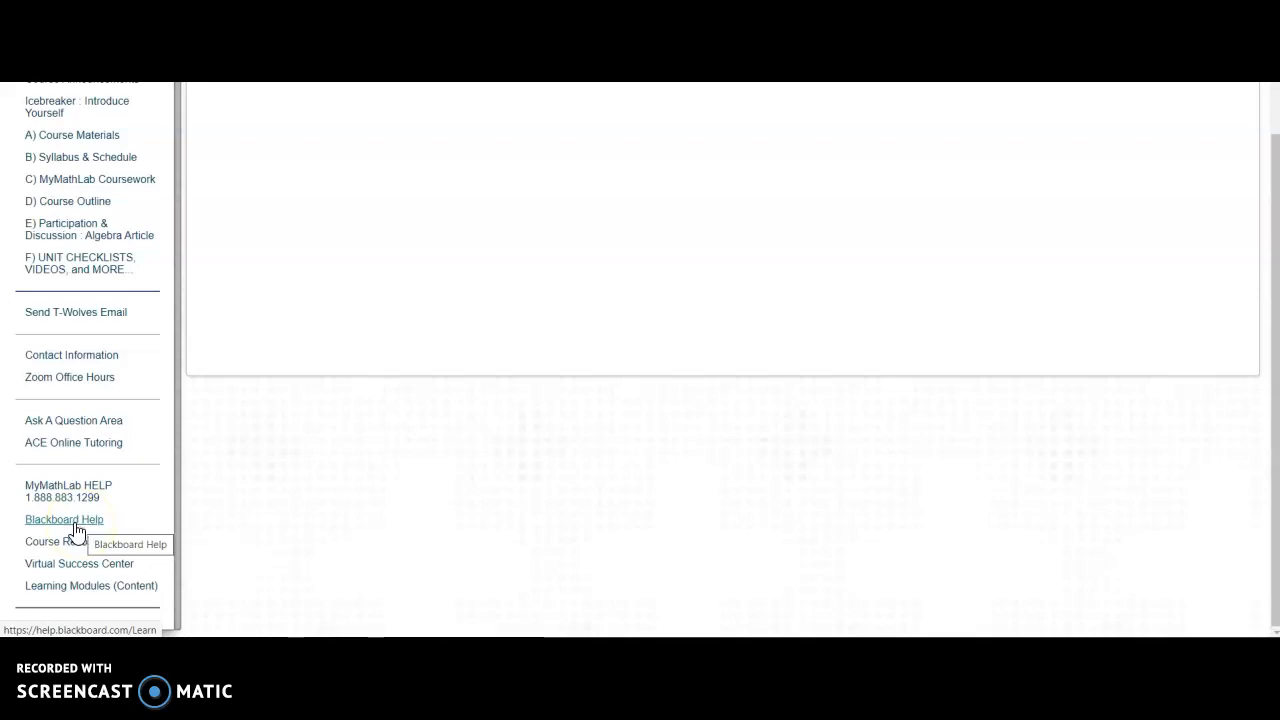
mouse_move(78, 530)
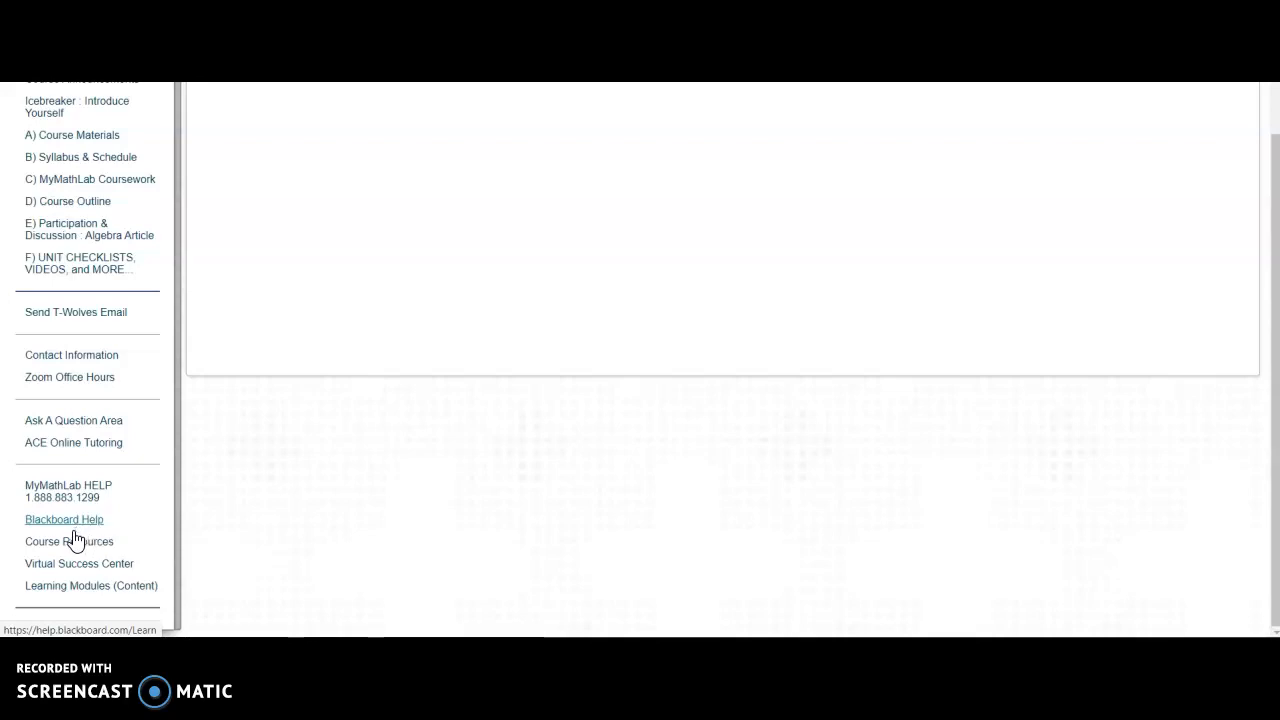
mouse_move(79, 563)
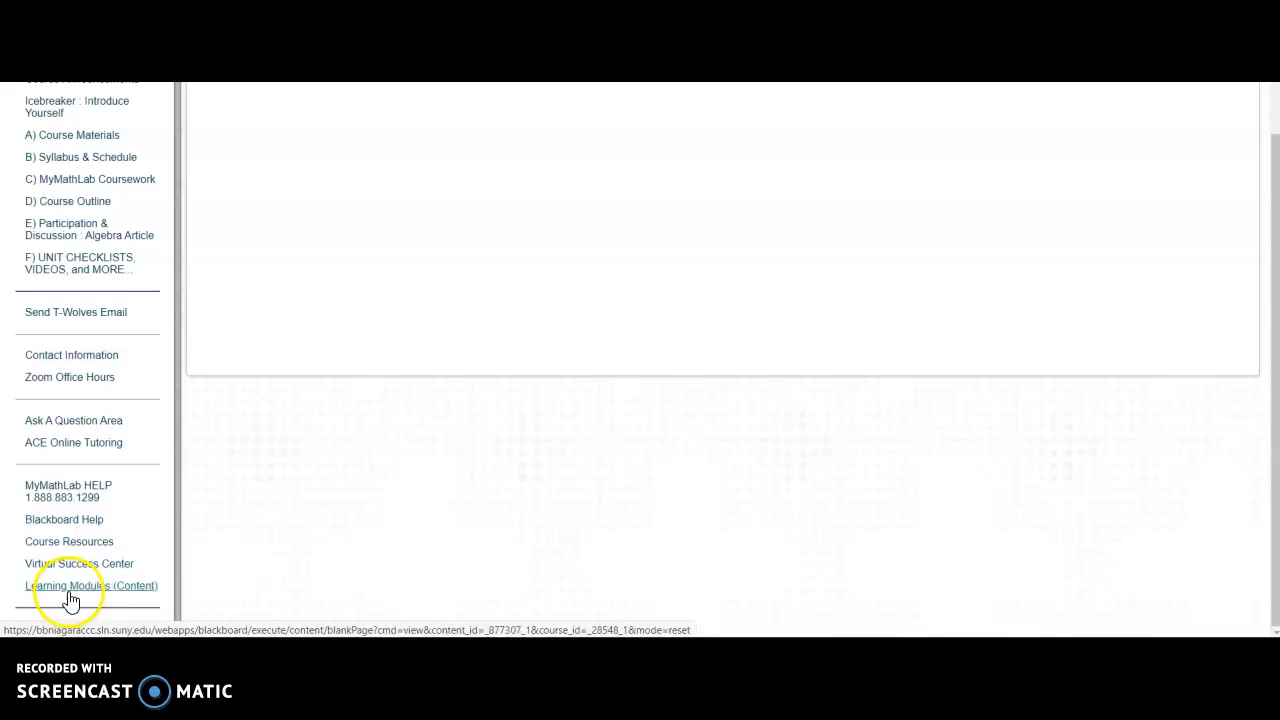
mouse_move(120, 519)
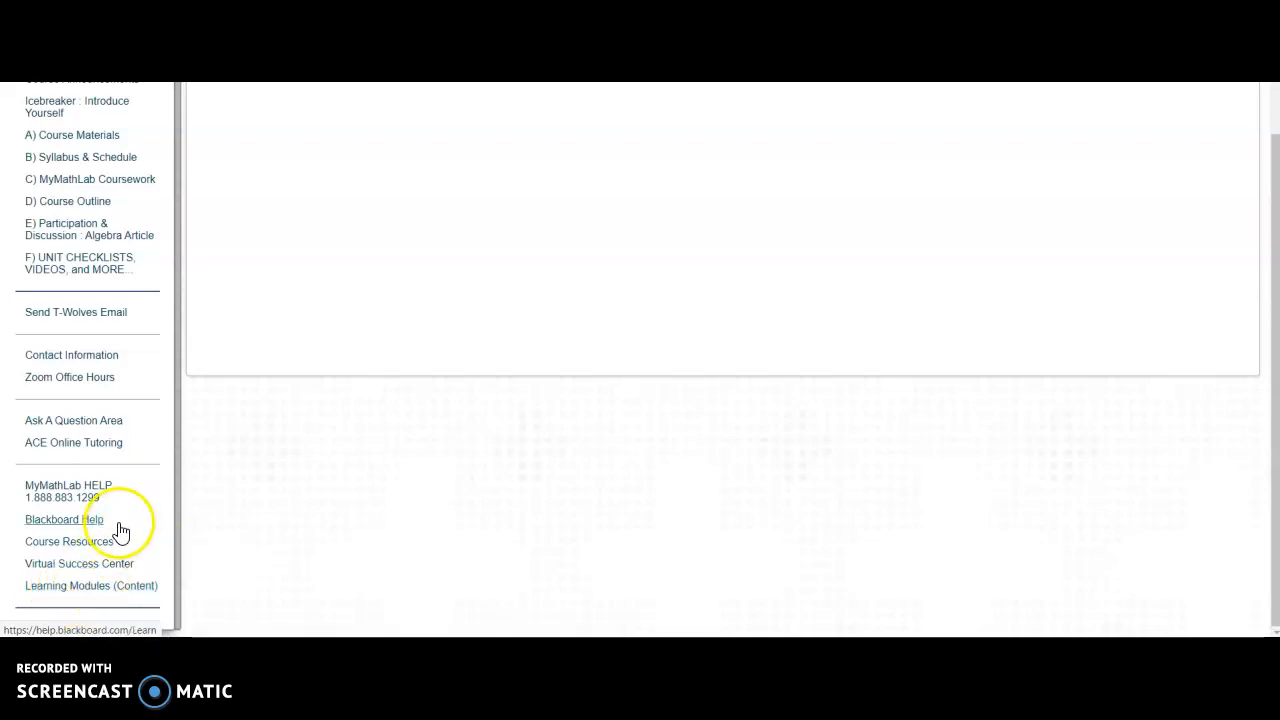
Step: Revisit A) Course Materials, then go to C) MyMathLab Coursework with its assignment links
click(73, 442)
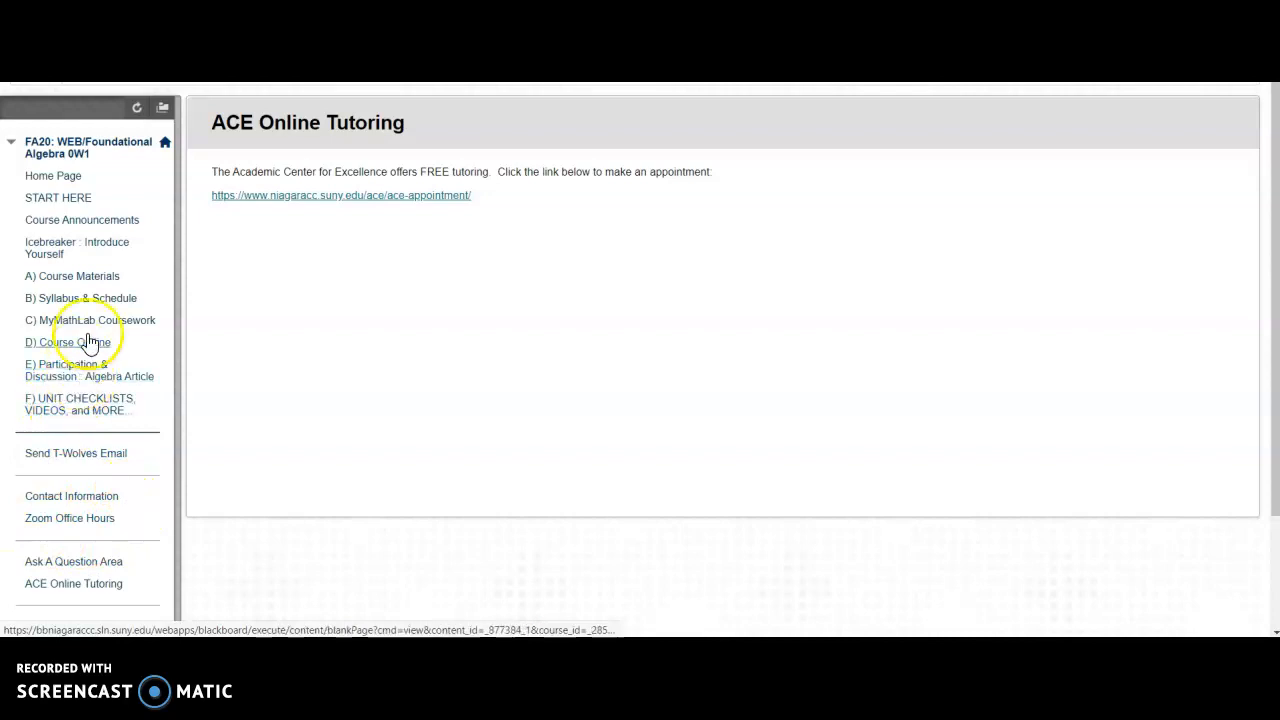
mouse_move(88, 280)
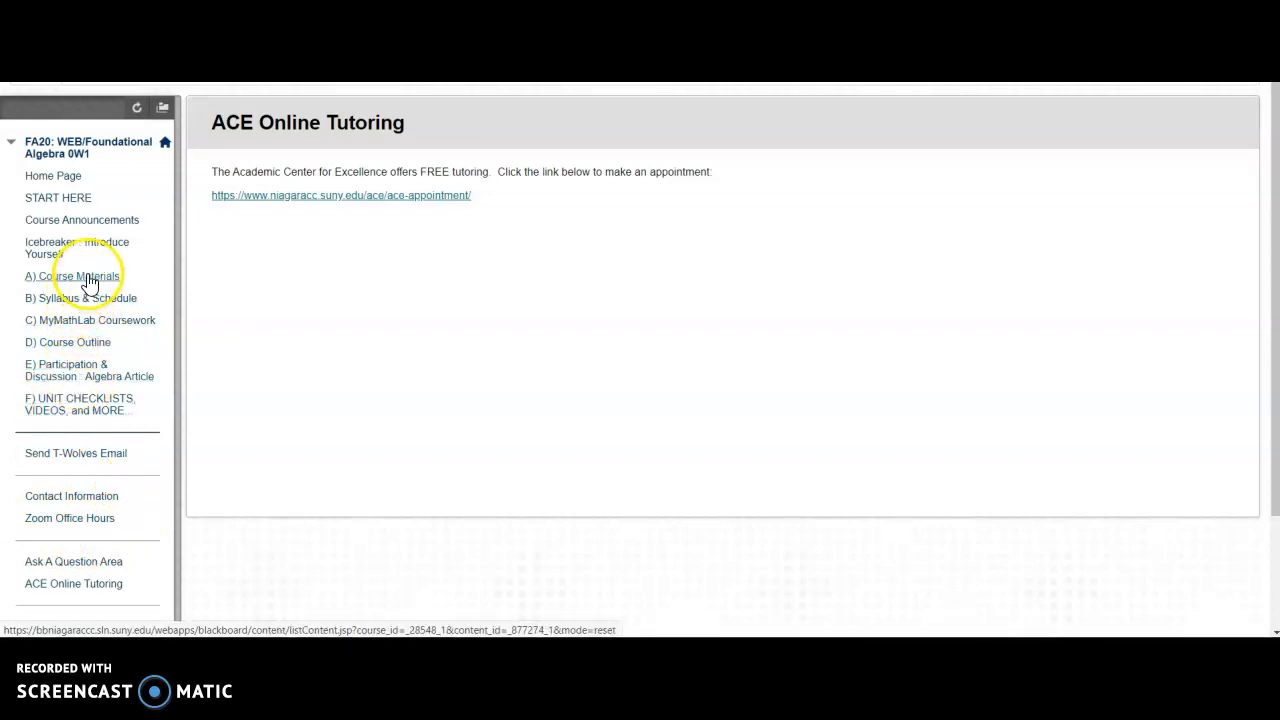
mouse_move(72, 276)
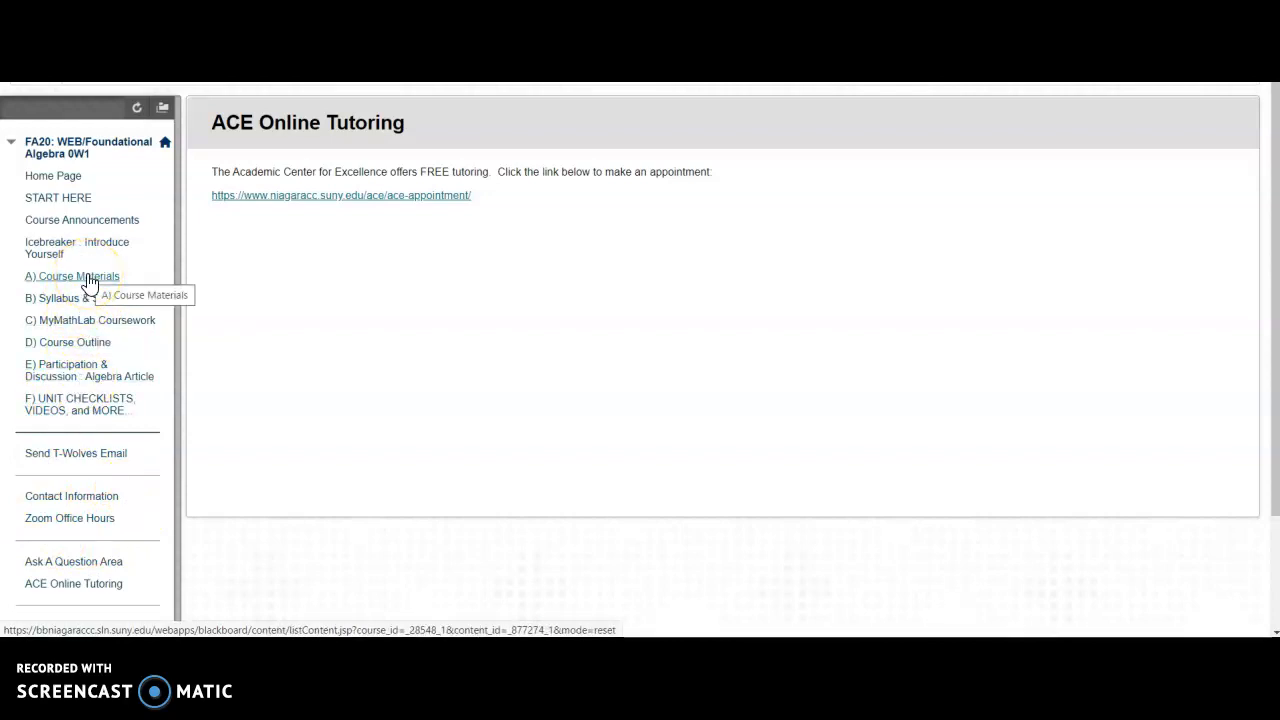
click(72, 276)
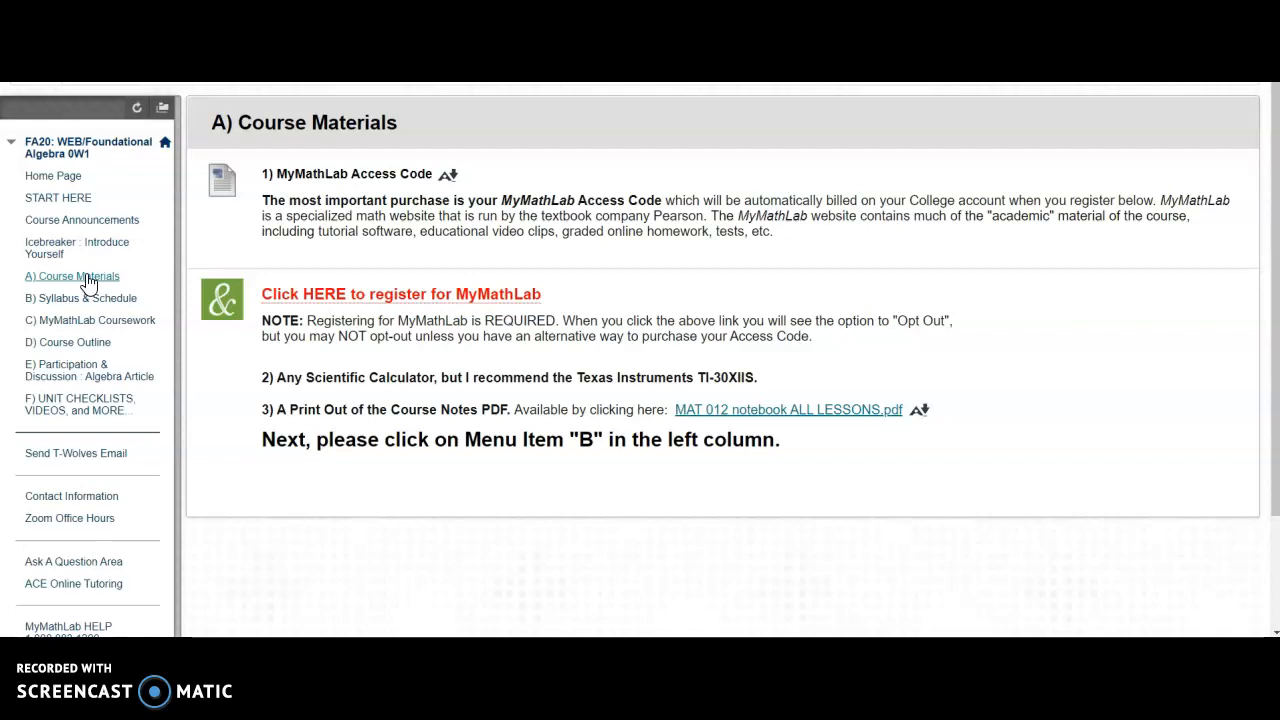
mouse_move(307, 300)
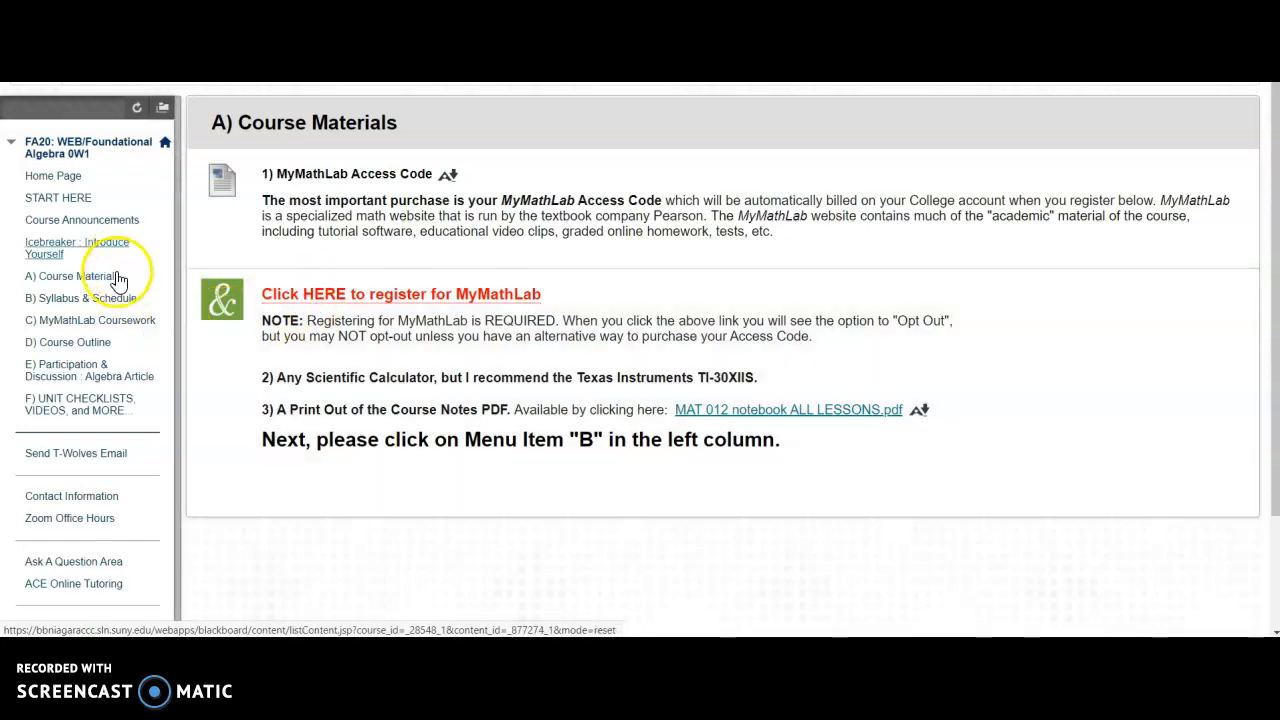
mouse_move(85, 325)
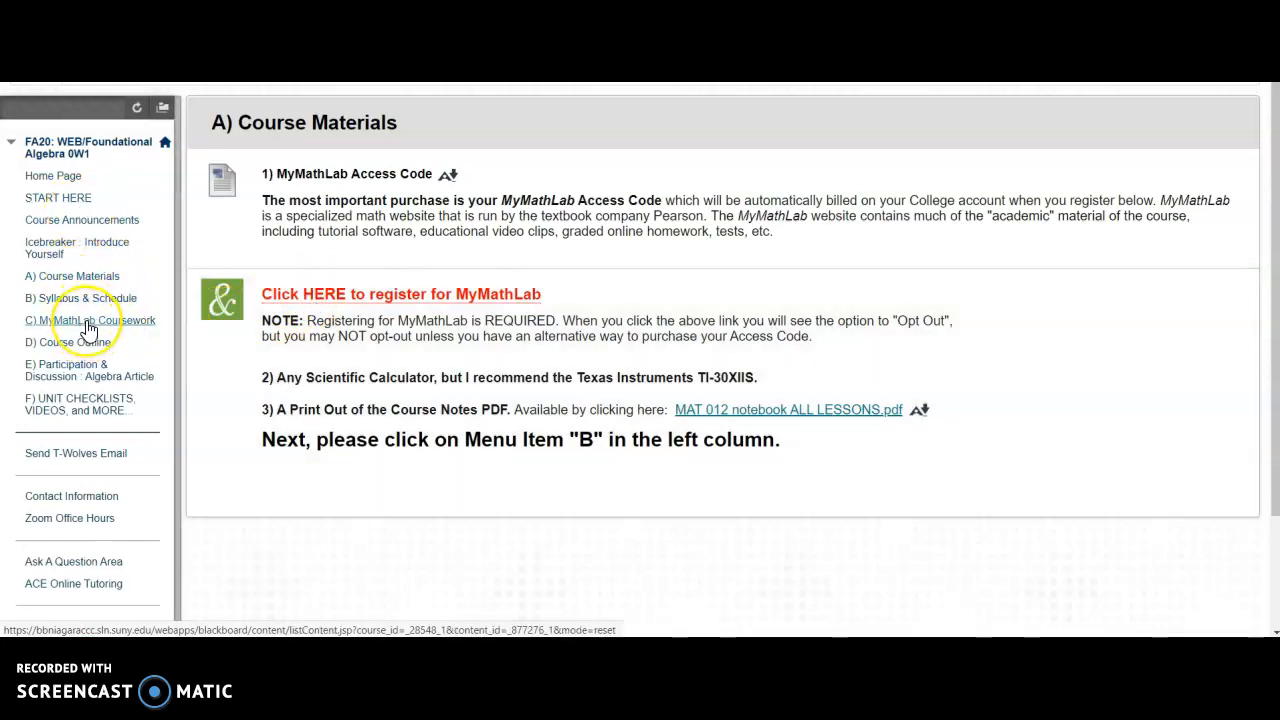
mouse_move(90, 320)
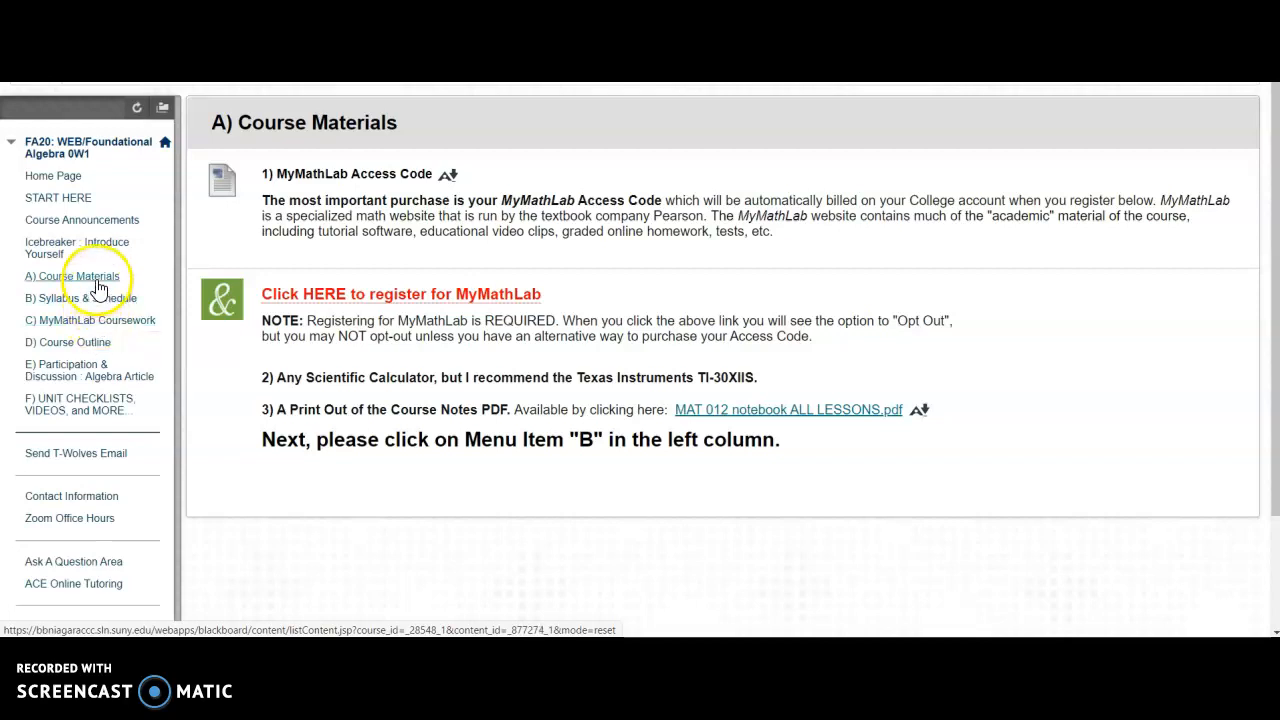
mouse_move(85, 325)
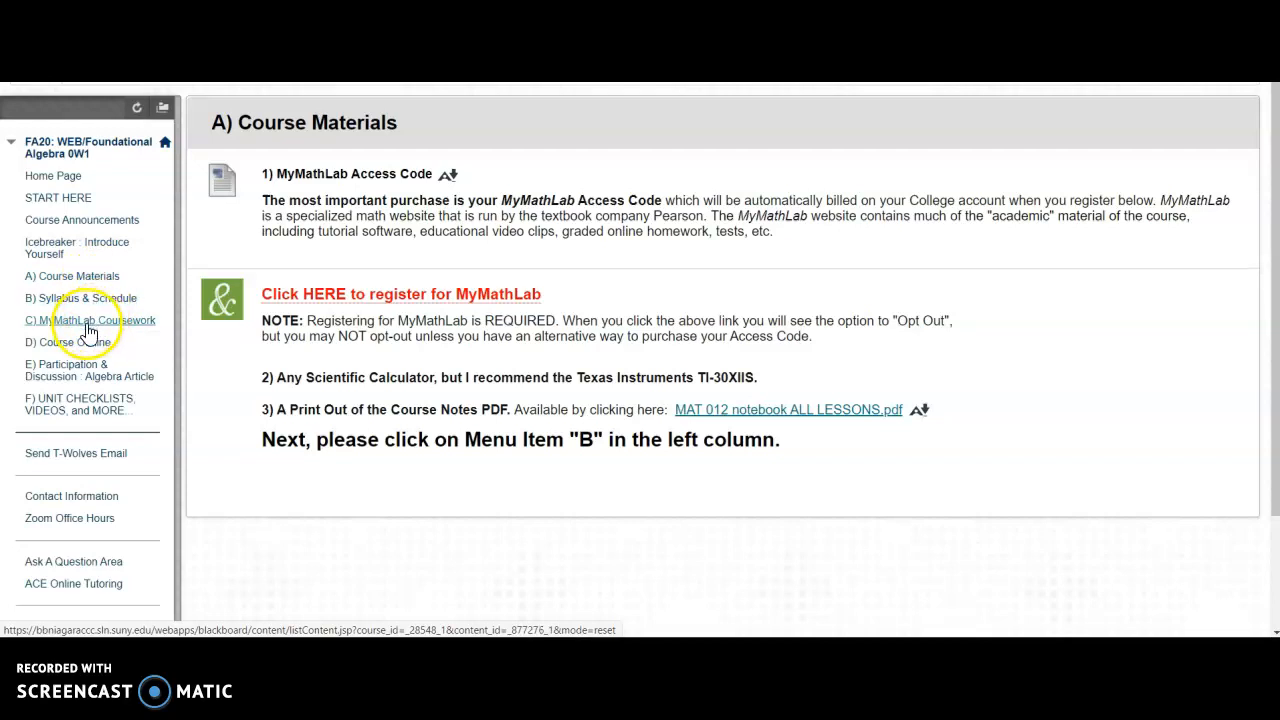
click(90, 320)
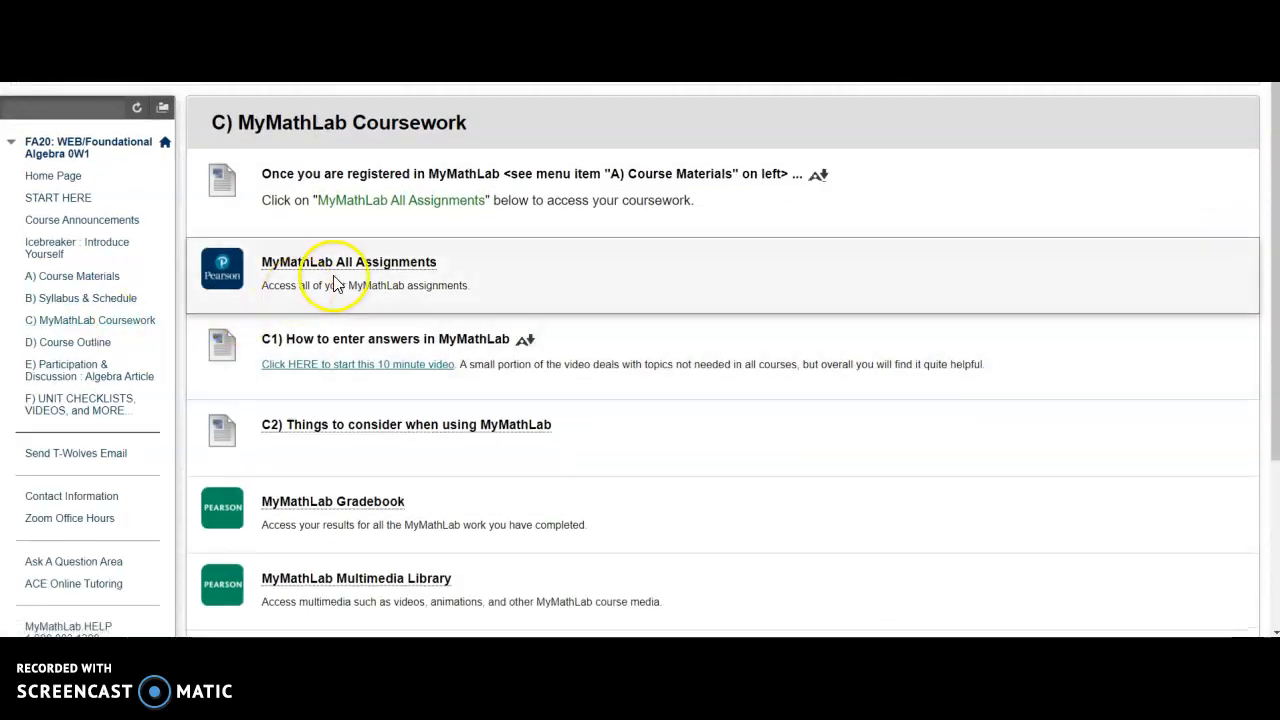
mouse_move(348, 262)
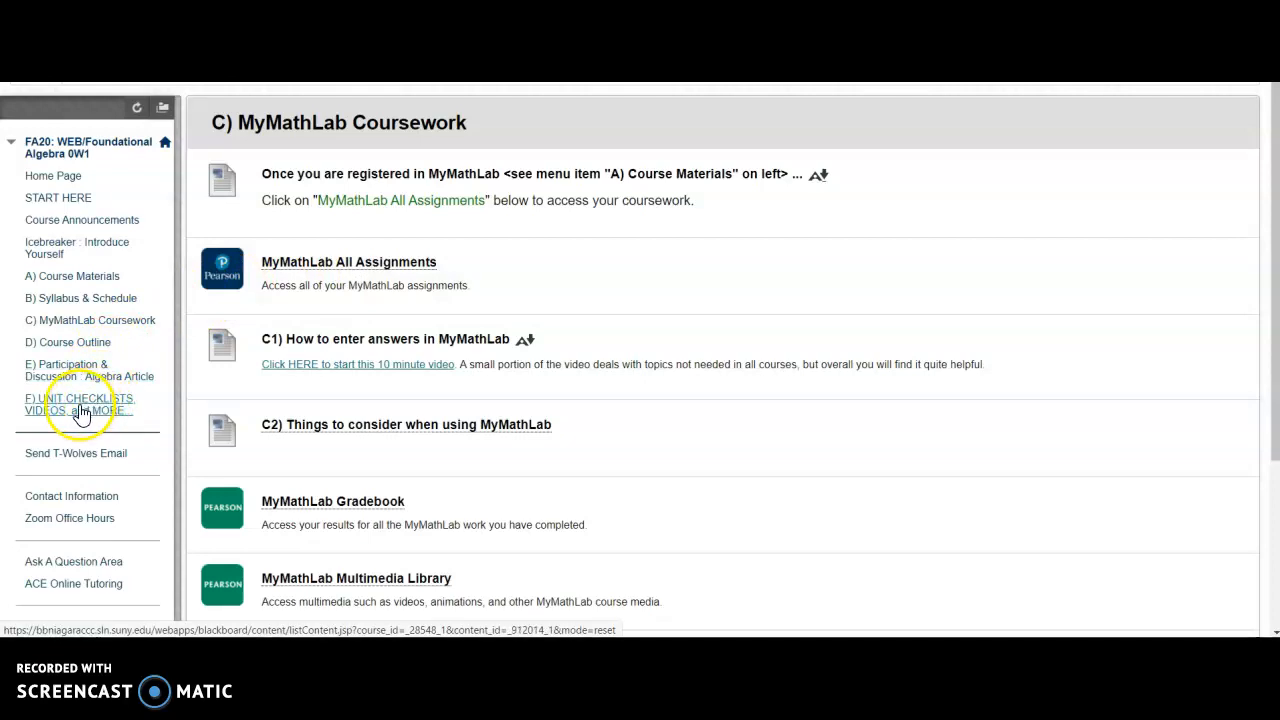
mouse_move(78, 404)
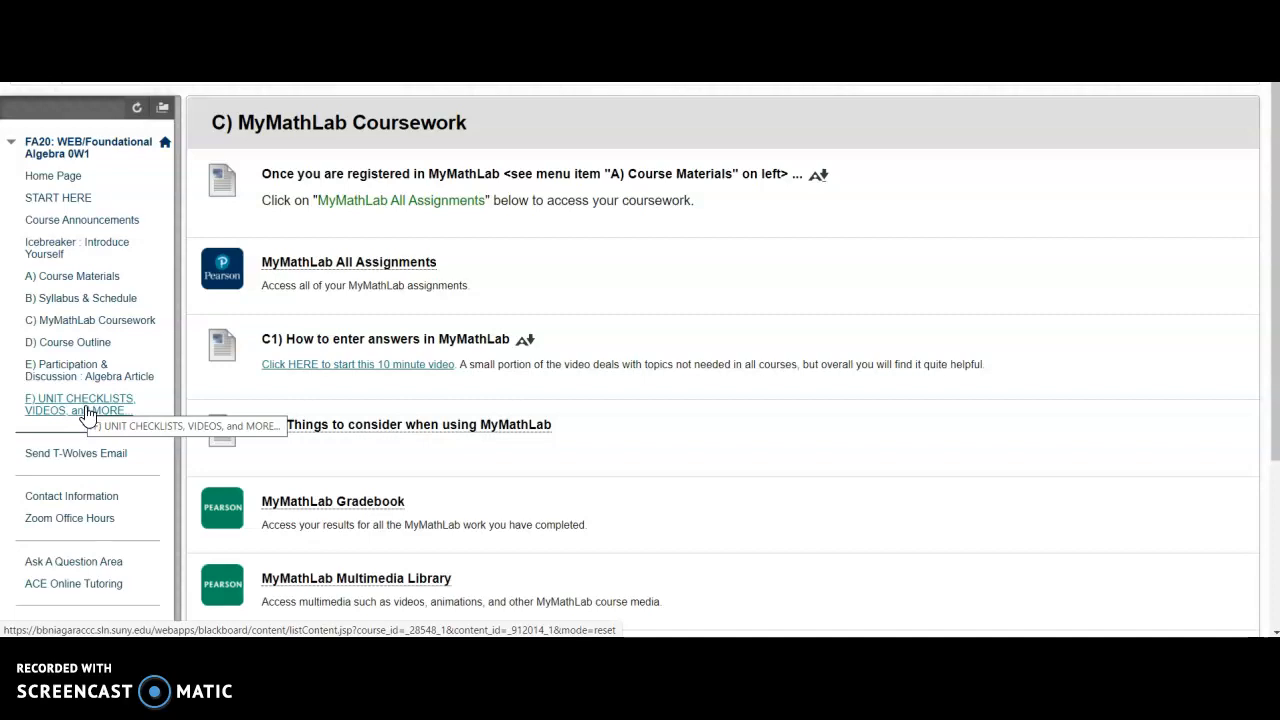
mouse_move(90, 415)
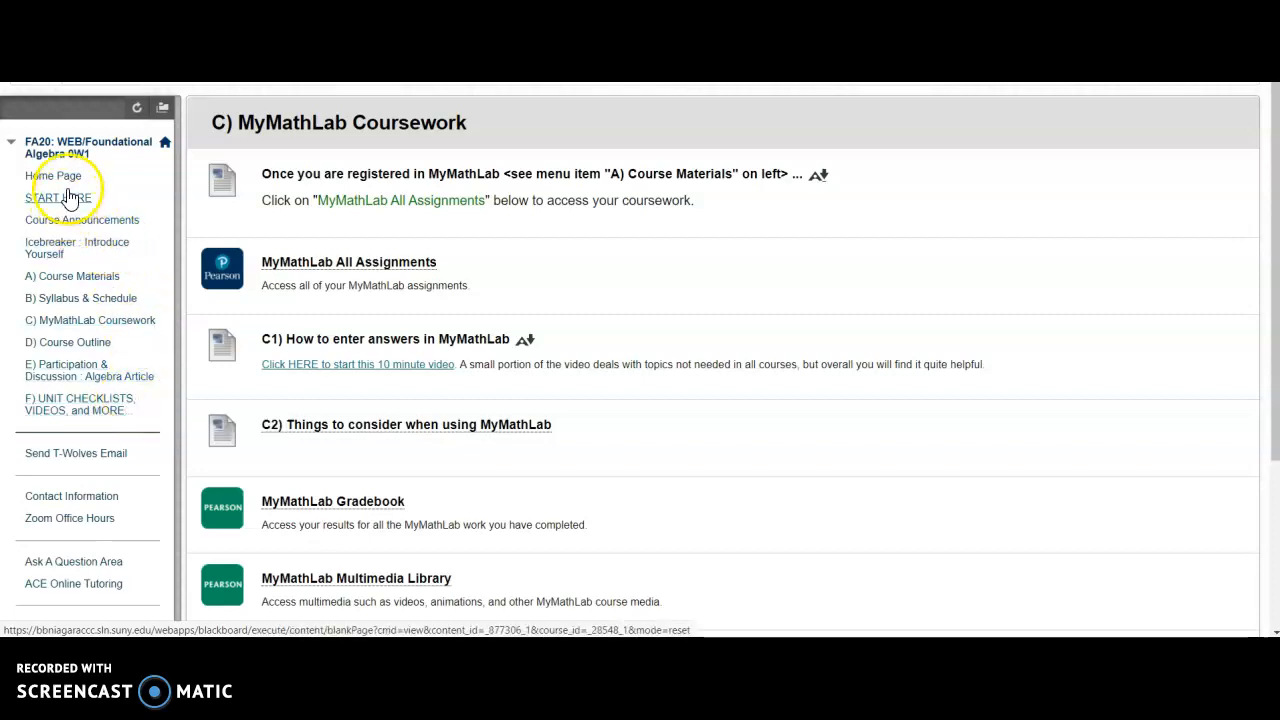
mouse_move(53, 176)
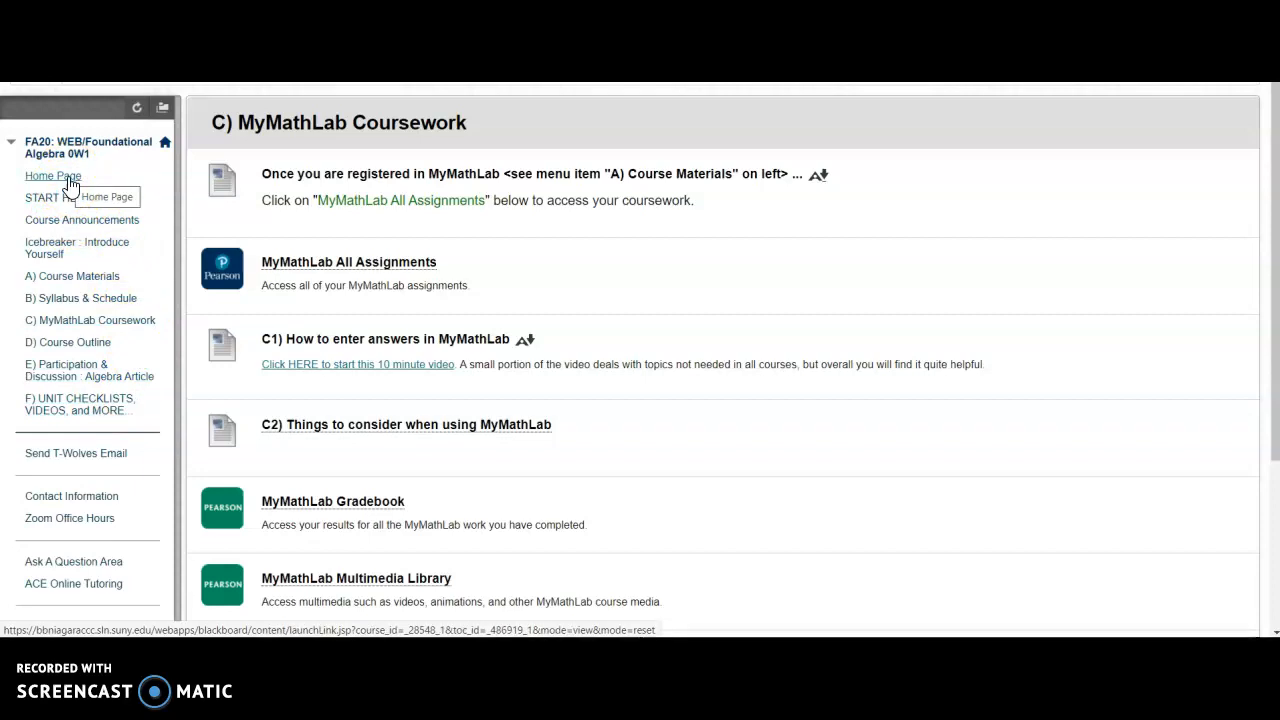
click(53, 175)
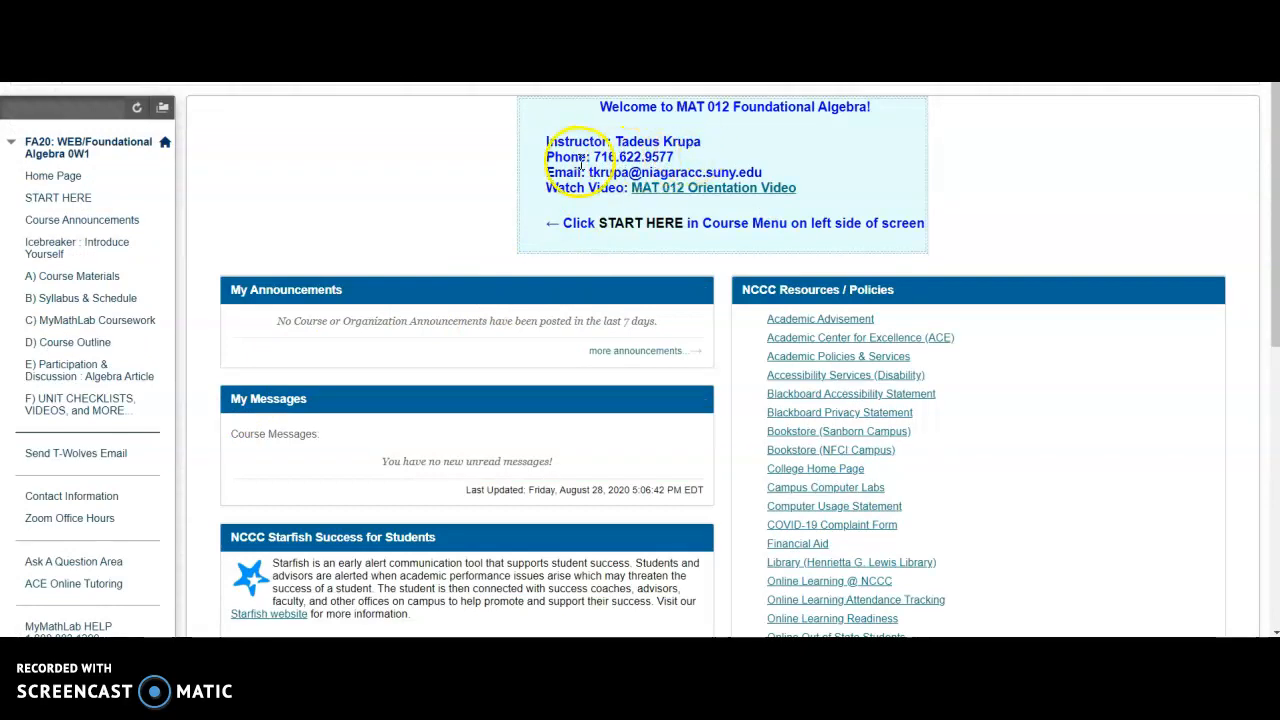
mouse_move(358, 209)
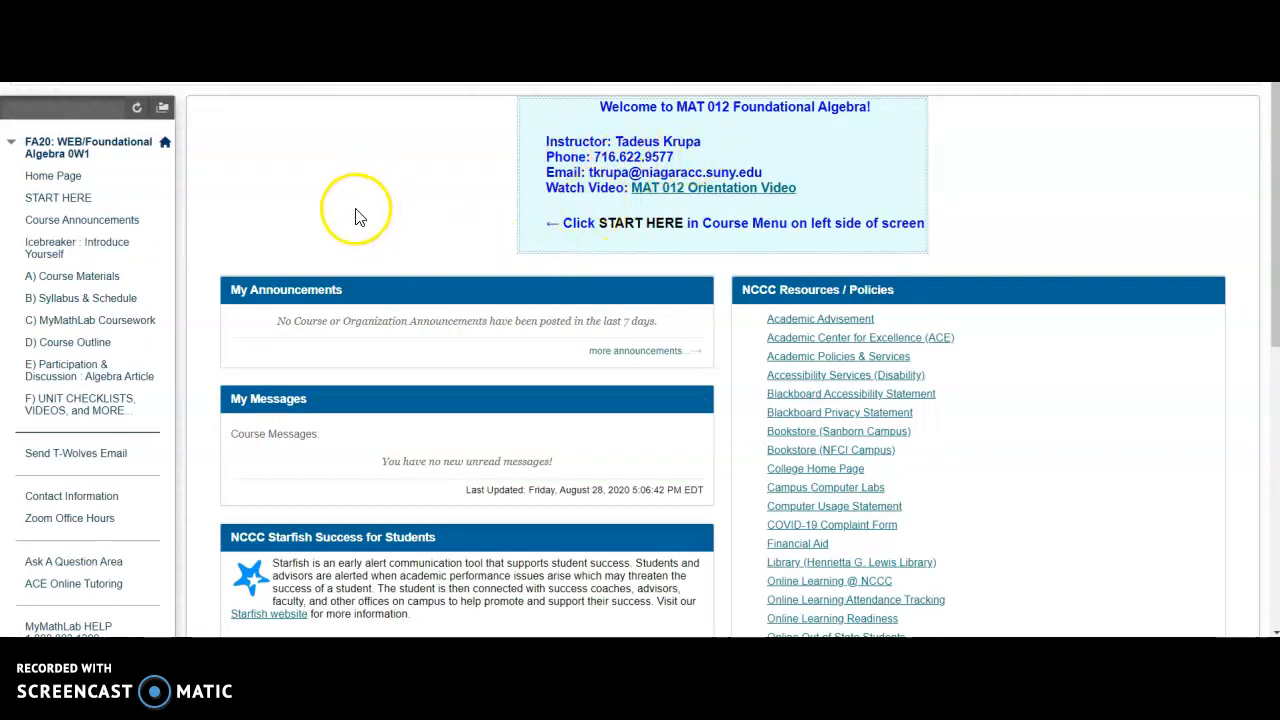
mouse_move(360, 218)
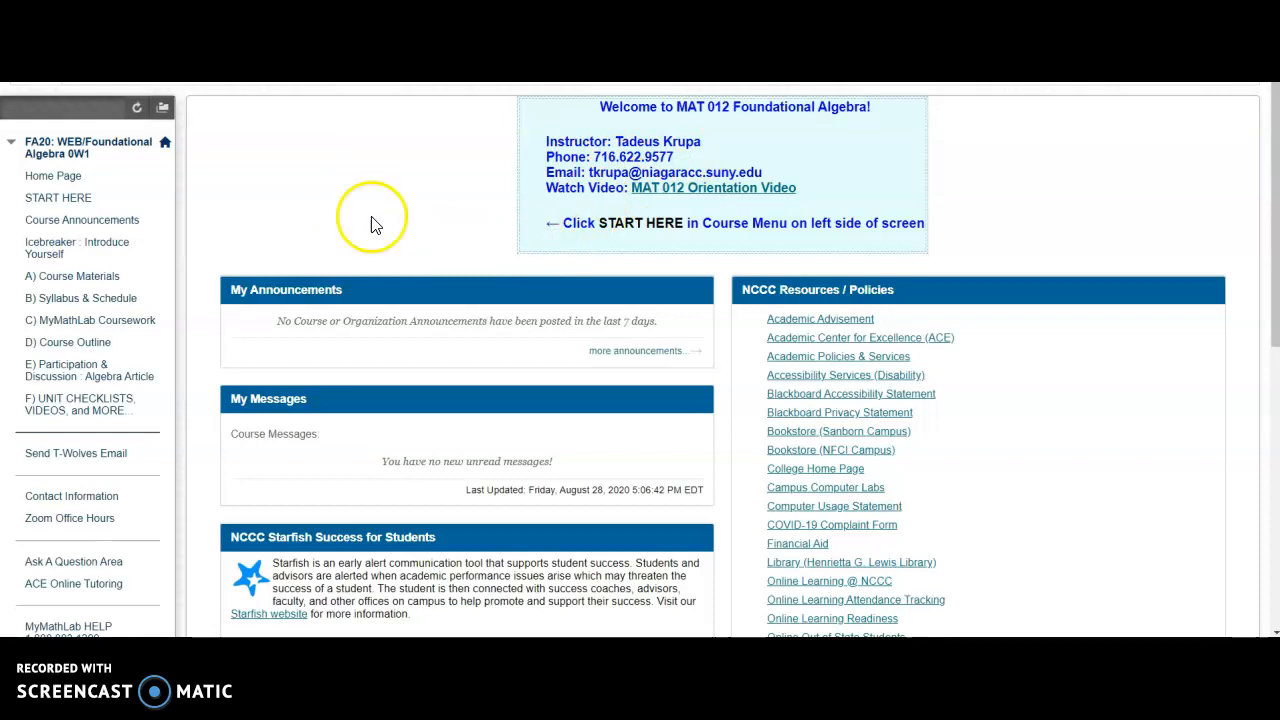
mouse_move(681, 205)
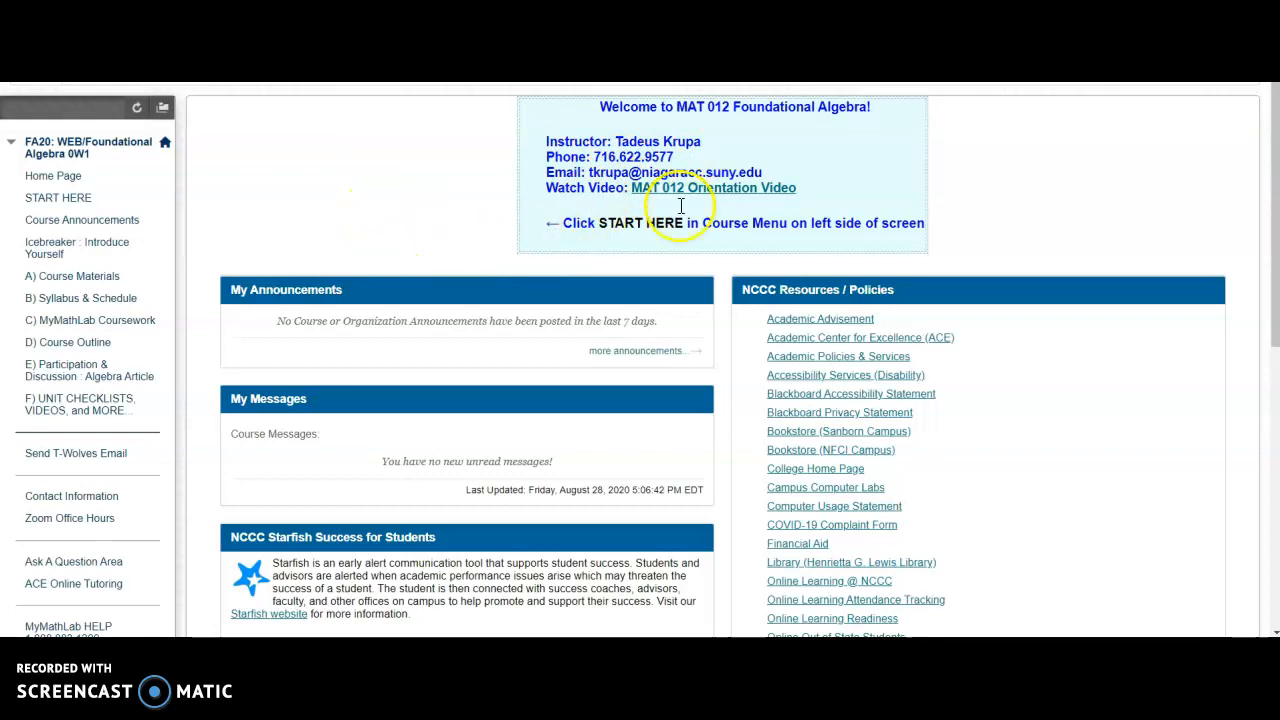